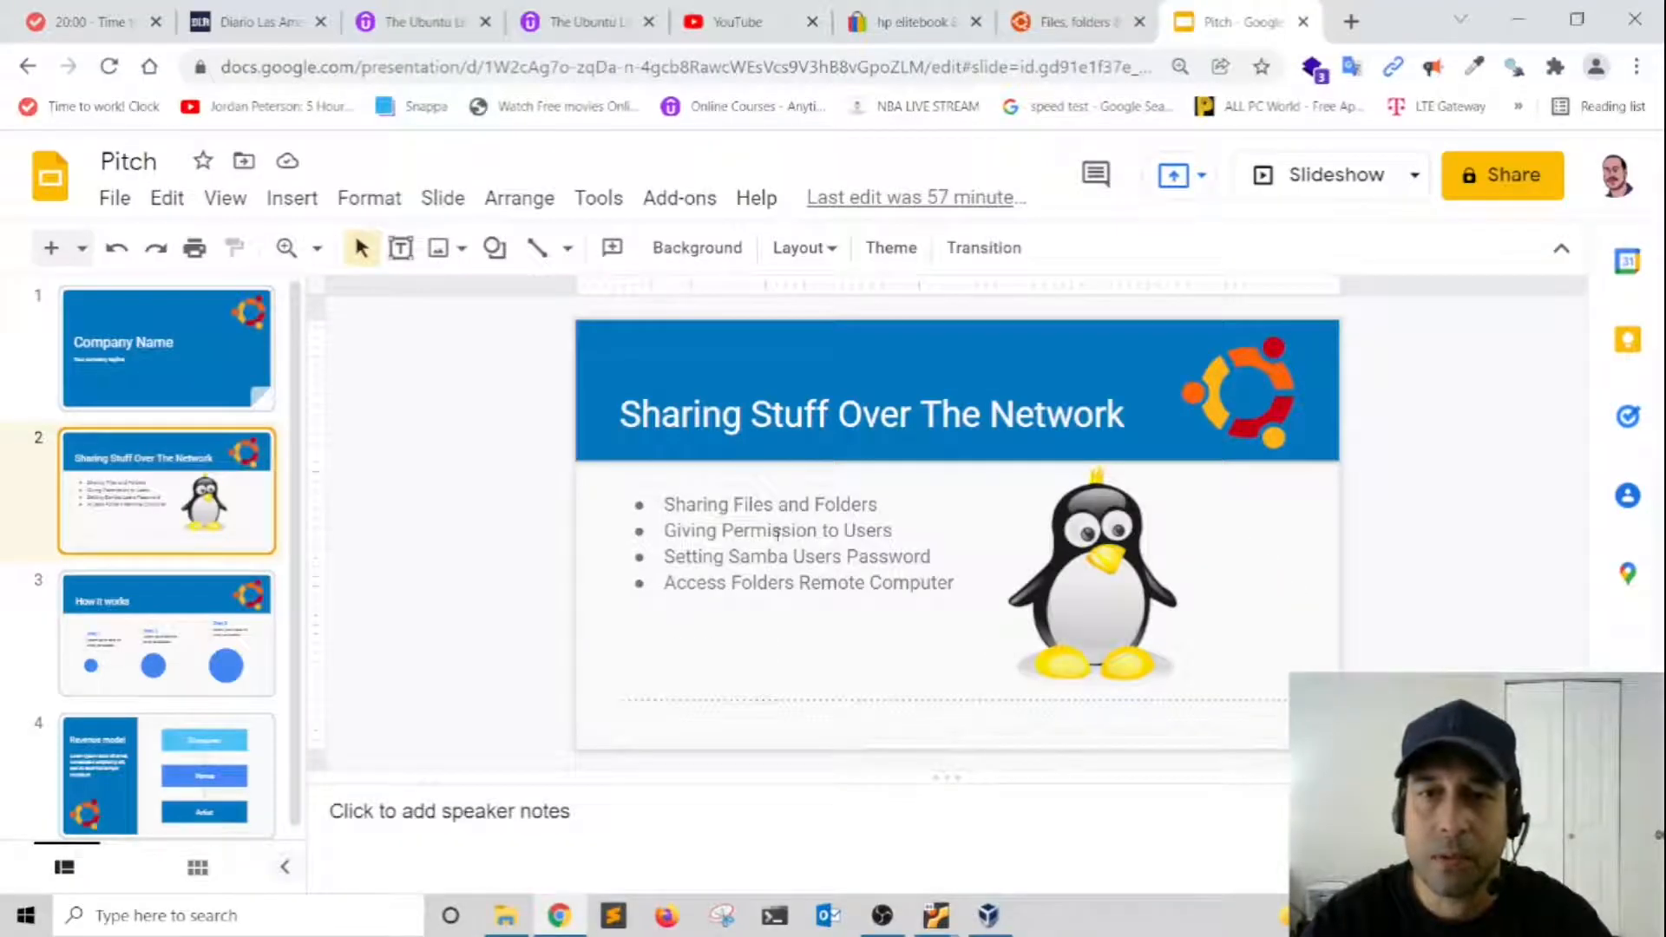
mouse_move(932, 914)
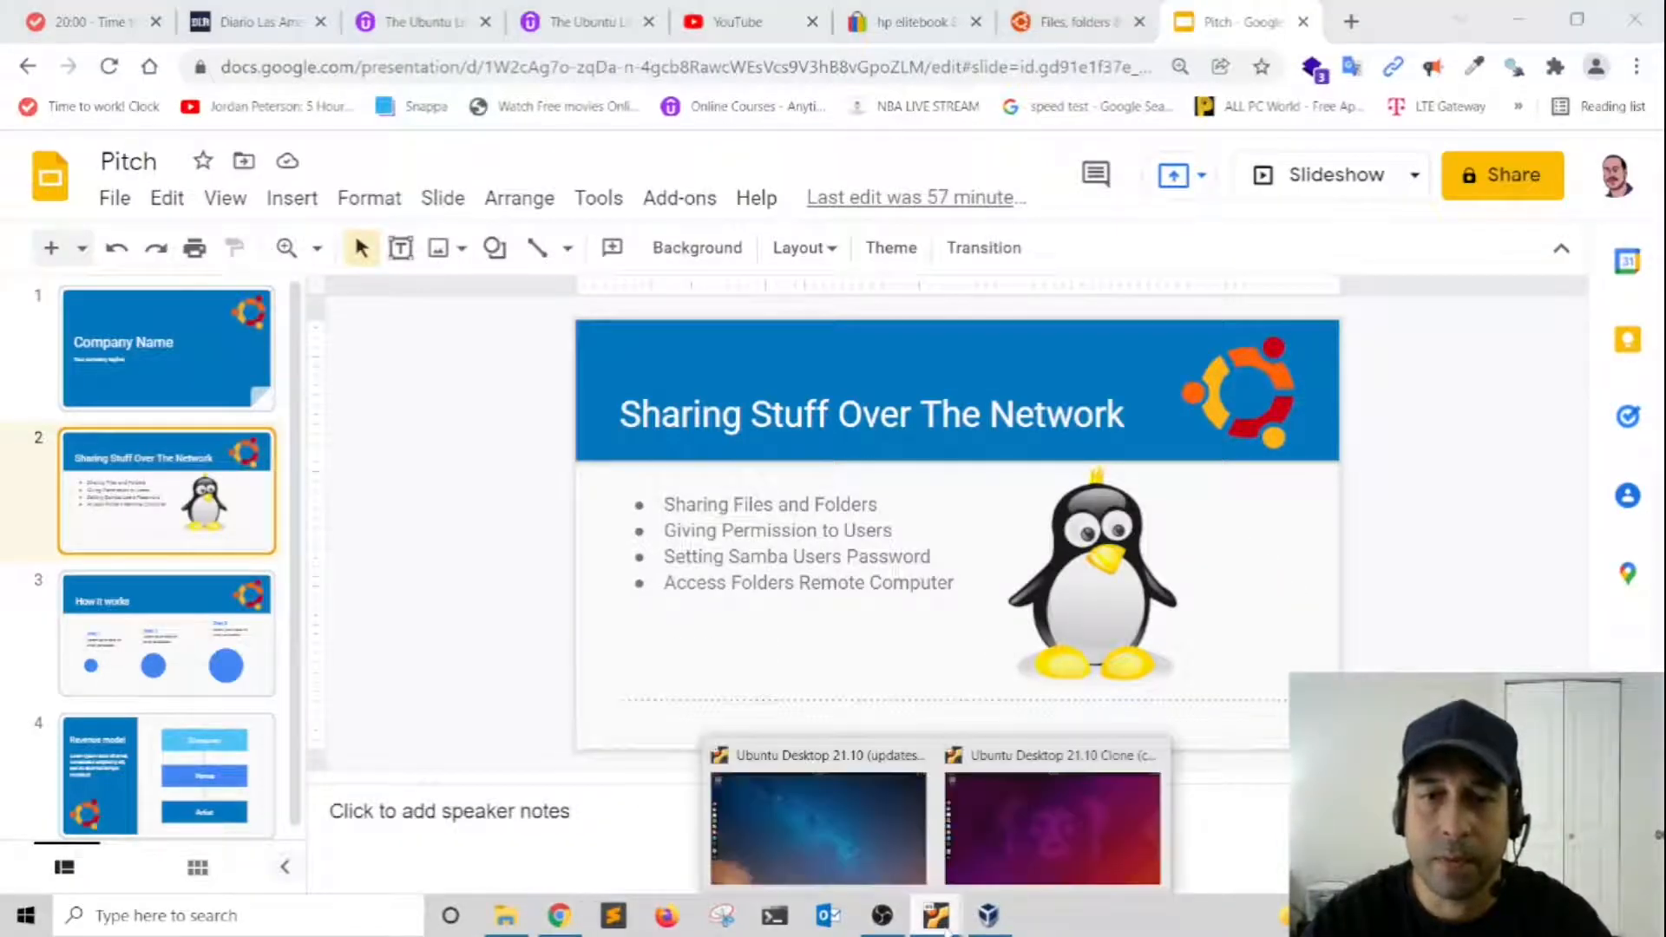
Step: Switch to the first Ubuntu VM, where Files shows the Home folder
left_click(1050, 824)
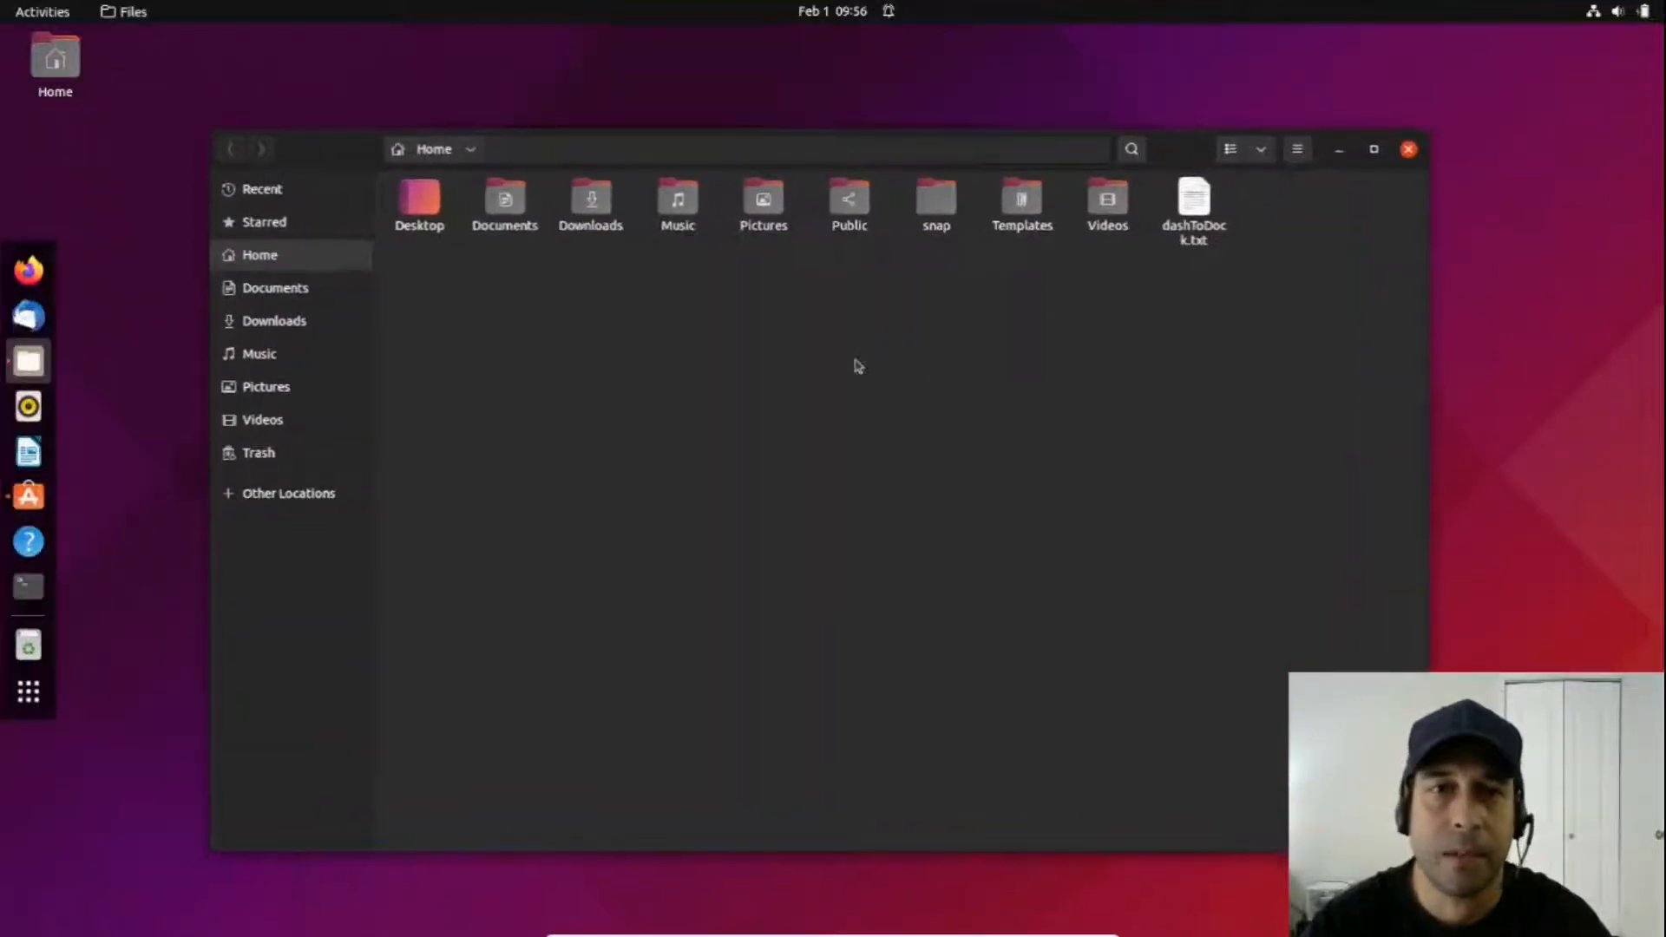
mouse_move(1425, 526)
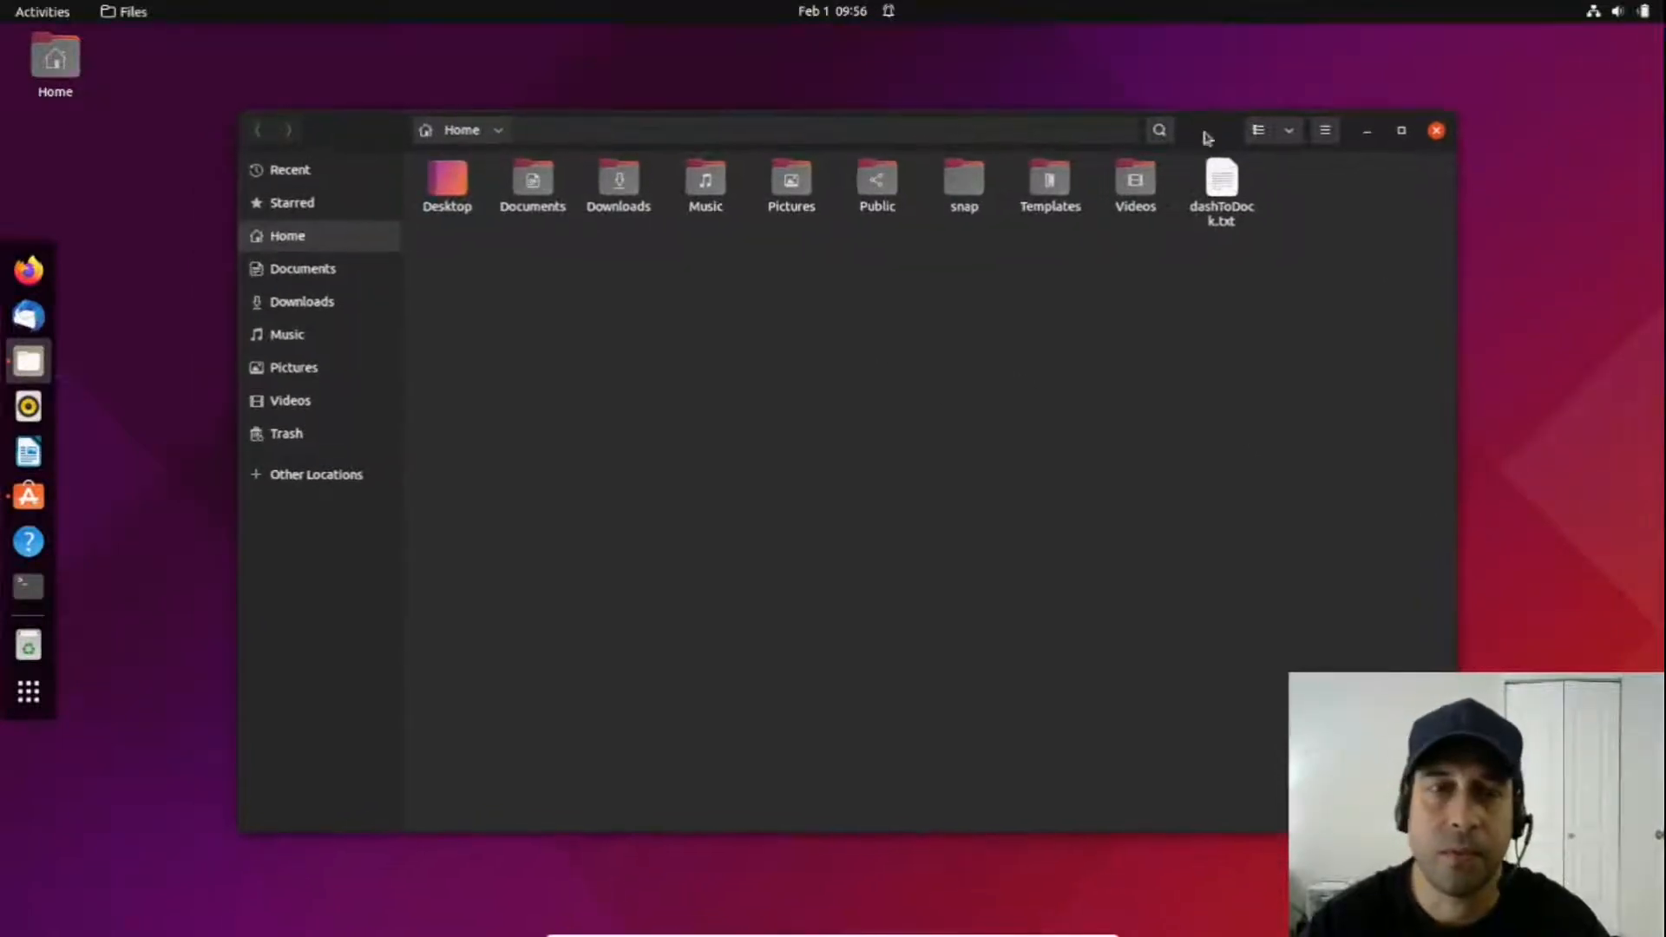
mouse_move(633, 401)
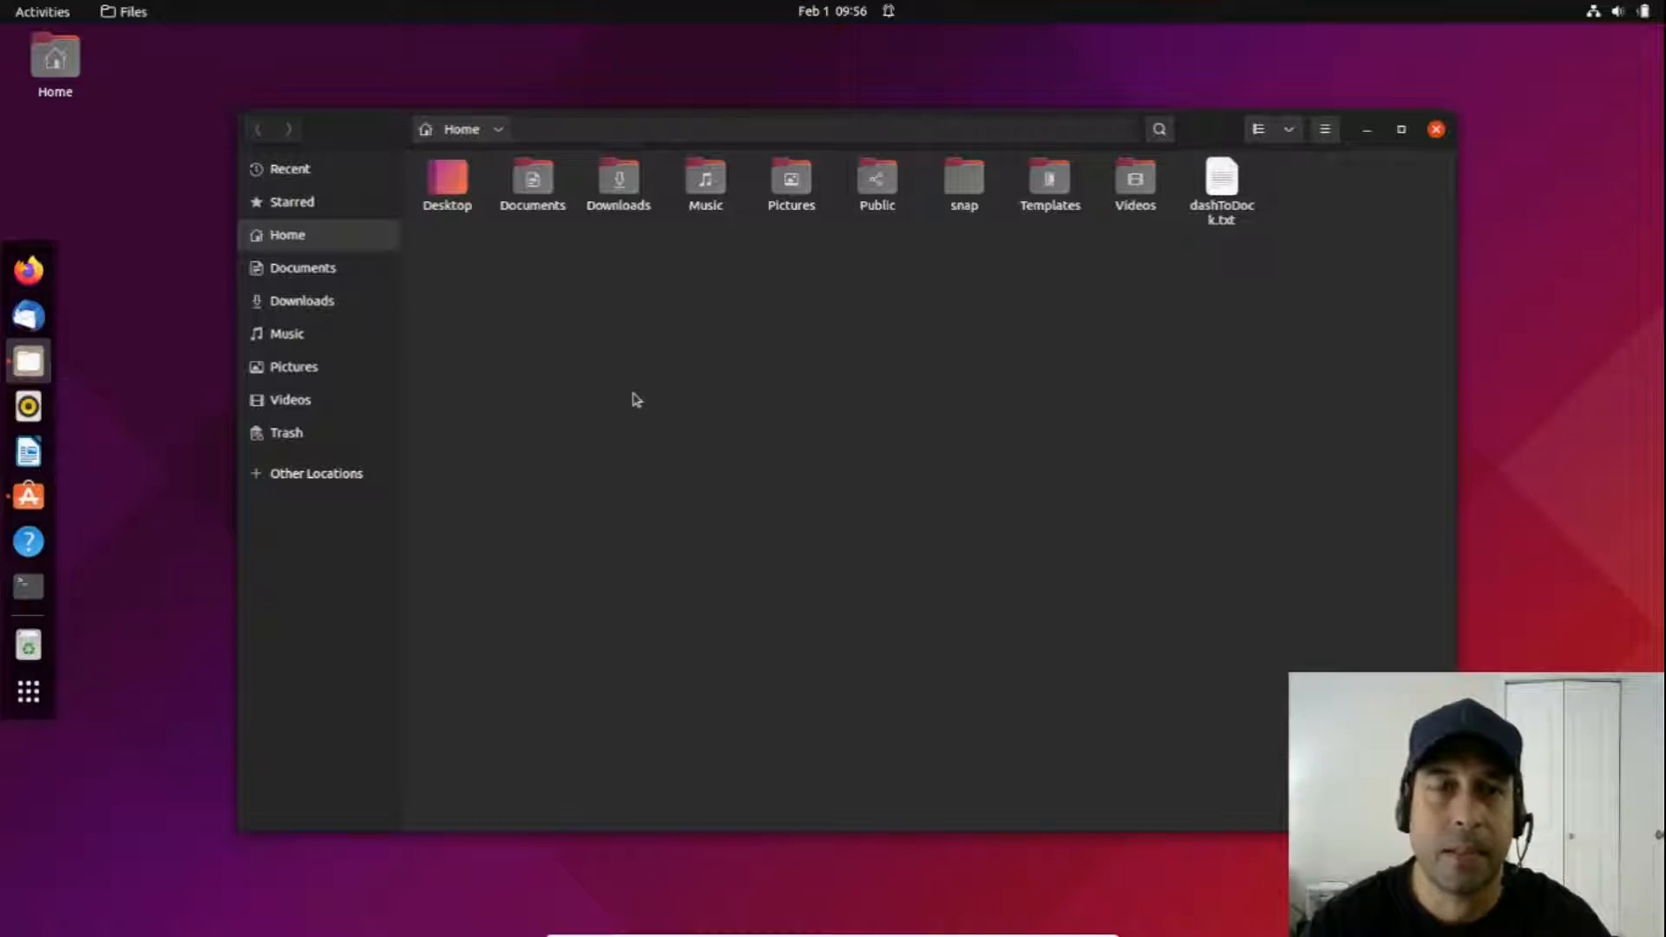
mouse_move(595, 347)
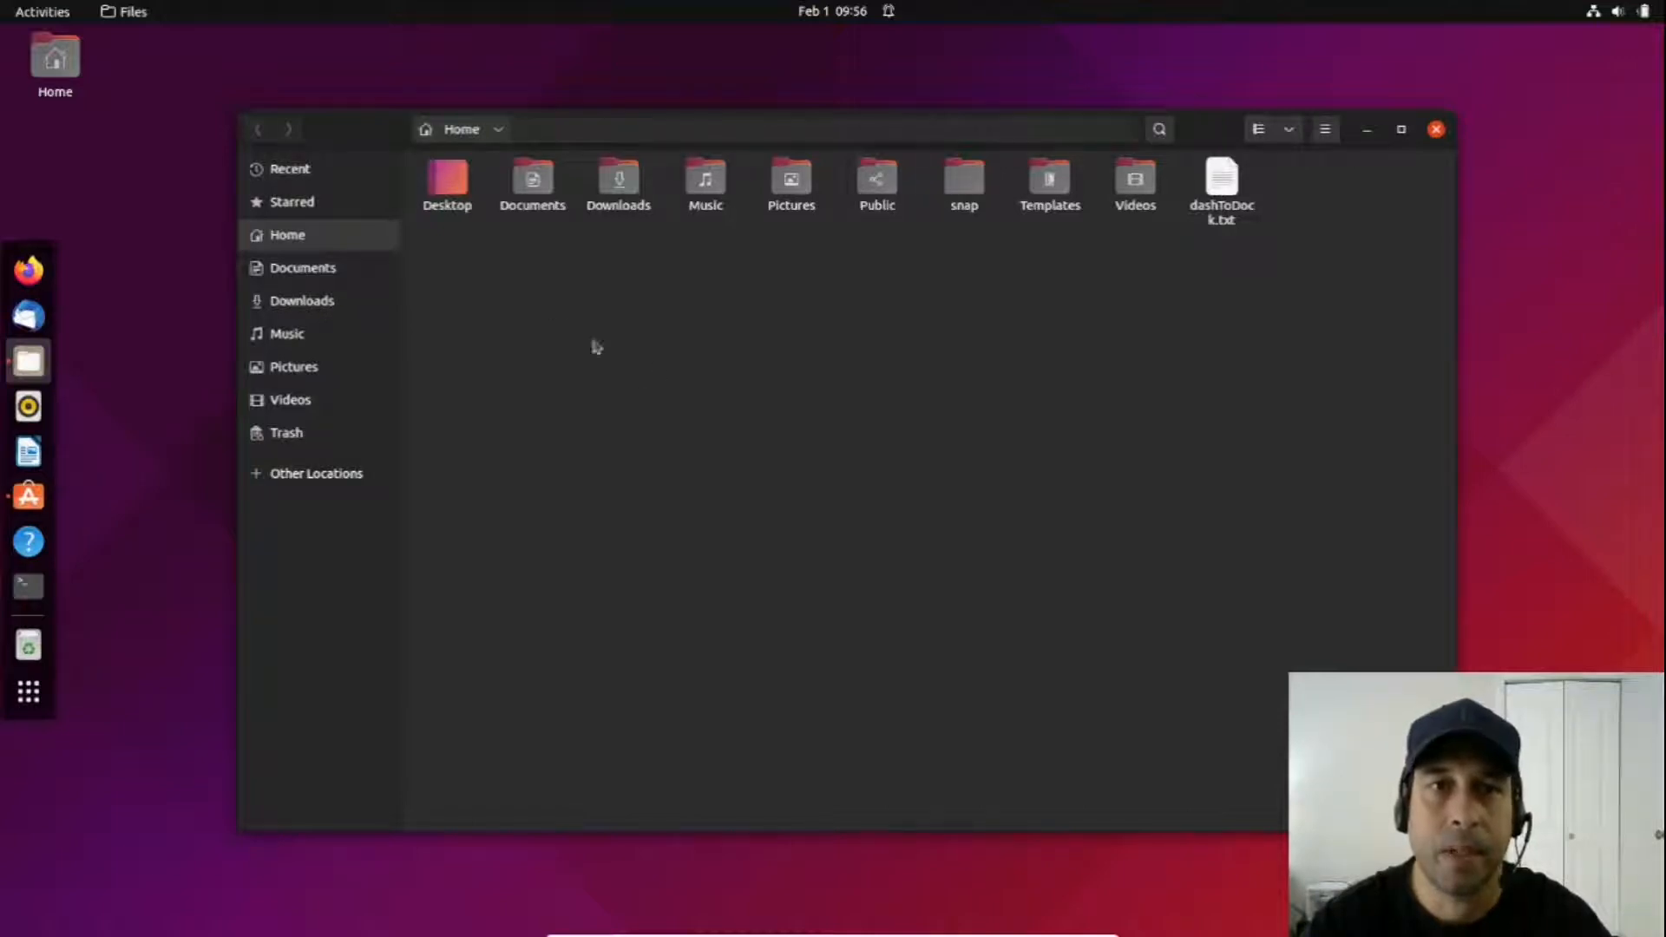
Step: Turn on 'Share this folder' in the Documents folder's Local Network Share settings
left_click(532, 181)
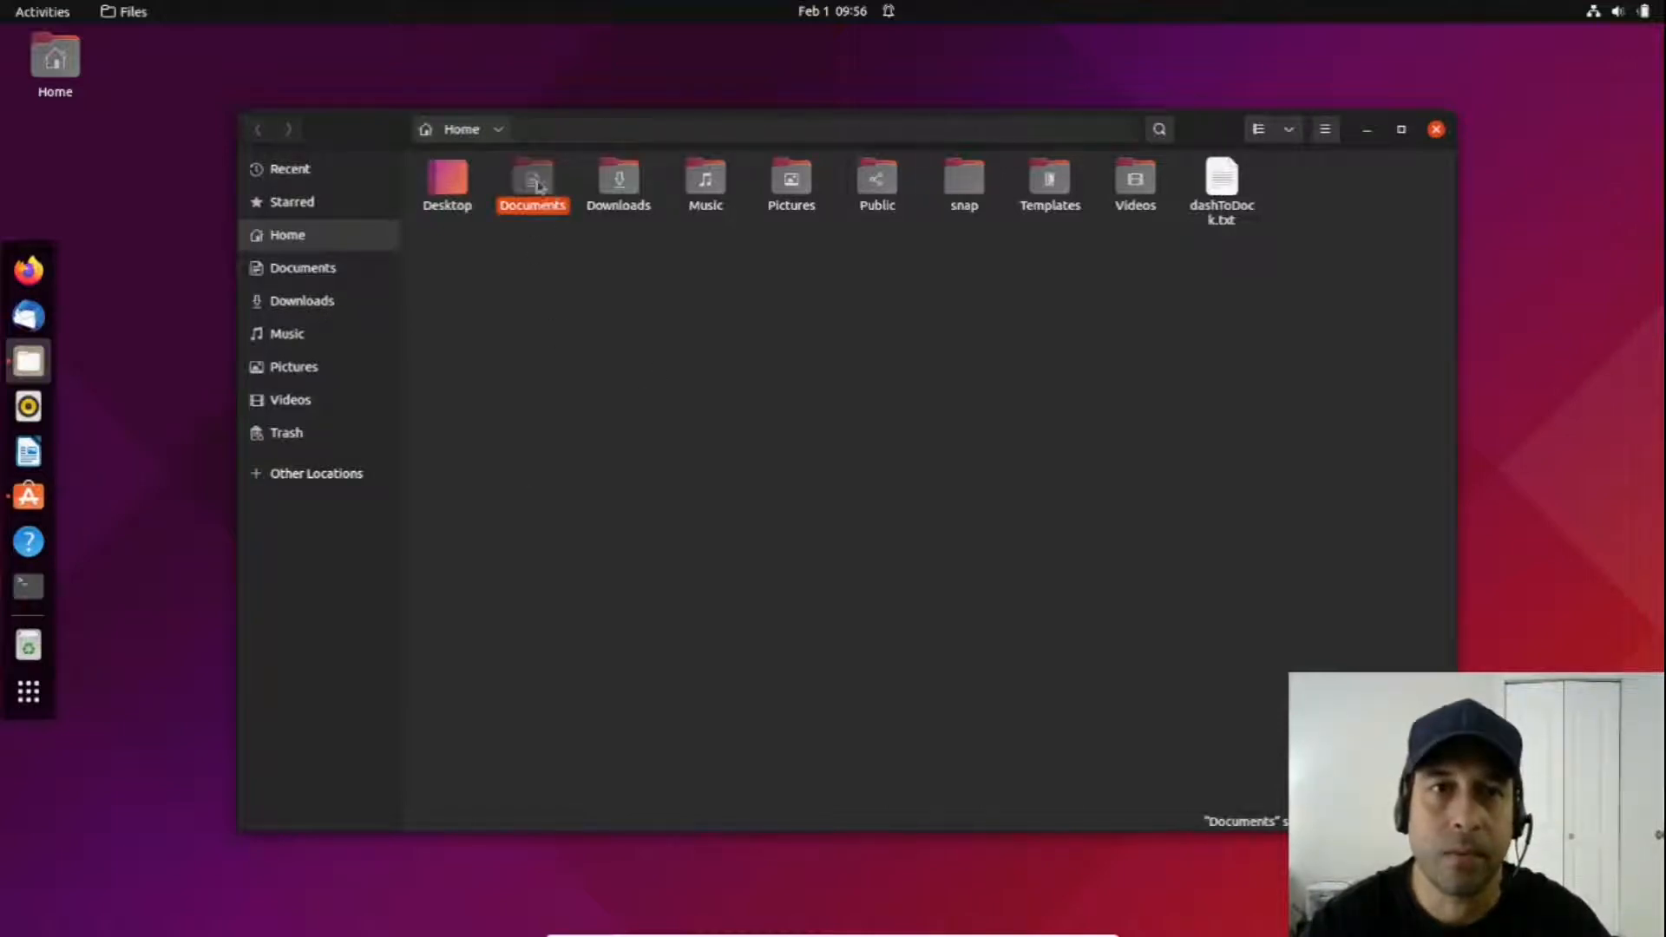
right_click(531, 181)
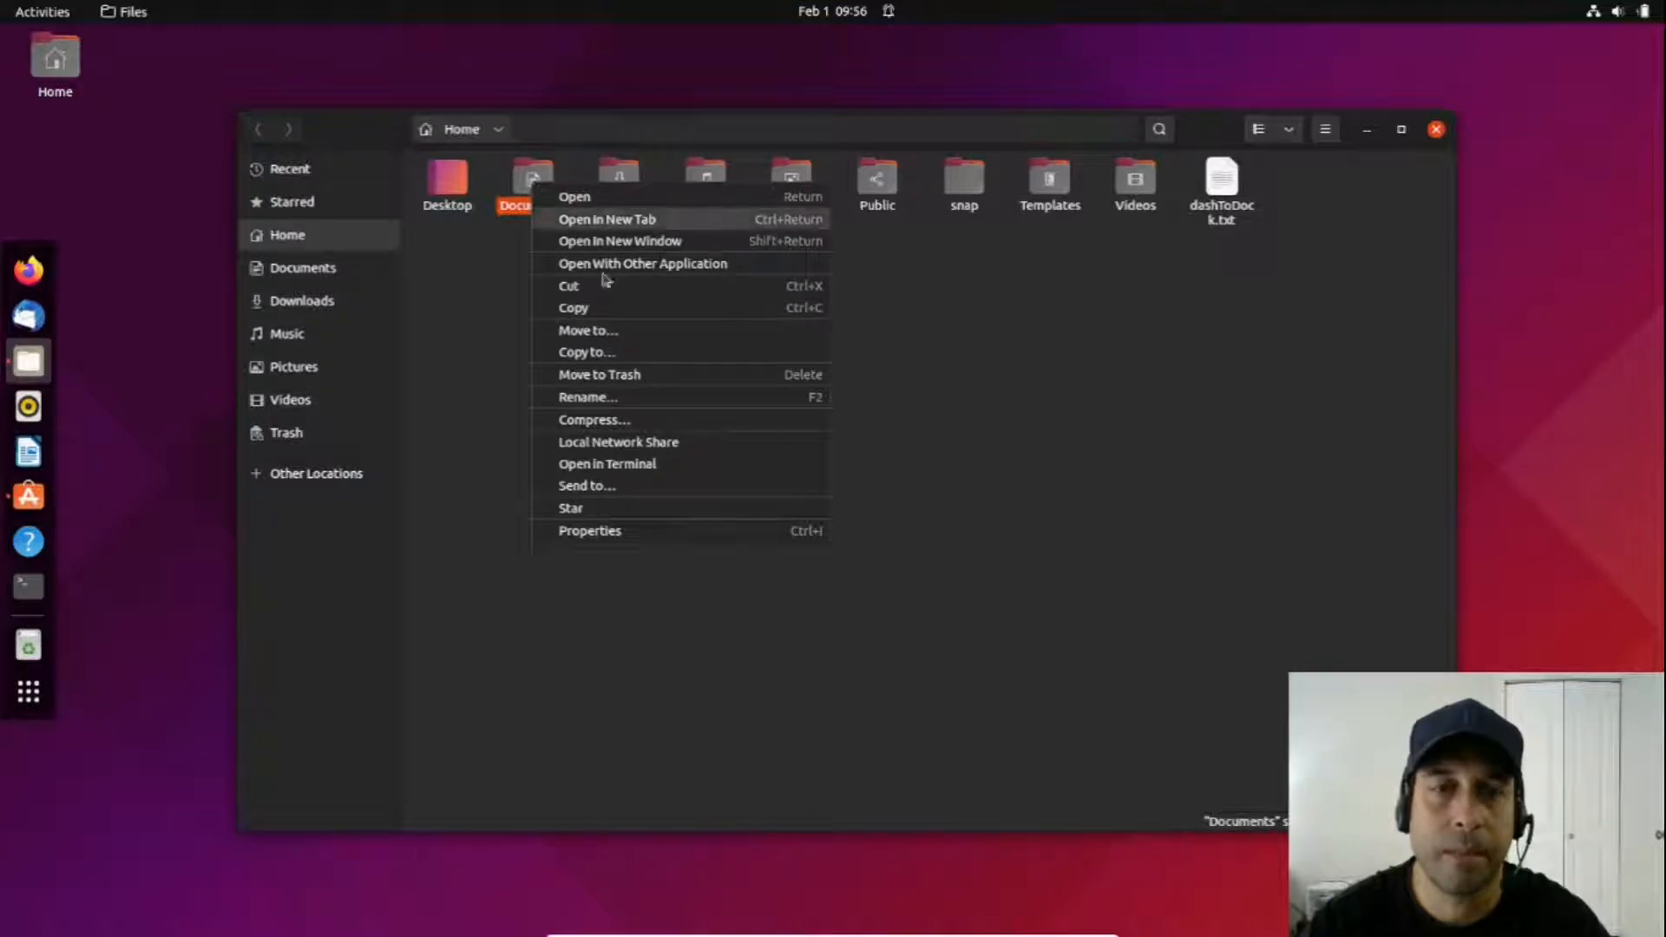
mouse_move(618, 442)
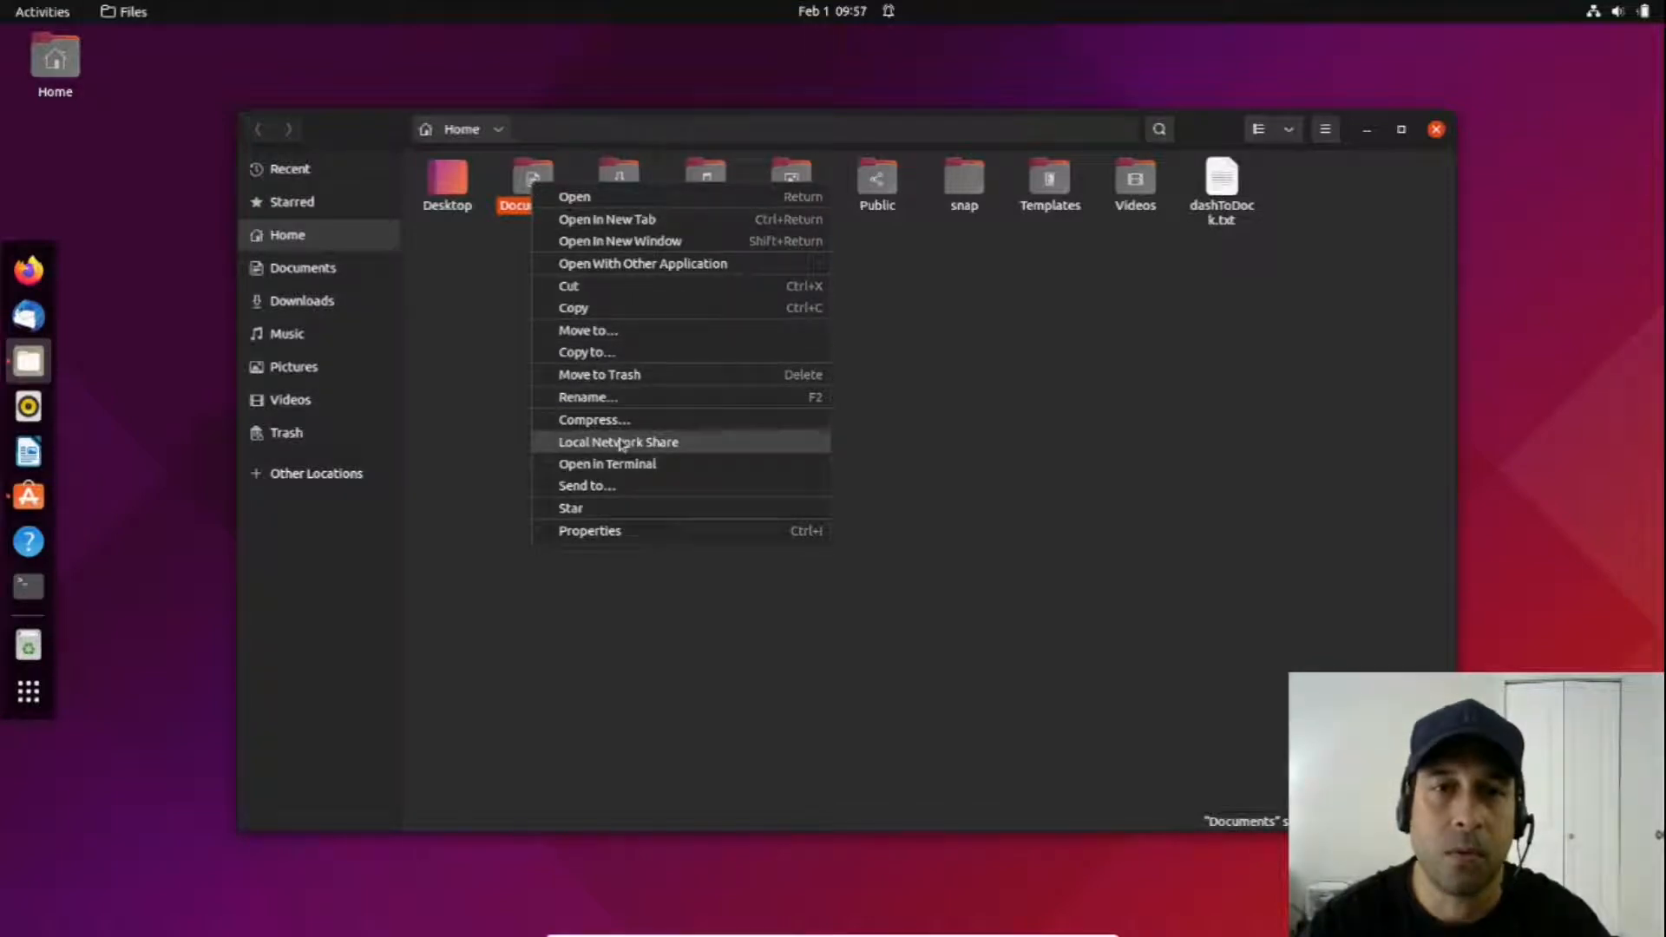
left_click(619, 441)
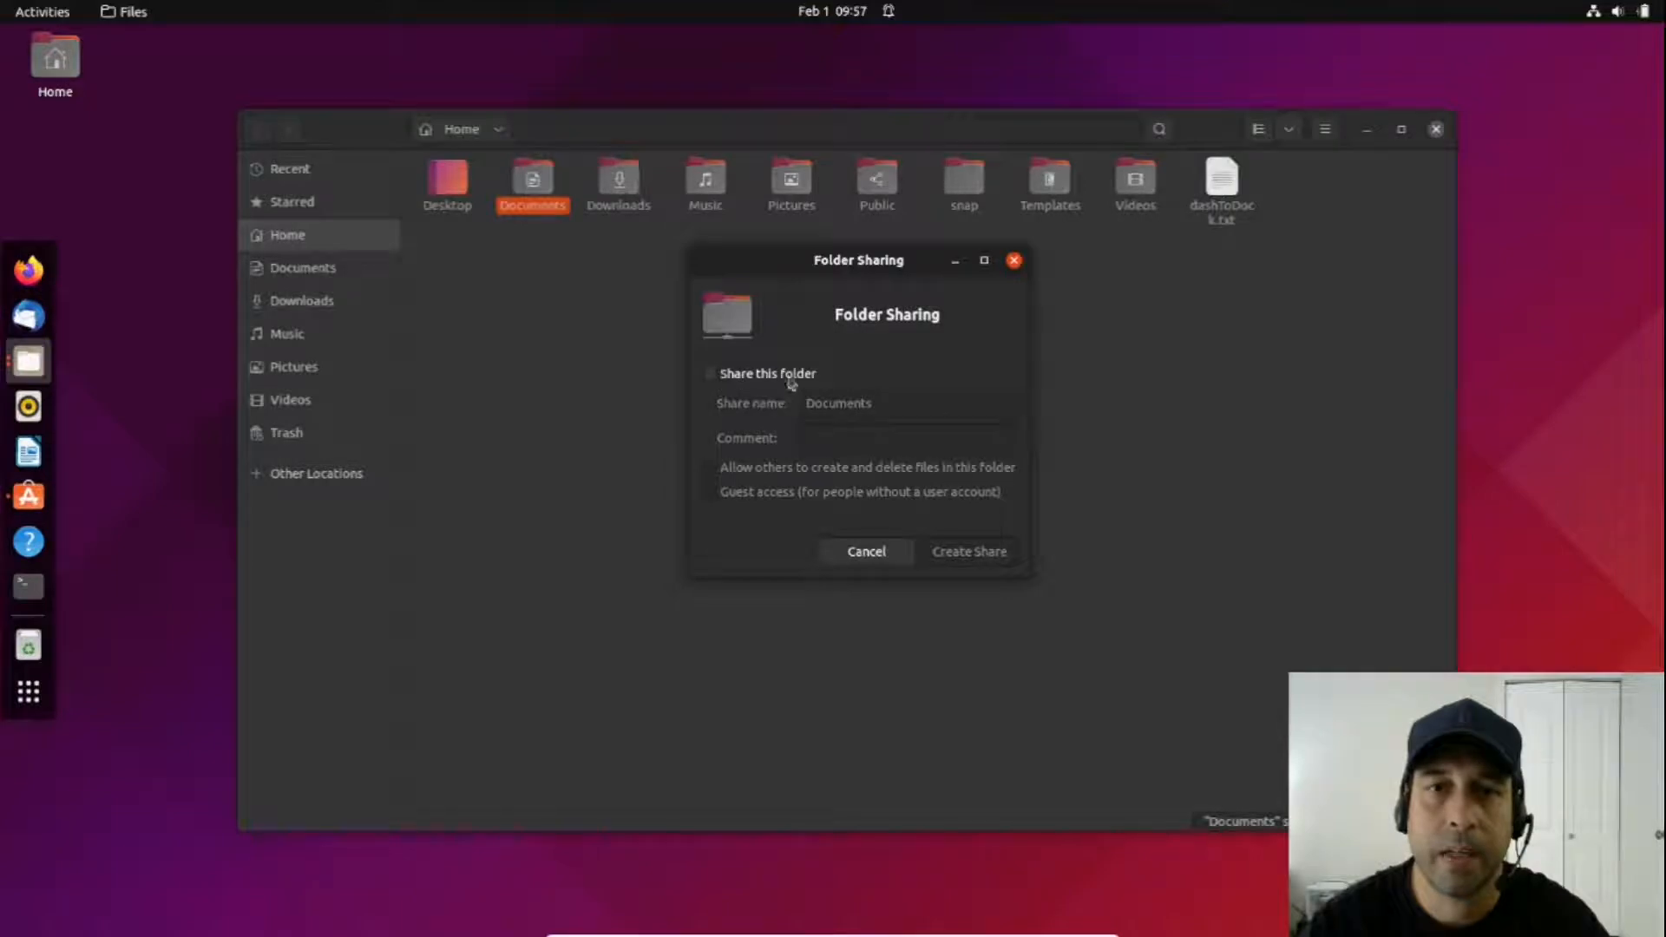
left_click(710, 373)
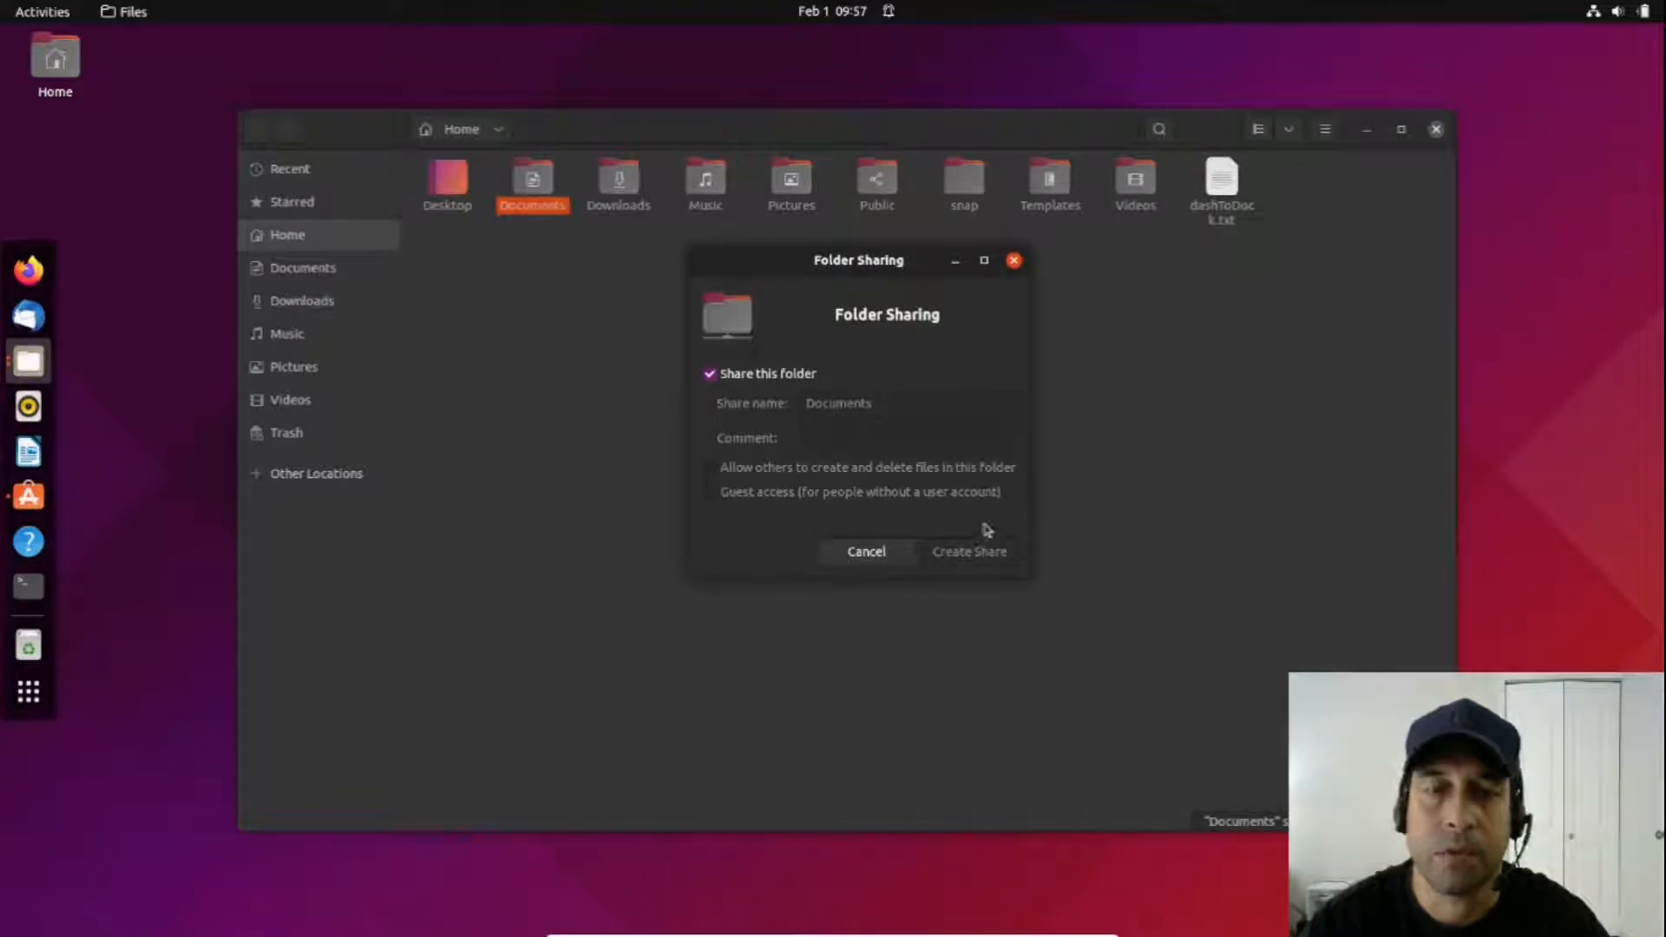
Step: Bring up the samba install prompt and expand its package Description
left_click(968, 550)
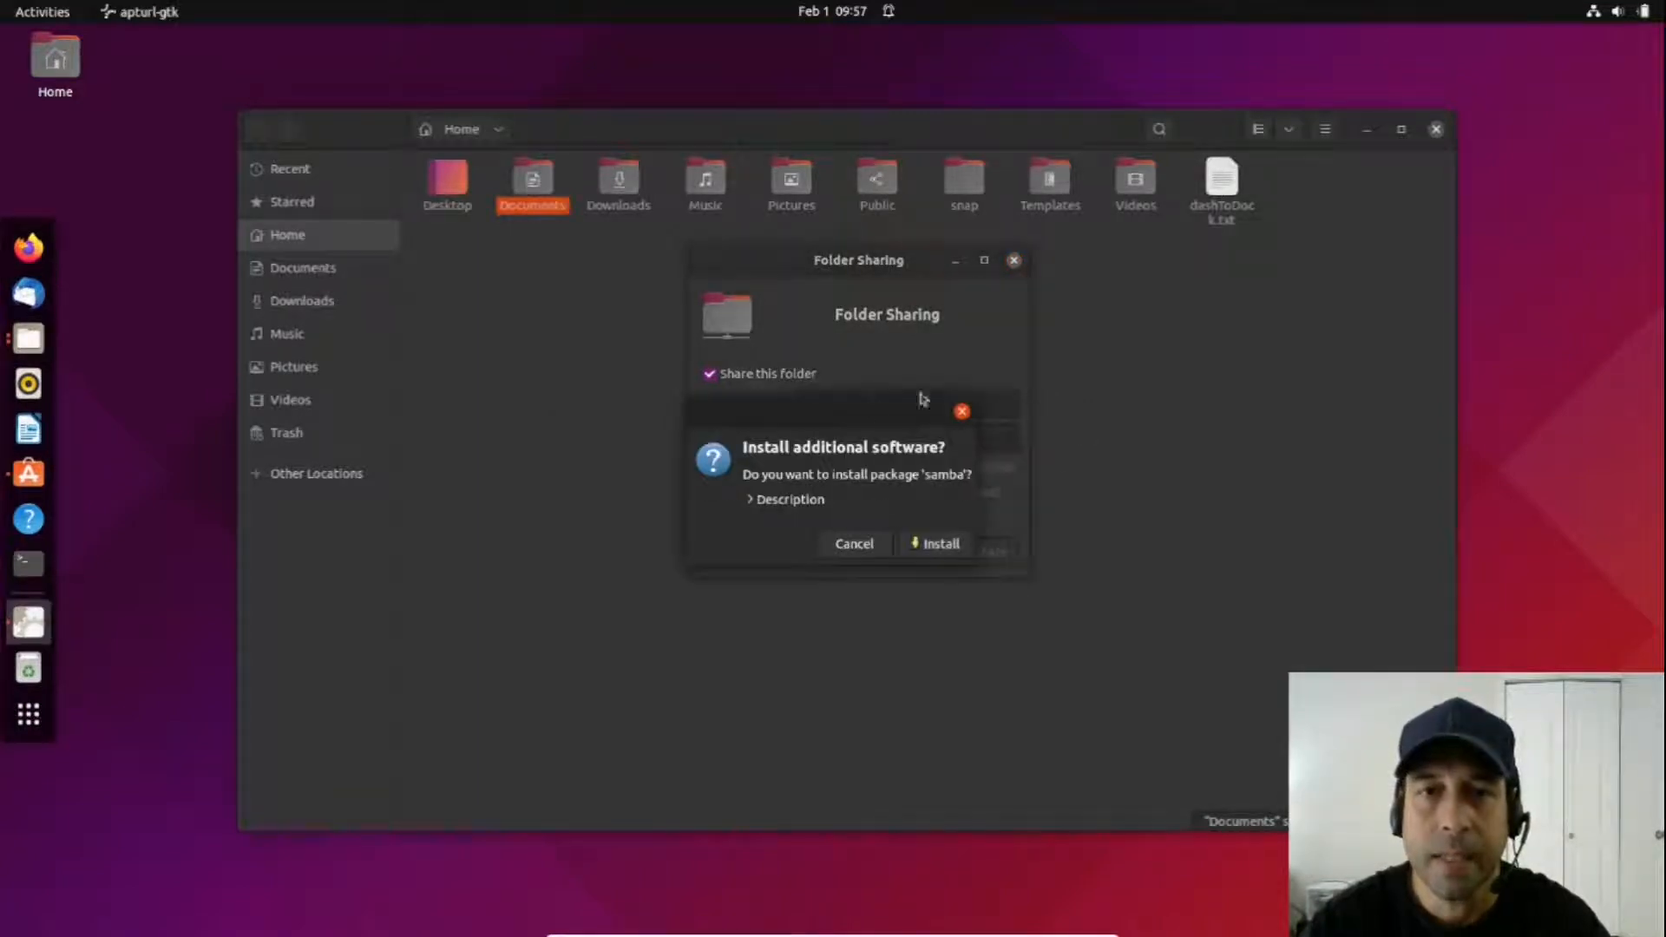
mouse_move(795, 505)
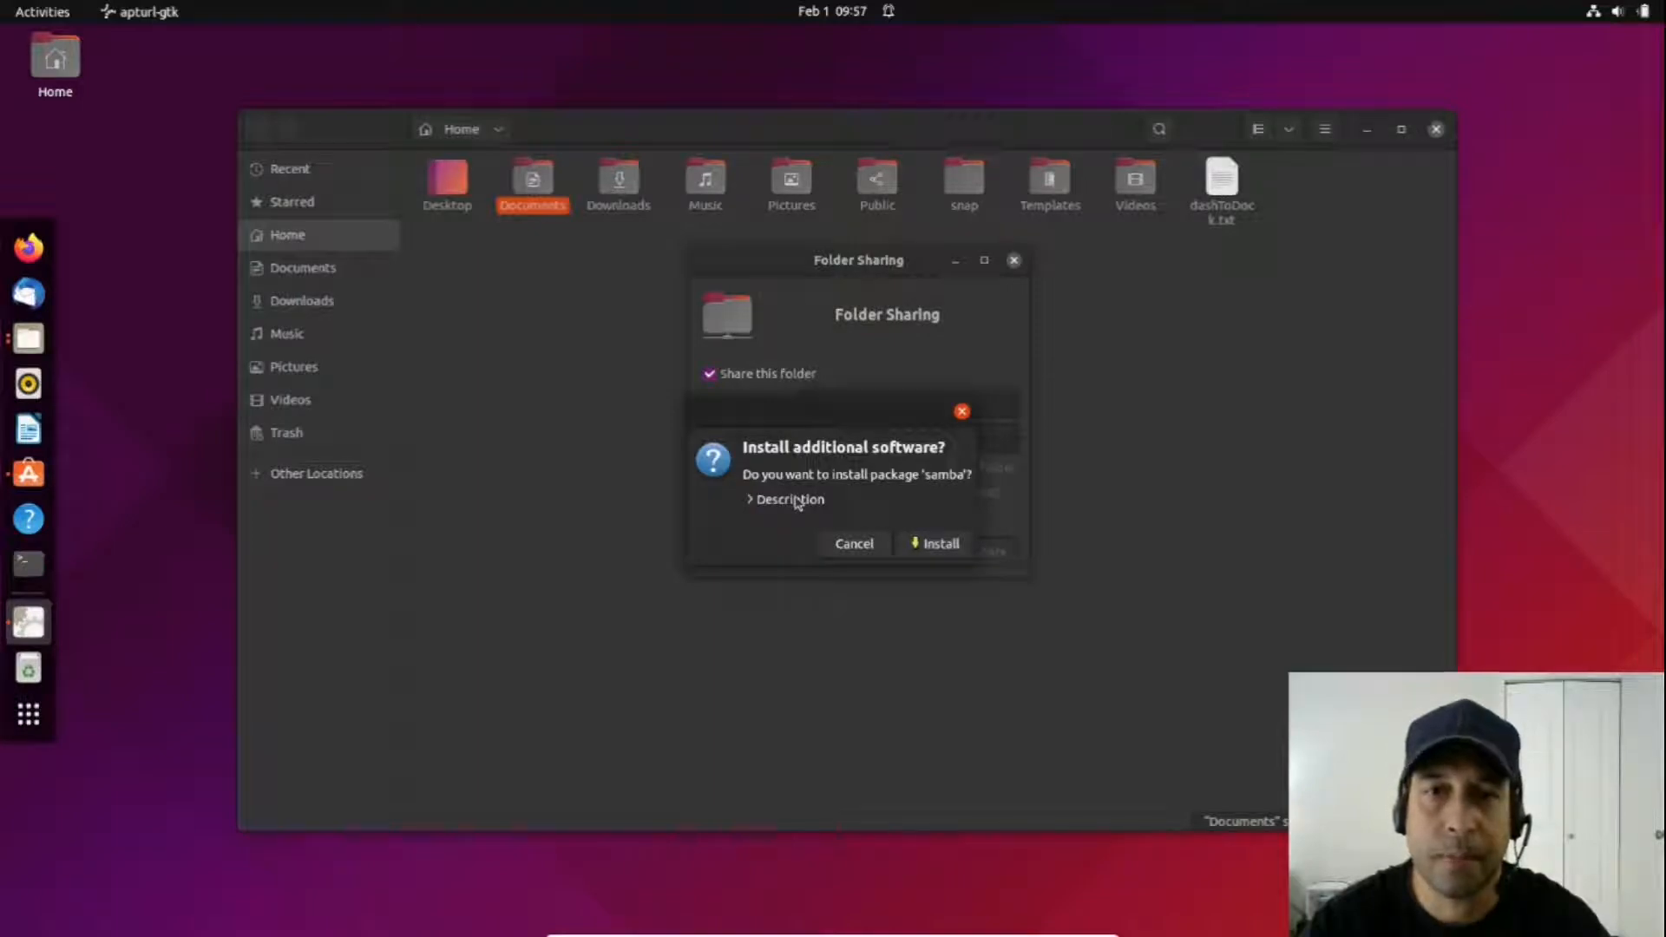
left_click(790, 500)
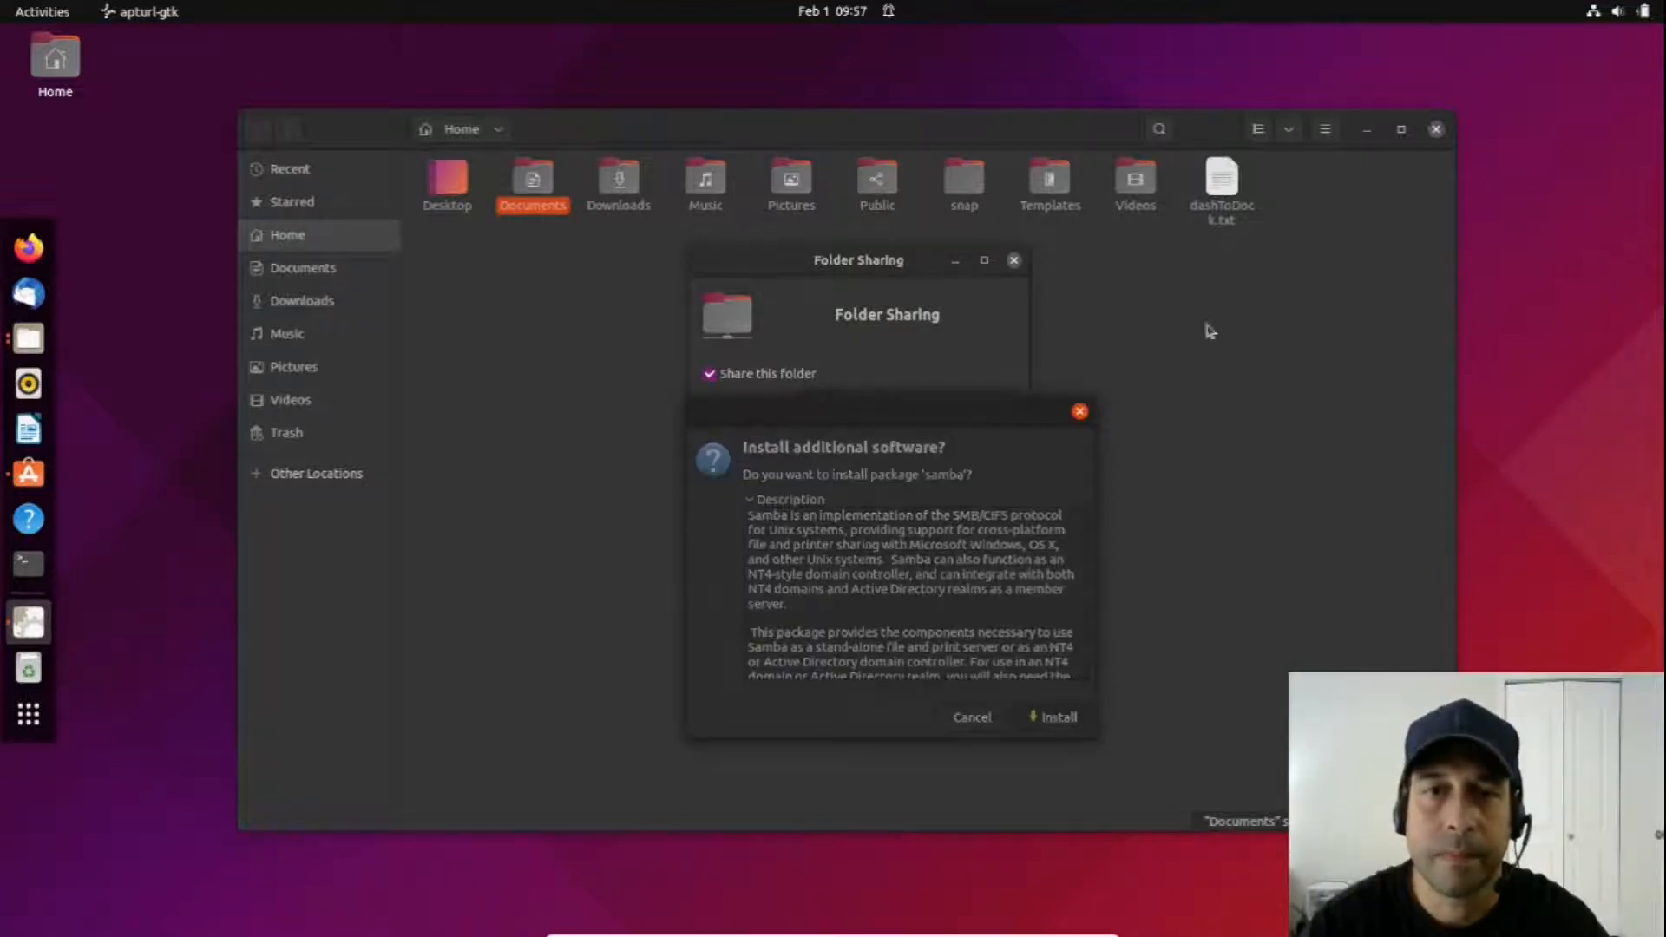
Step: Install samba after authenticating with the administrator password, and show the installation details
left_click(1059, 716)
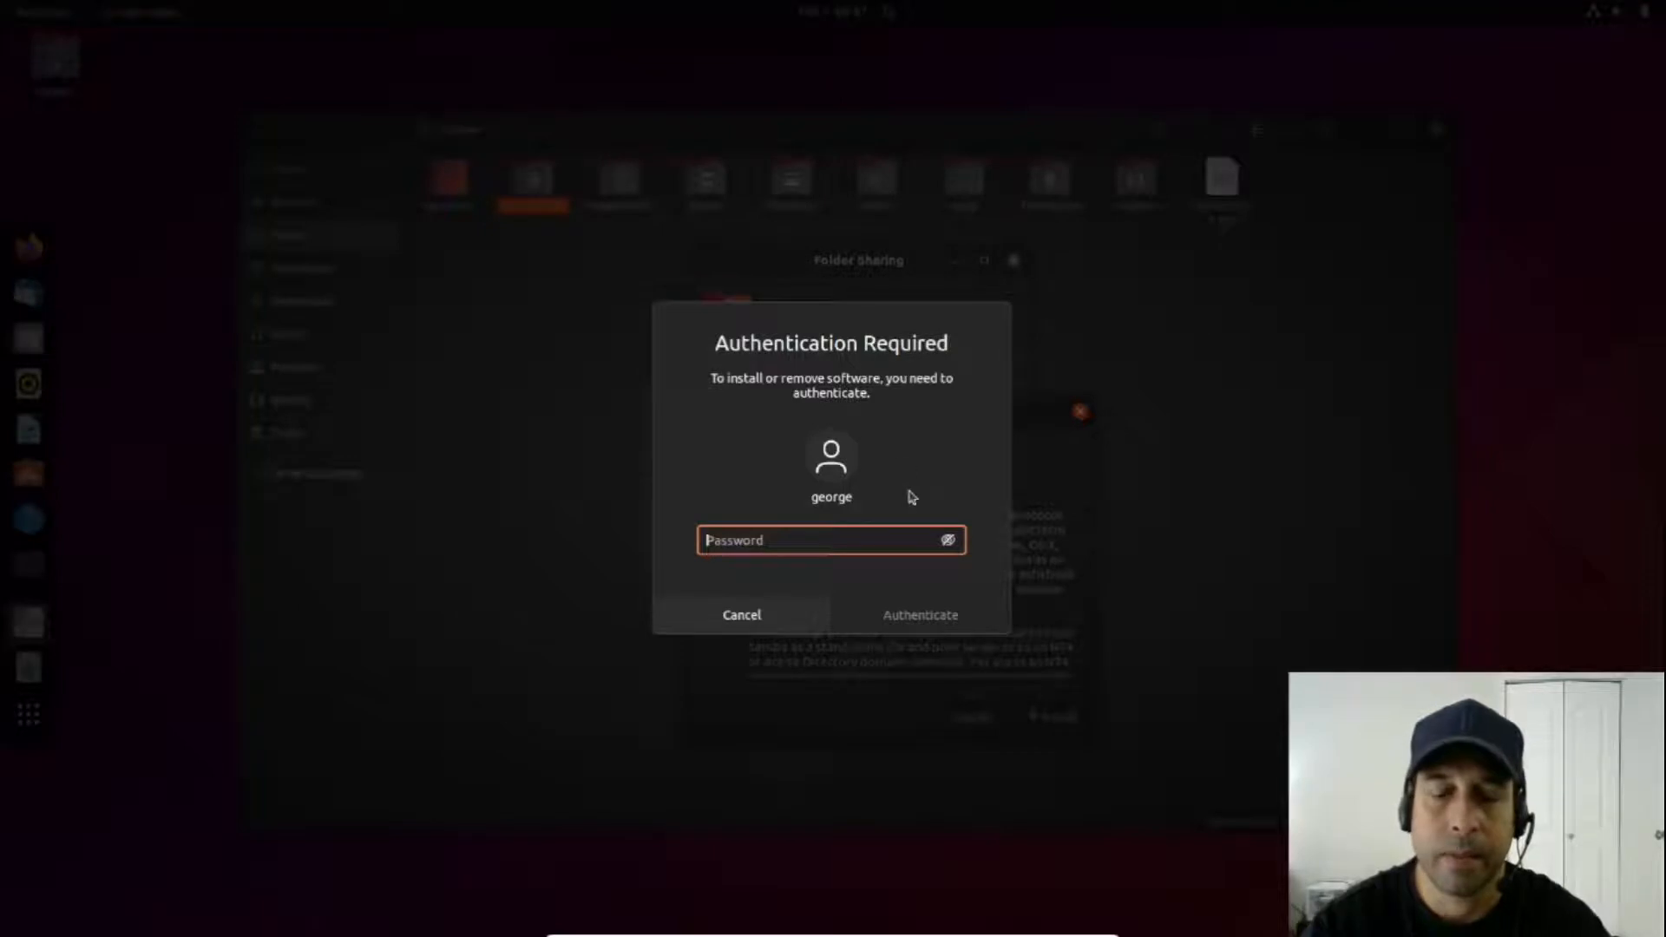
type("password")
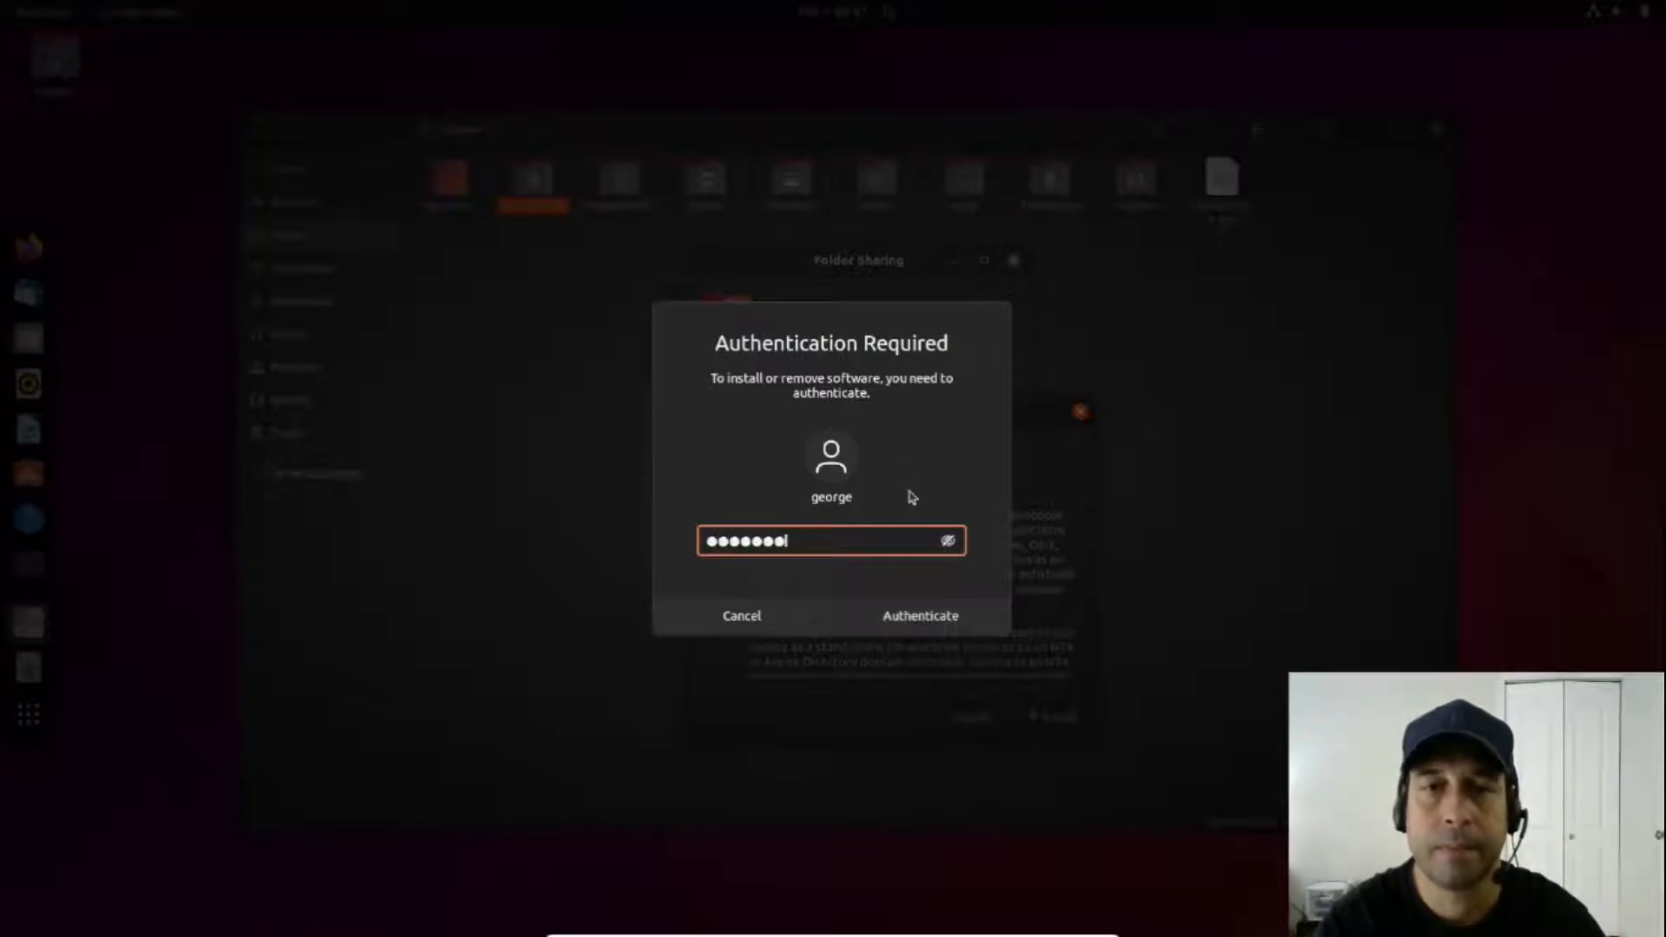
left_click(919, 615)
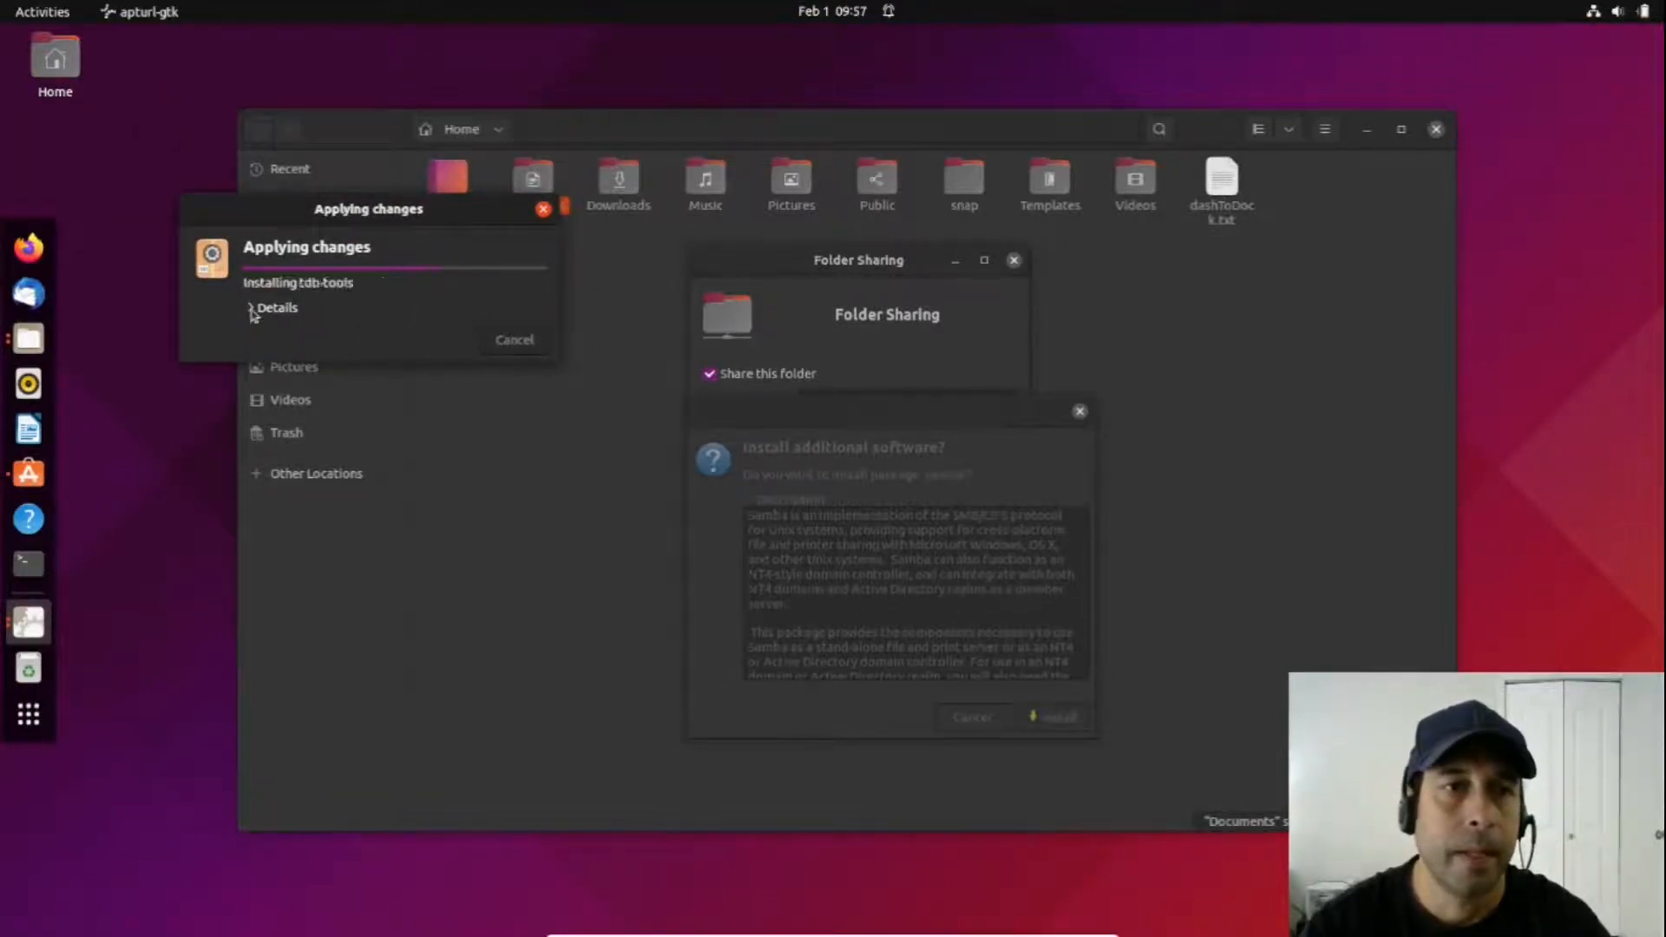
left_click(276, 307)
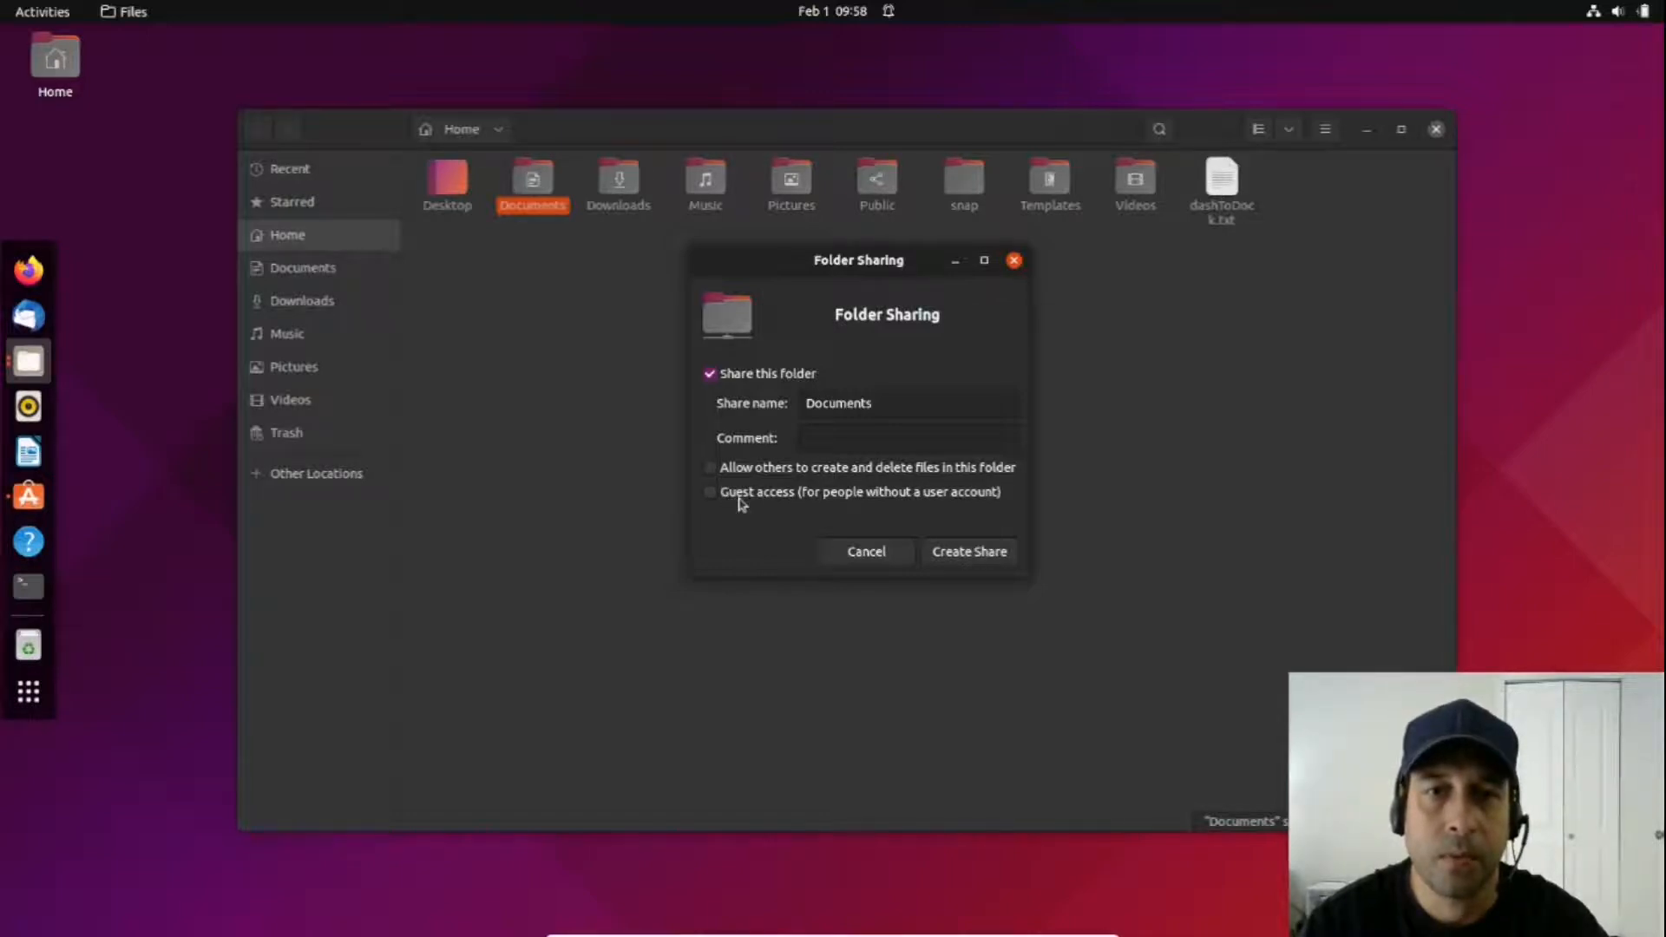
mouse_move(800, 513)
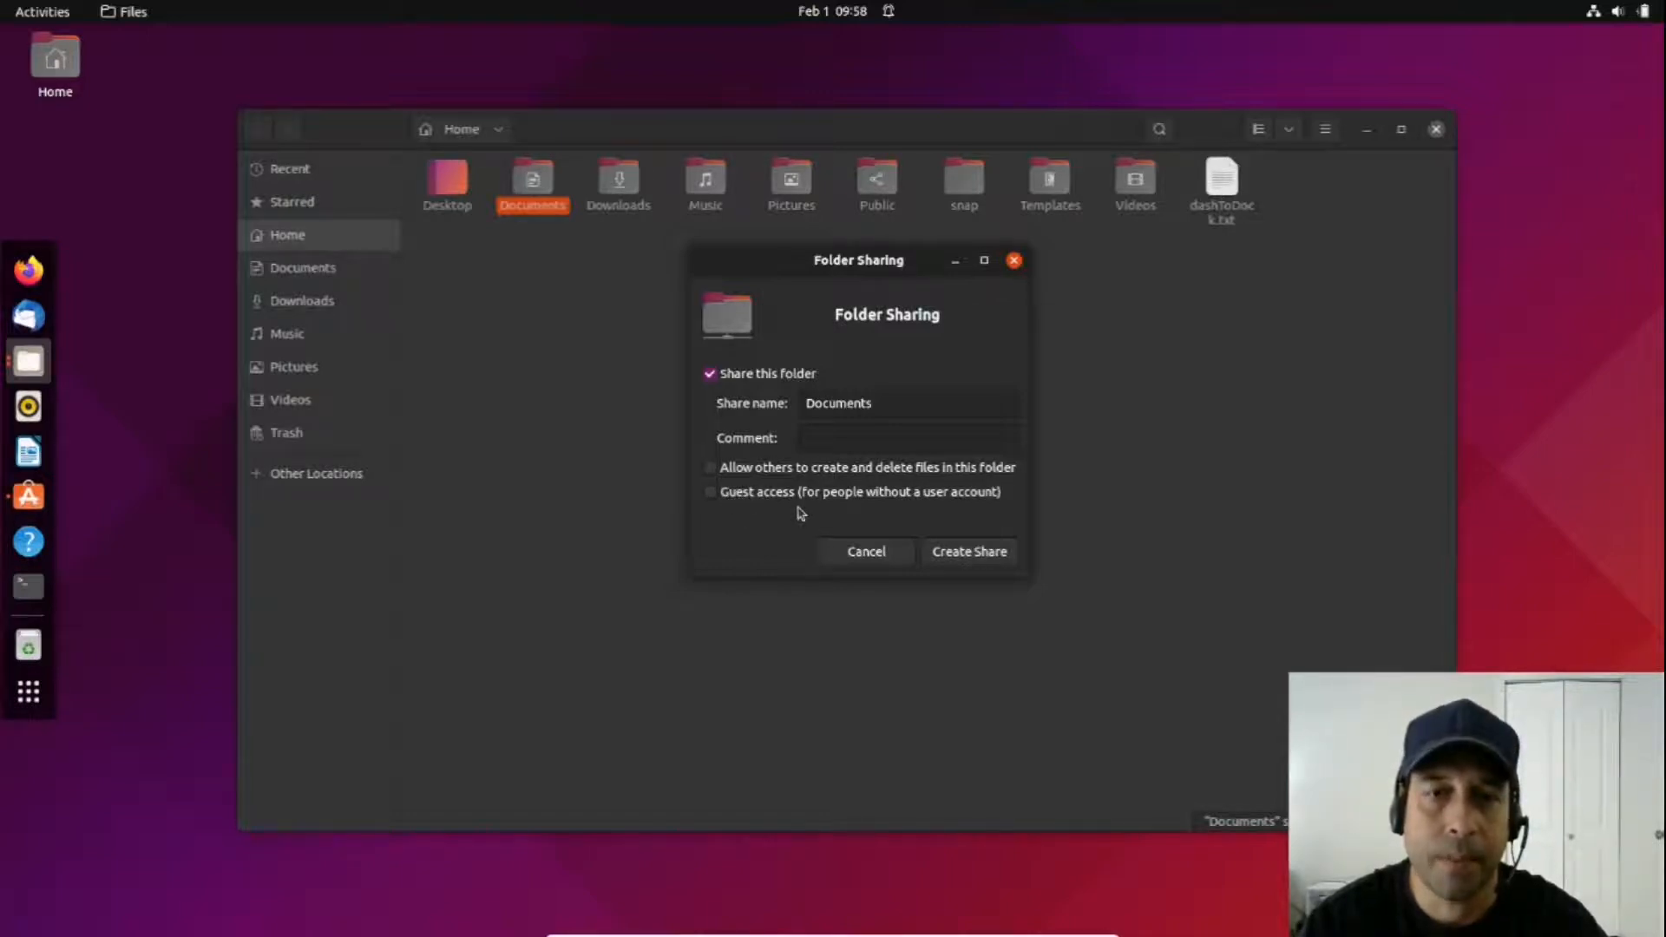
mouse_move(806, 502)
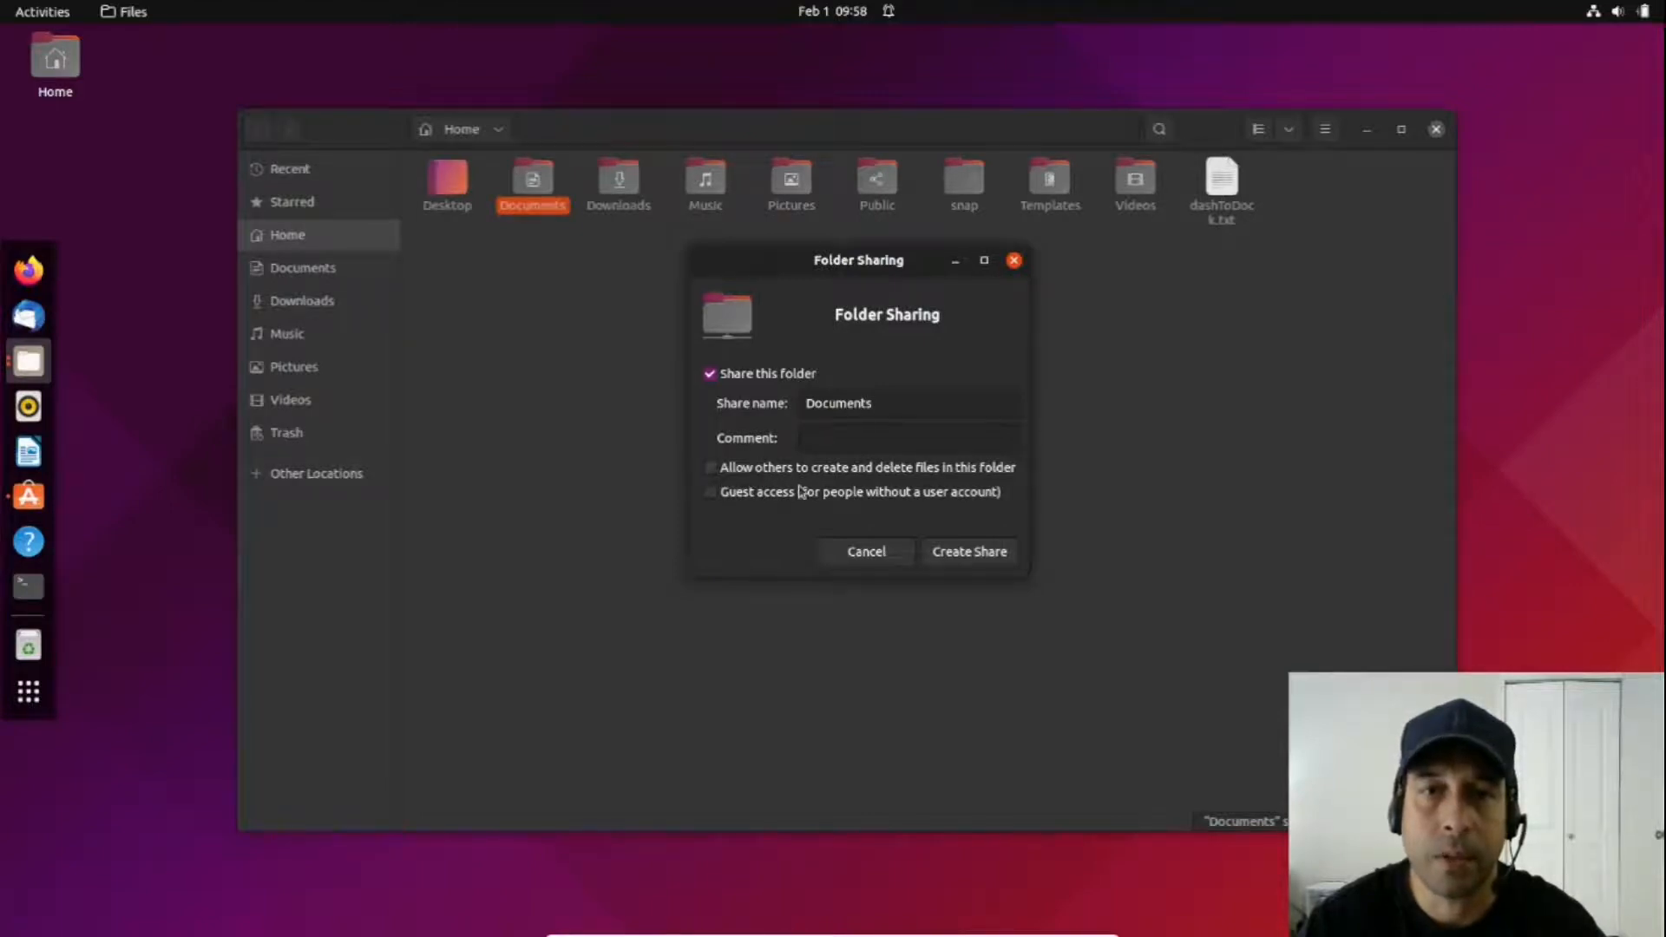
mouse_move(999, 474)
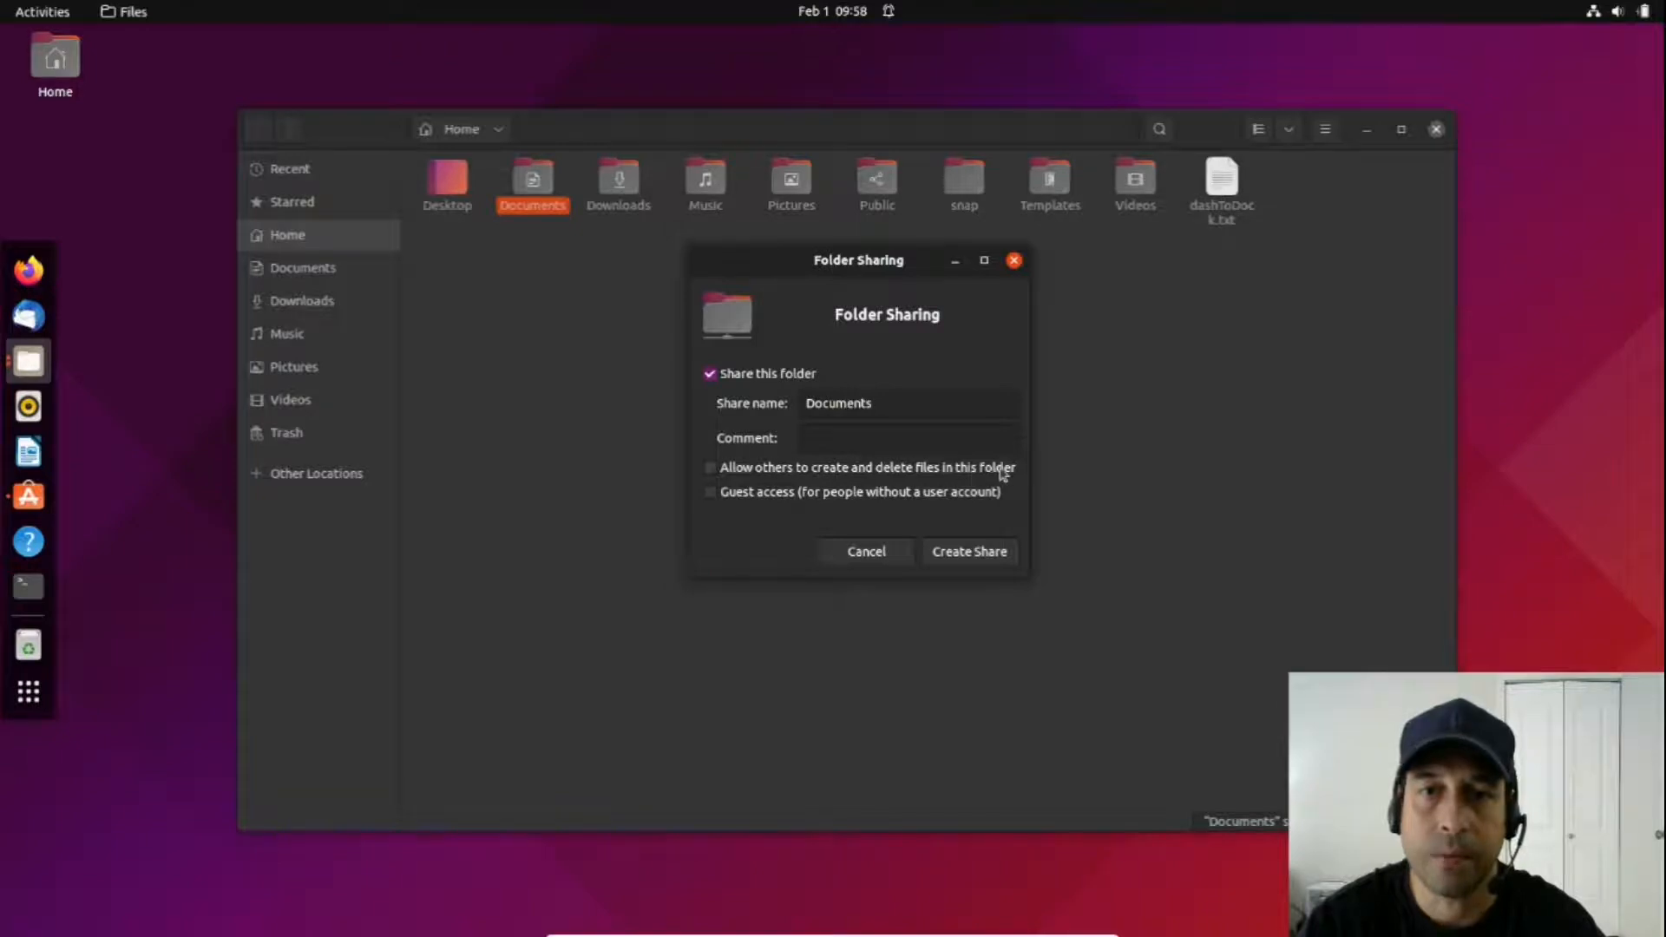
Step: Enable guest access and create the Documents share
left_click(710, 492)
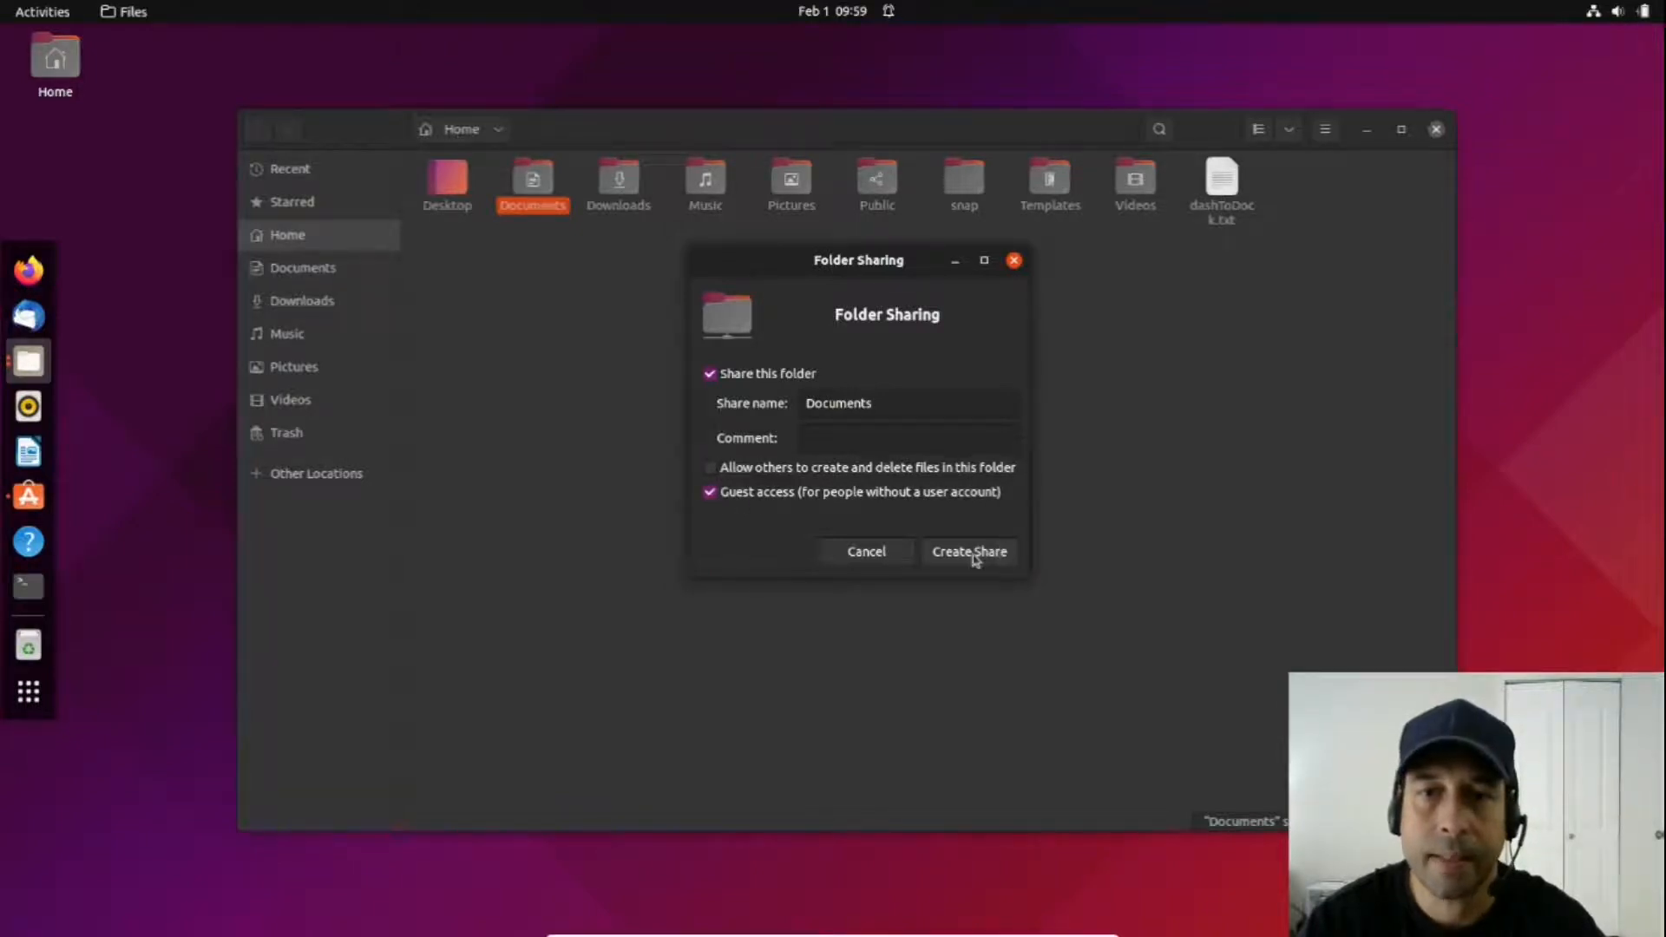
left_click(968, 552)
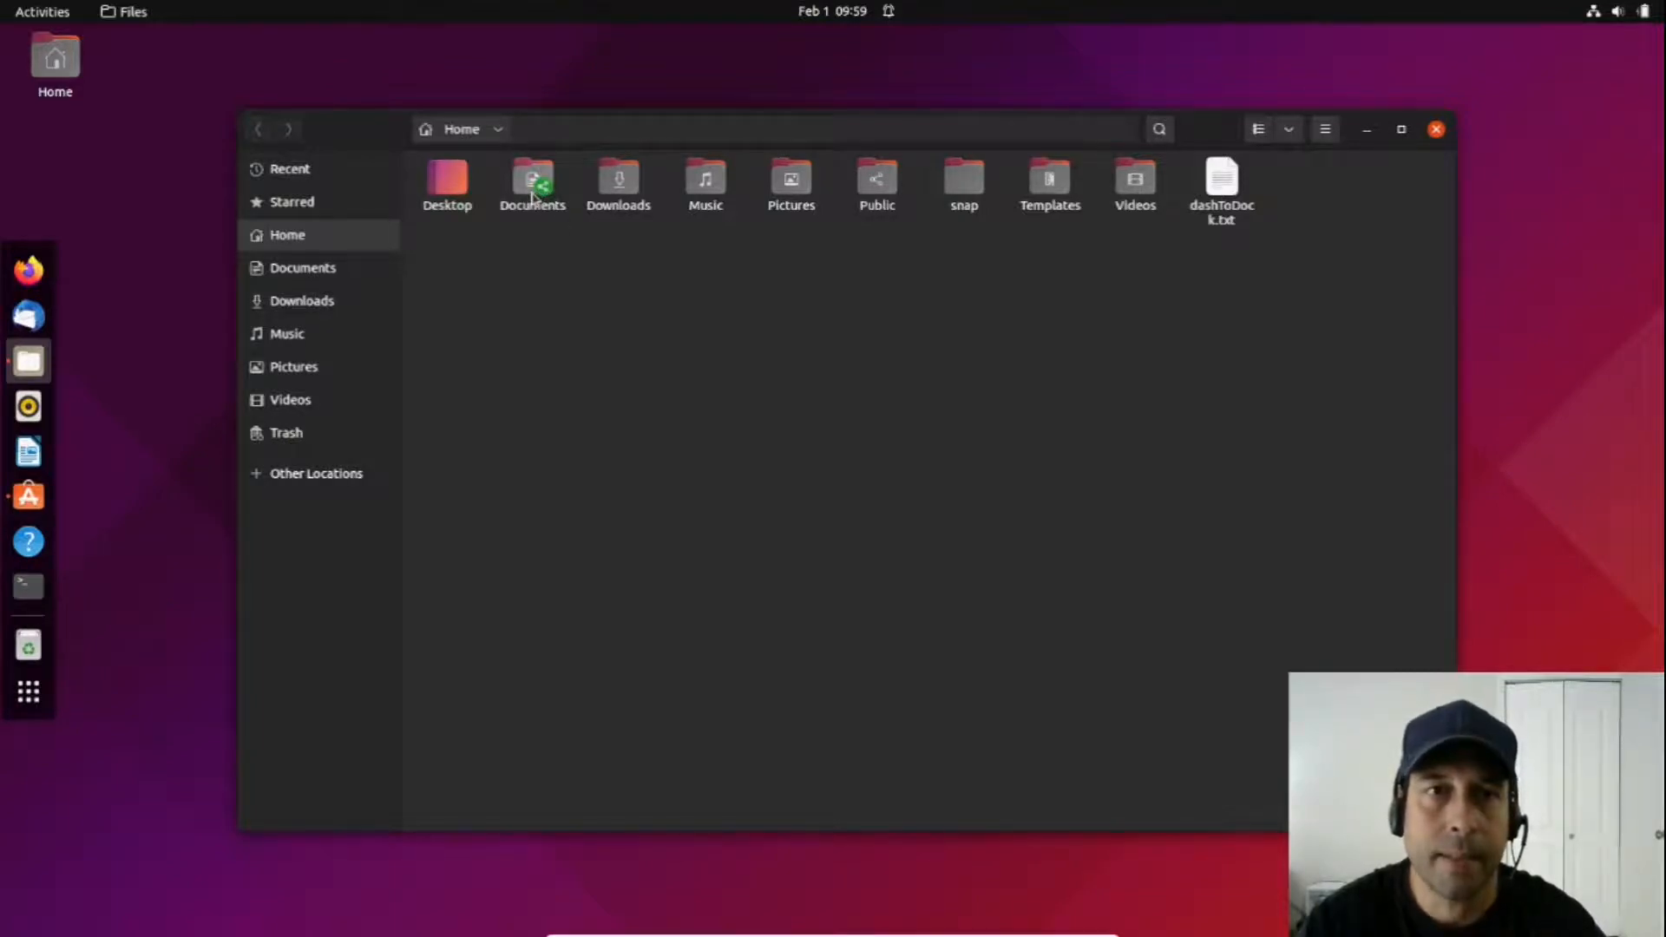
mouse_move(729, 372)
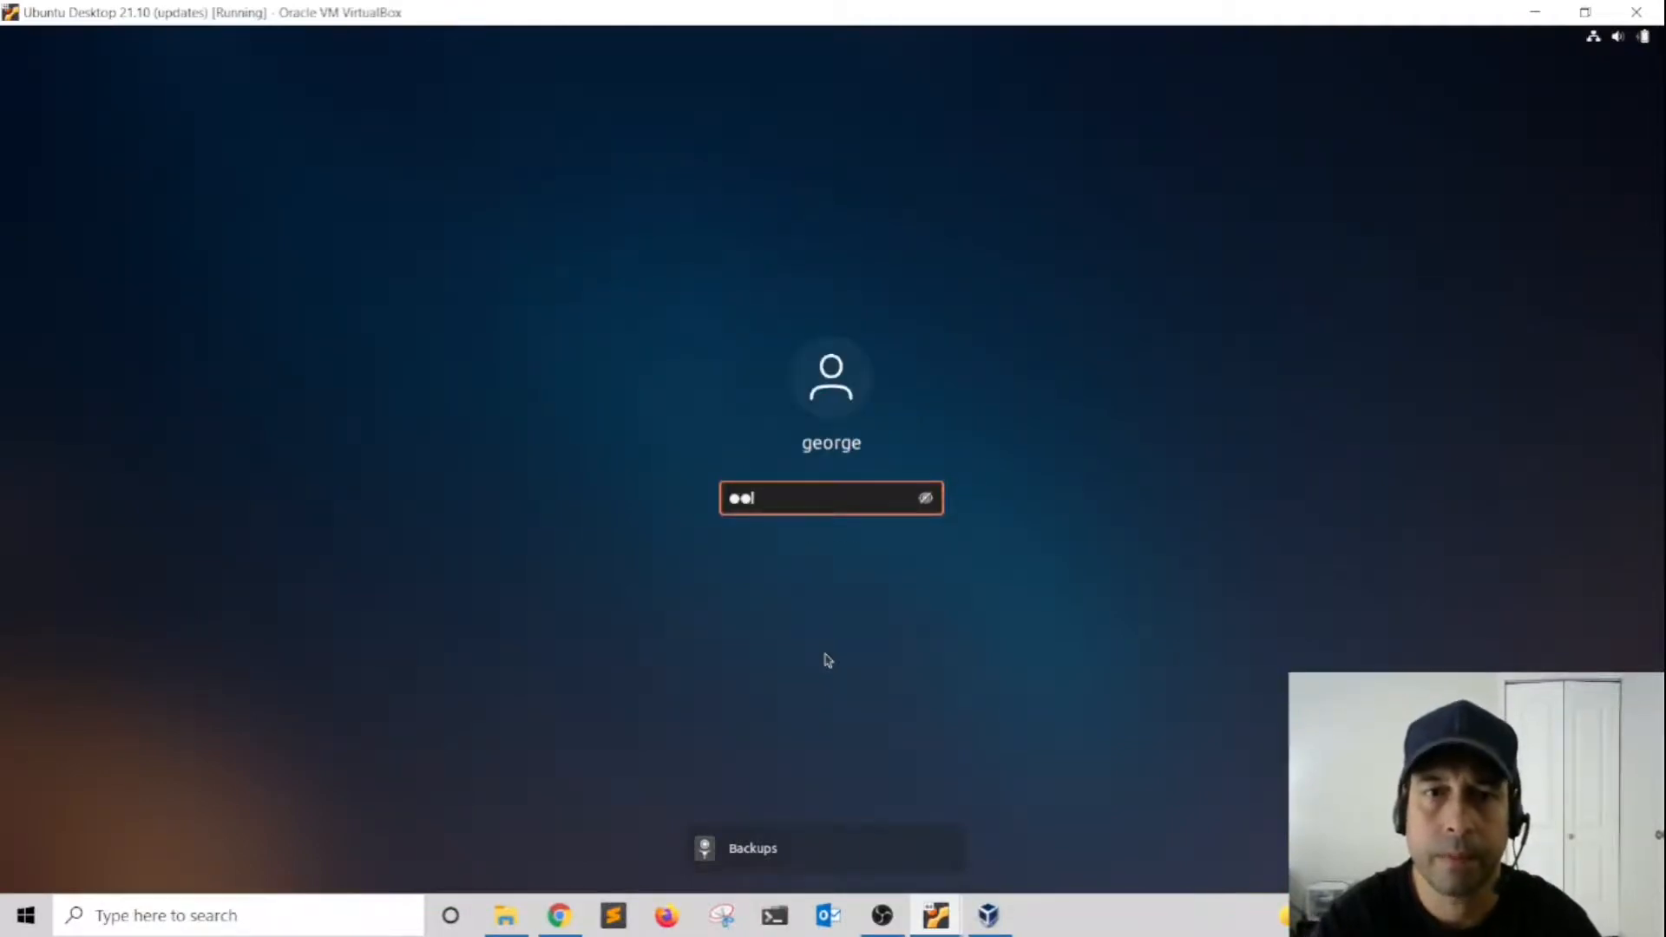
Step: Log in to the second Ubuntu VM with the user password
key("Return")
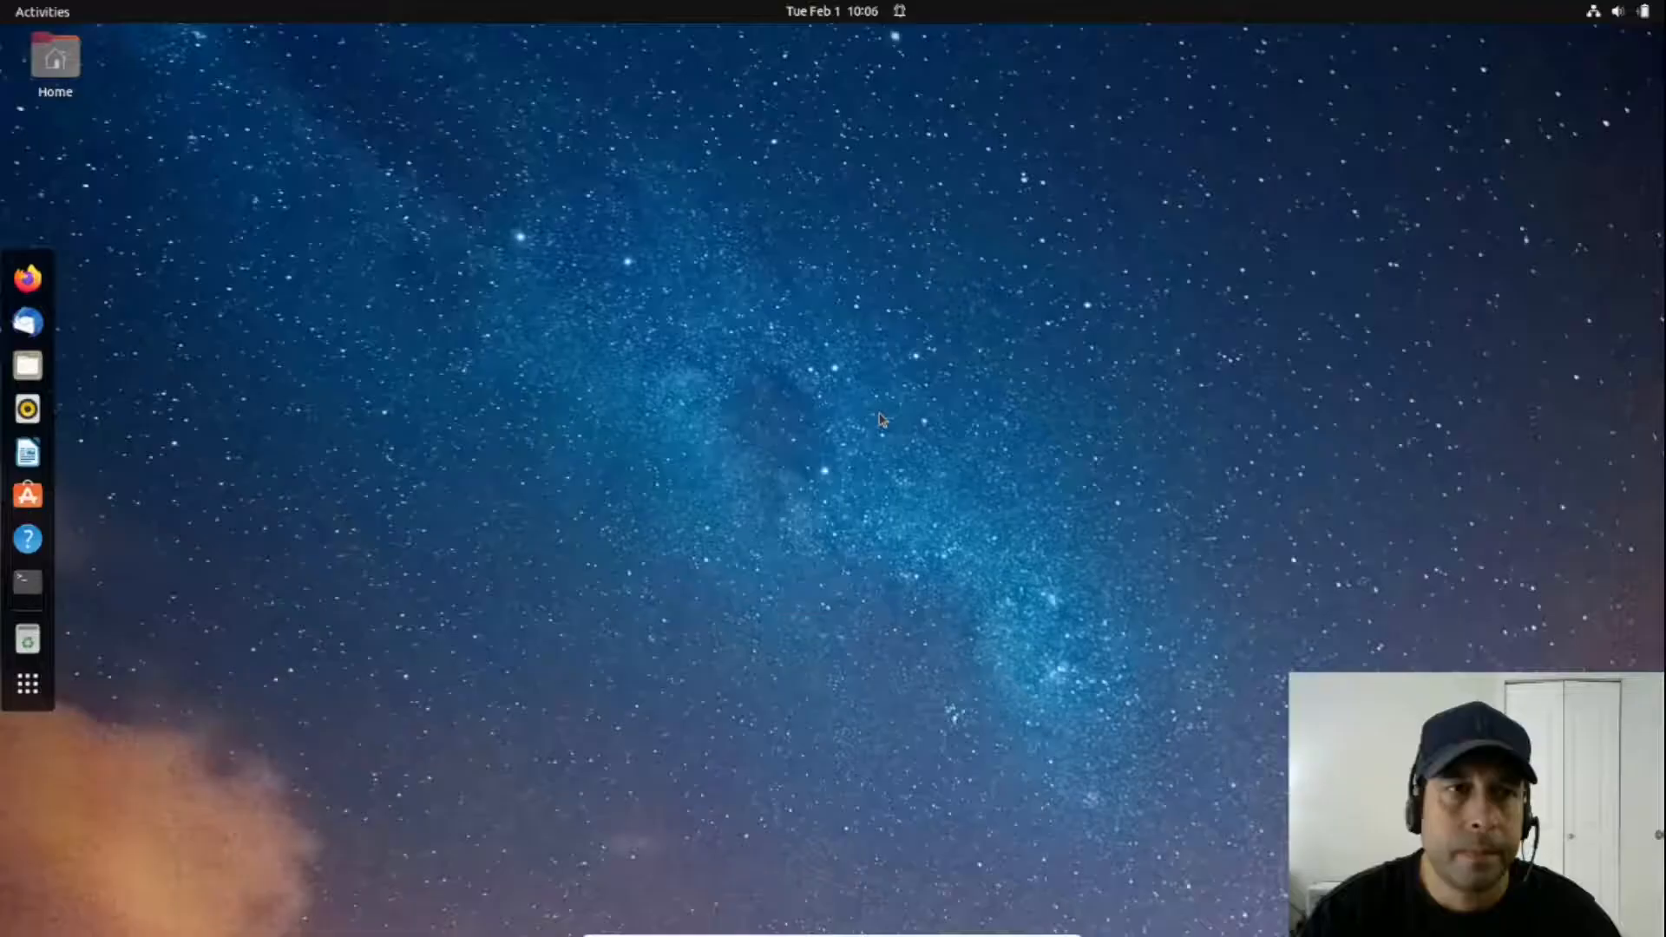
mouse_move(46, 409)
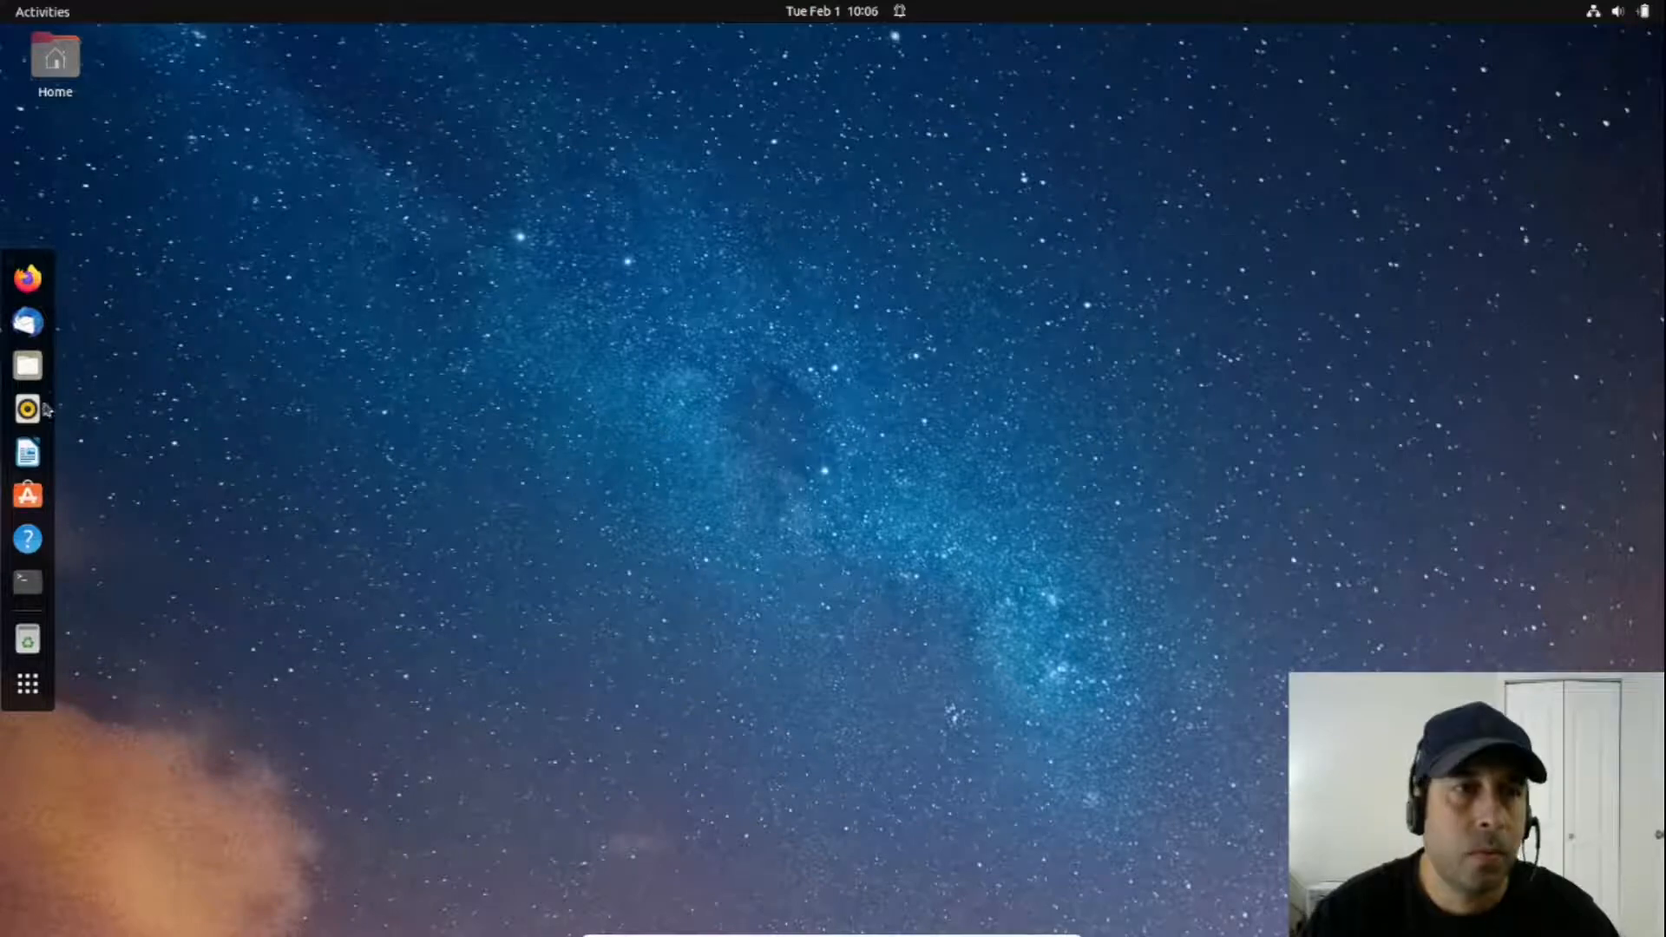
mouse_move(736, 249)
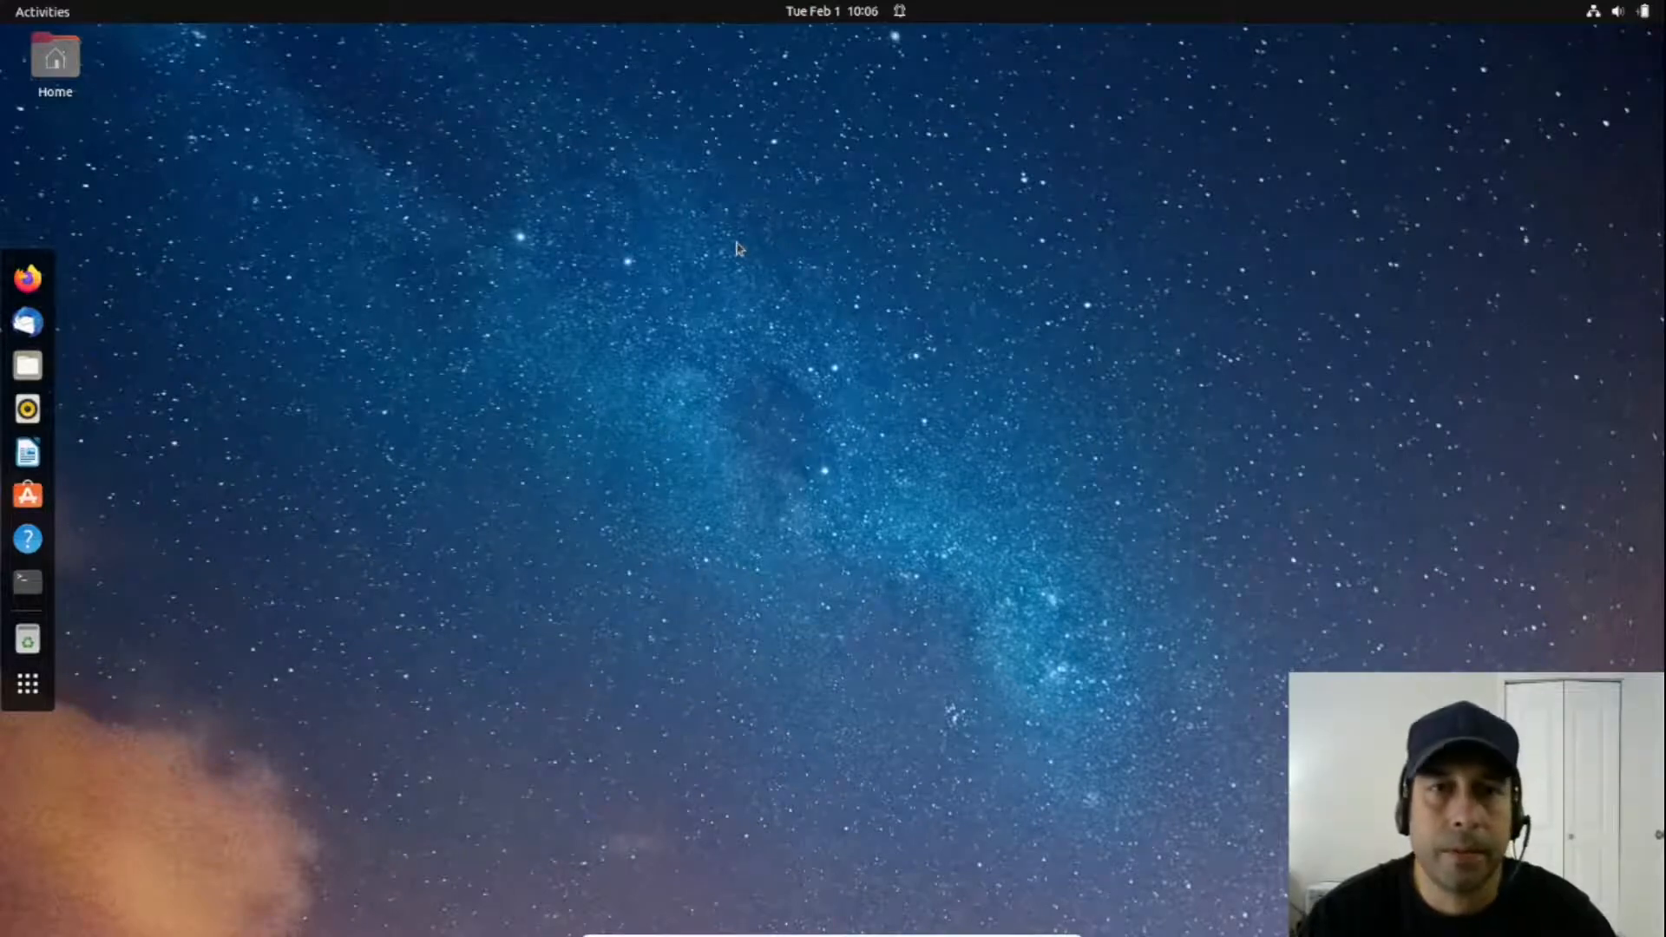
Step: On the second VM, open Files at Other Locations and focus the Connect to Server box
left_click(27, 365)
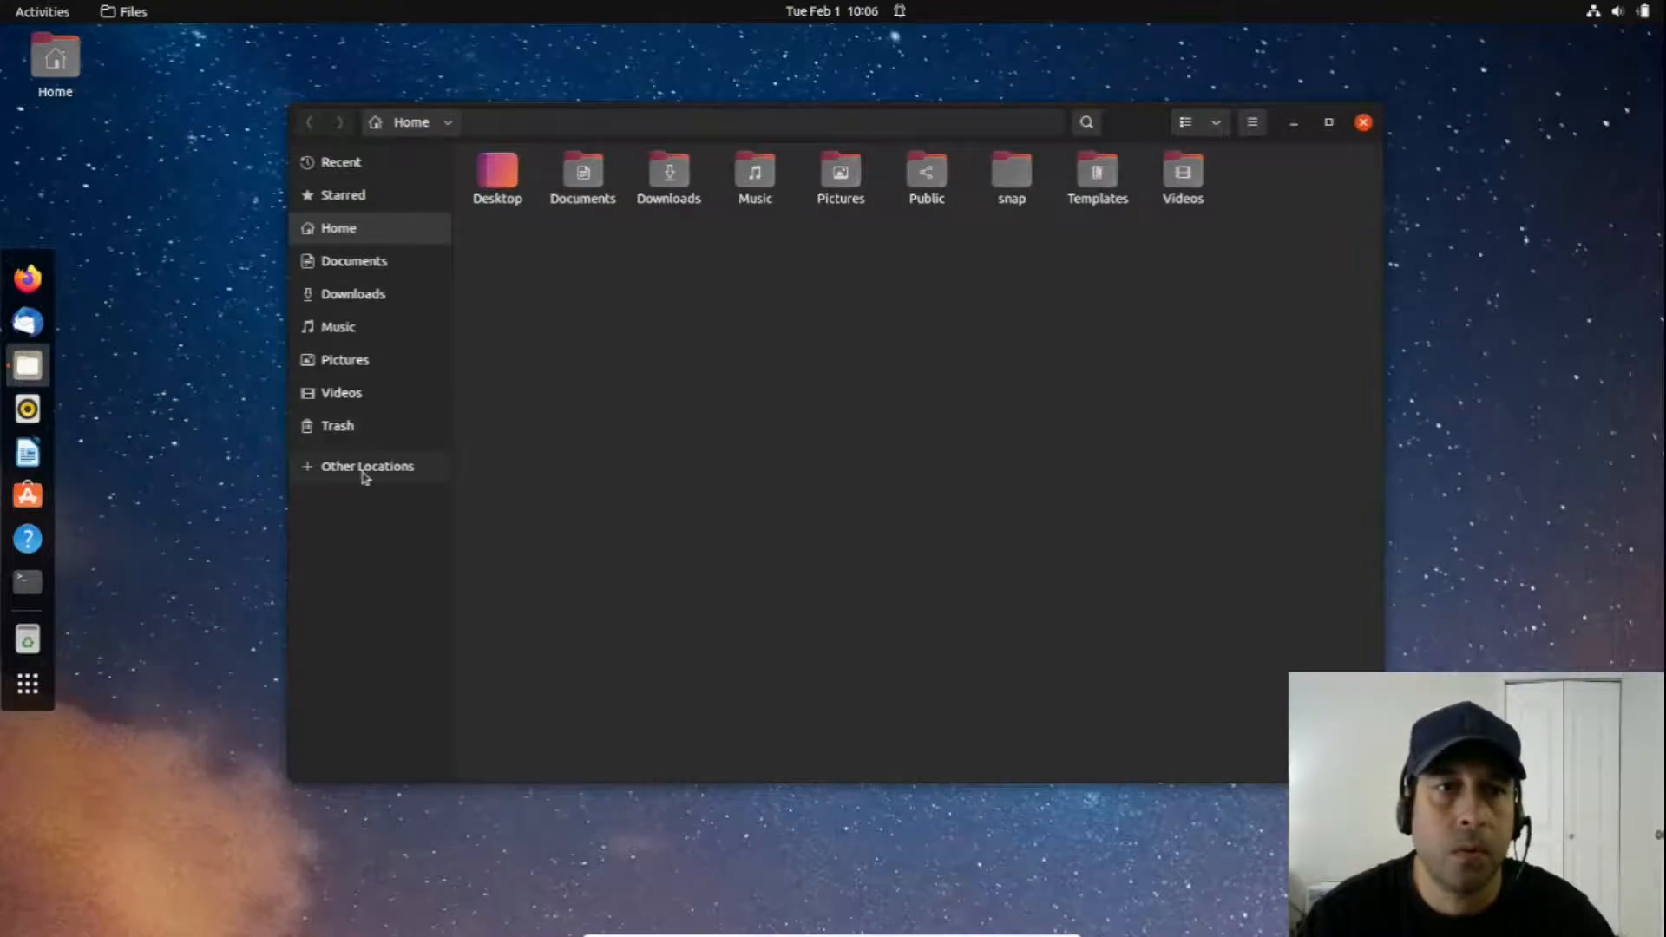
left_click(367, 465)
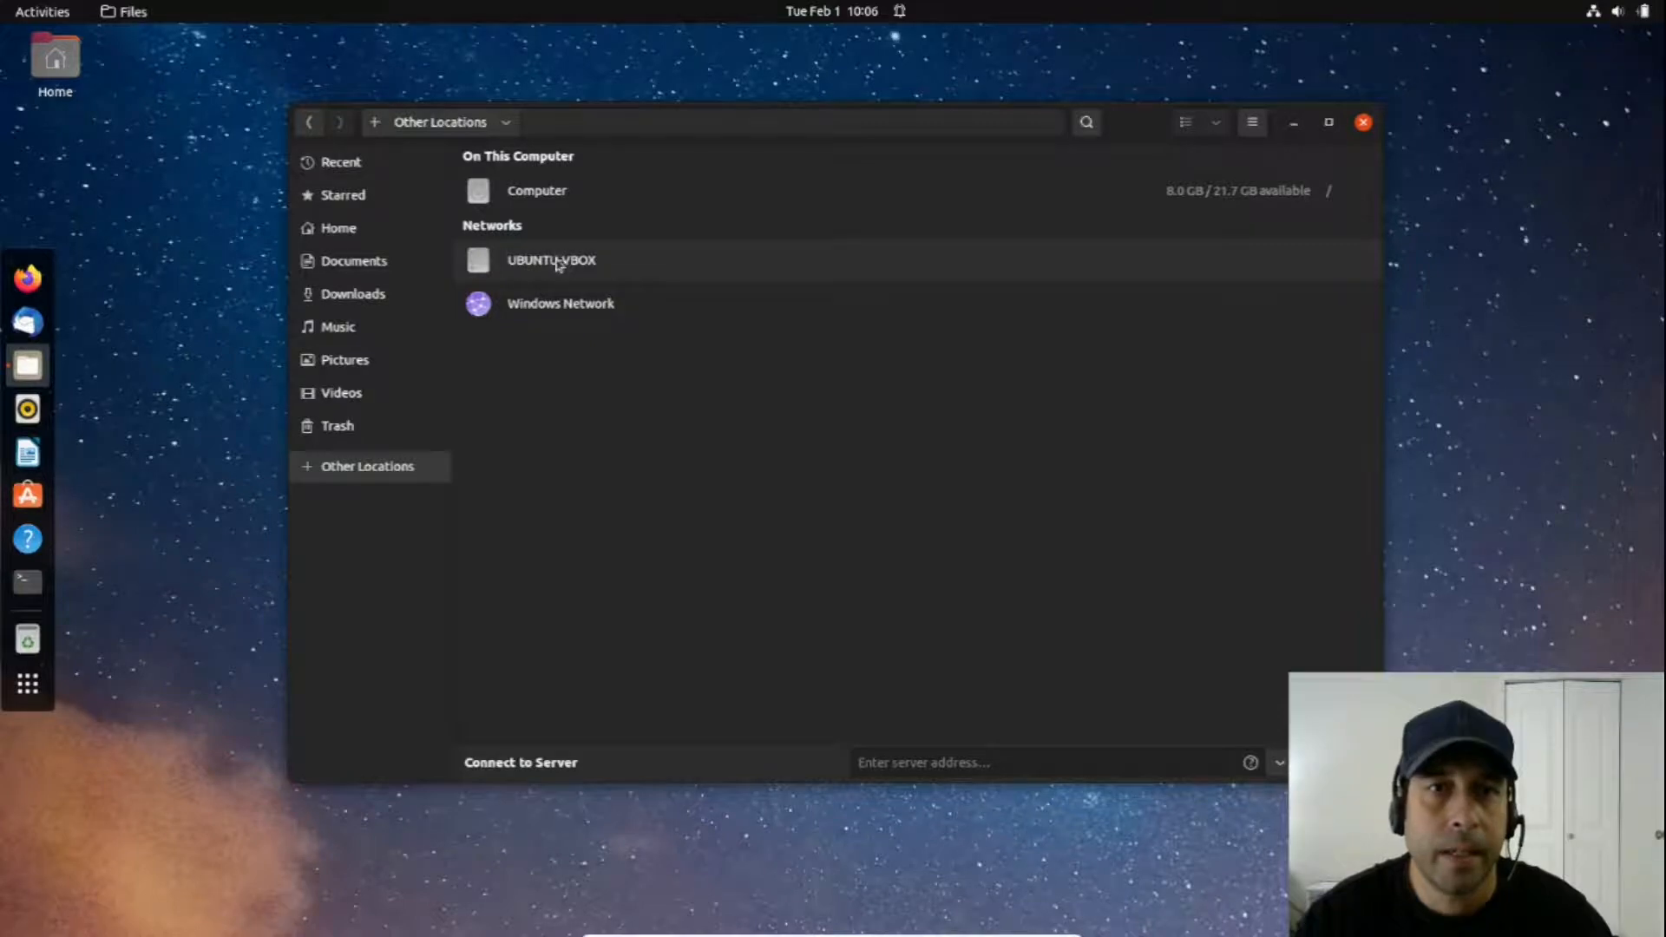
left_click(967, 761)
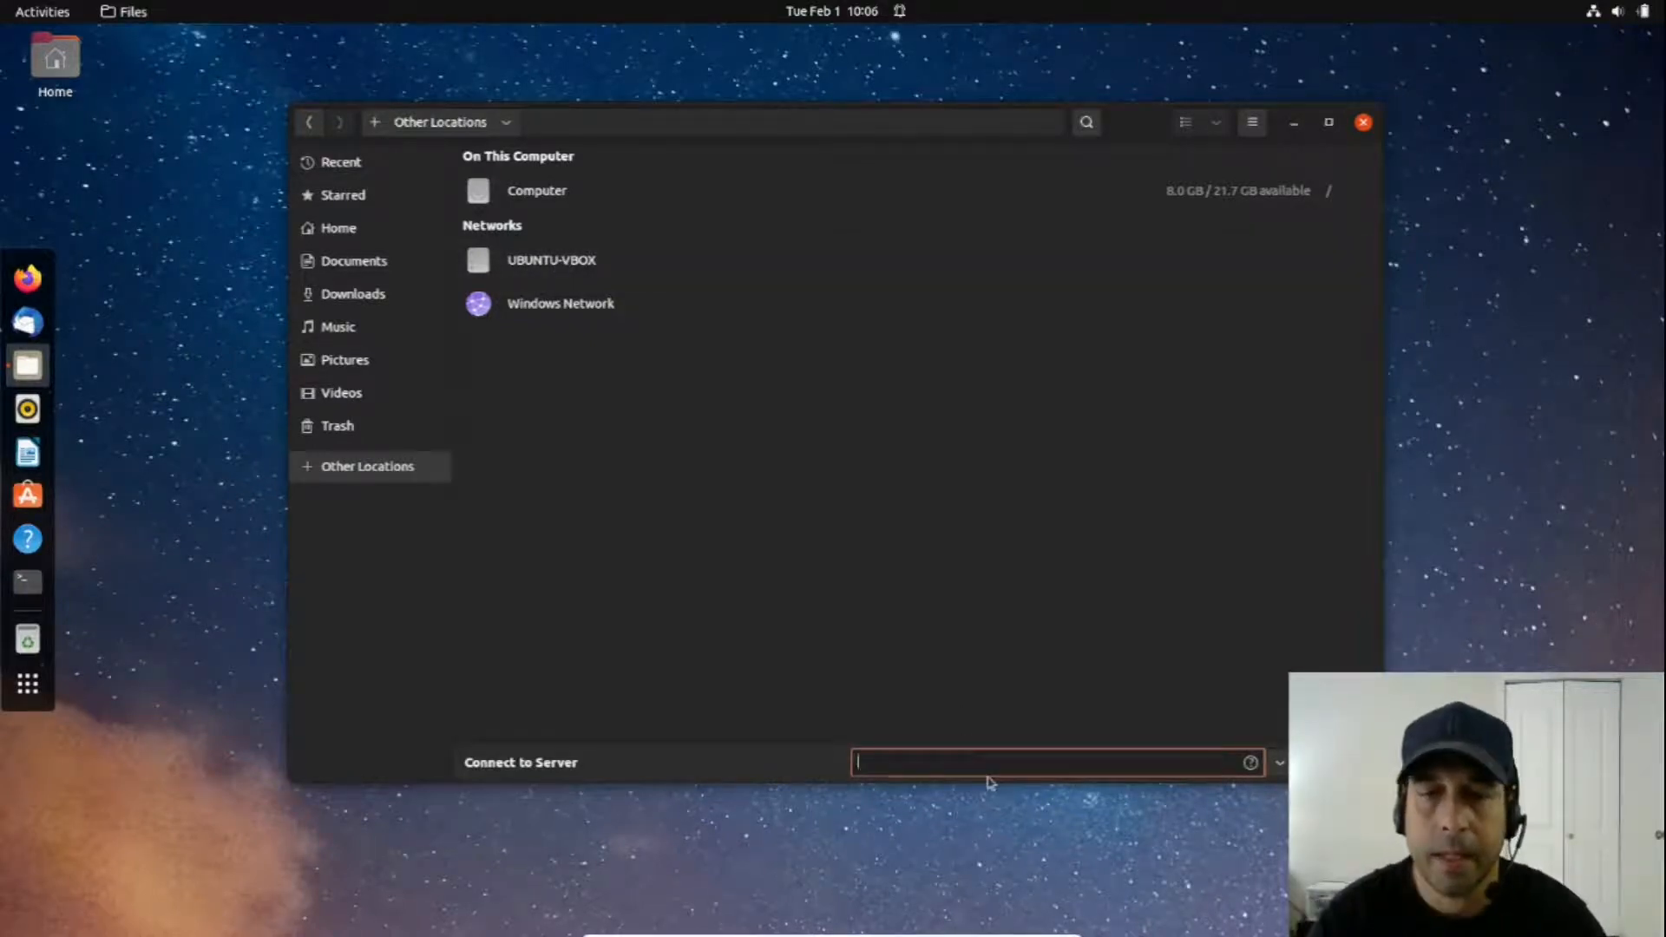
Step: Connect to smb://10.2.2.4/ to list the Documents and print$ shares
type("smb://1")
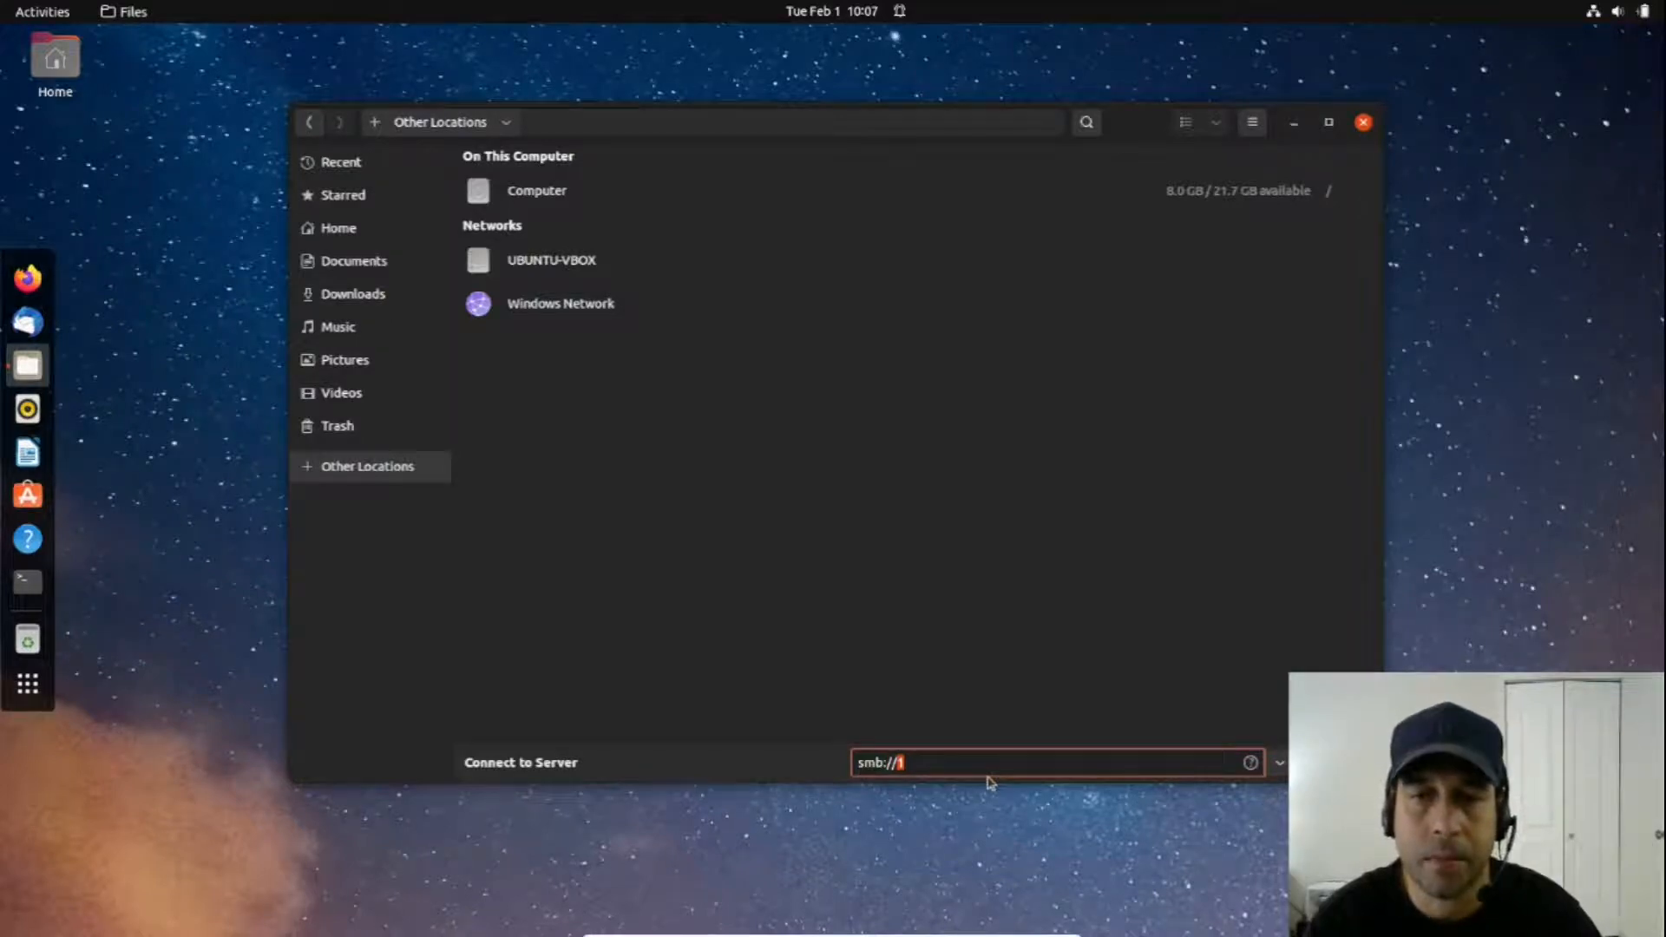
type("0.0.0.67/")
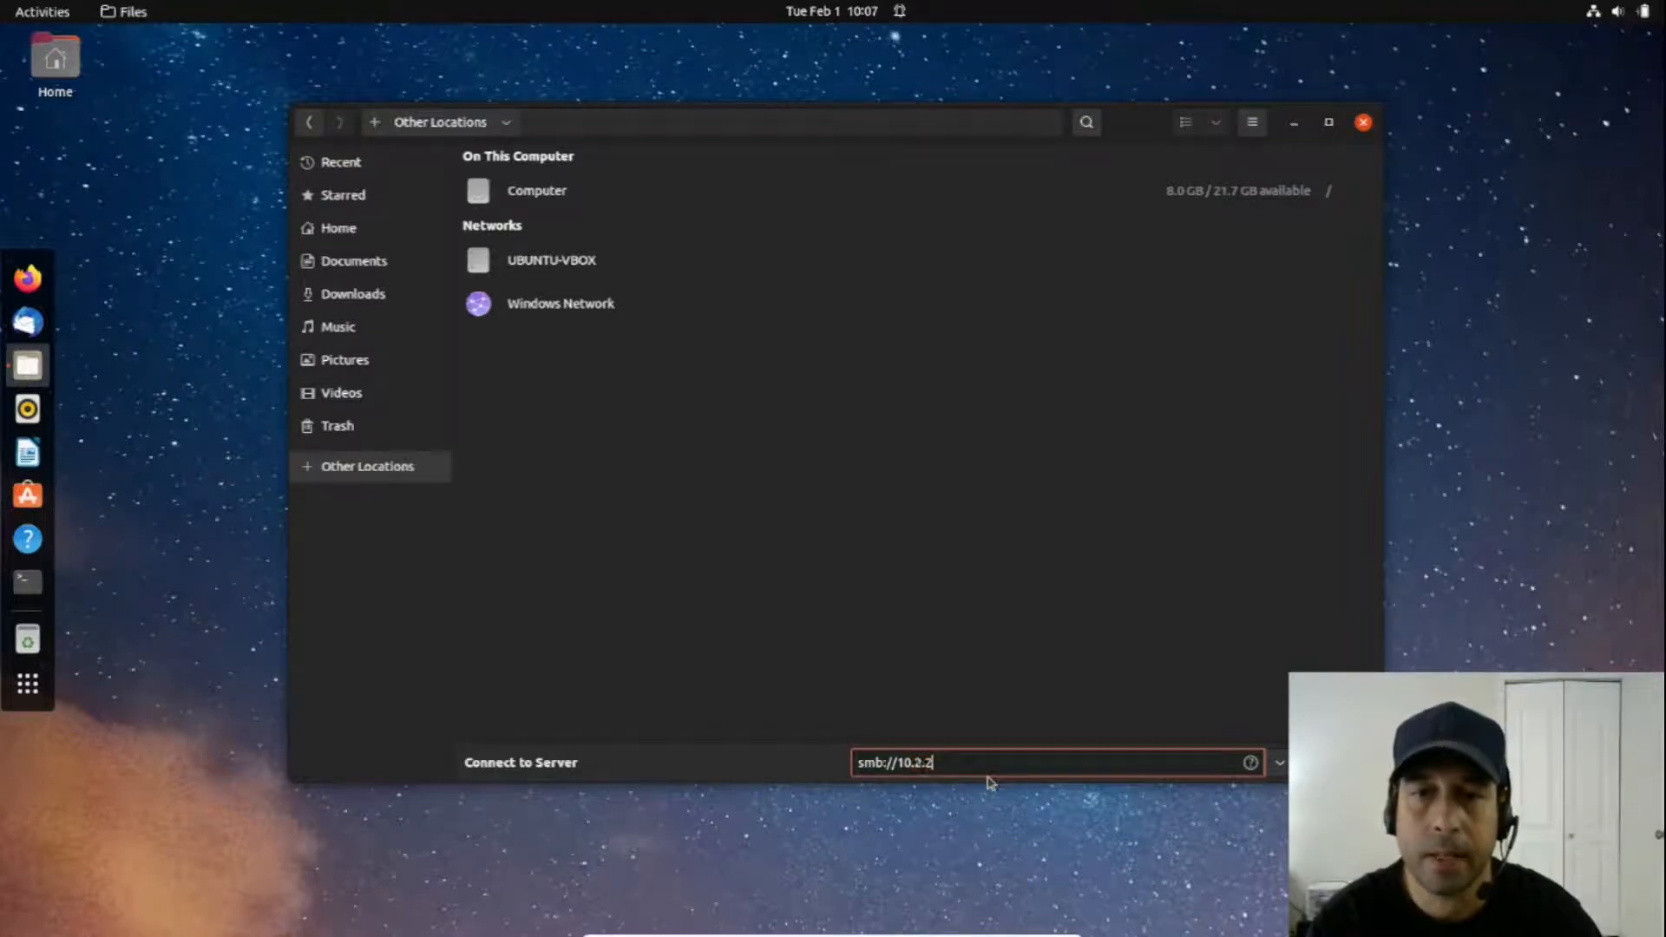
type(".4")
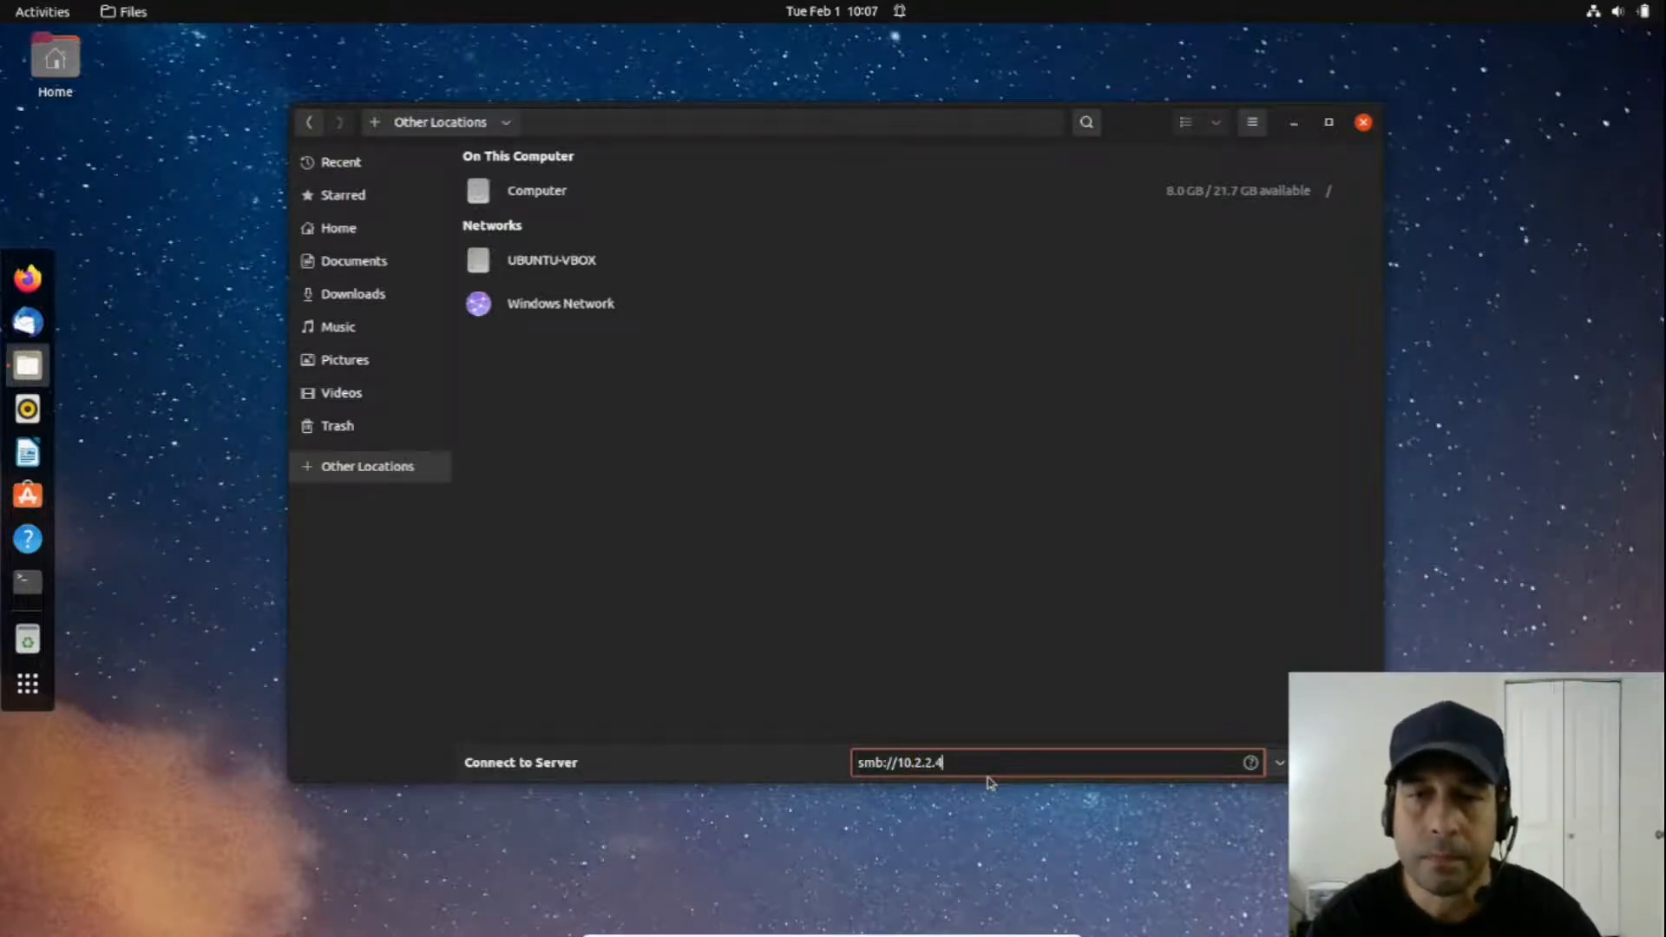
type("/")
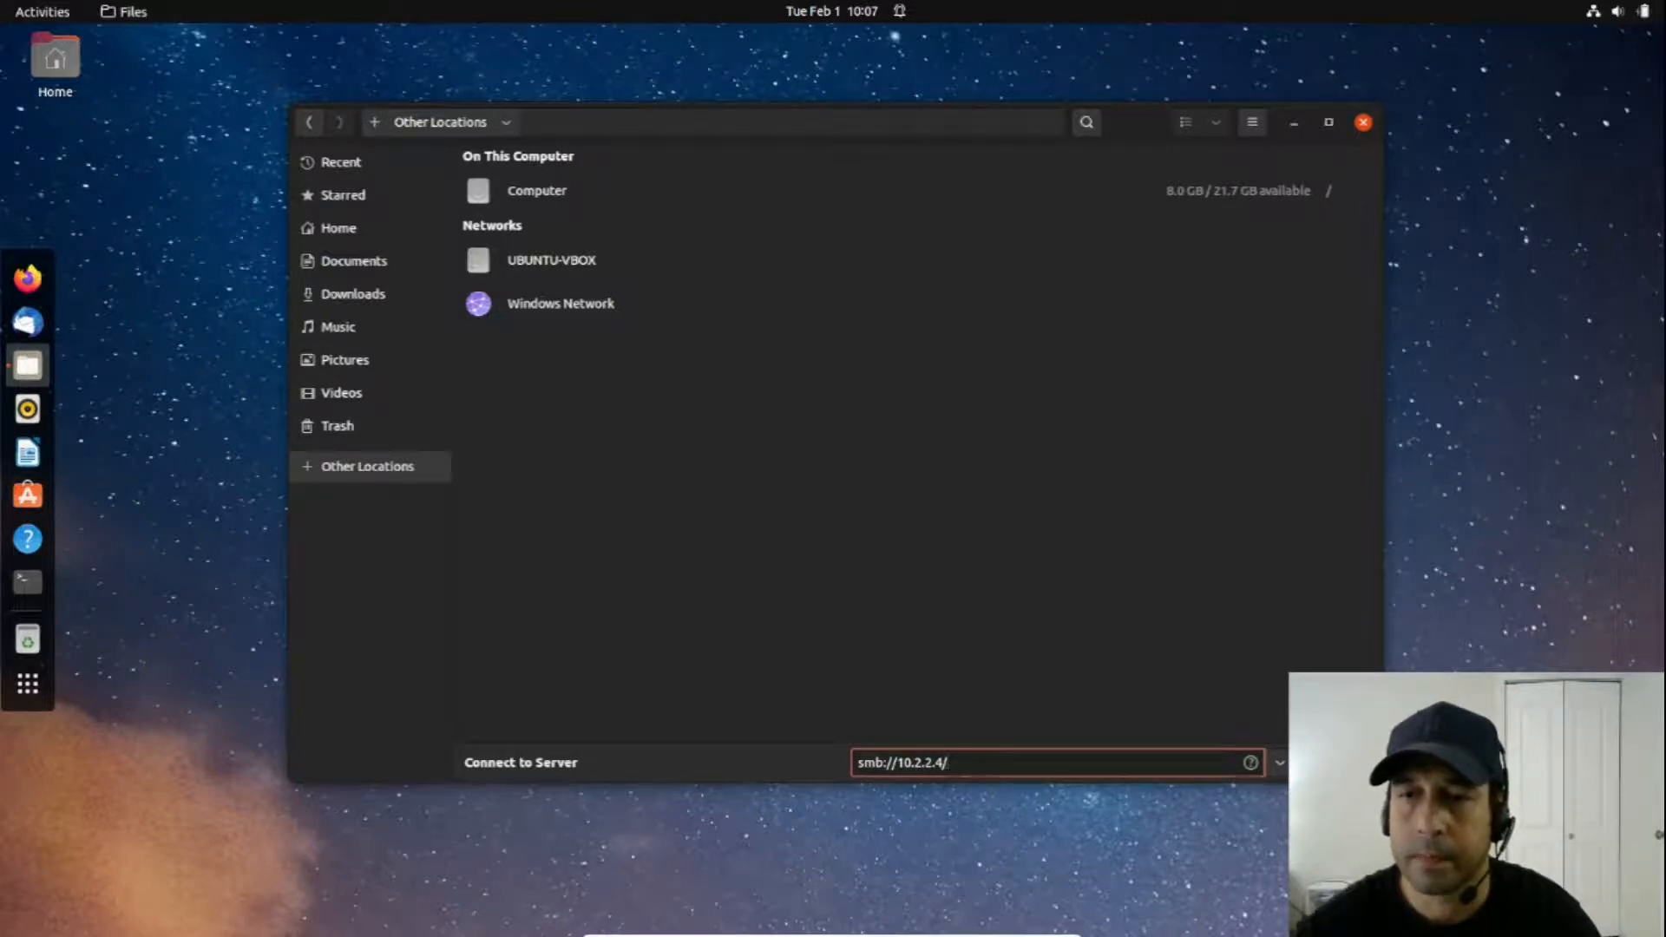
key("Return")
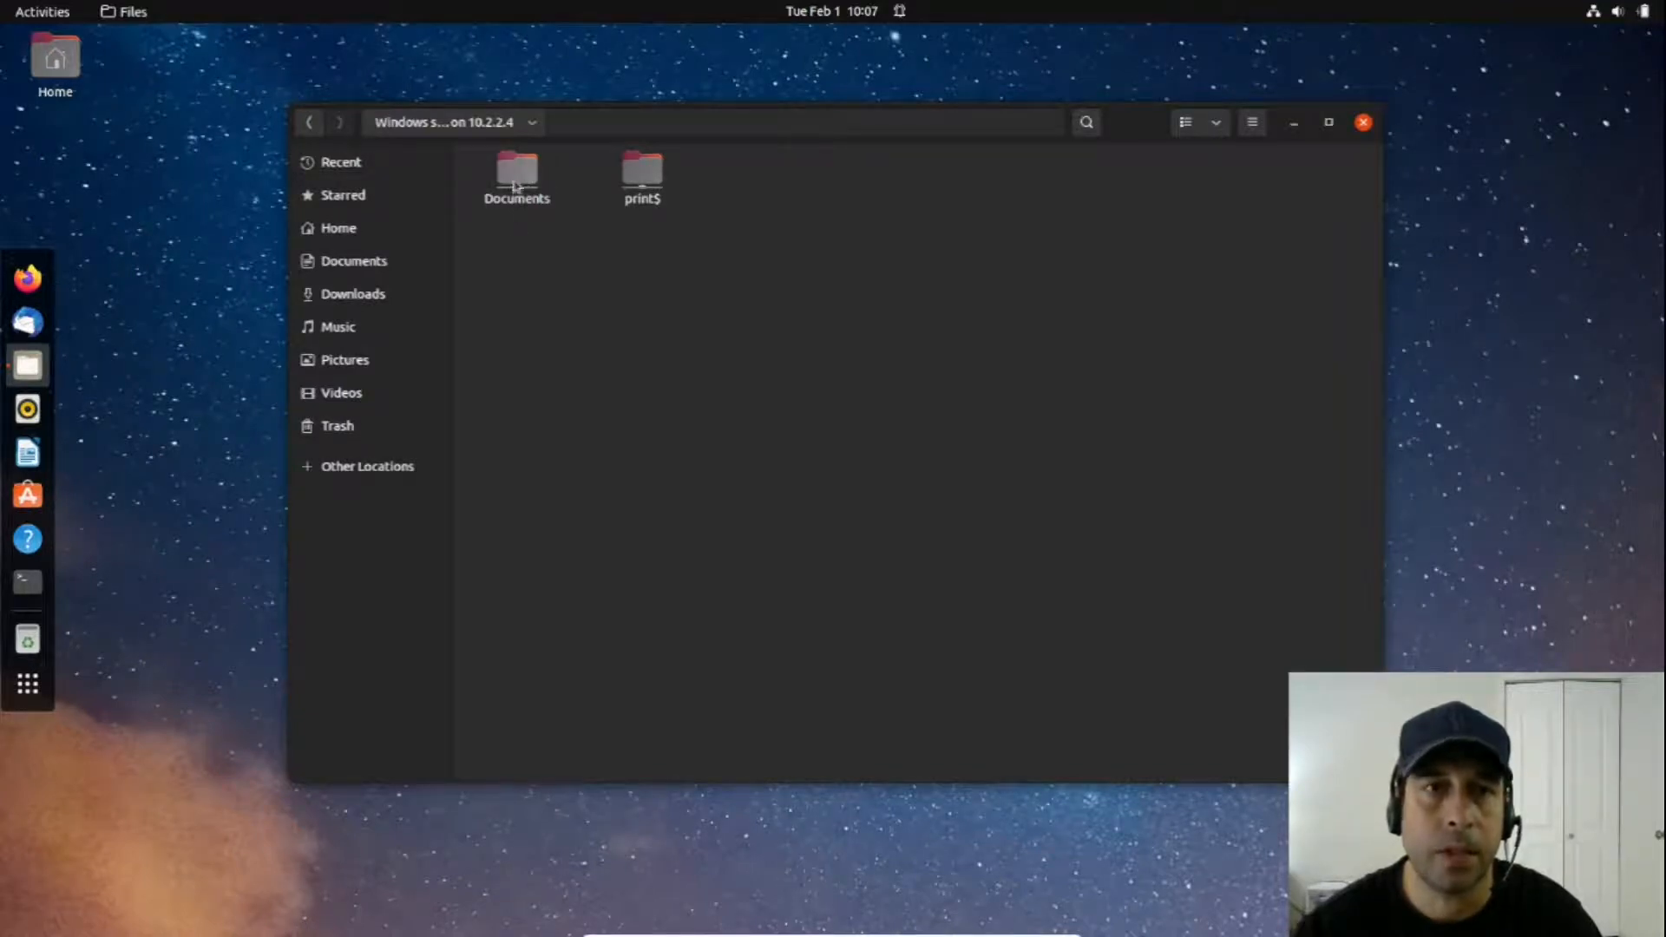
left_click(517, 175)
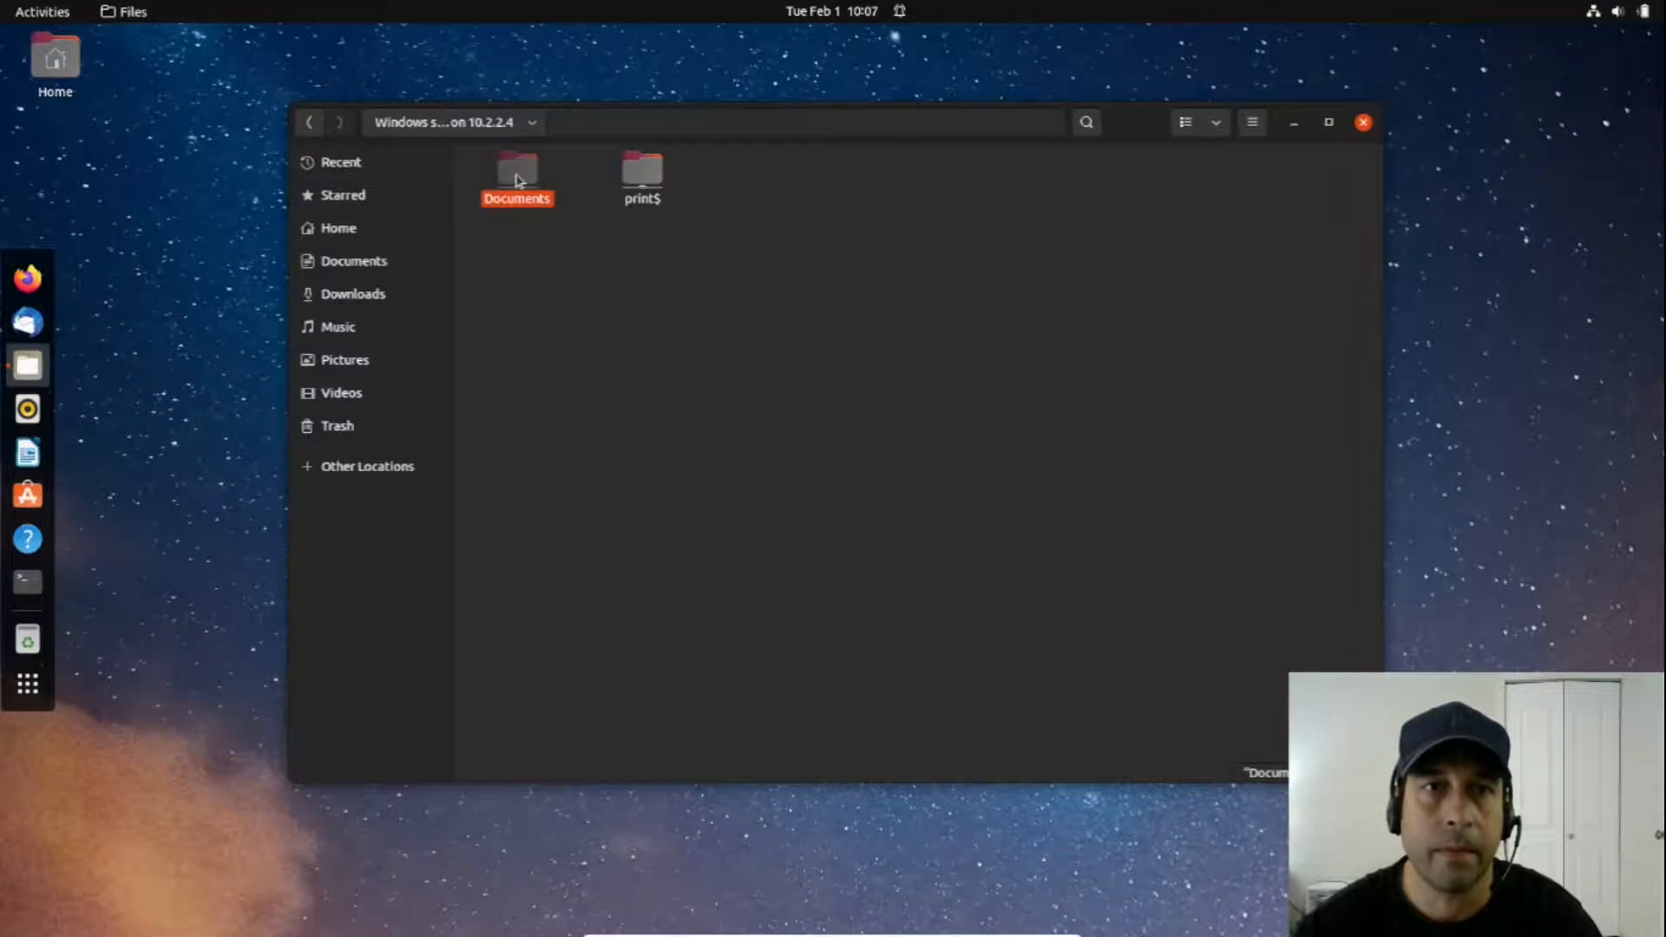
double_click(516, 170)
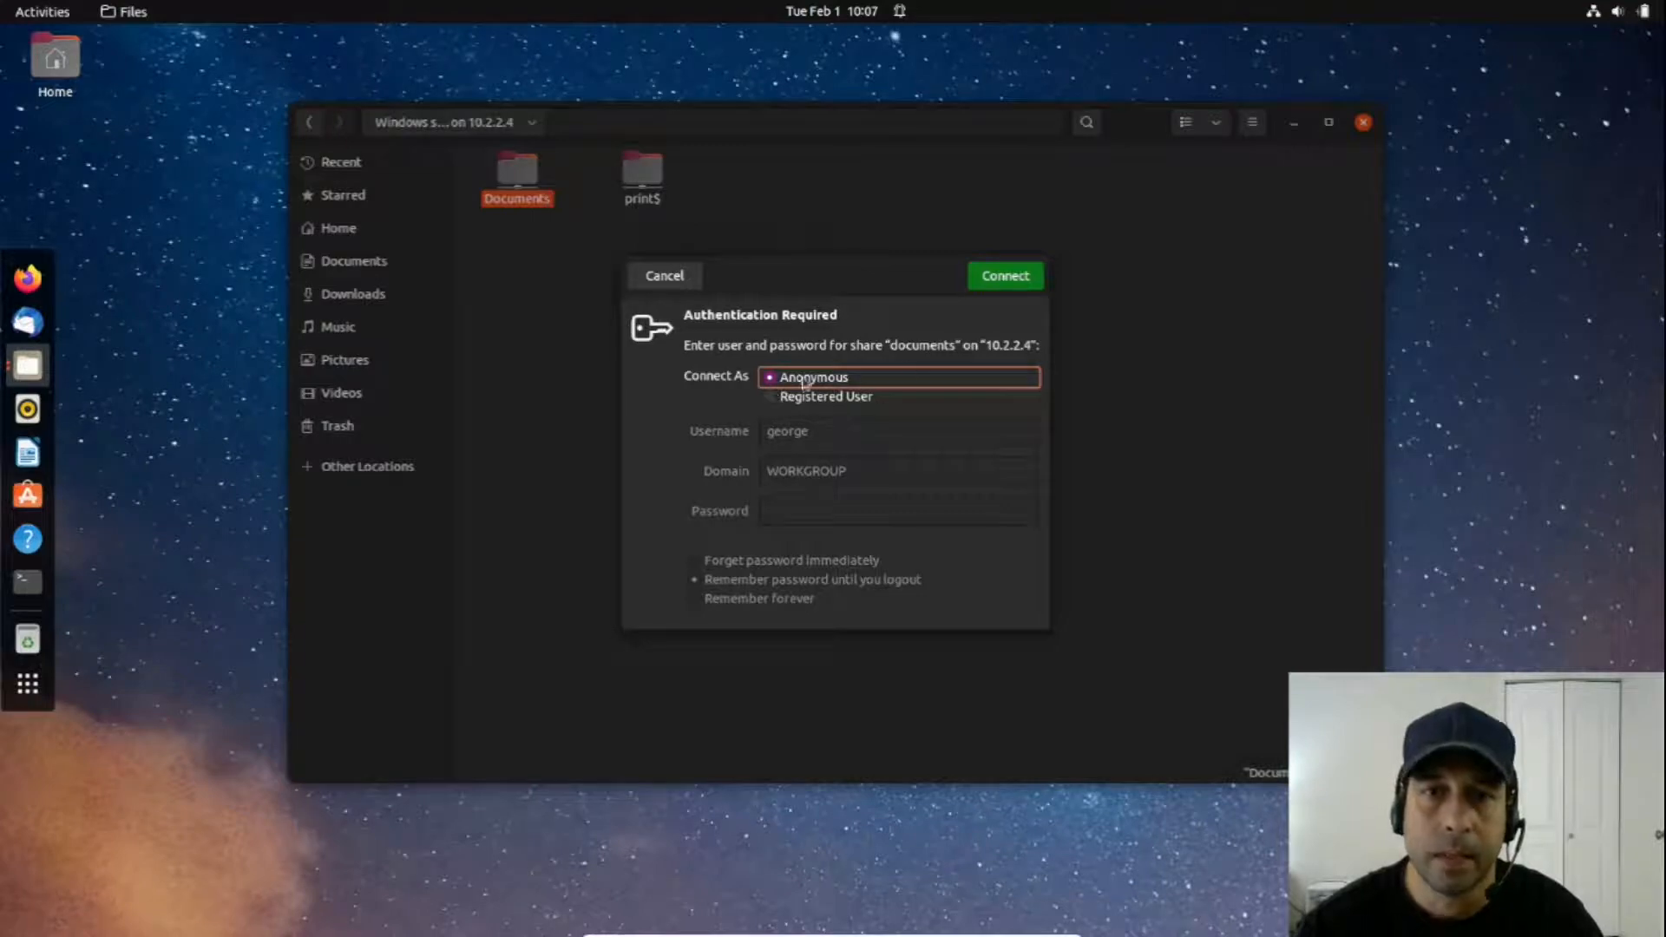
mouse_move(961, 317)
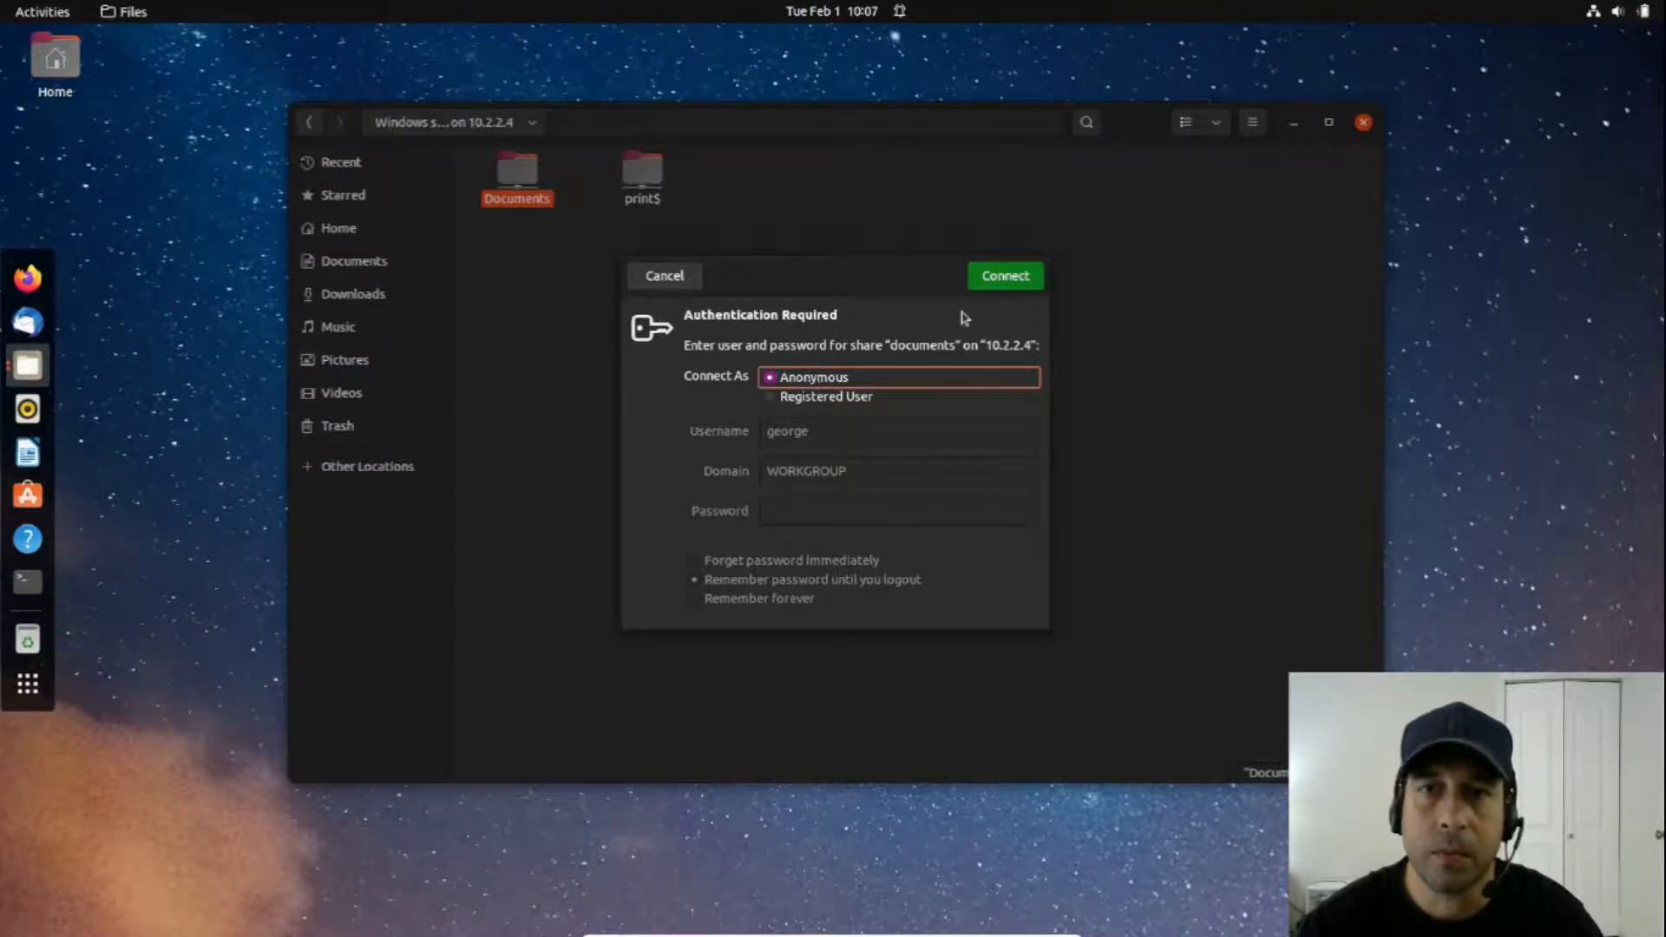
left_click(1004, 275)
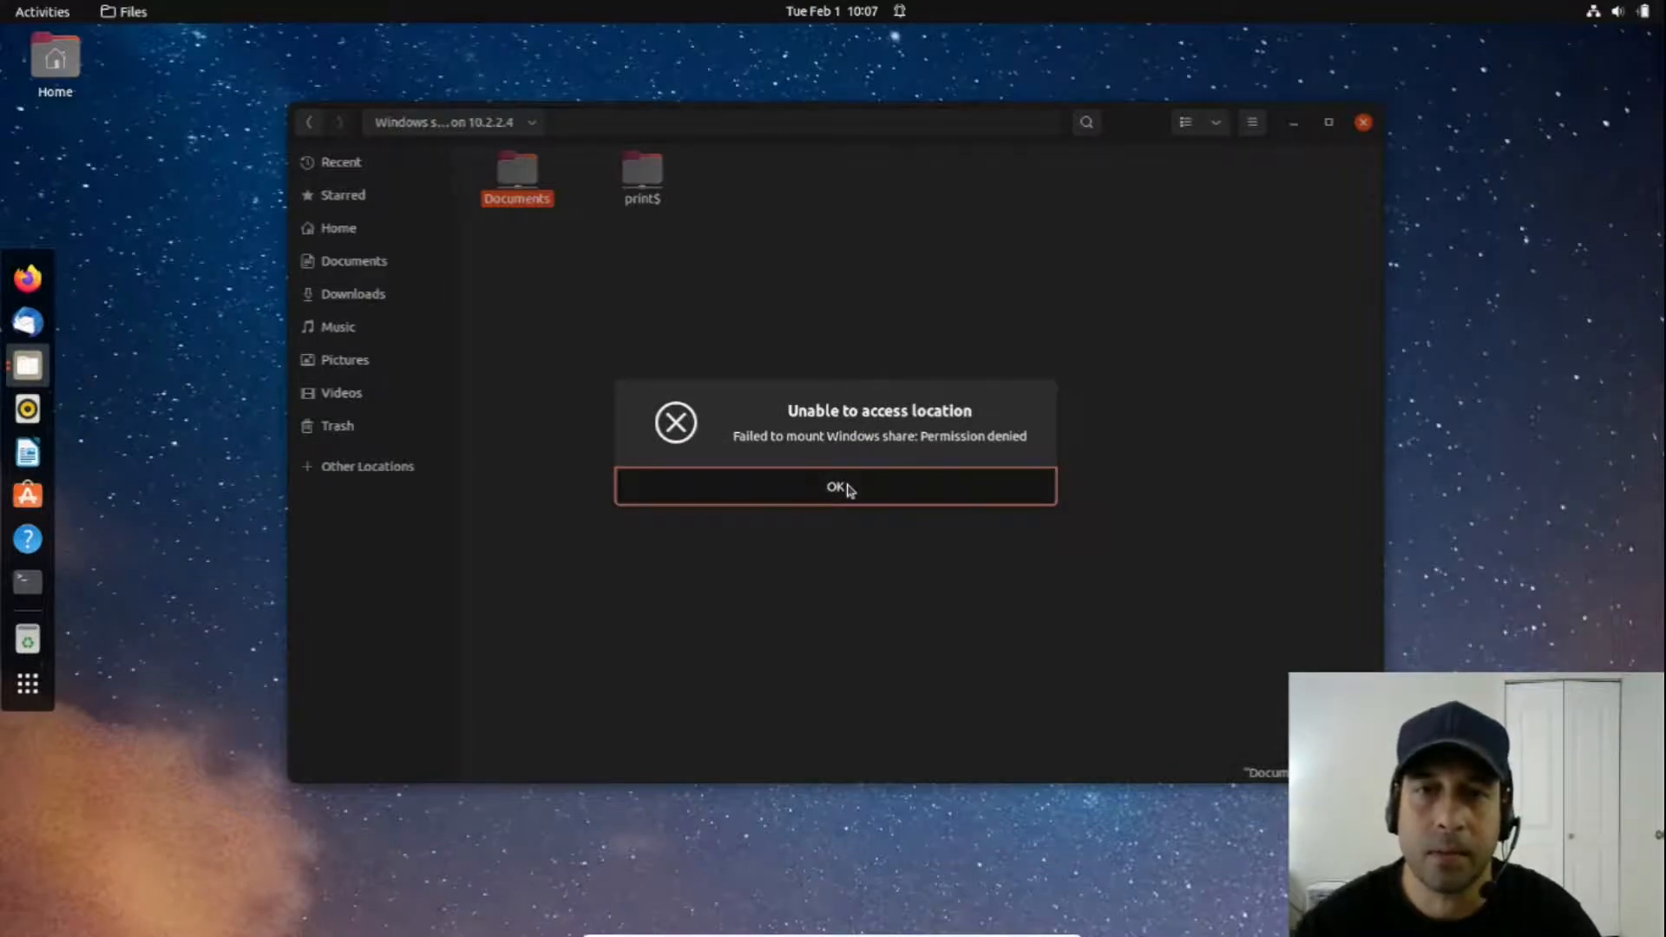
left_click(835, 487)
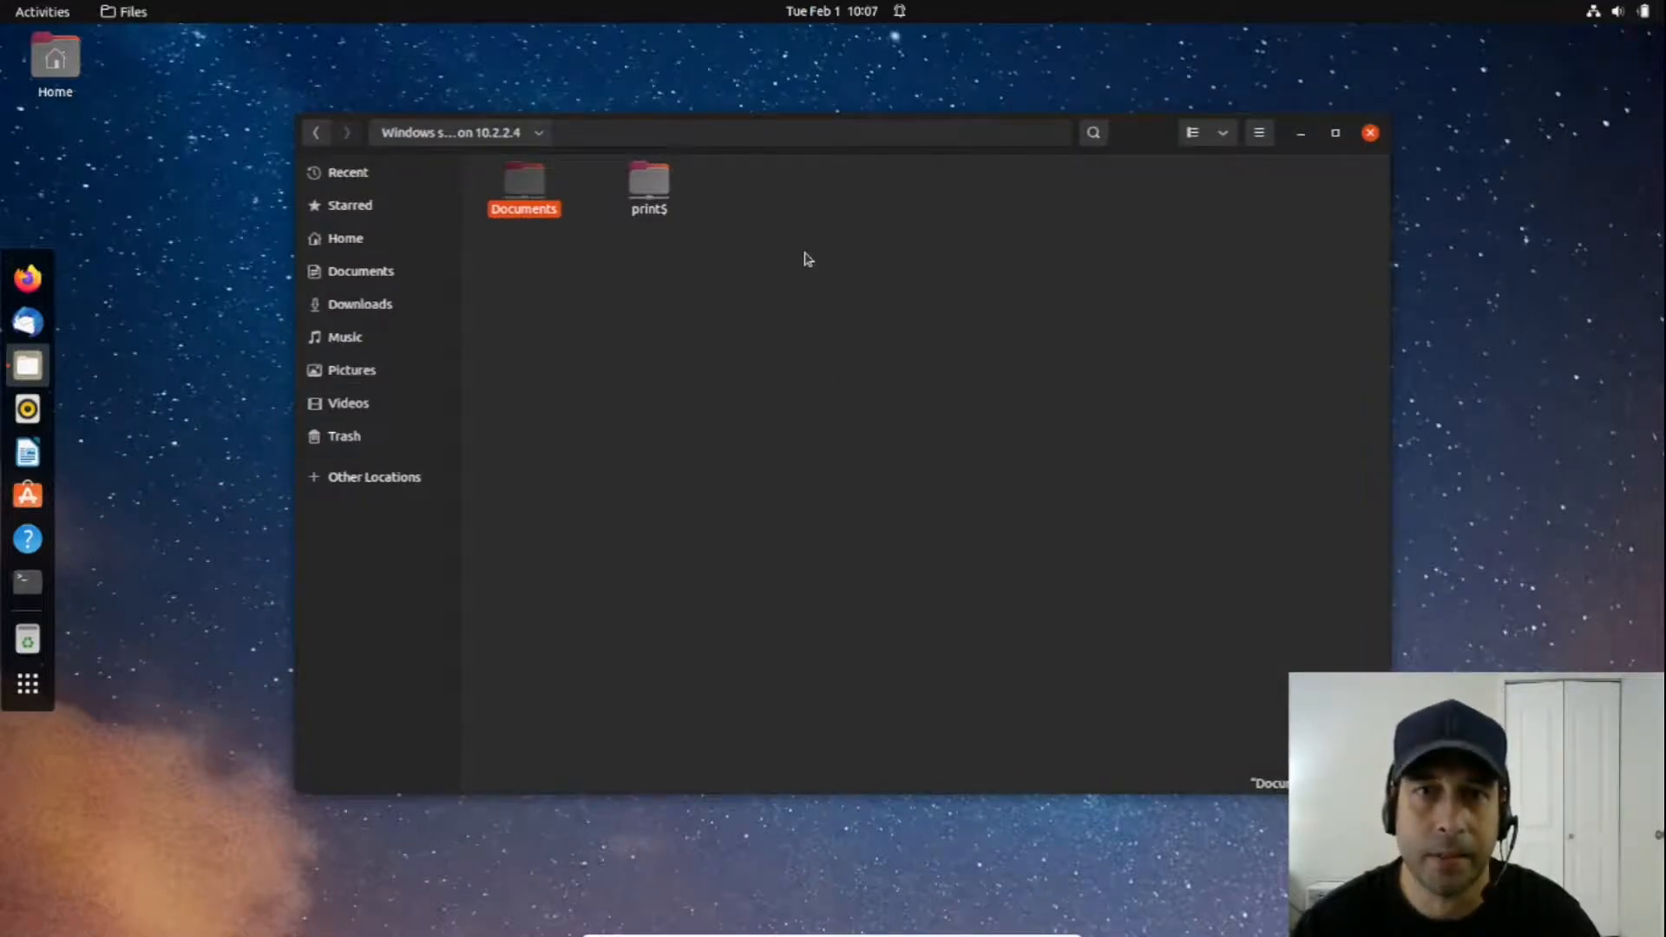
mouse_move(1510, 434)
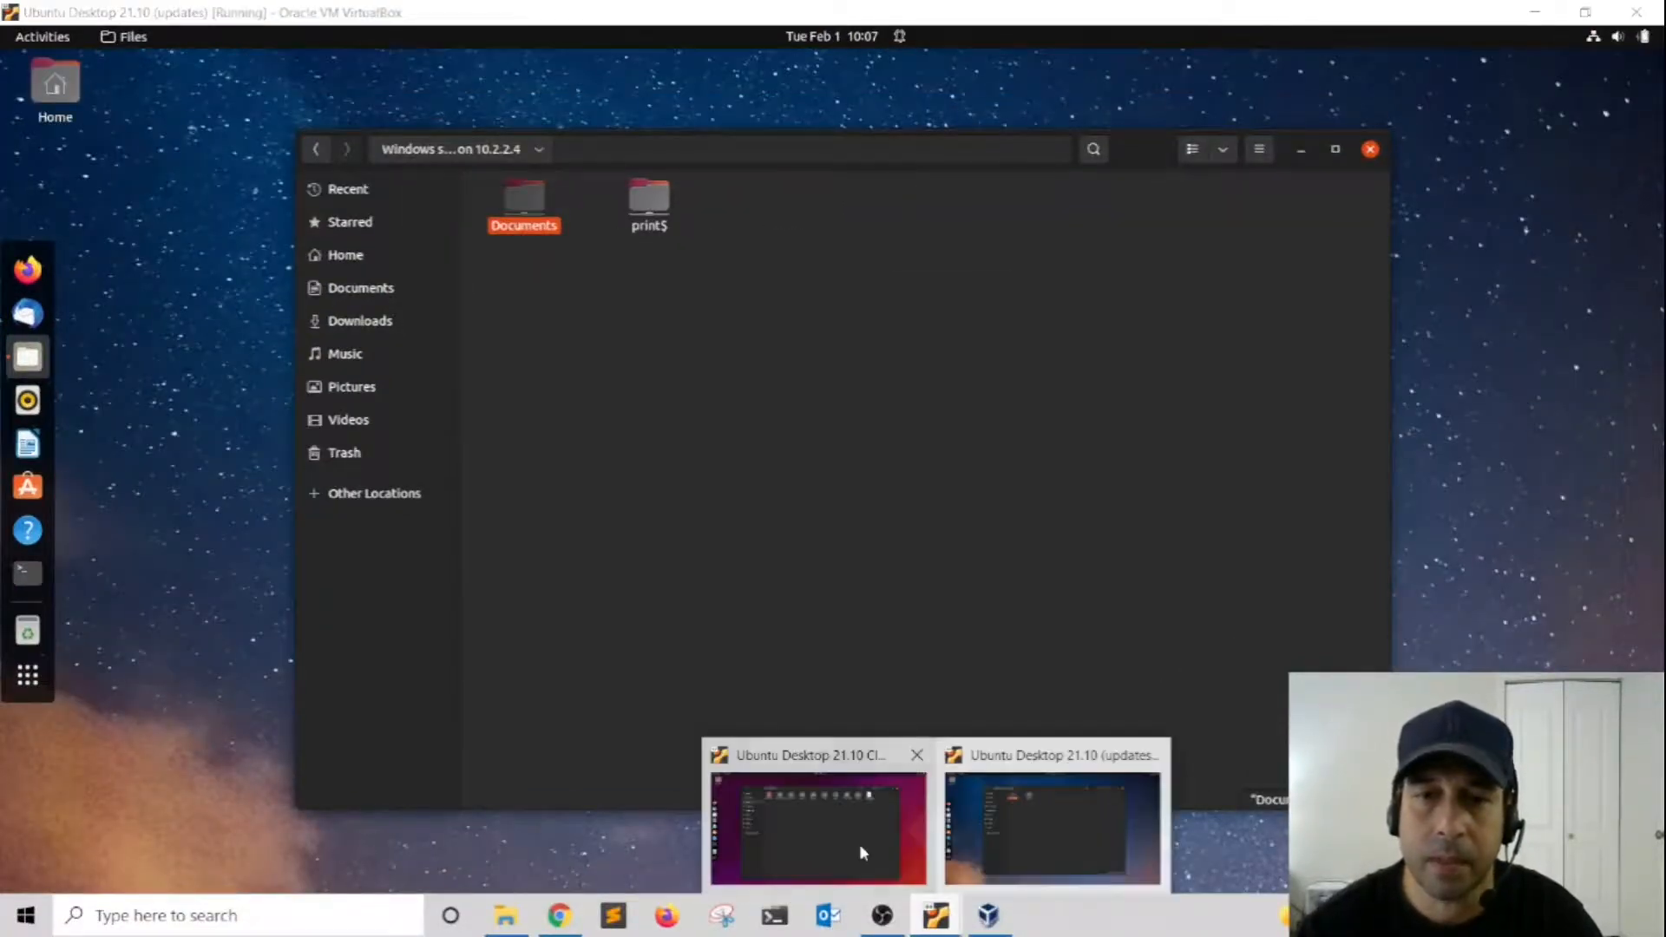
Step: On the first VM, allow creating and deleting files in the Documents share, adding permissions automatically
left_click(817, 829)
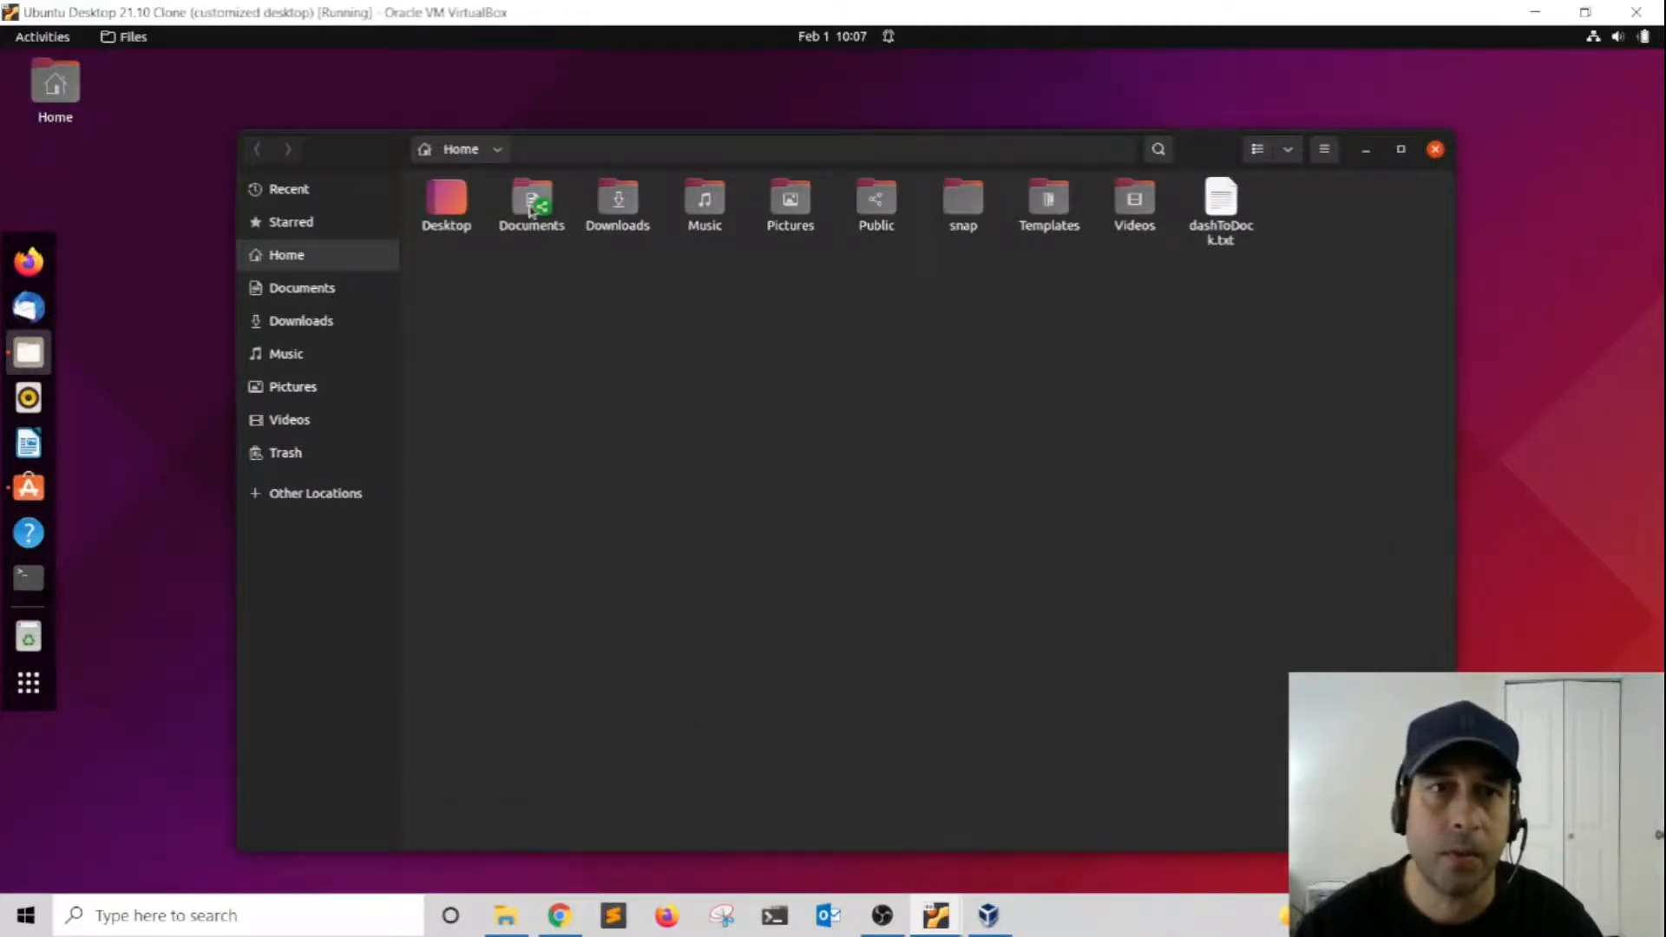
right_click(530, 202)
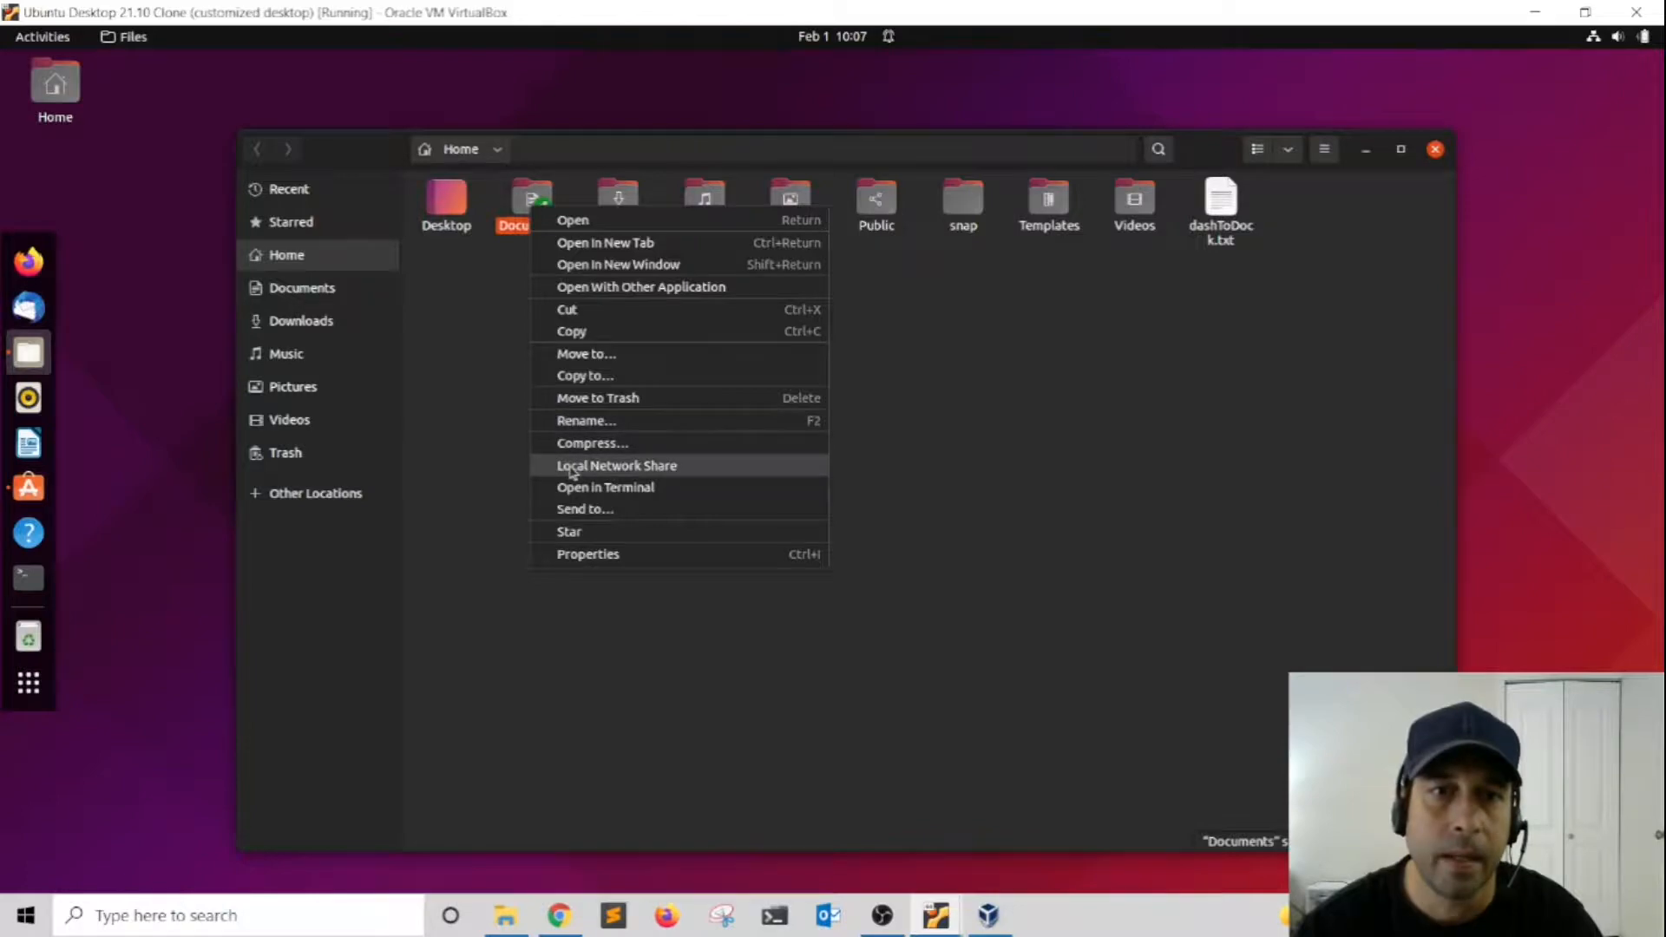
left_click(616, 465)
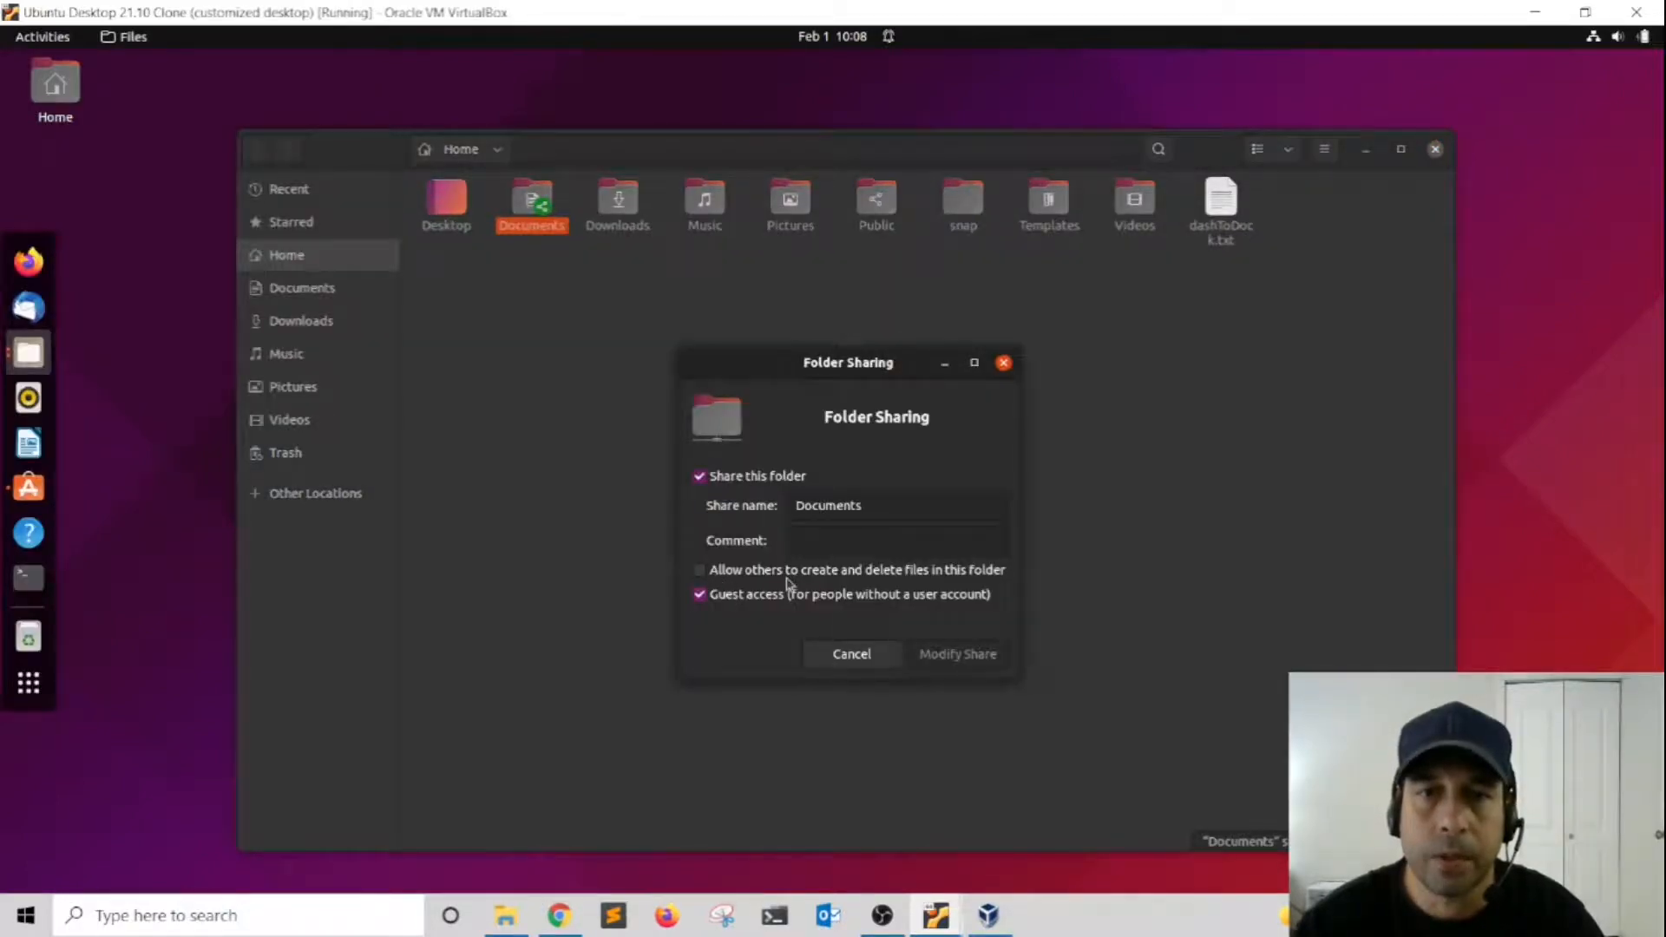
mouse_move(998, 581)
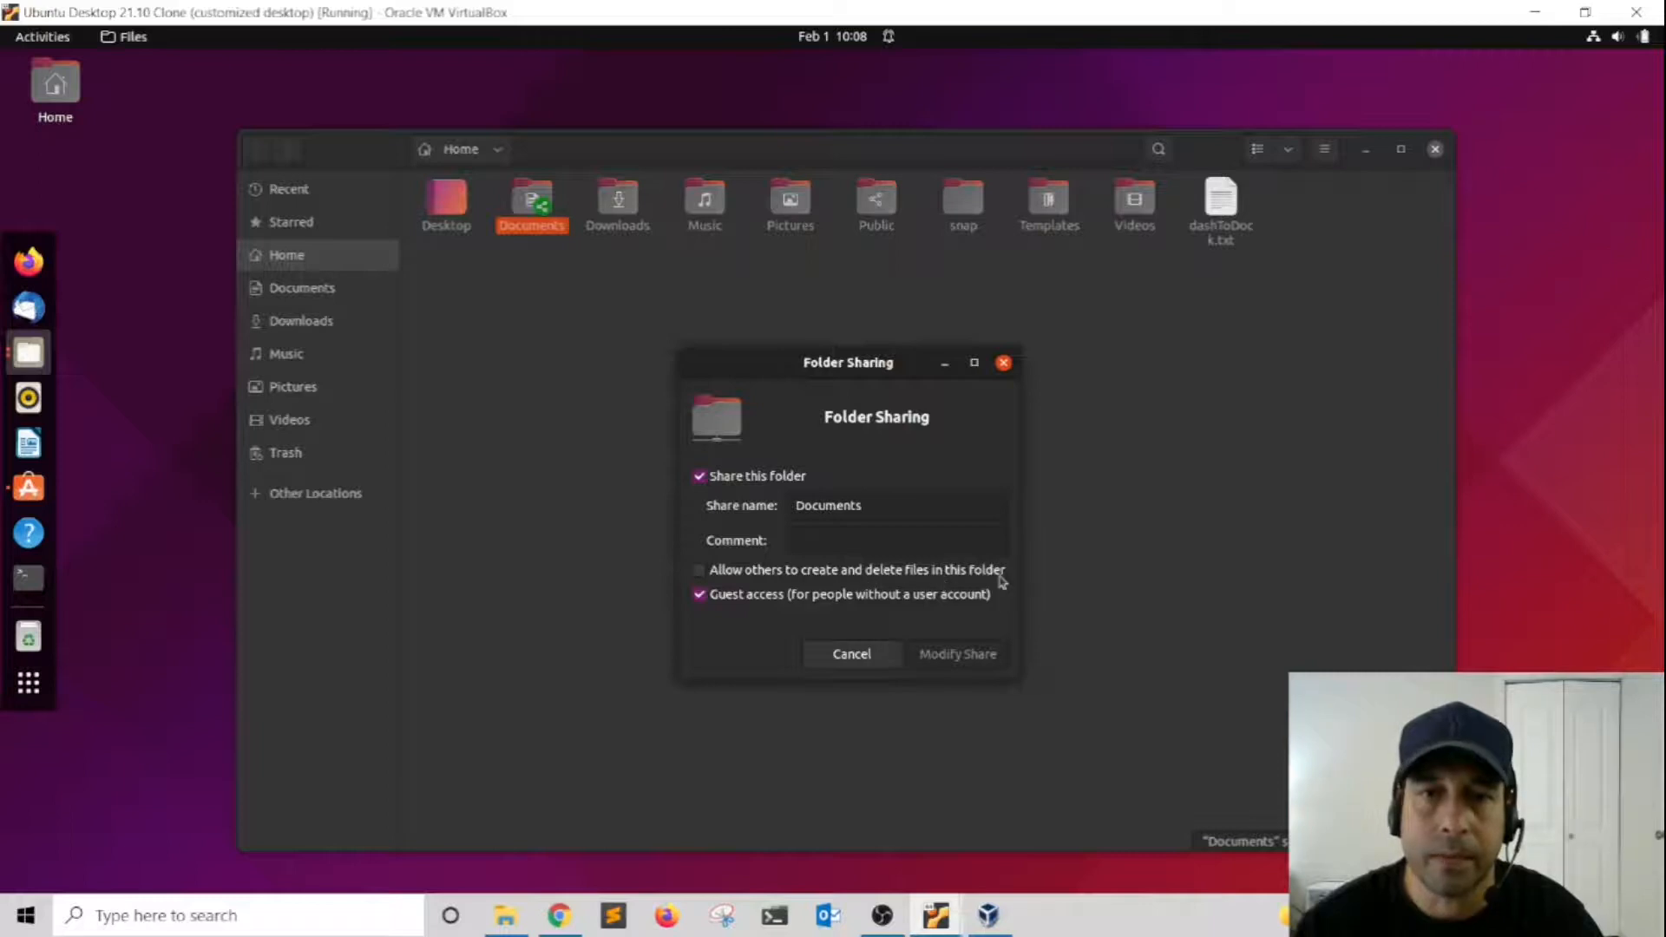
left_click(699, 569)
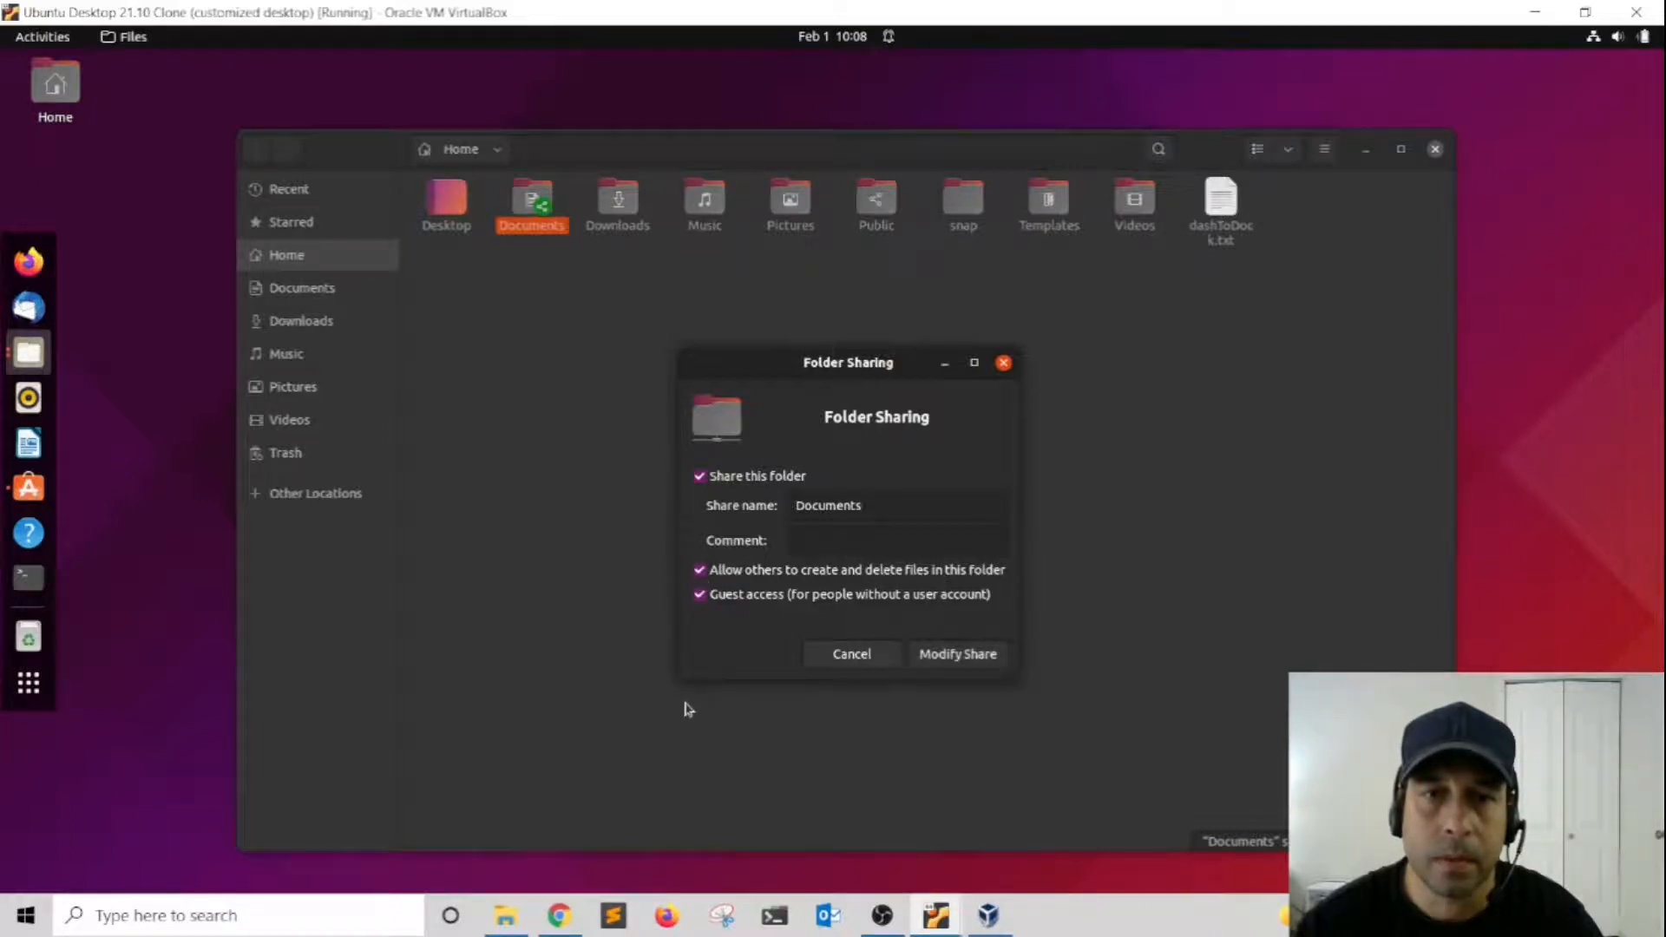
left_click(955, 653)
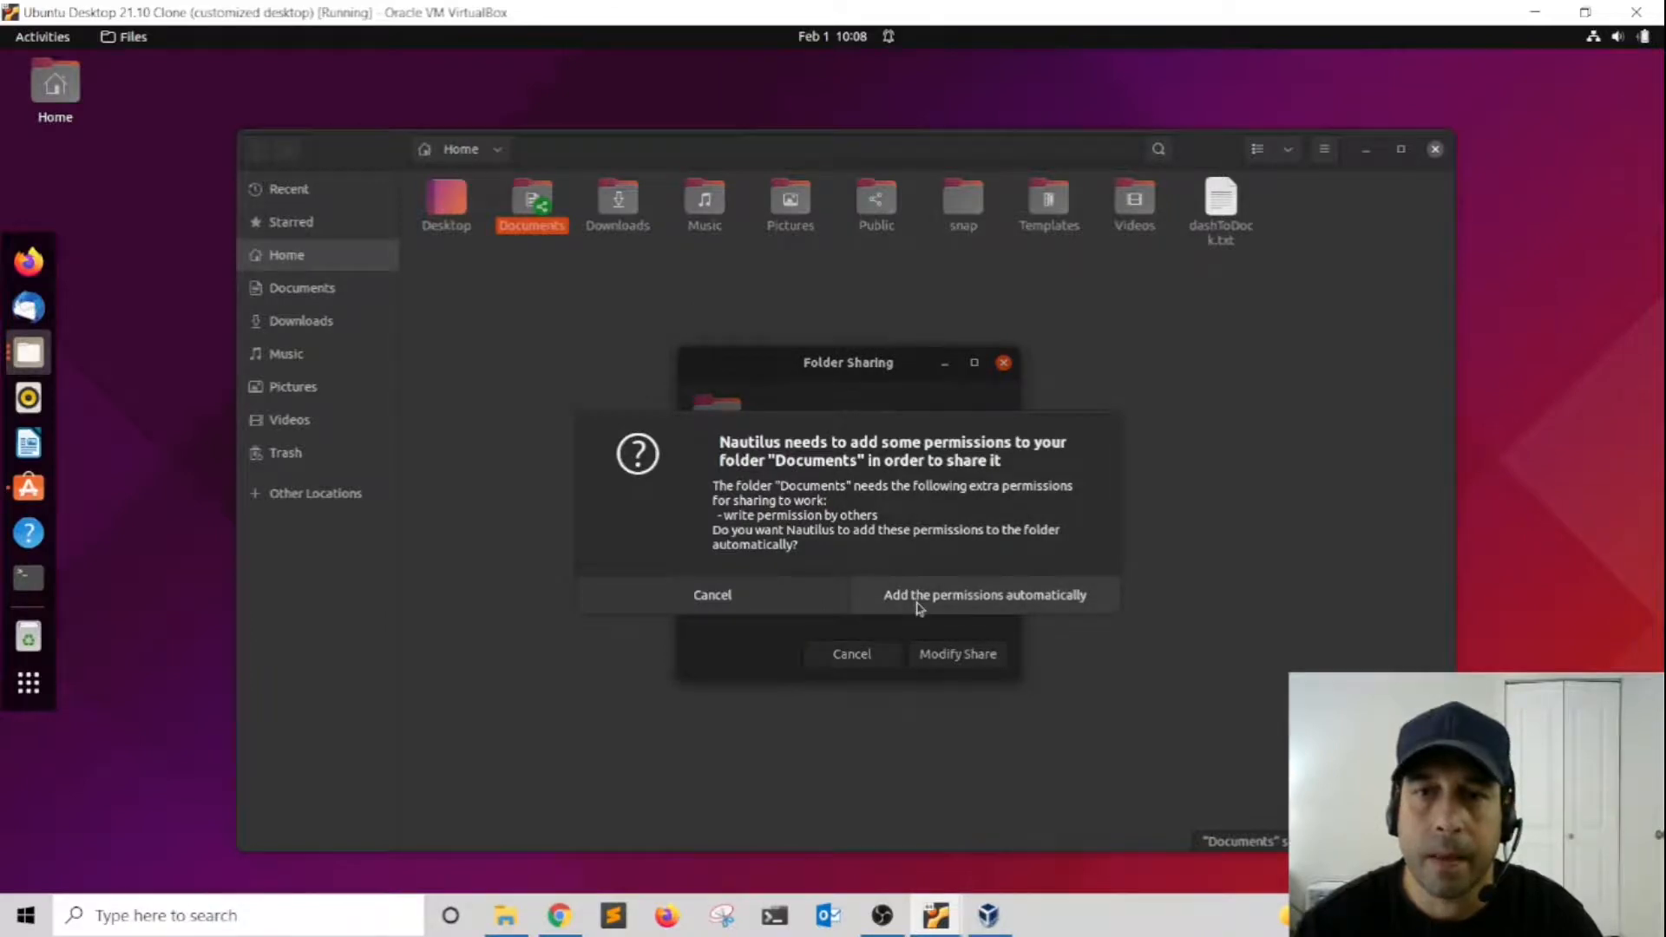
left_click(983, 595)
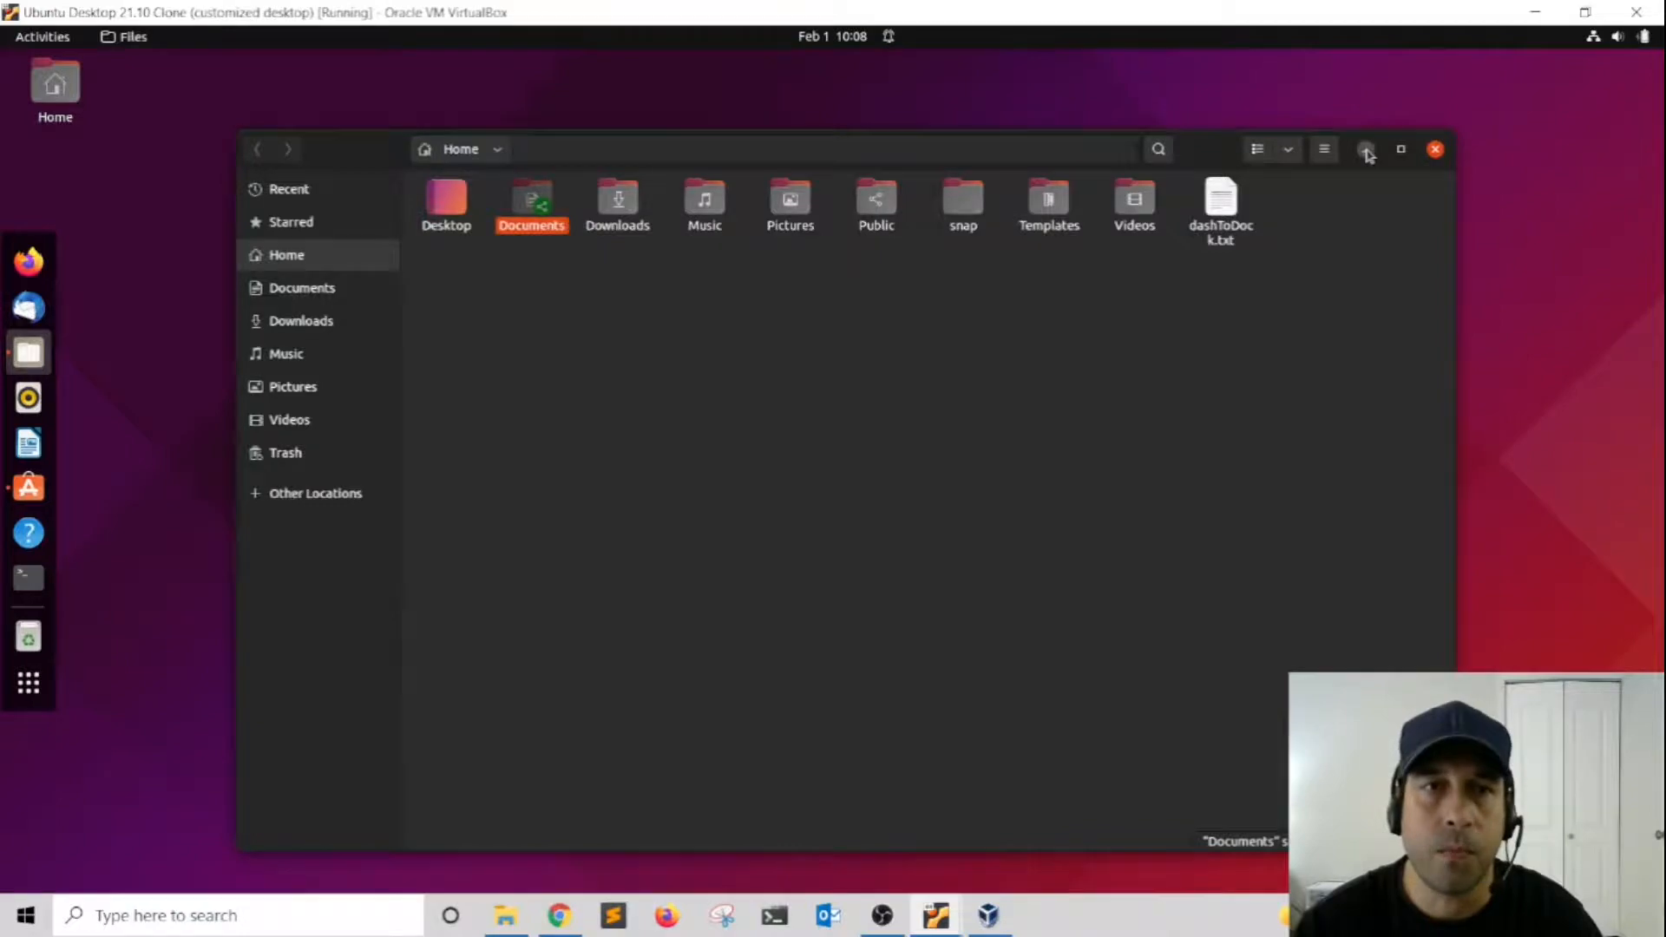
left_click(1435, 148)
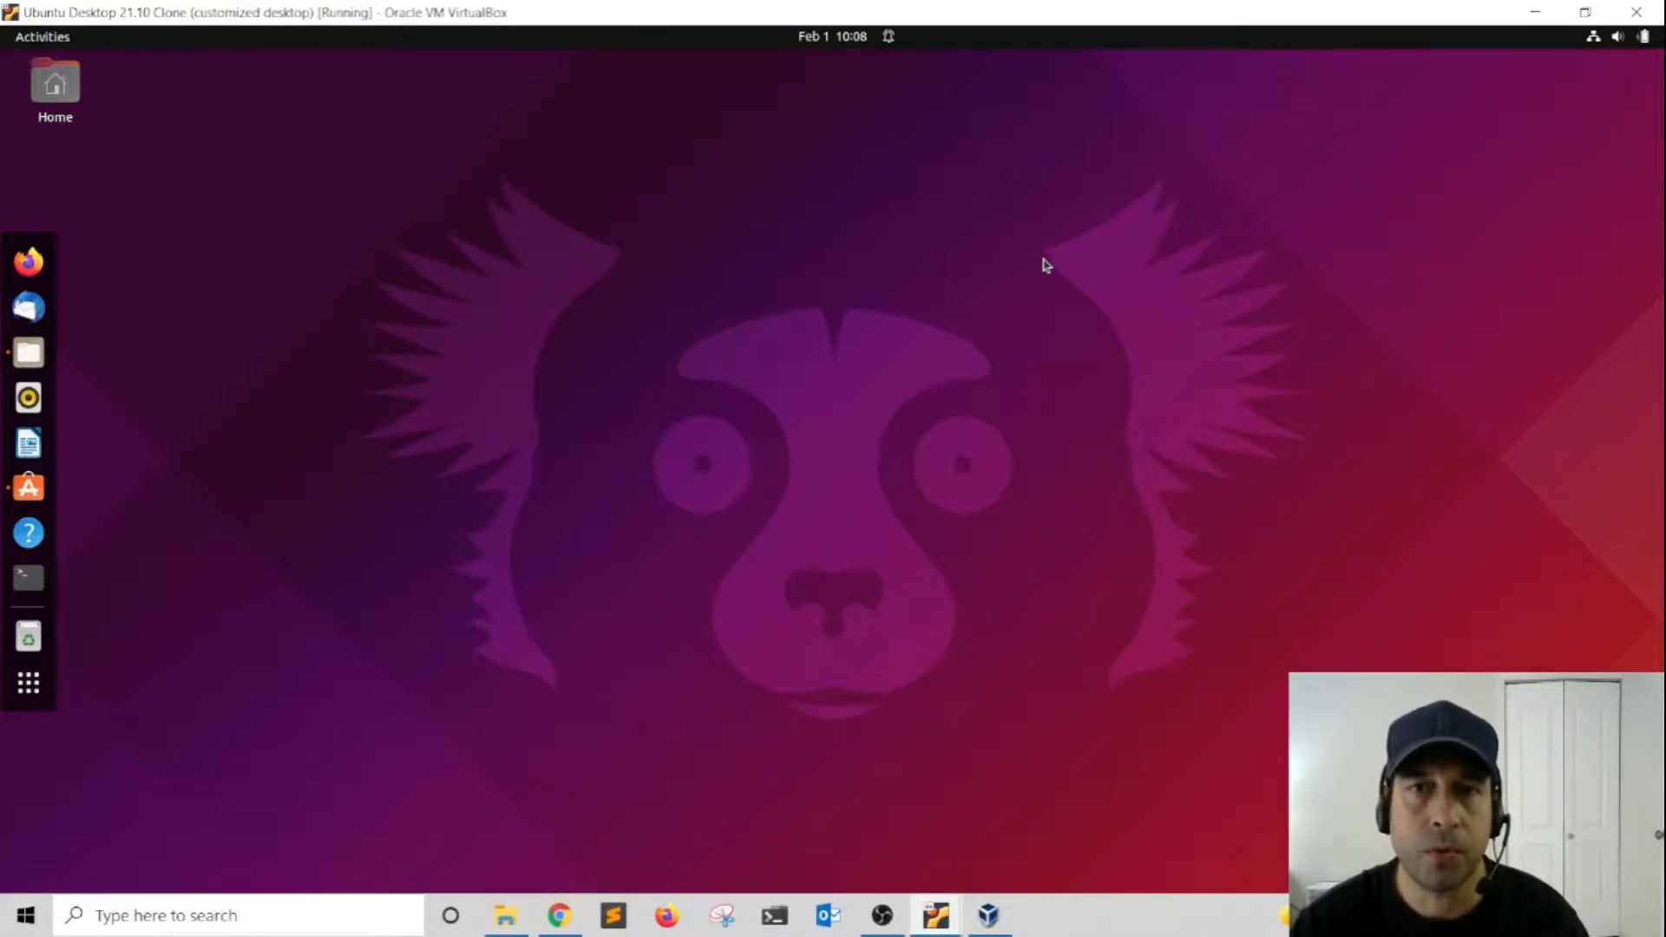
mouse_move(1018, 281)
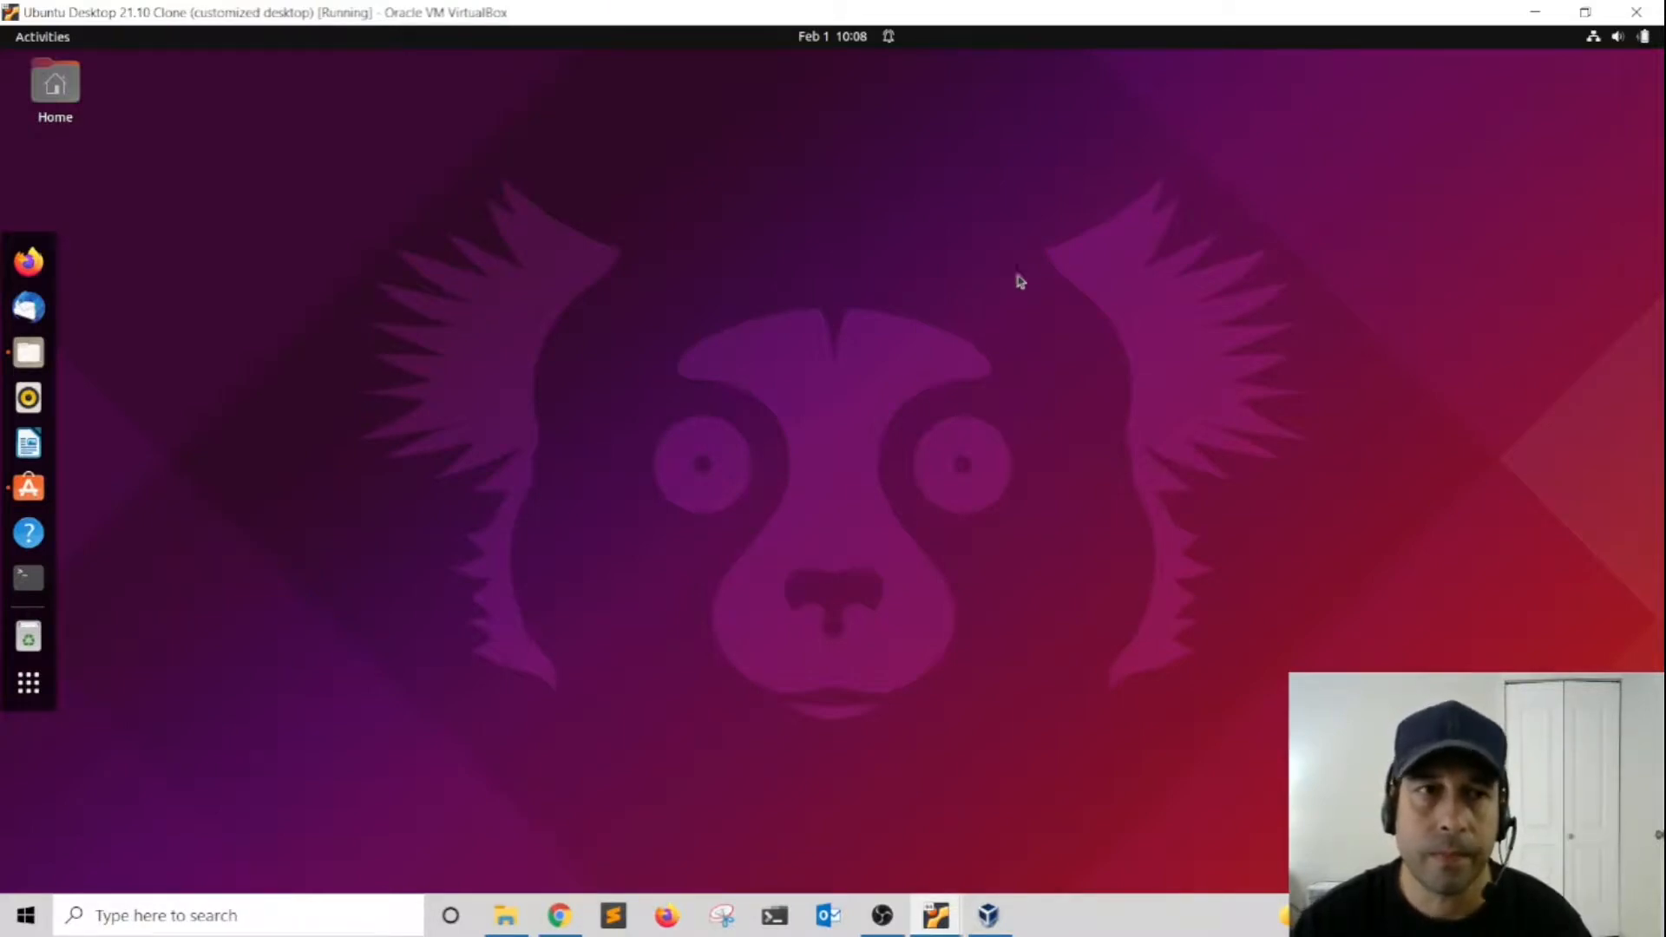
mouse_move(29, 577)
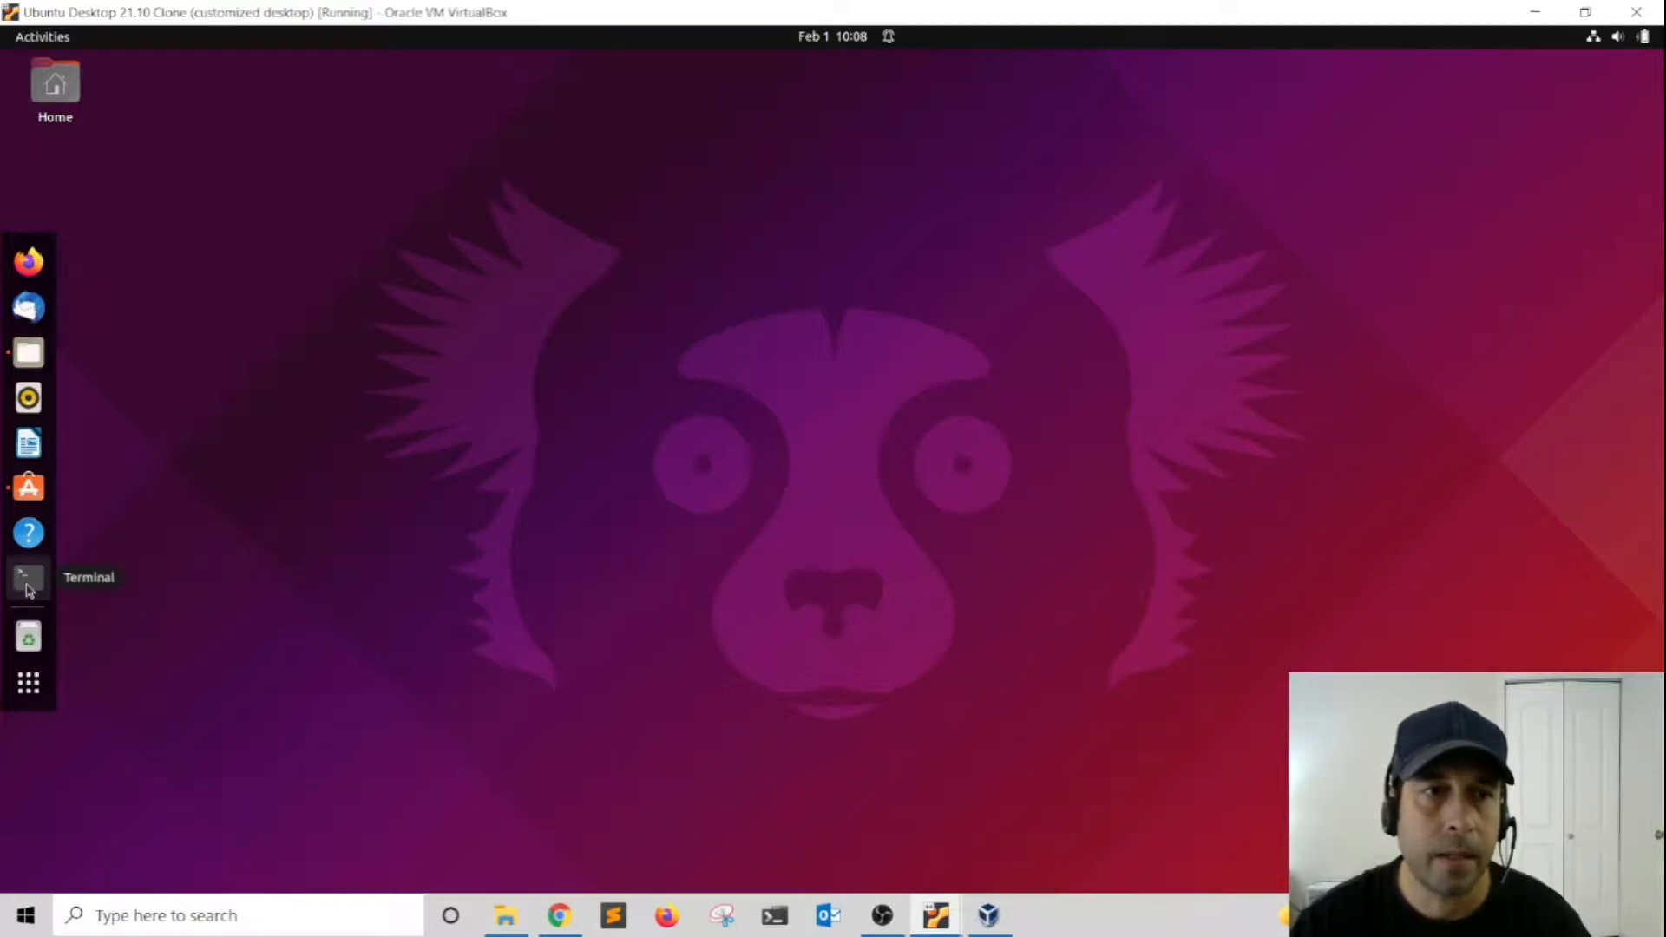
Step: In Terminal, run sudo smbpasswd -a george and set the new SMB password
left_click(28, 577)
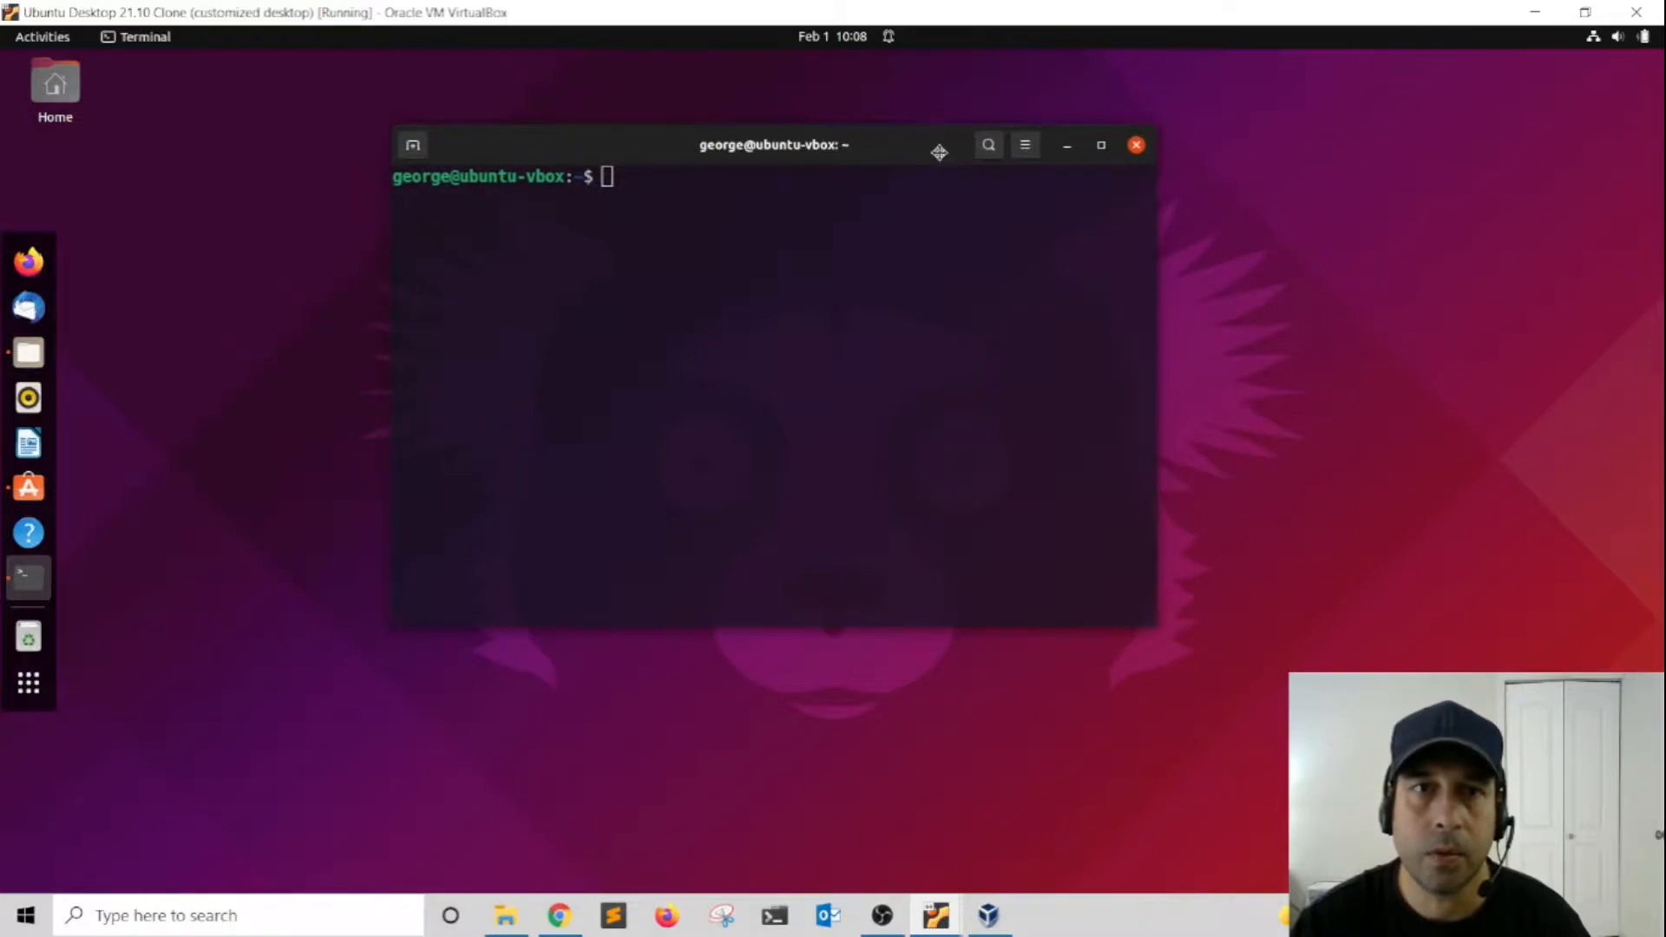
mouse_move(1216, 573)
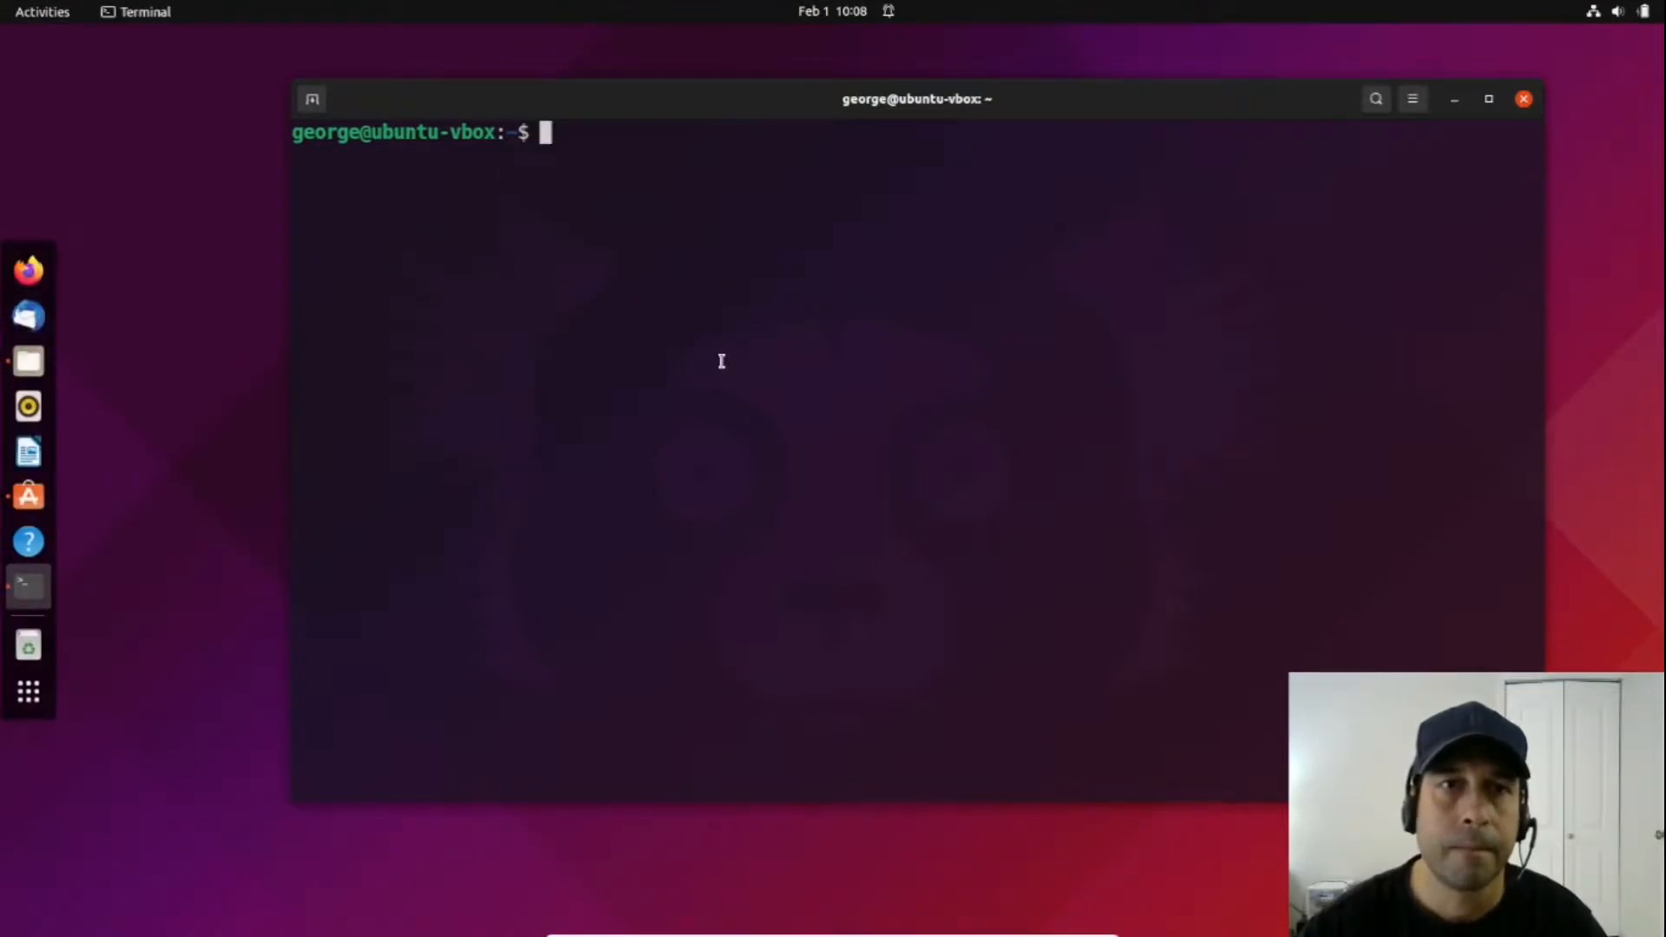
key("Return")
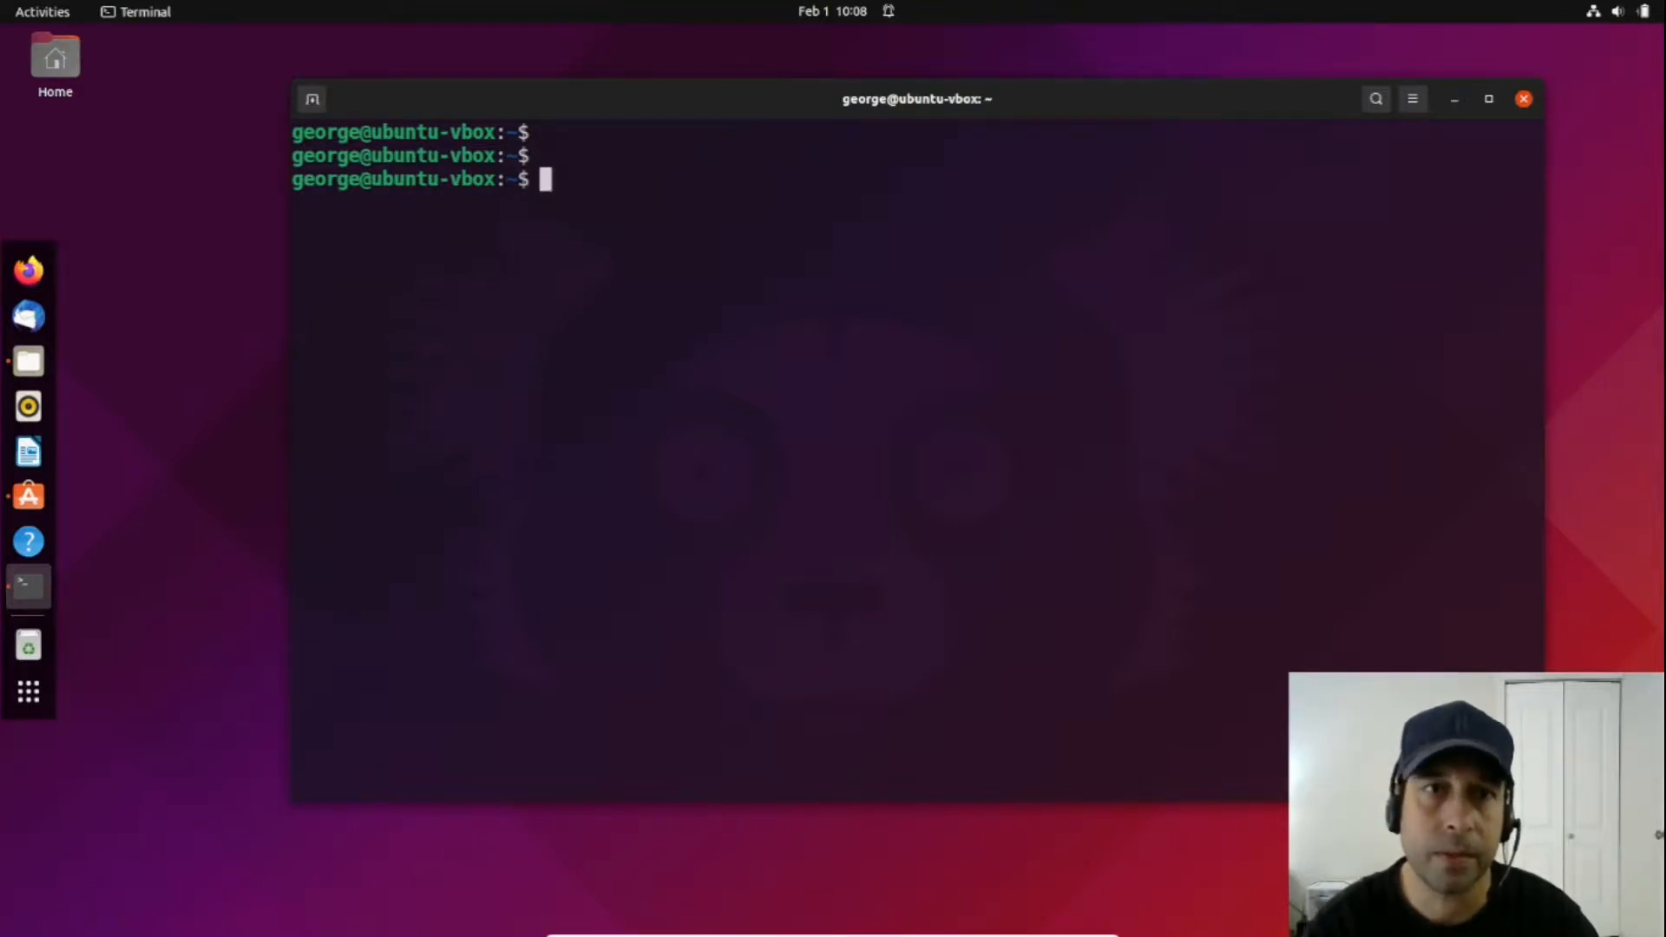
type("sudo s")
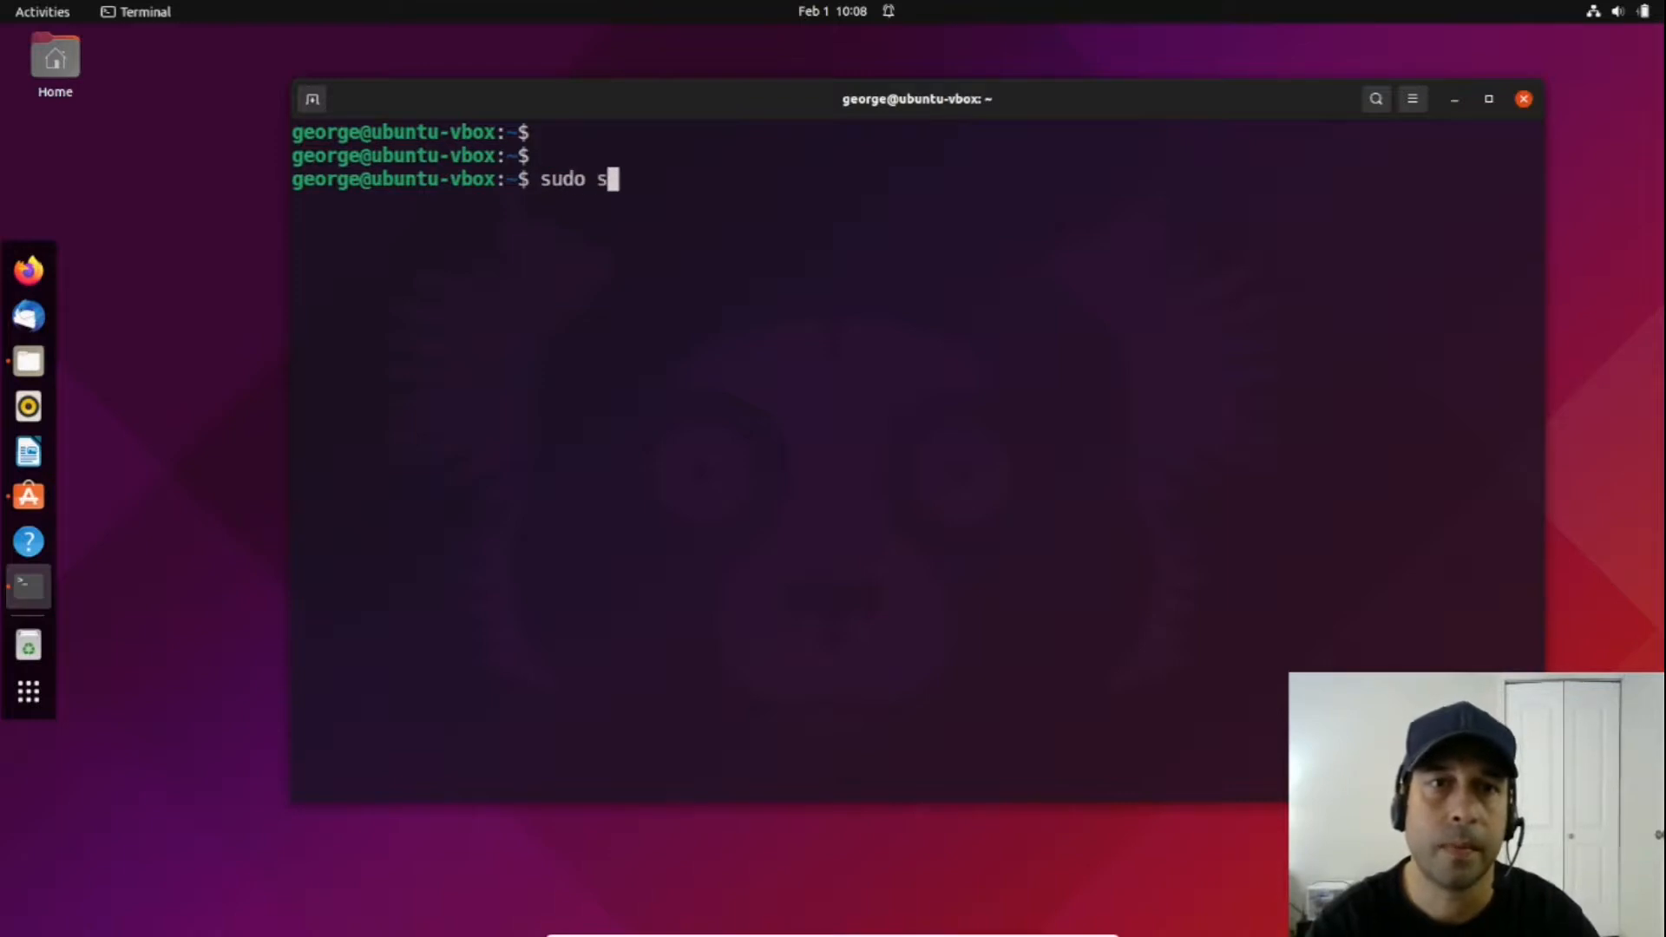
type("mbpasswd")
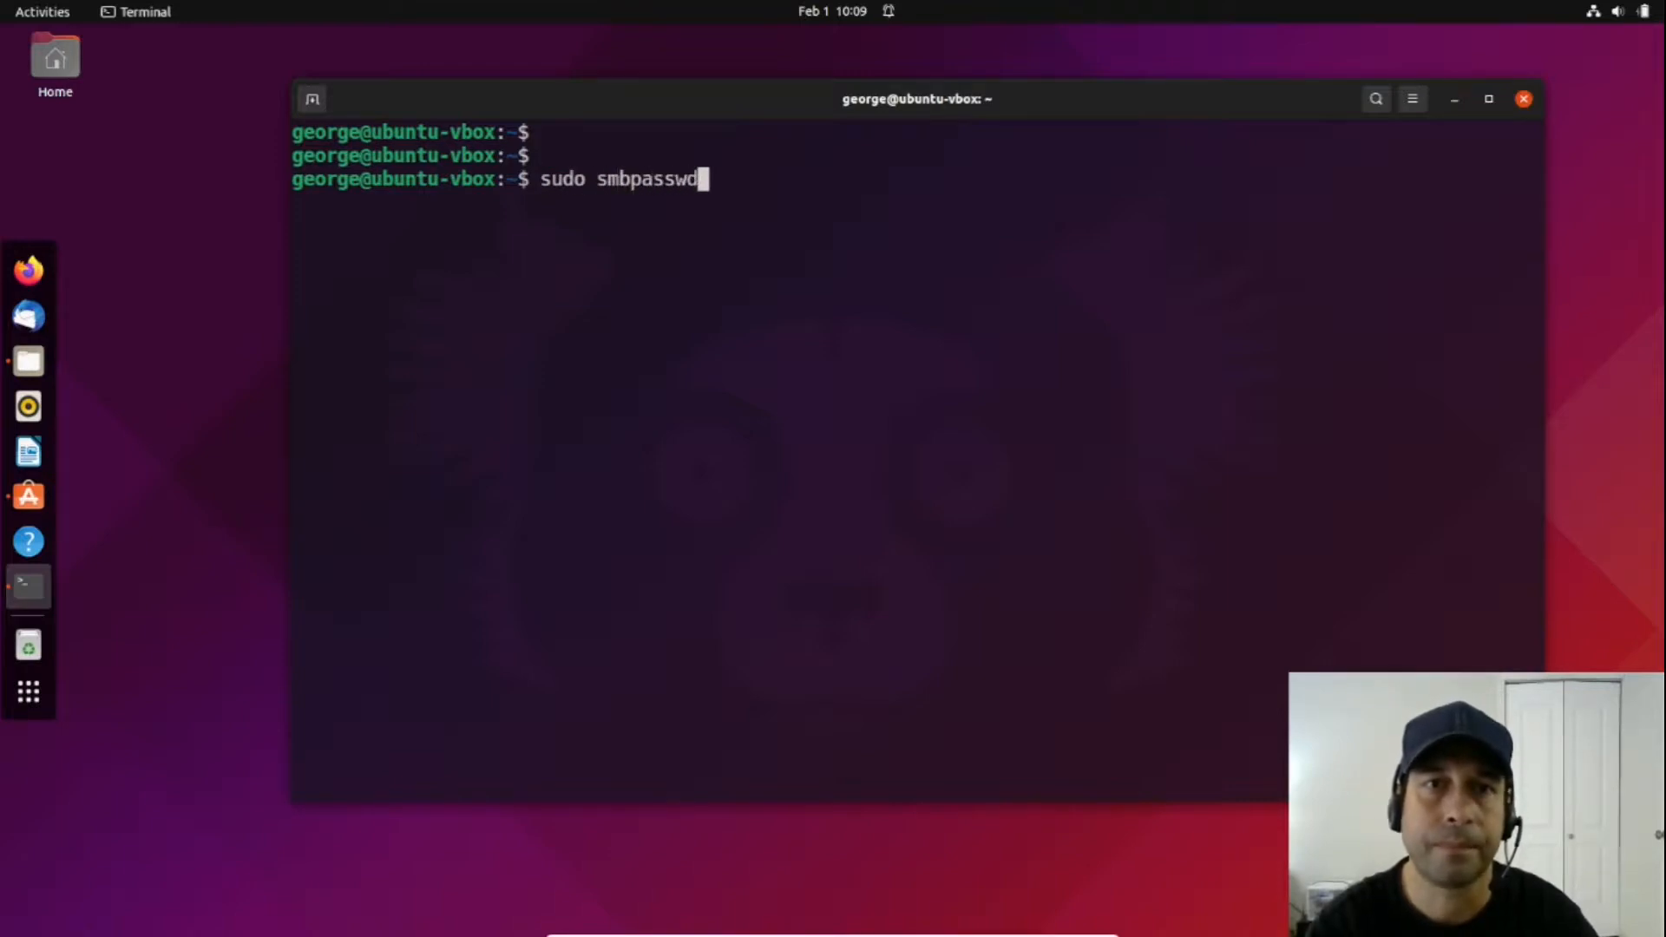
type("geor")
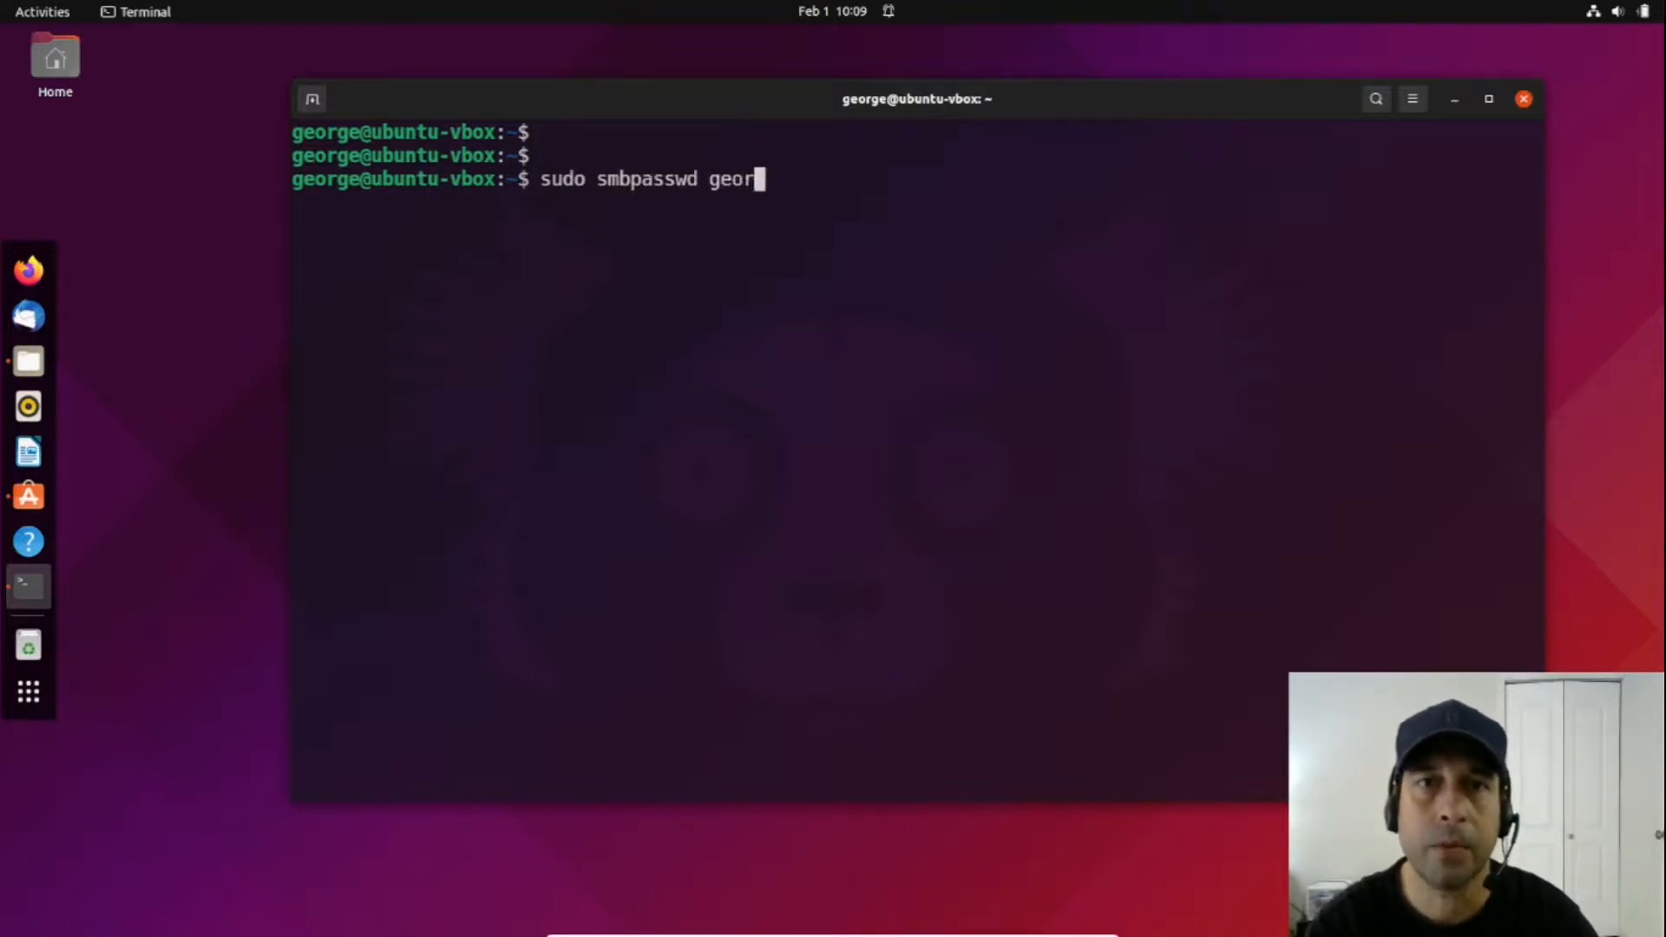
type("ge")
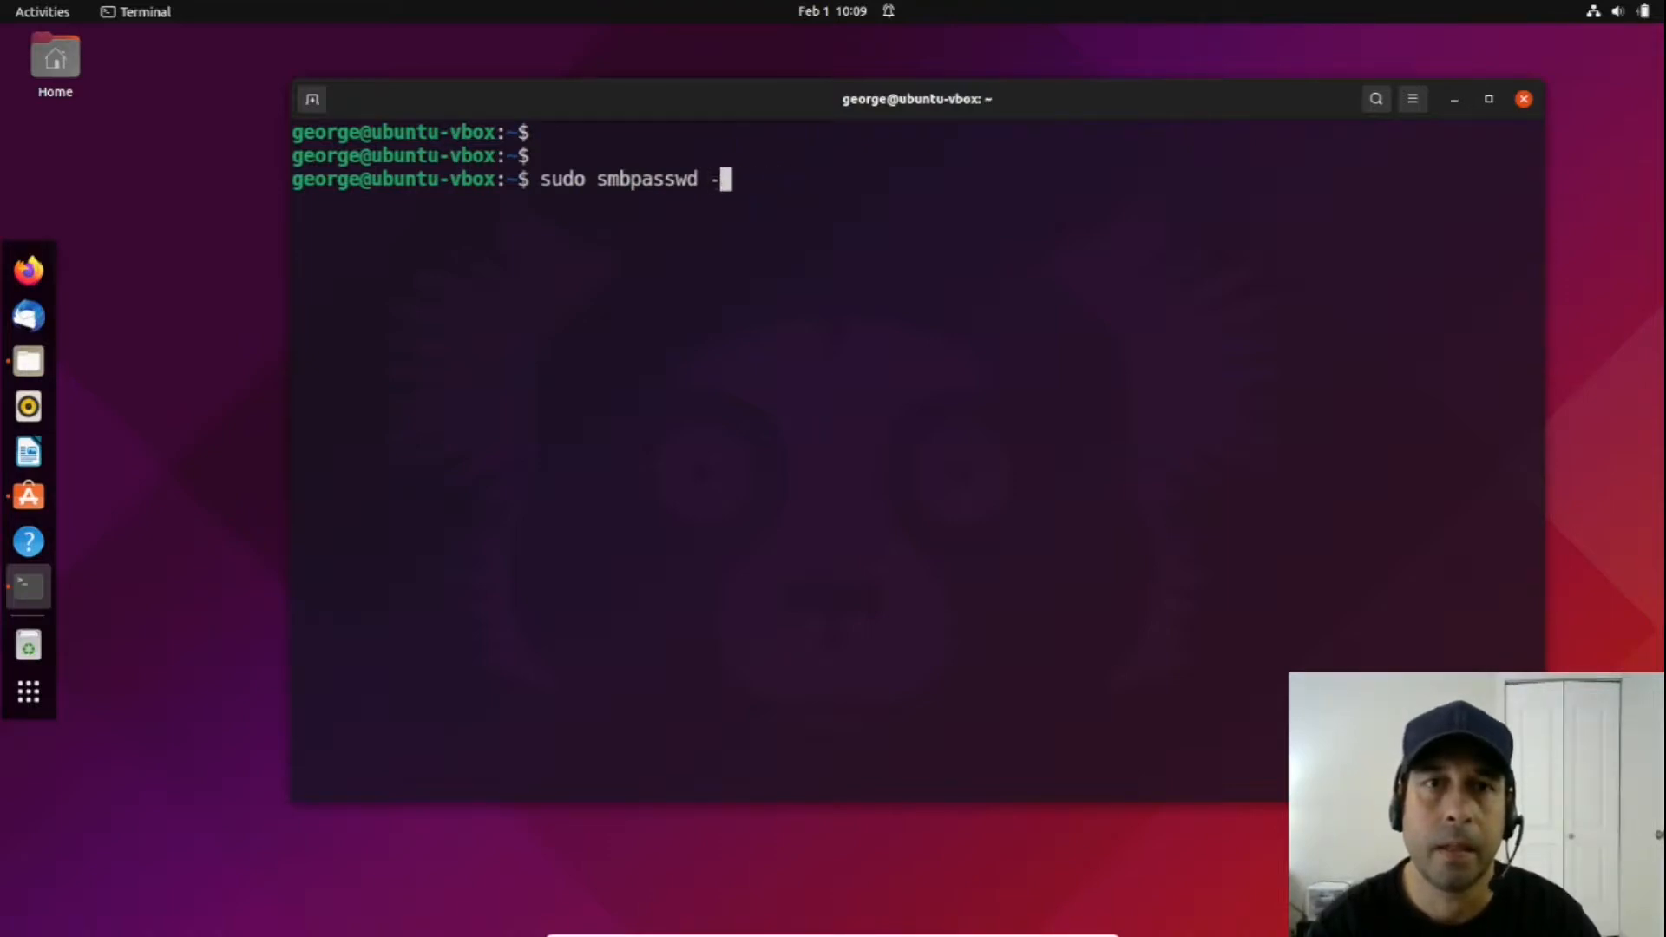
type("a george")
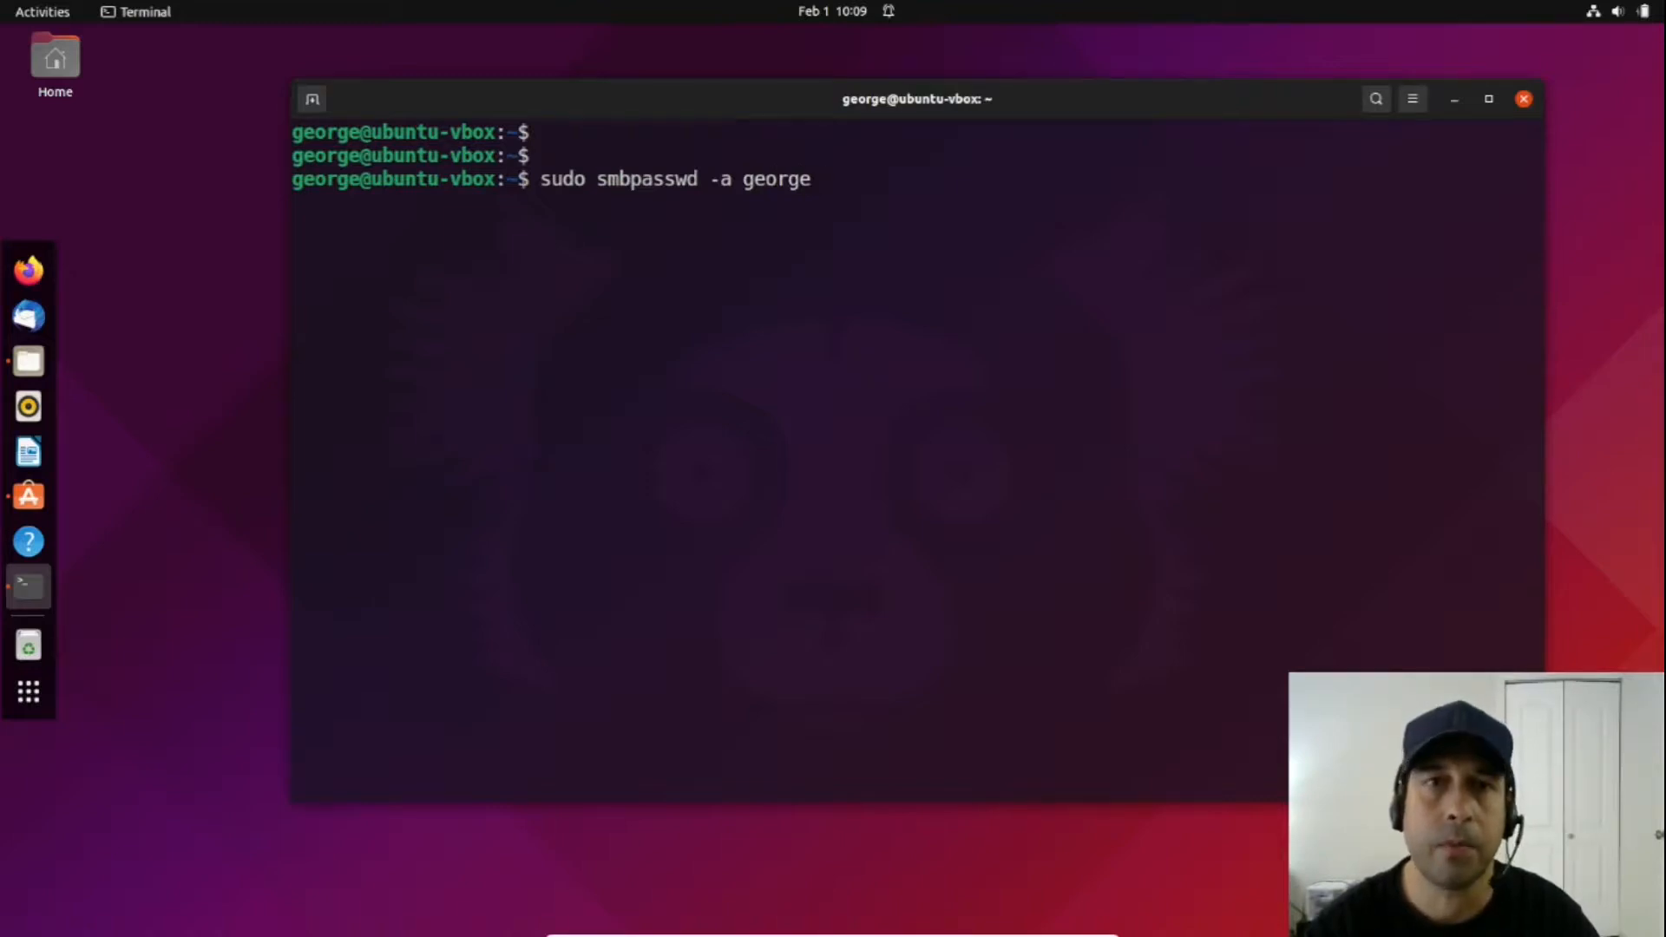
key("Return")
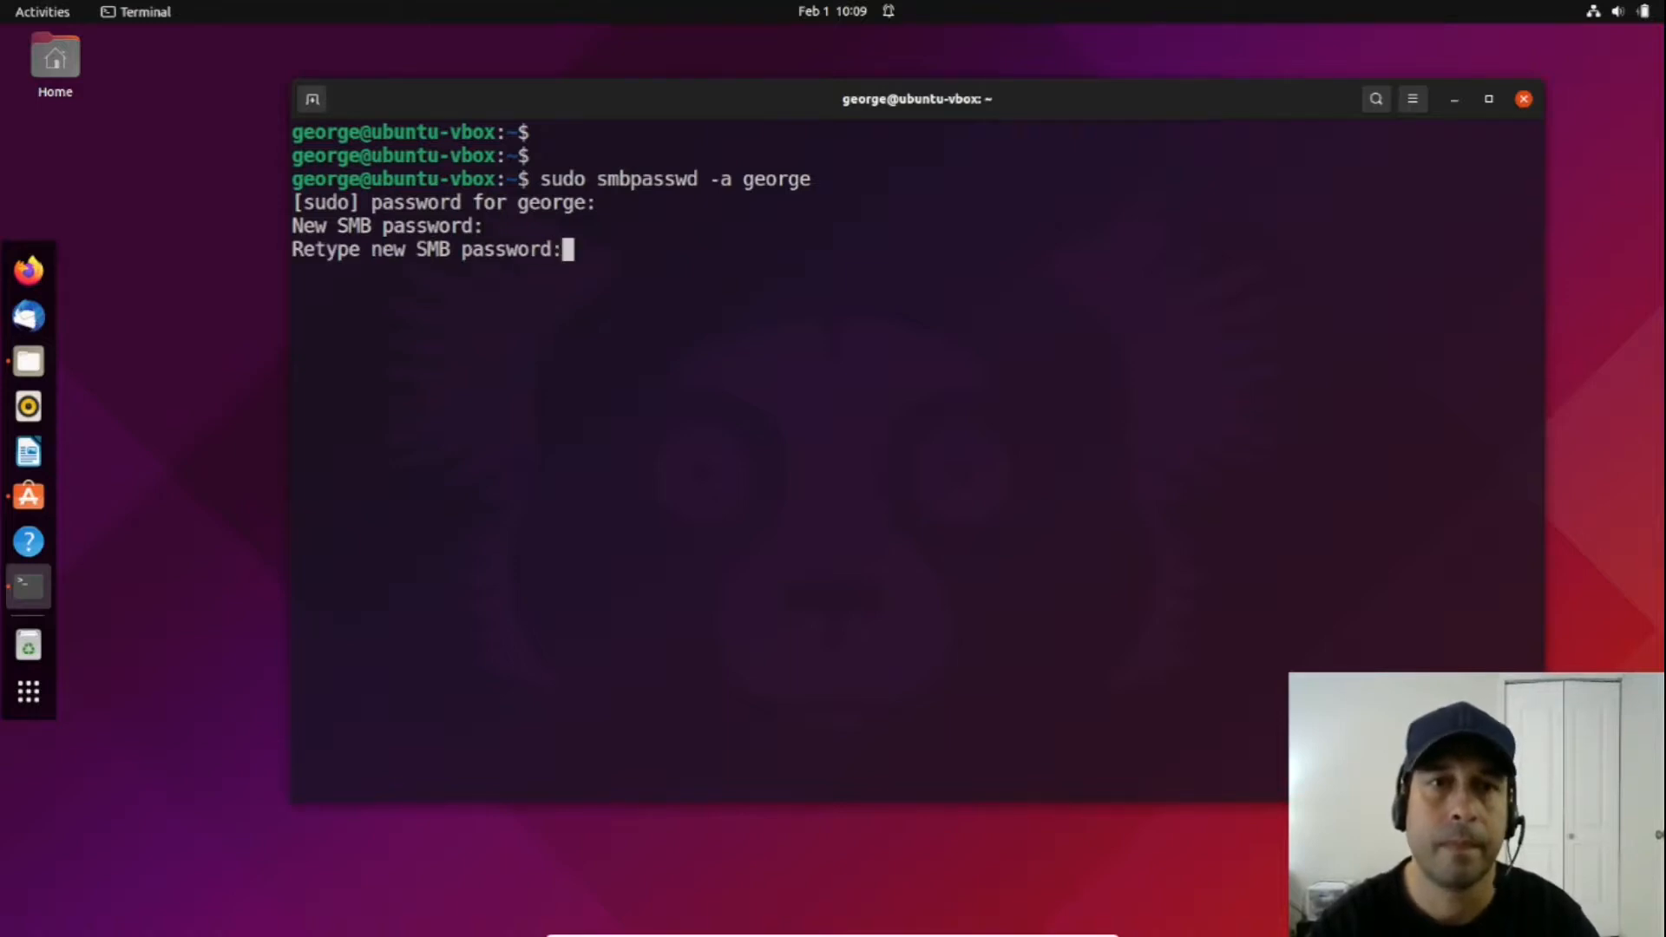
key("Return")
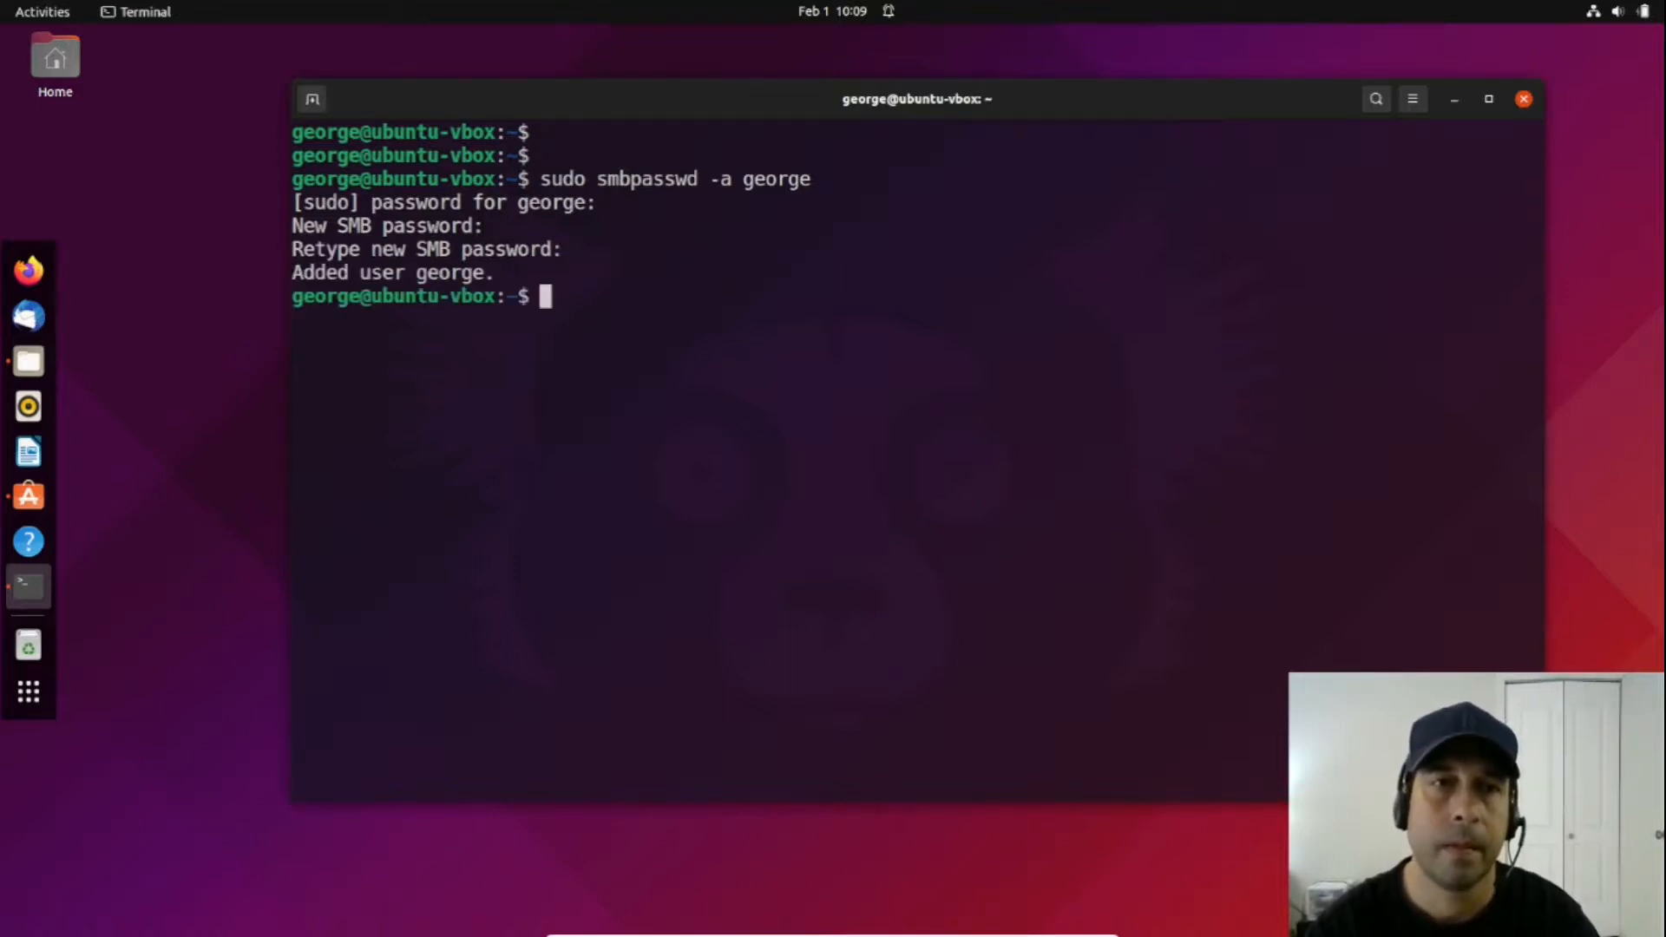
key("Return")
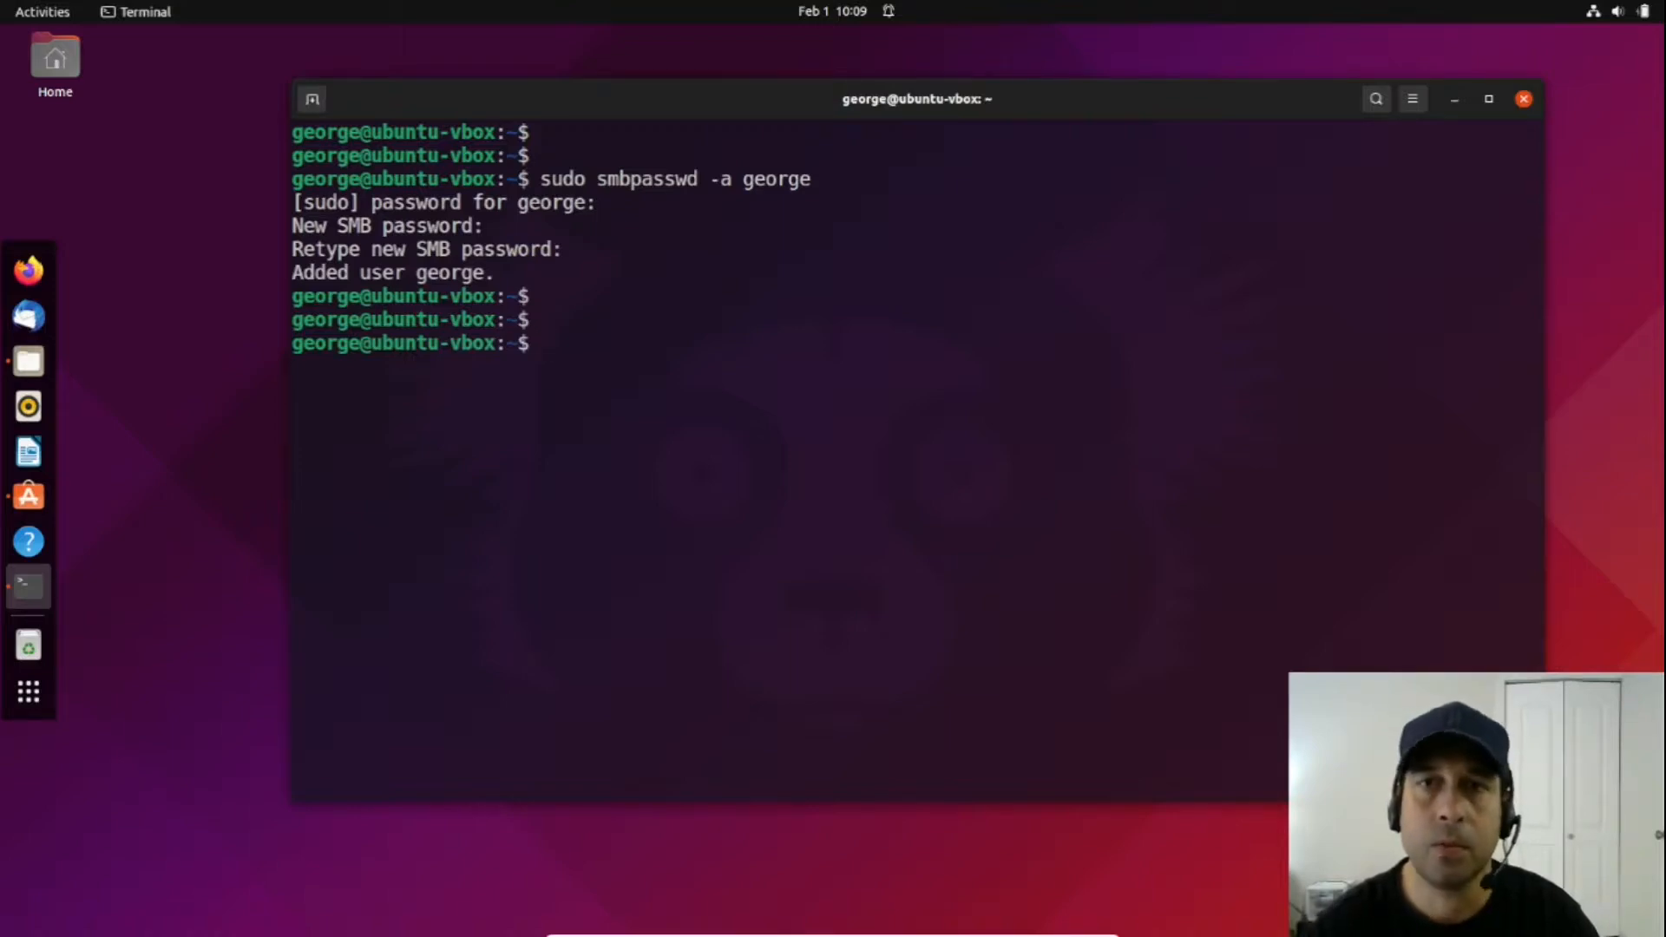
Step: Try restarting Samba with sudo systemctl restart samba, which reports the service not found
type("sudo")
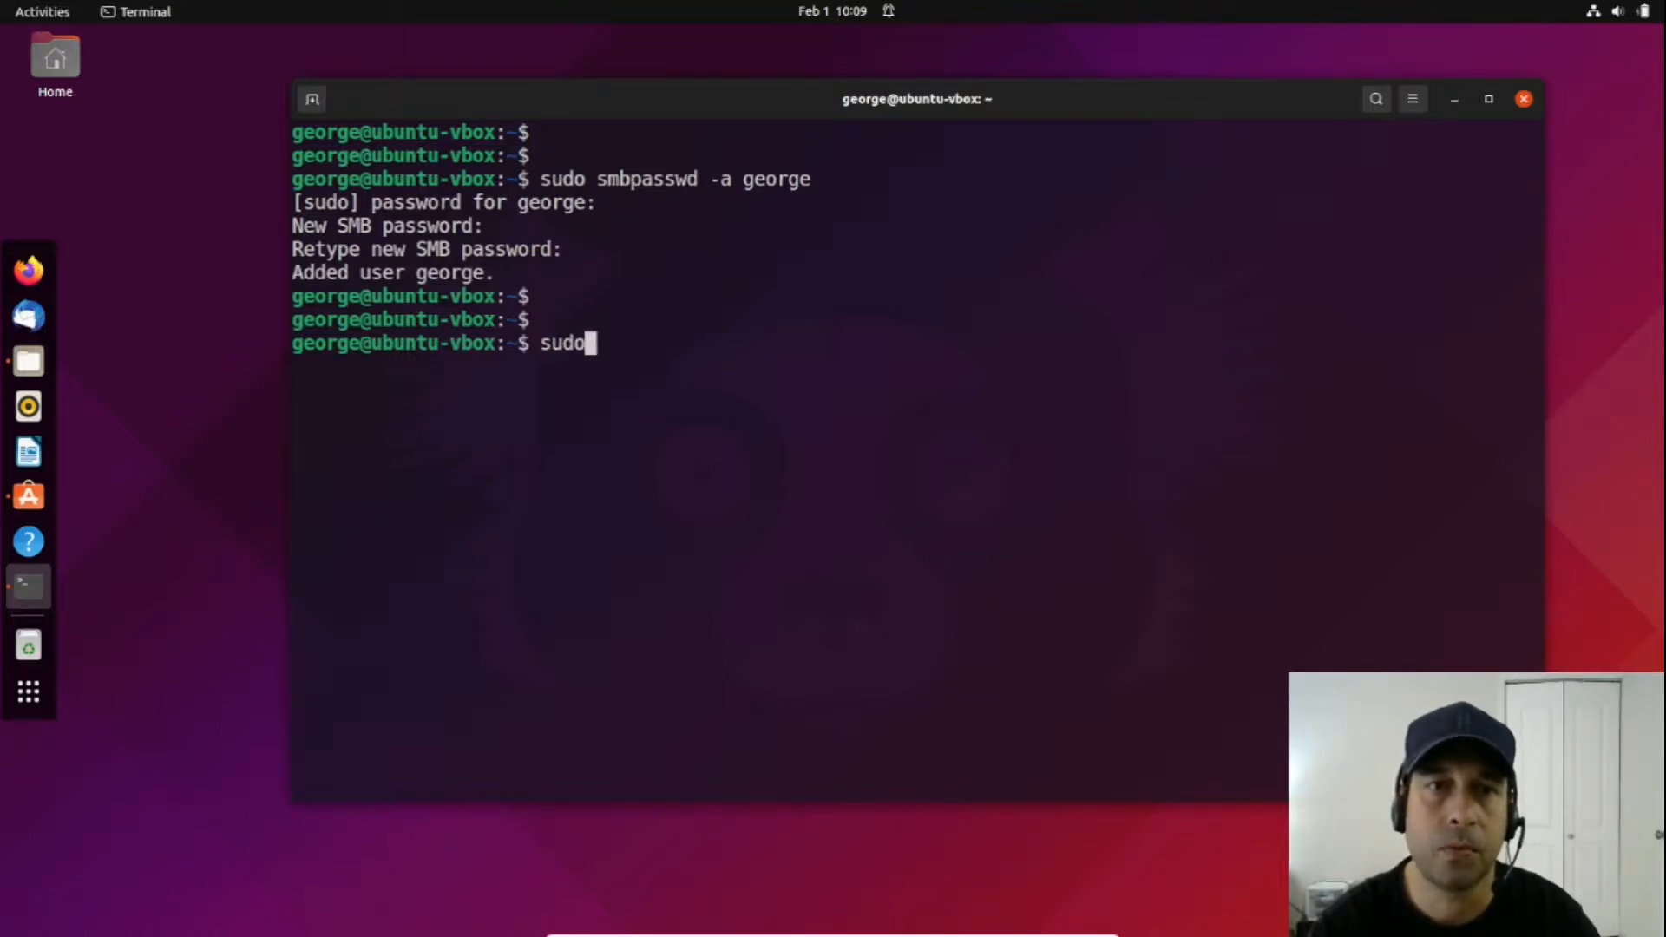
type("systemc")
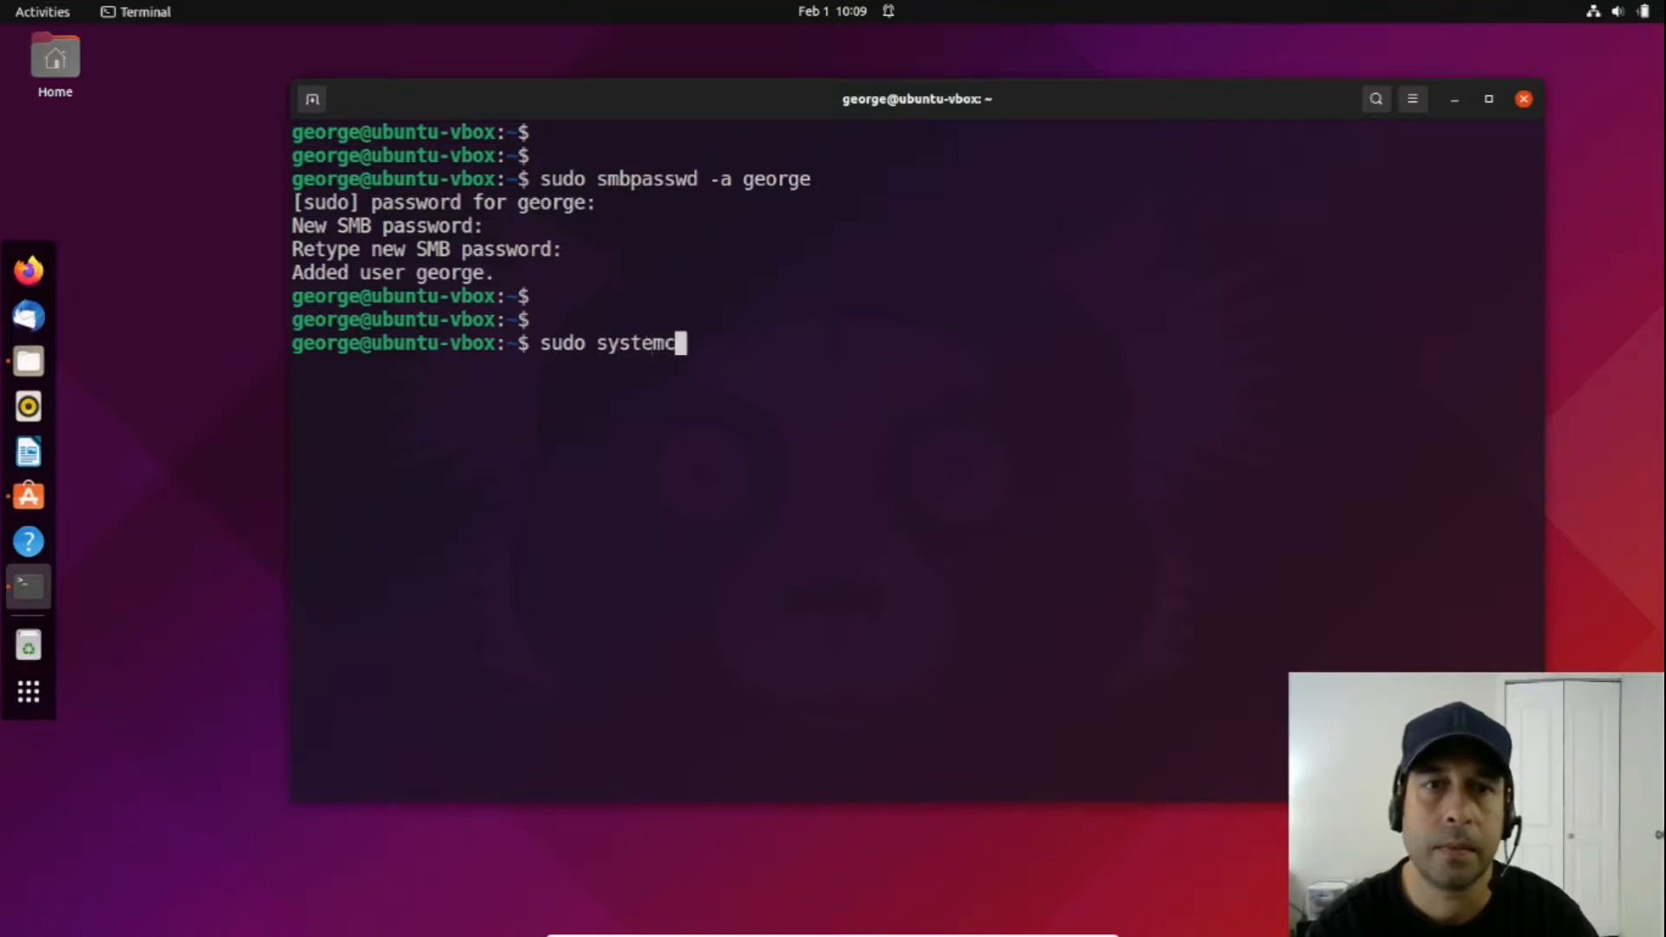
type("tl res")
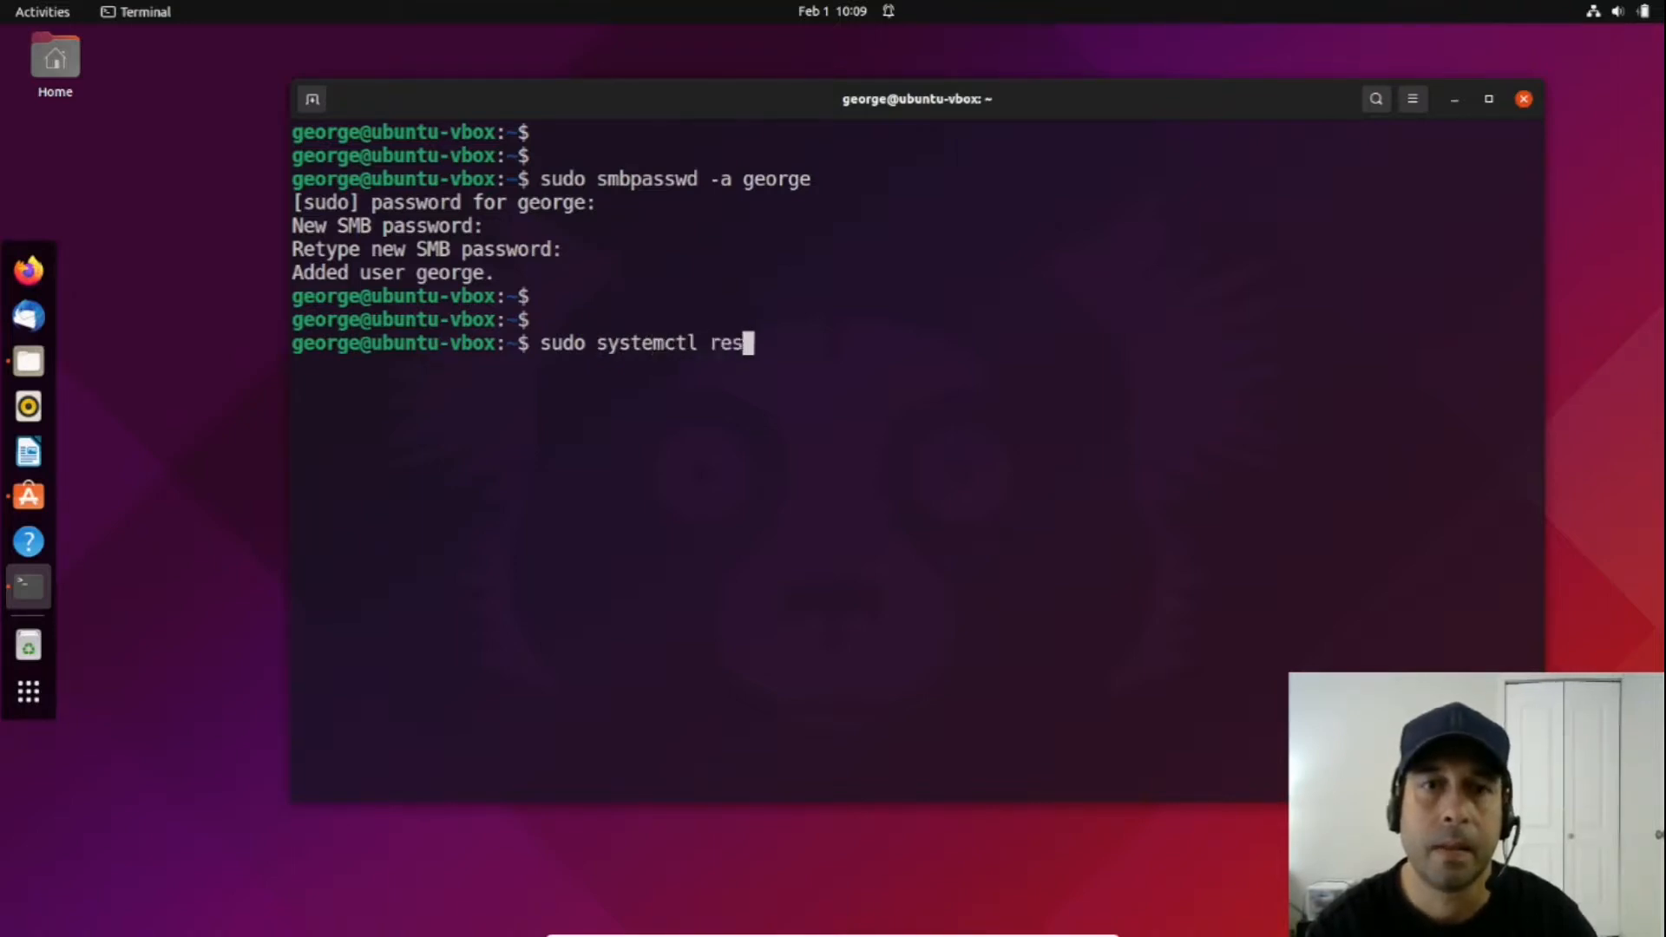
type("tart sm")
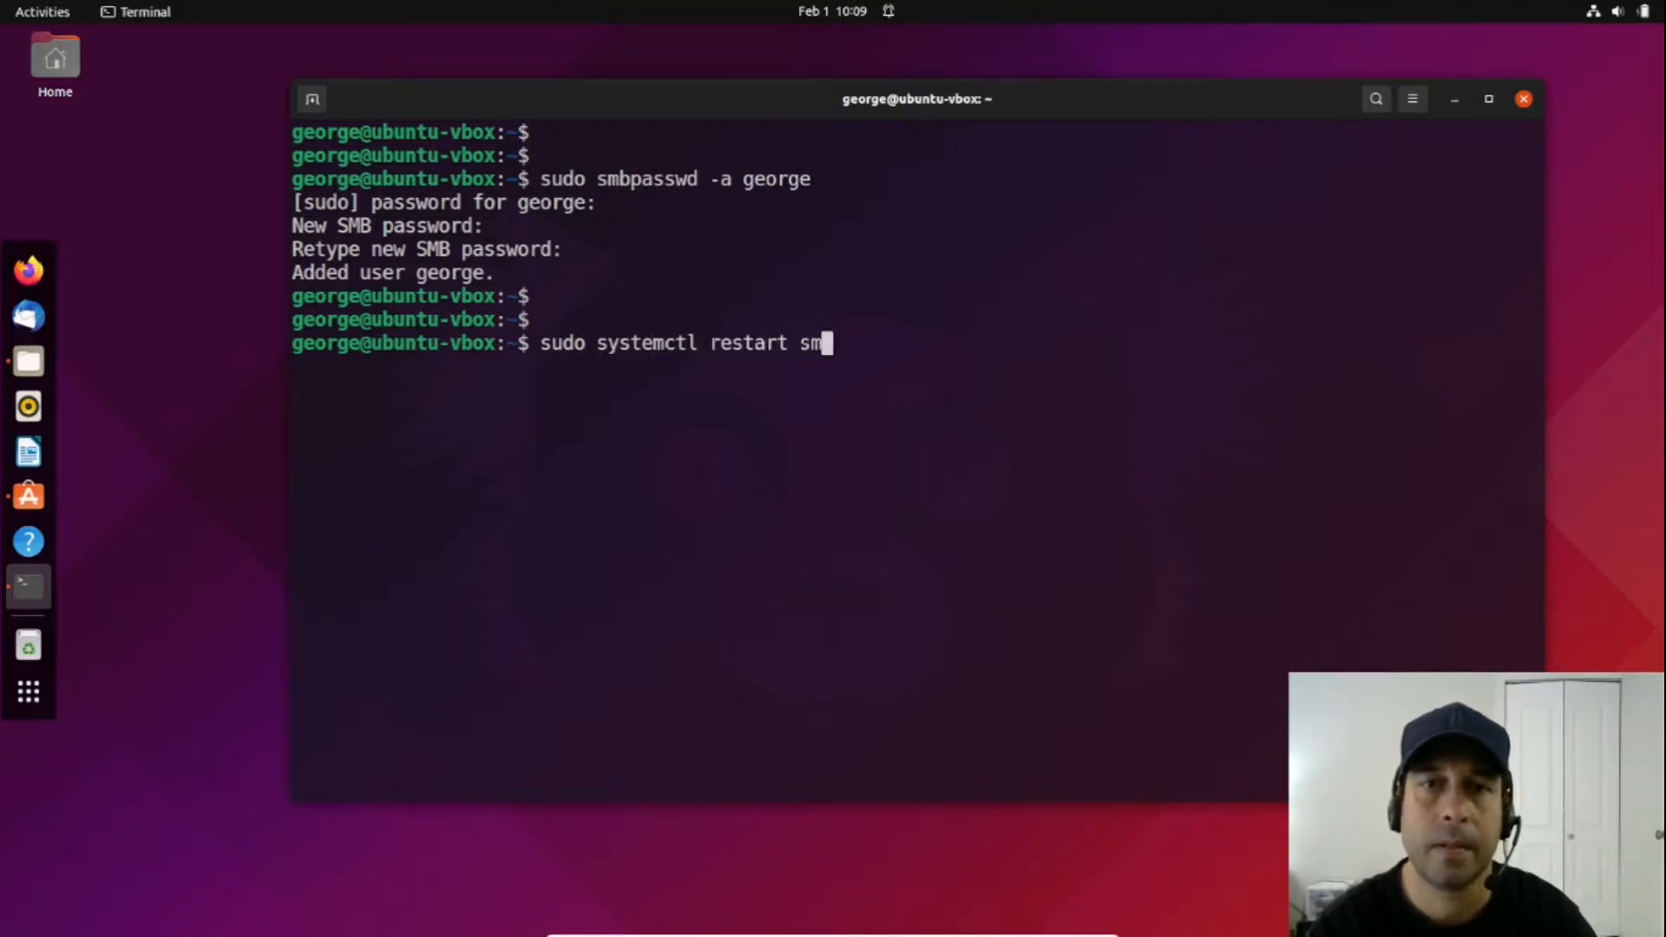
type("ba")
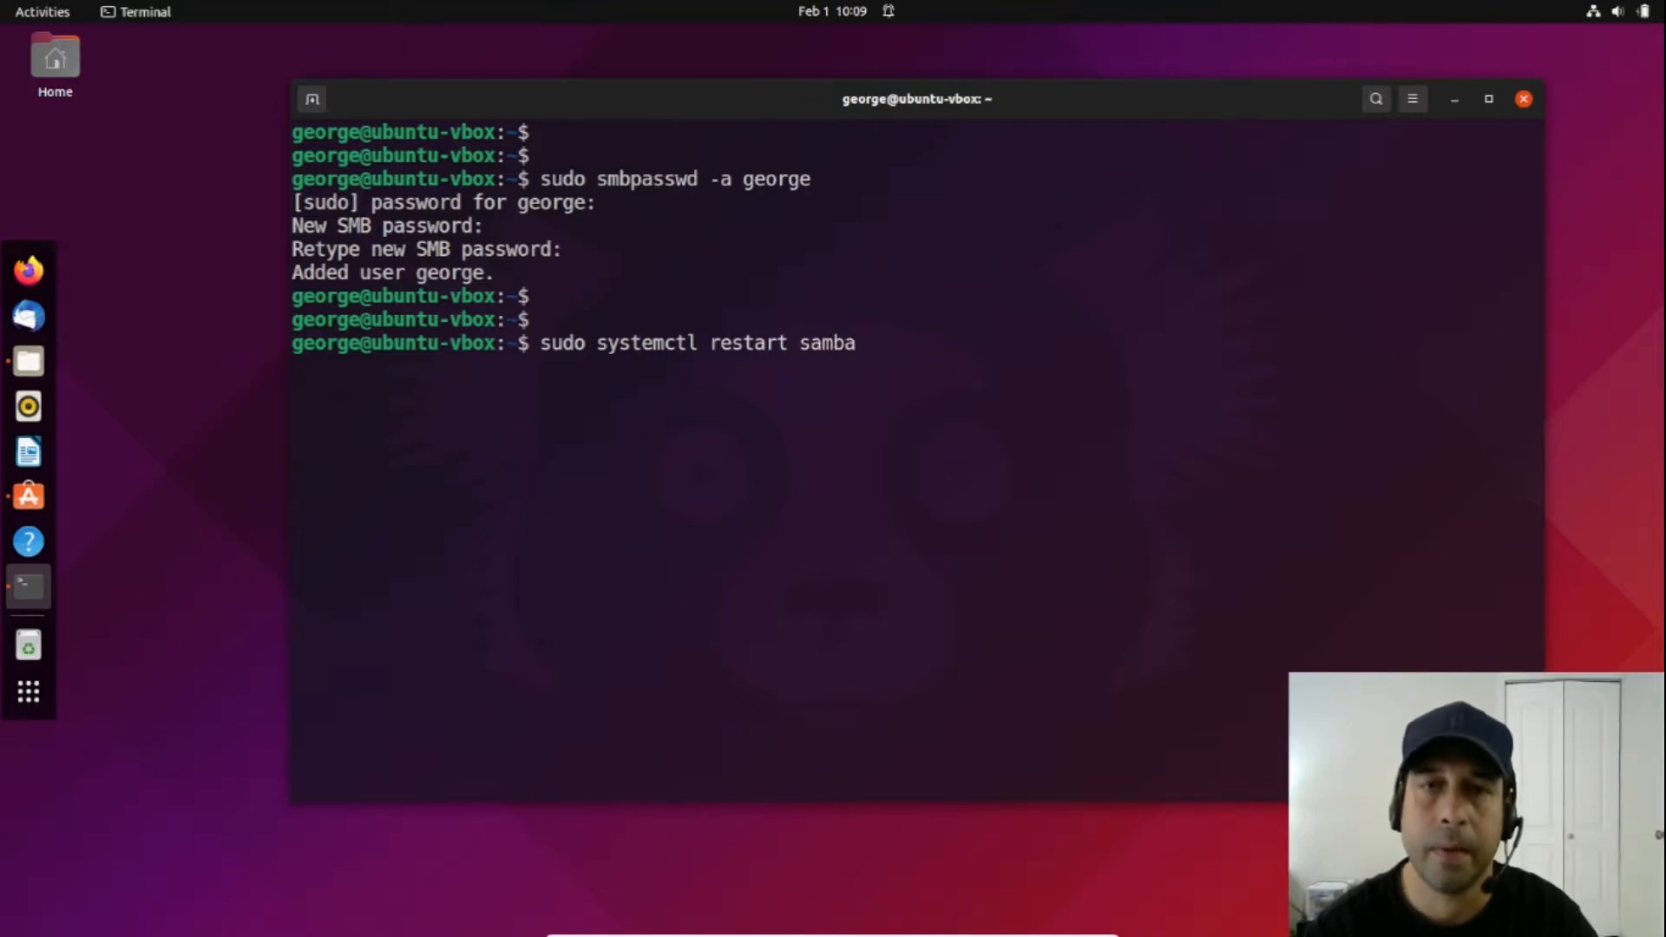
key("Return")
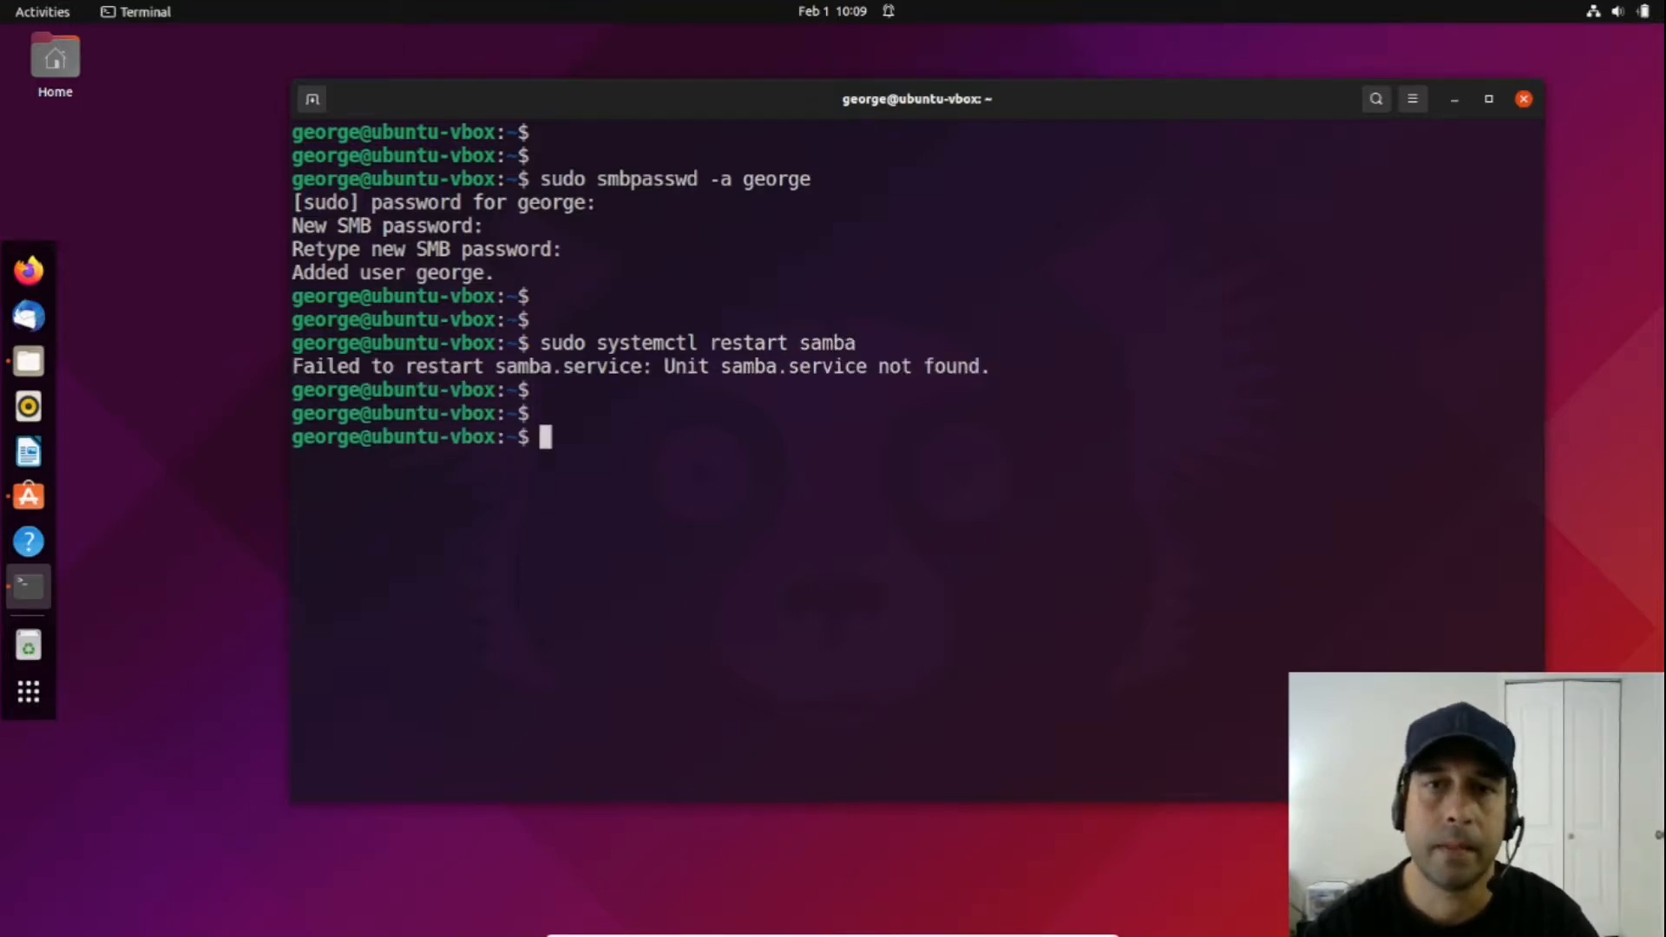
Step: Restart the Samba service under its smbd name instead
type("sudo systemctl restart s")
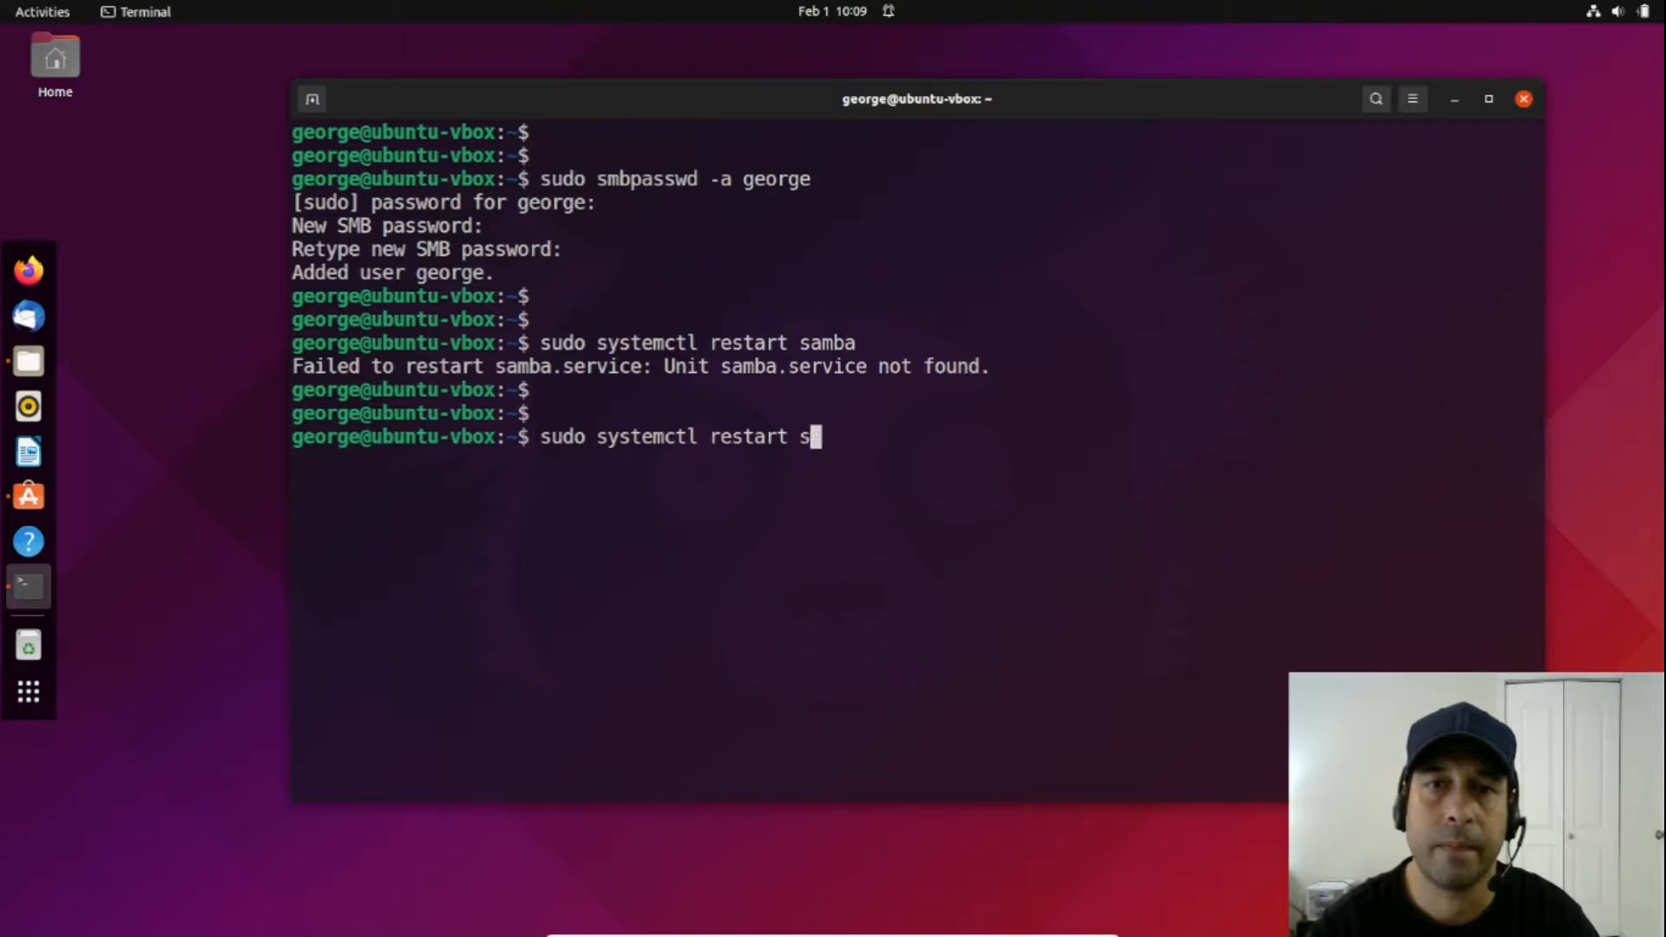
key("Return")
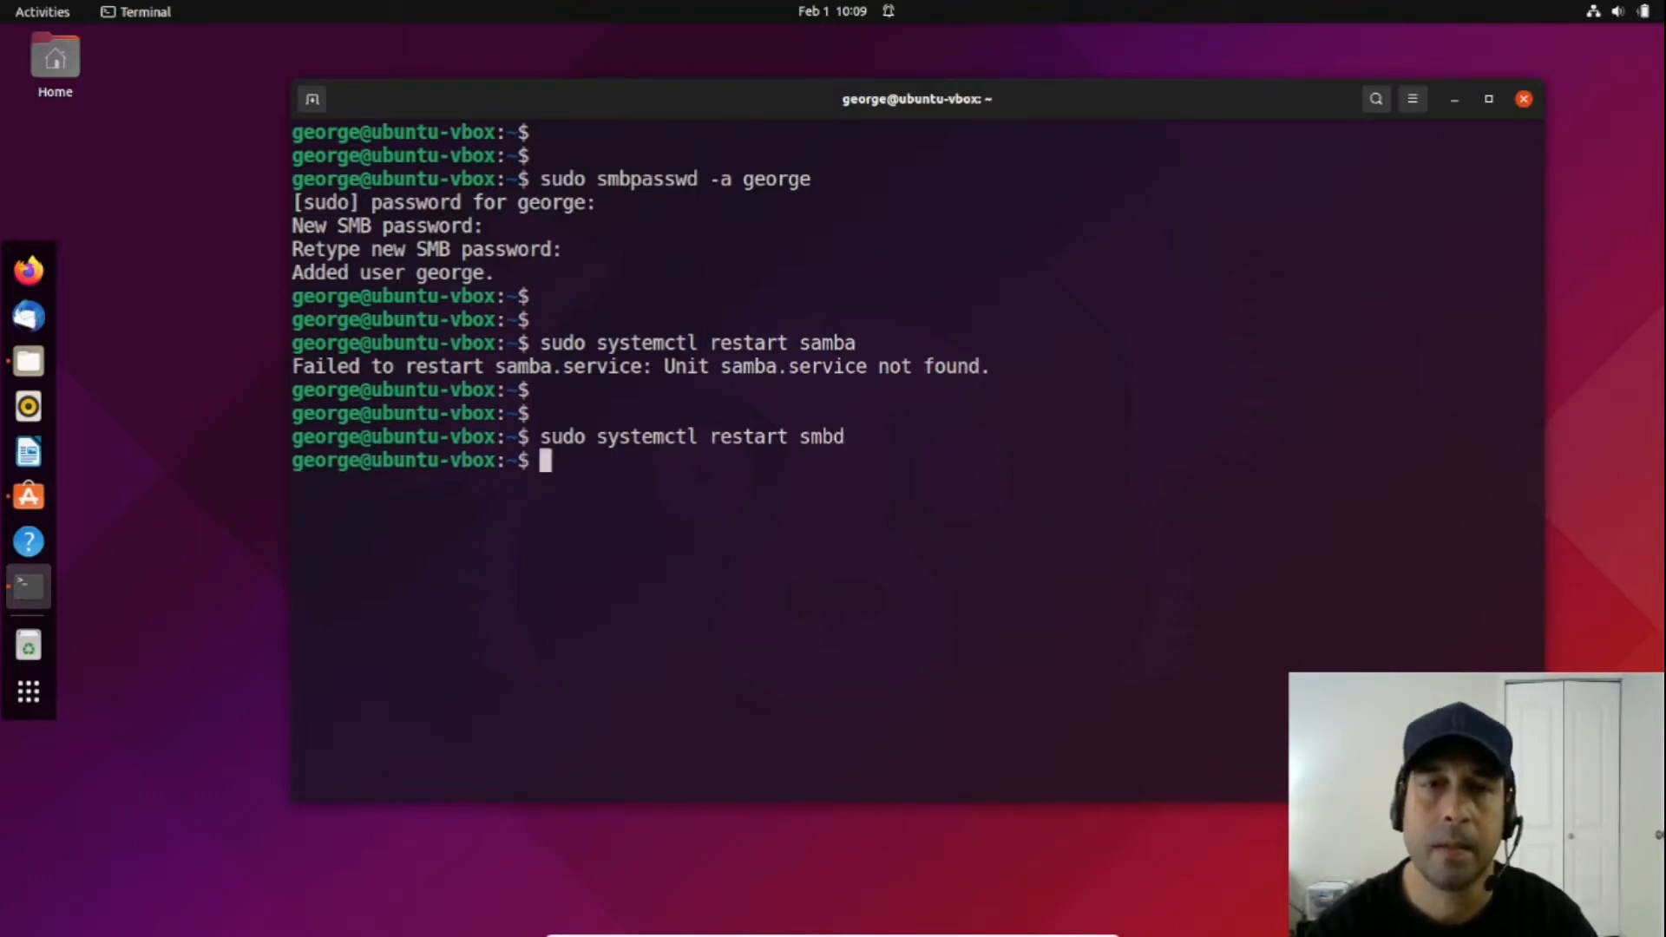
key("Return")
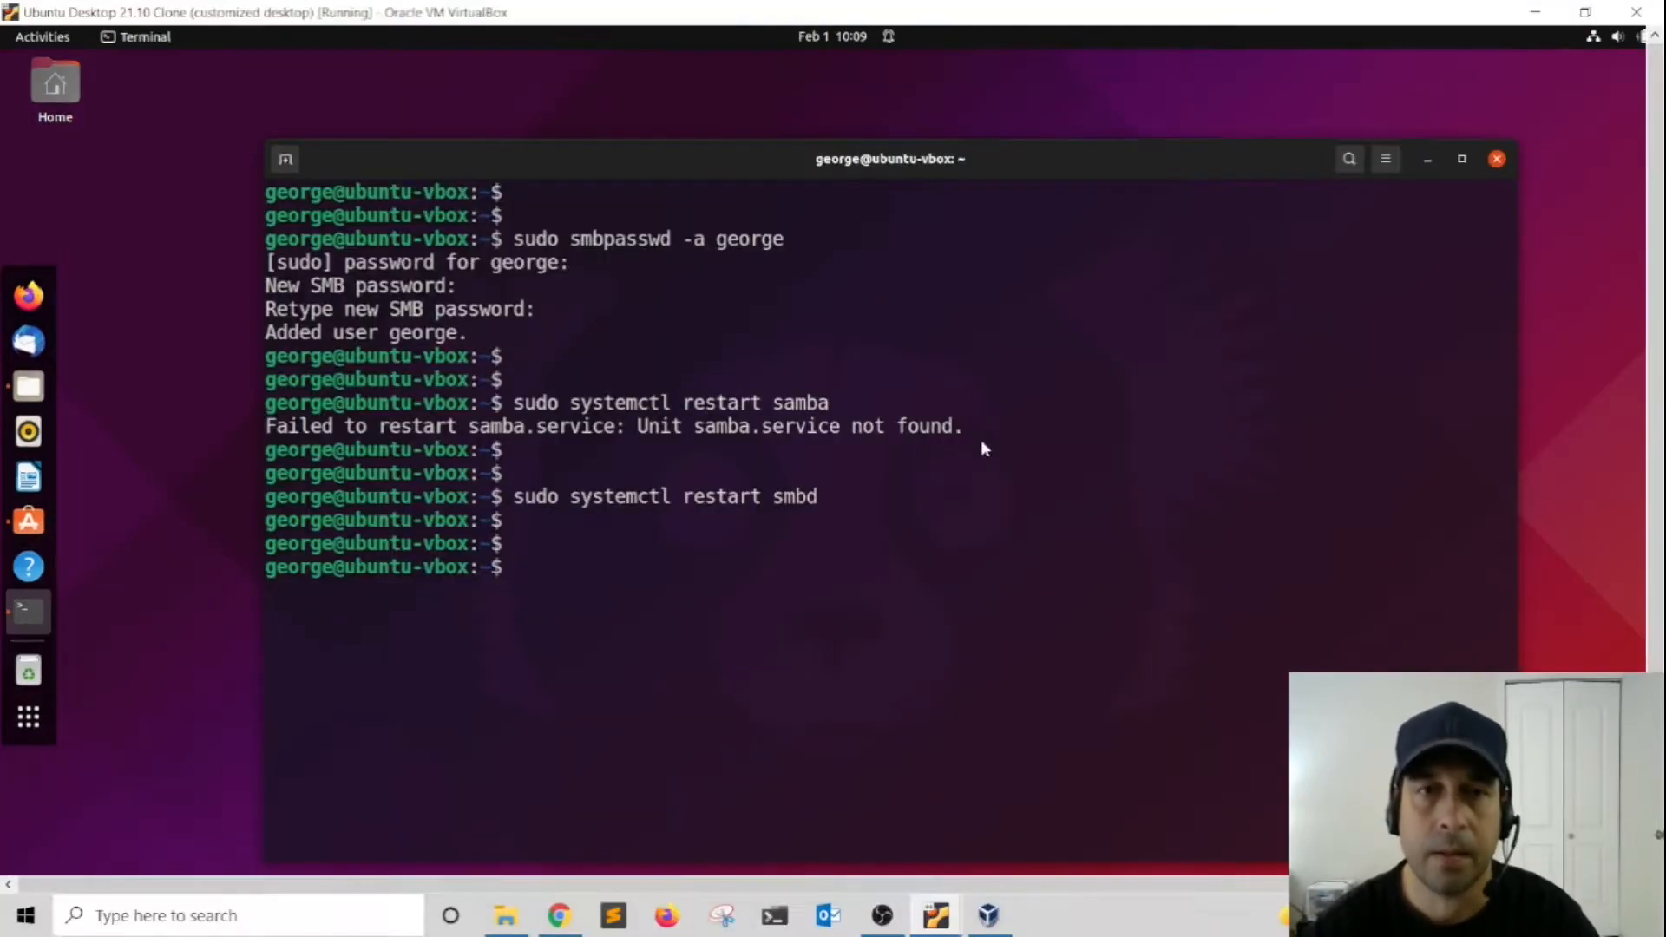
mouse_move(936, 915)
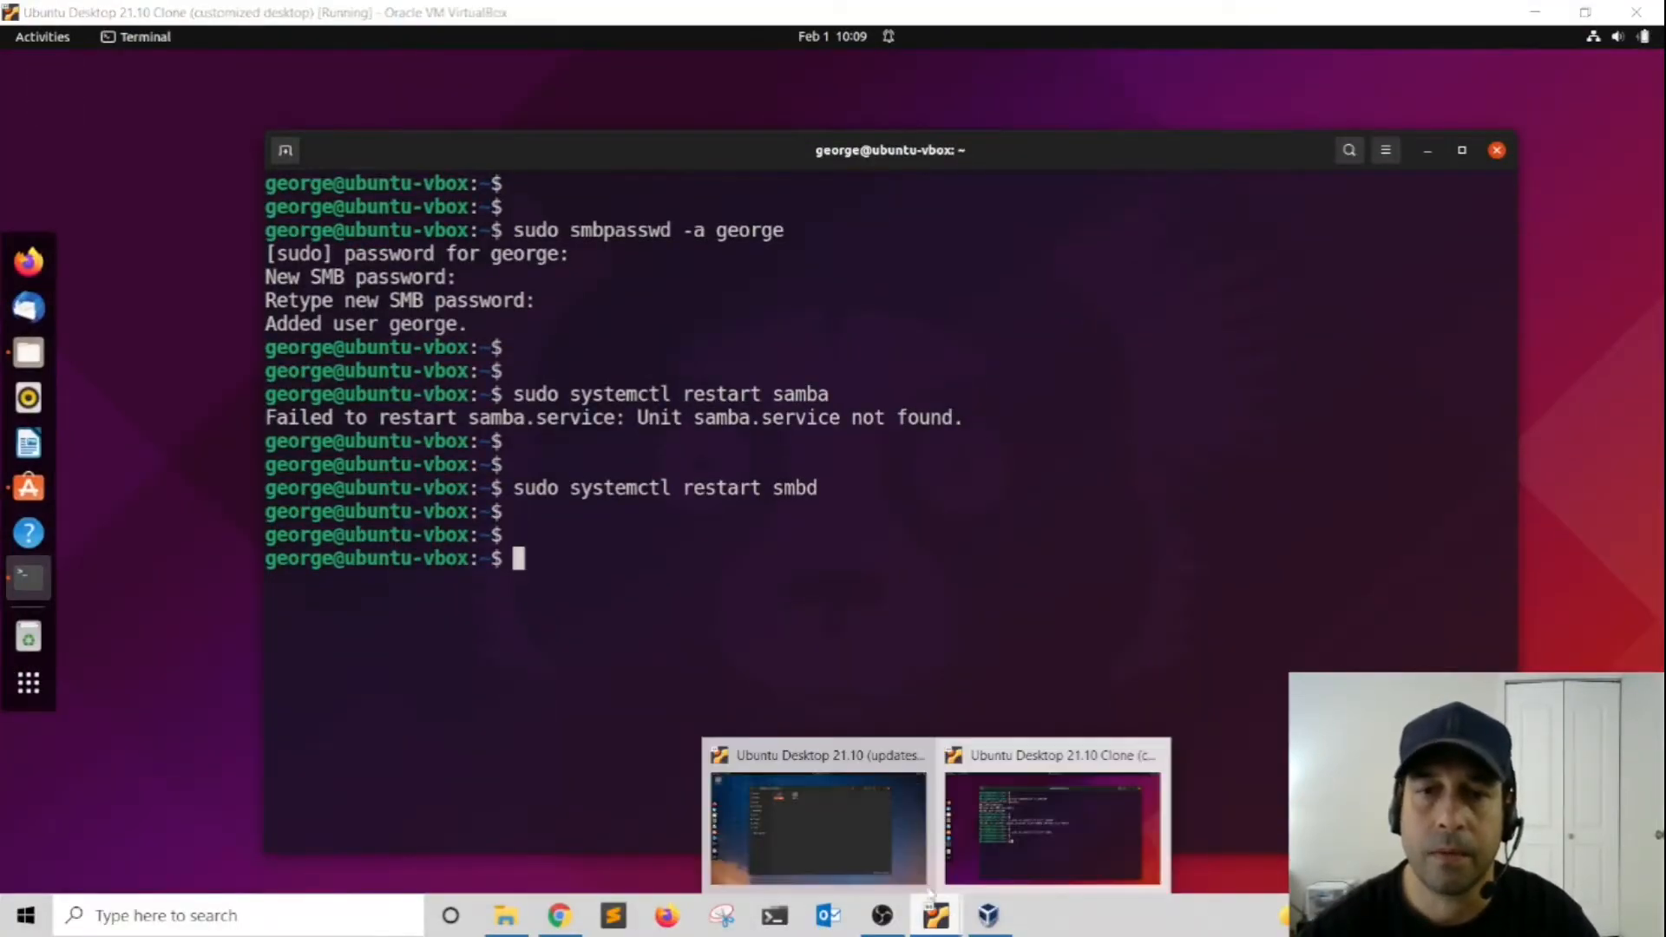
Step: On the client VM, enter server address smb://10.2.2.4/ under Other Locations
left_click(816, 823)
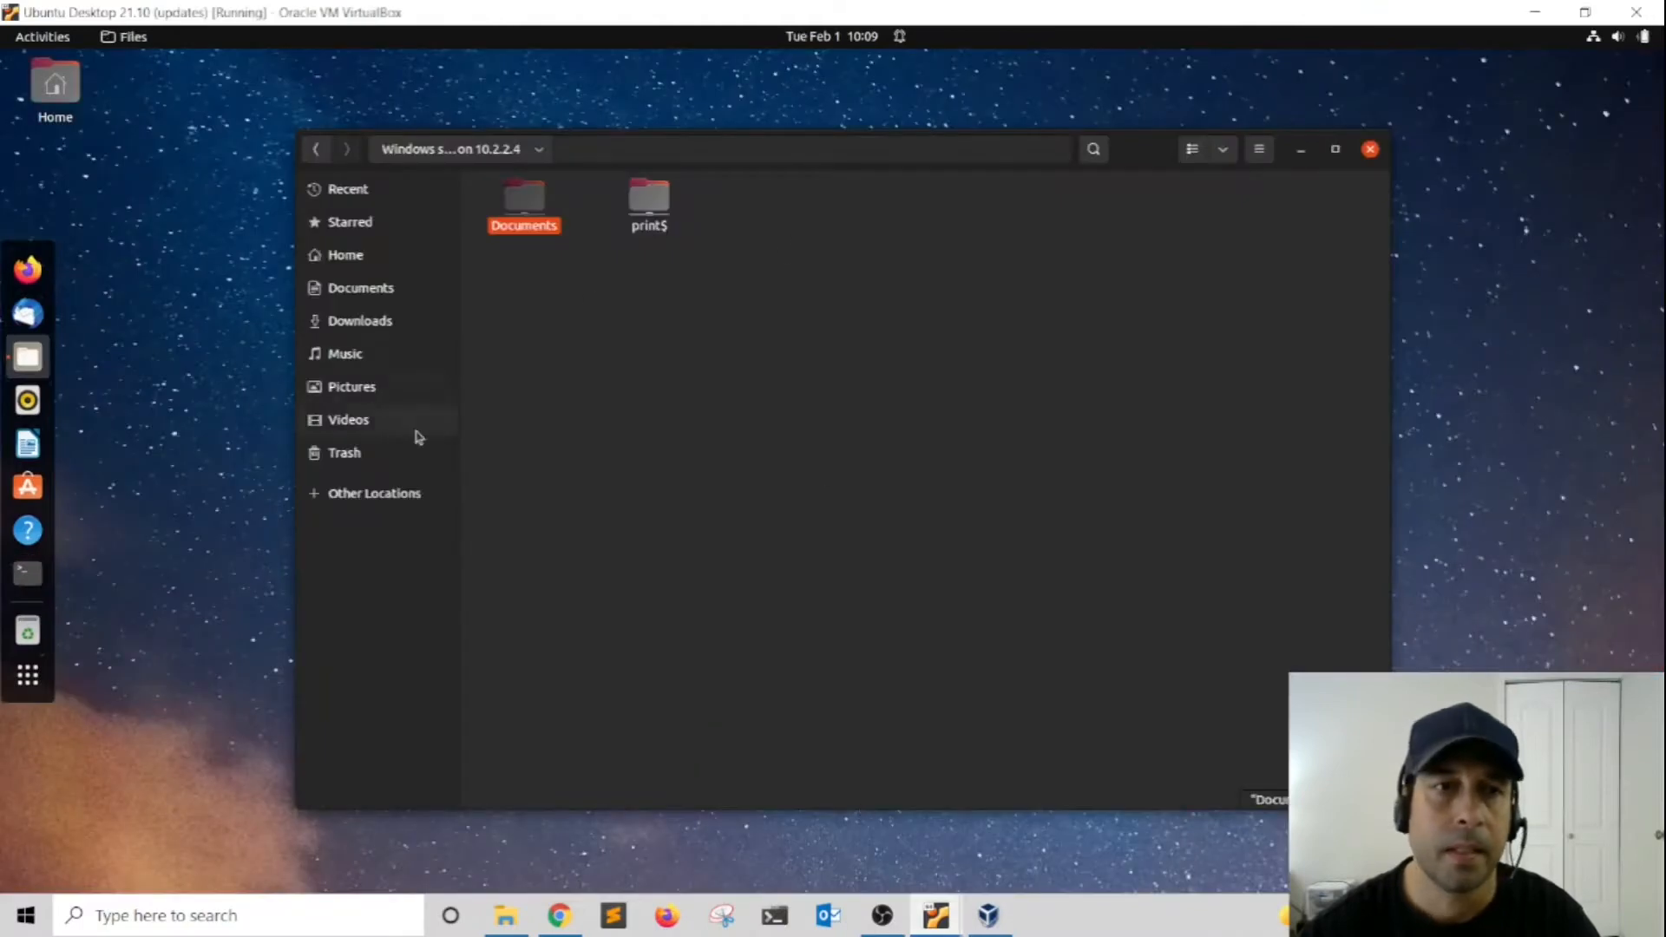
left_click(374, 492)
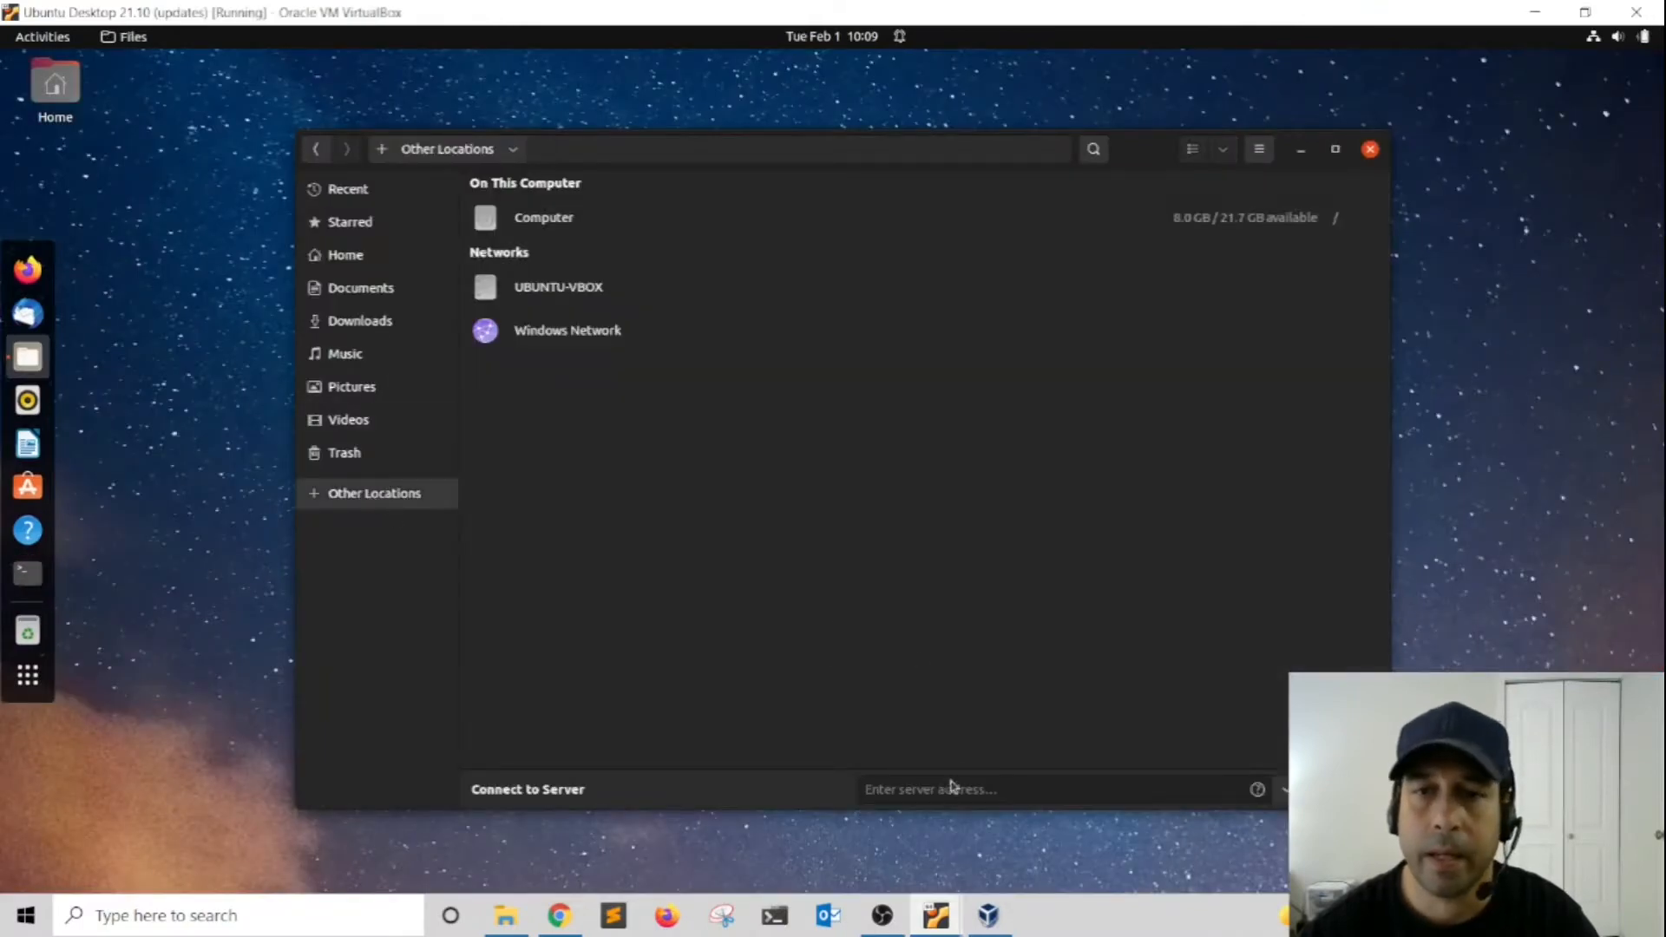
type("smb://1")
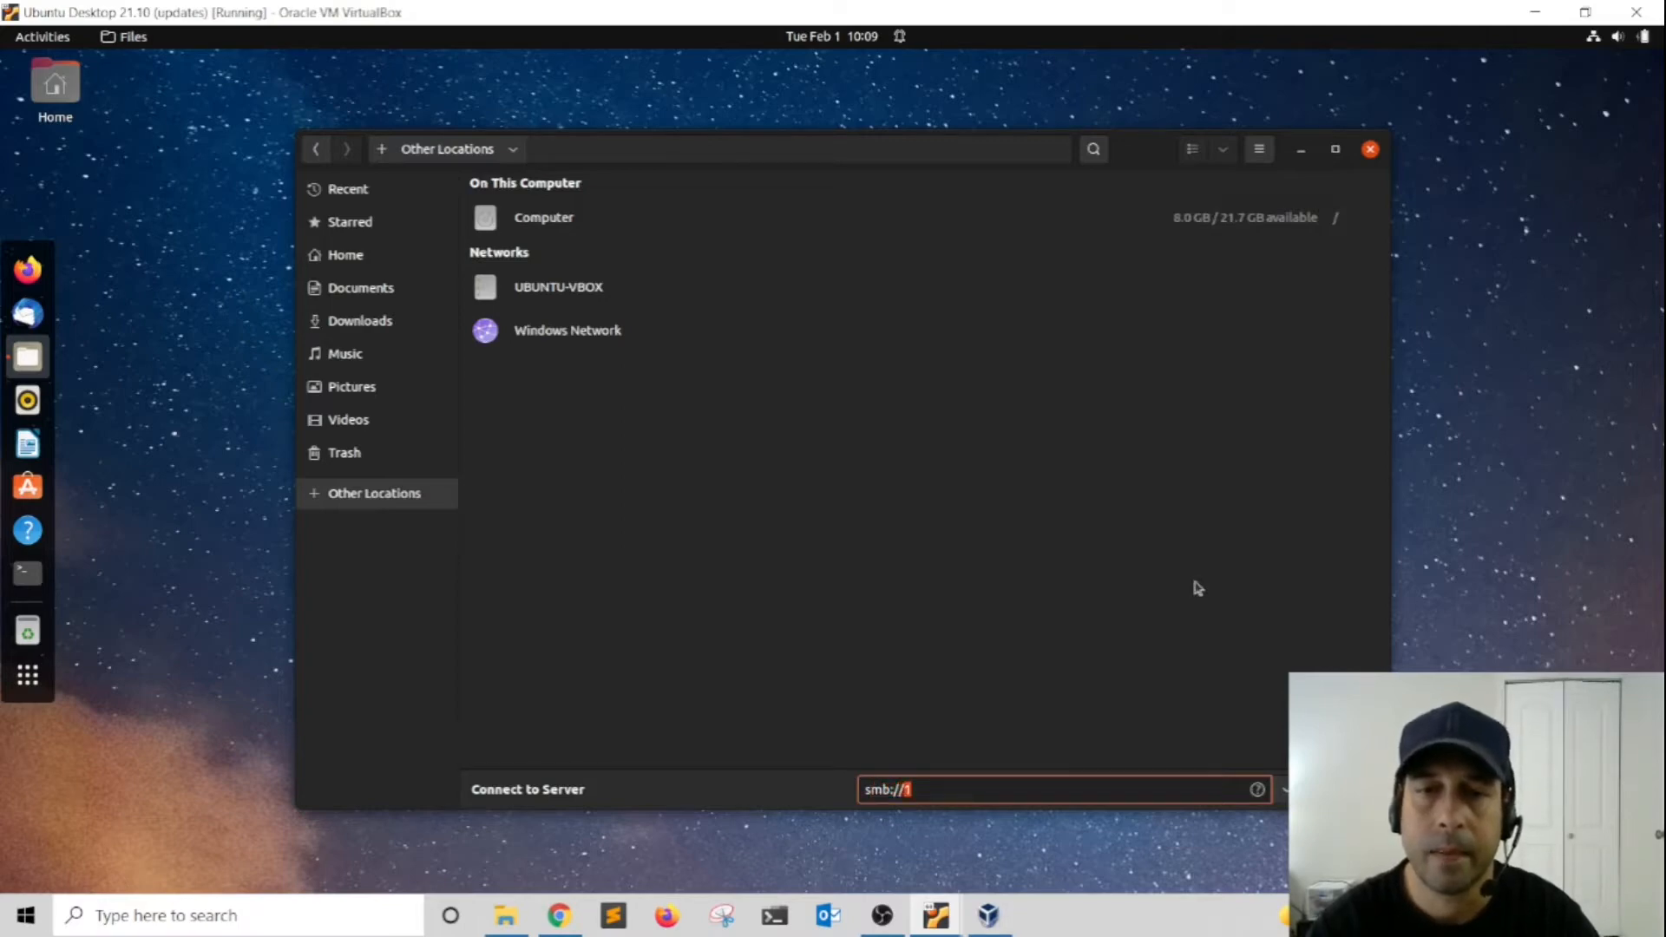
type("0.2.2.4/")
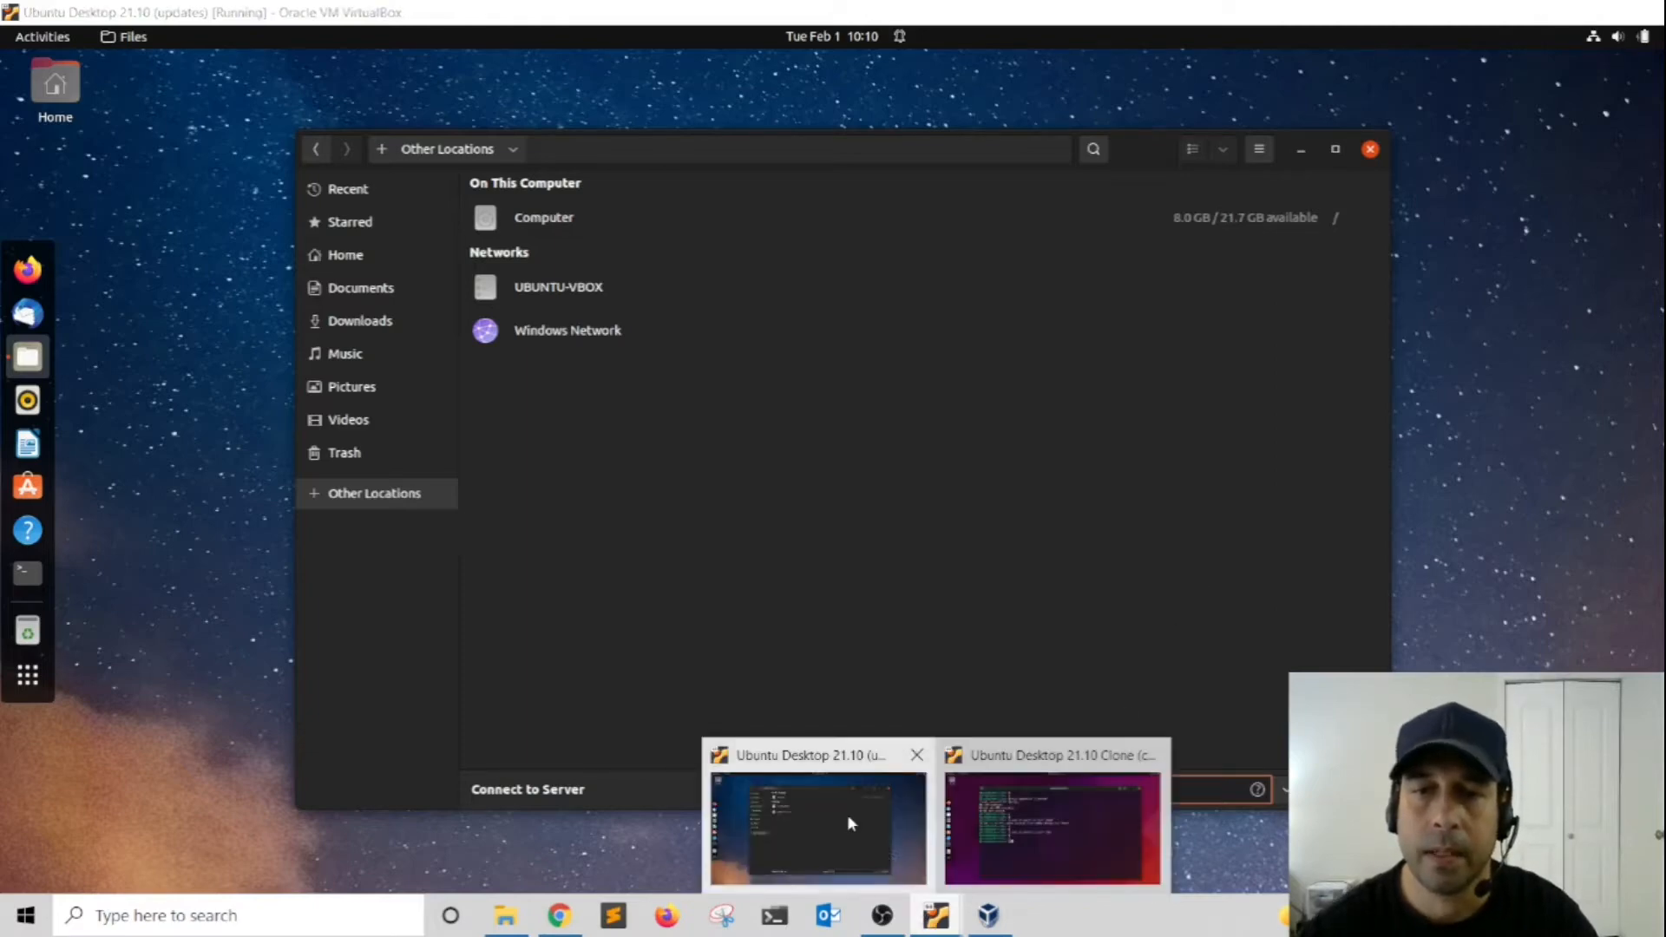
Step: On the server VM, run ip a and highlight the 10.2.2.4 IPv4 address
left_click(1052, 827)
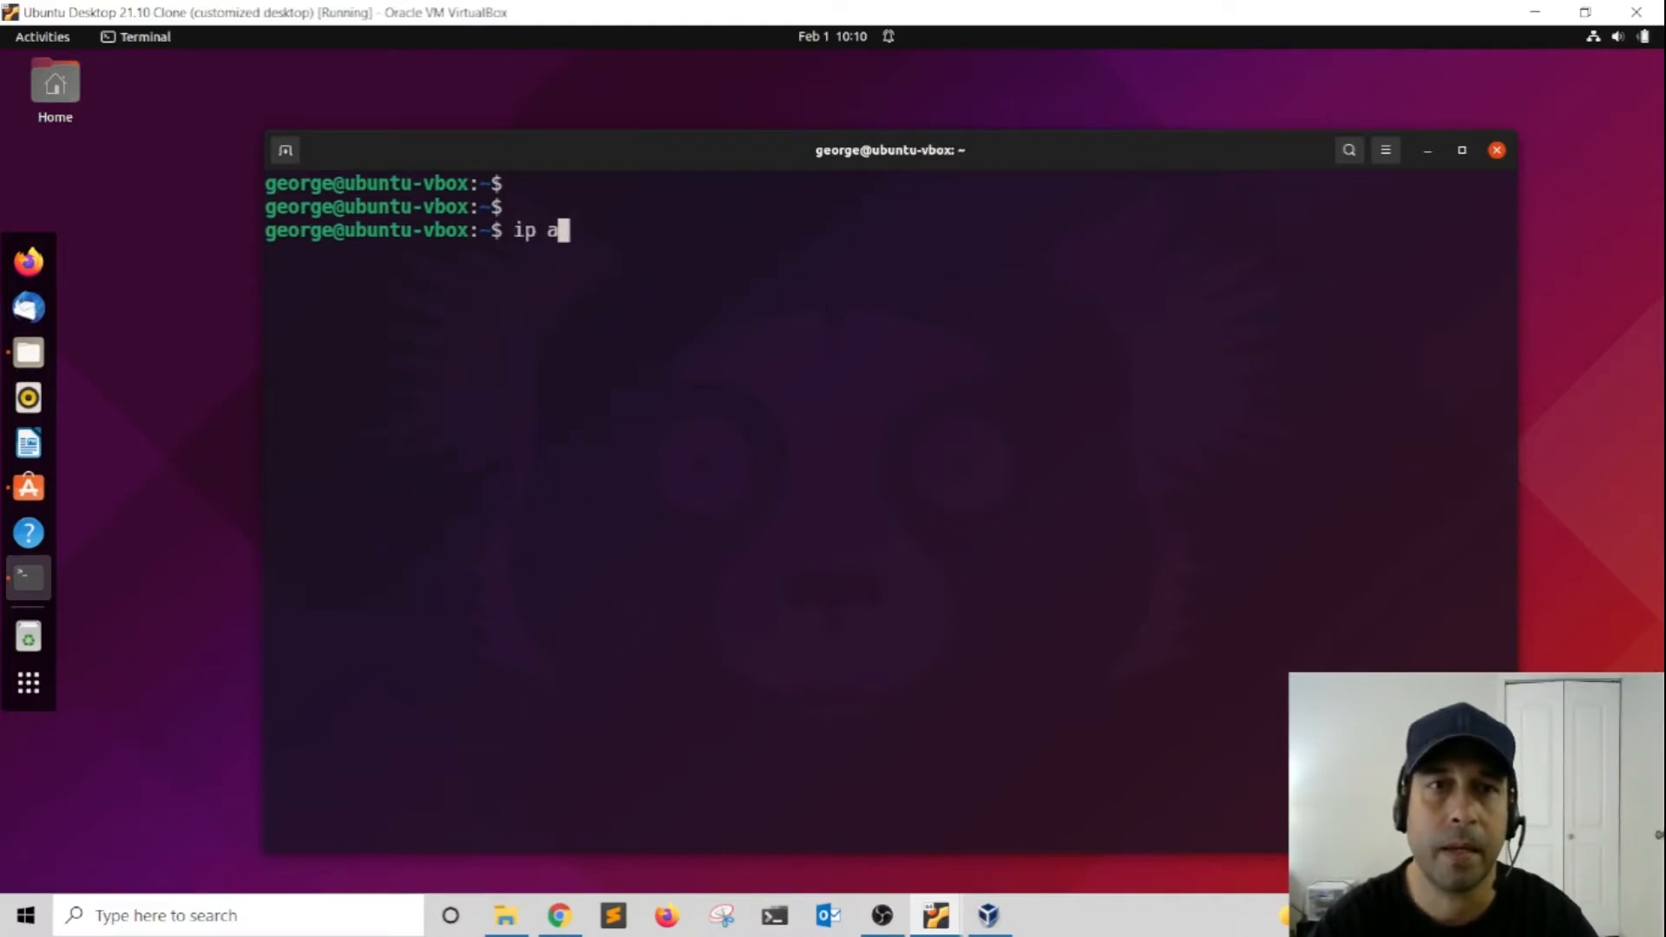
key("Return")
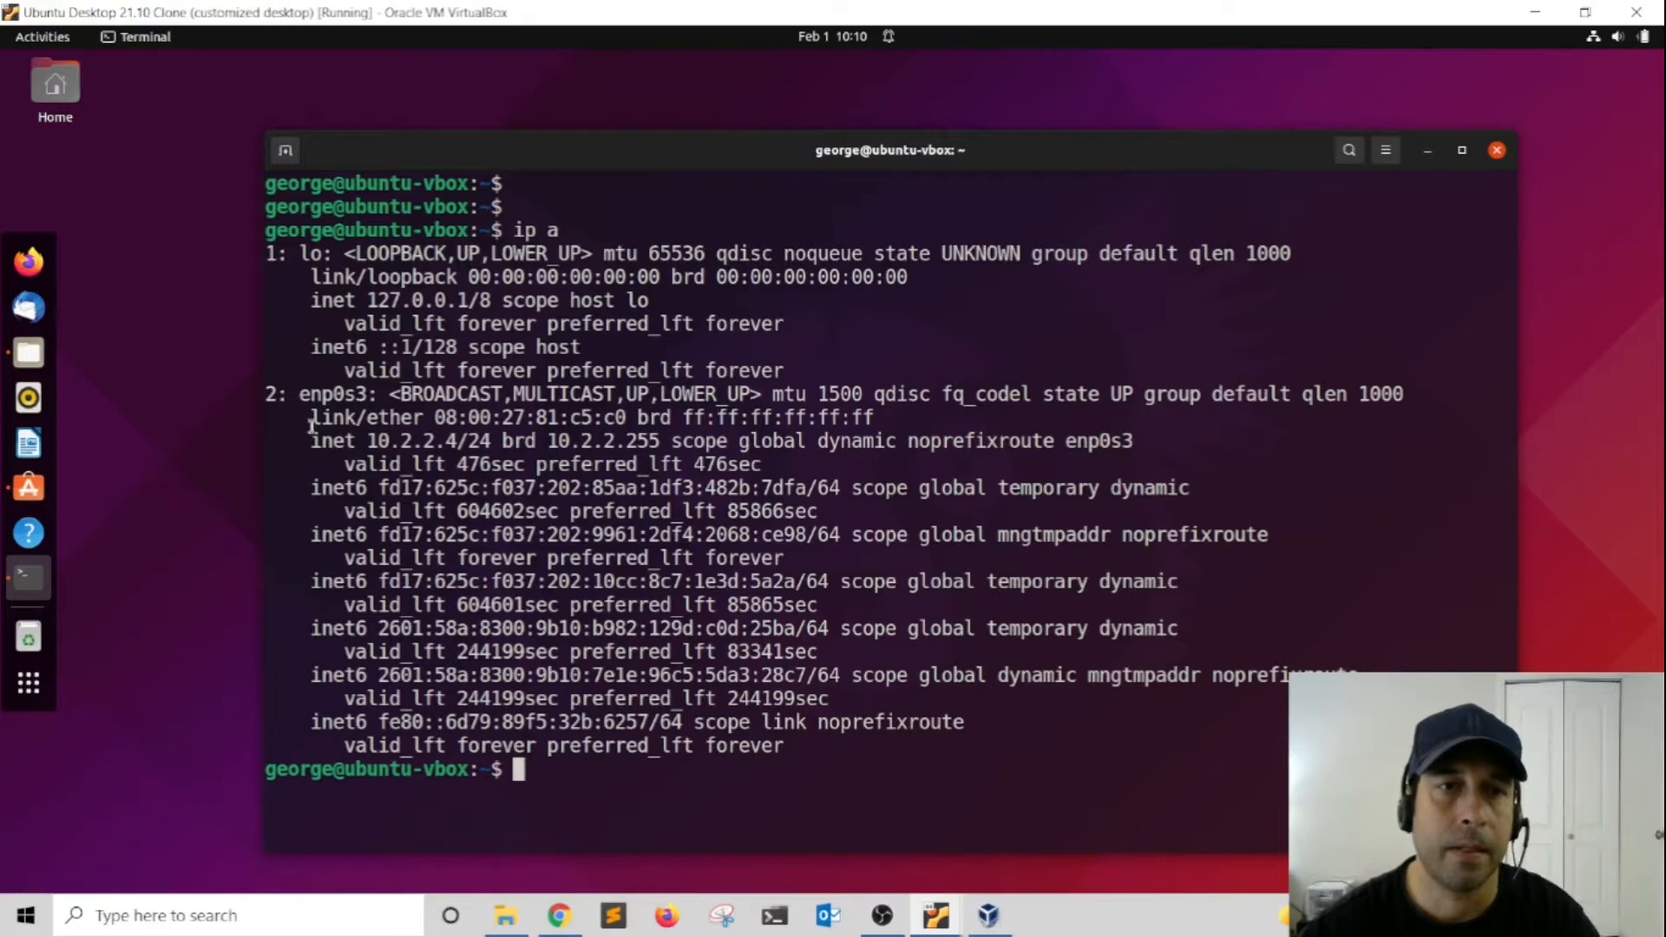
double_click(382, 441)
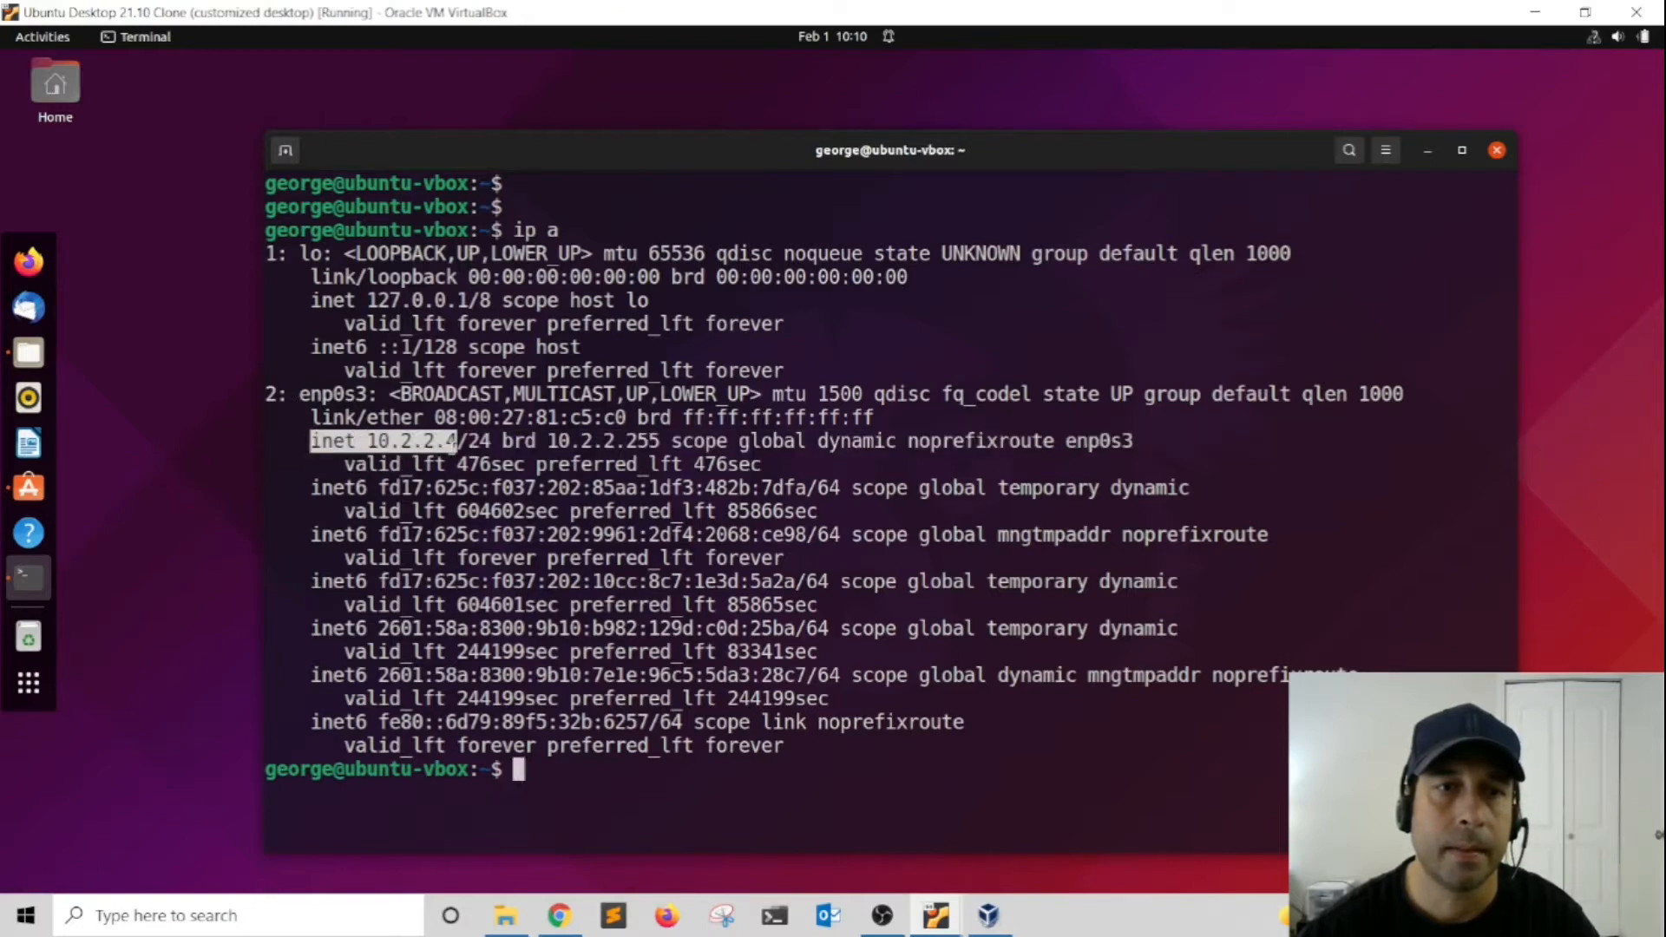
mouse_move(1208, 218)
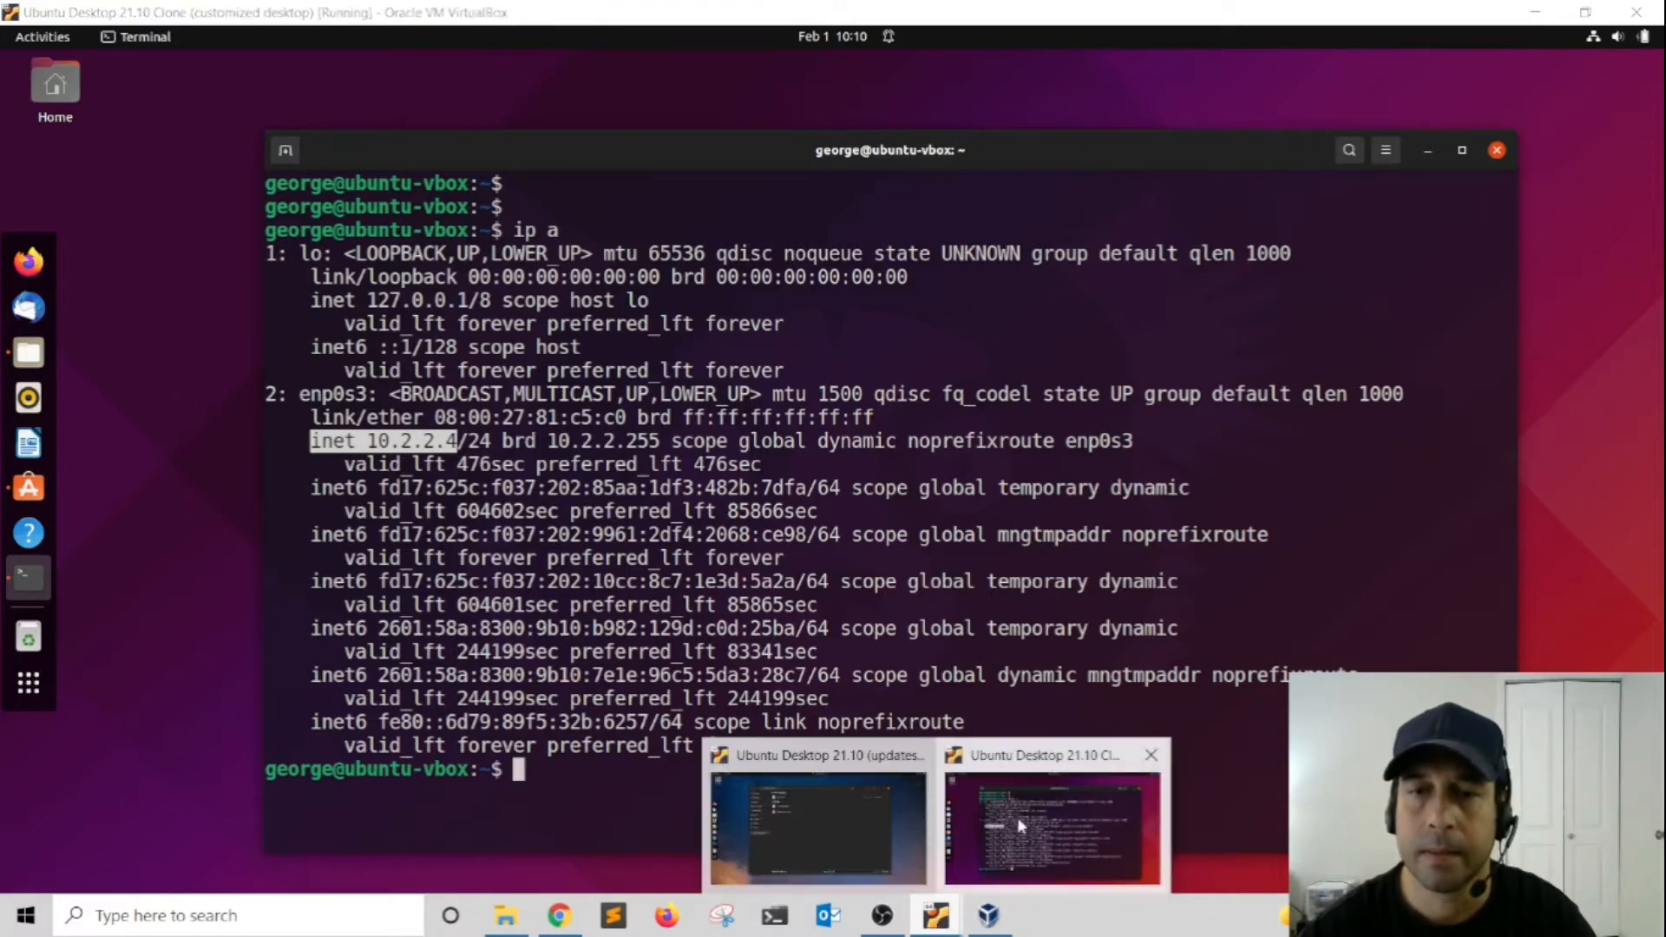
Step: On the client VM, connect to smb://10.2.2.4/ and open the Documents share
left_click(816, 827)
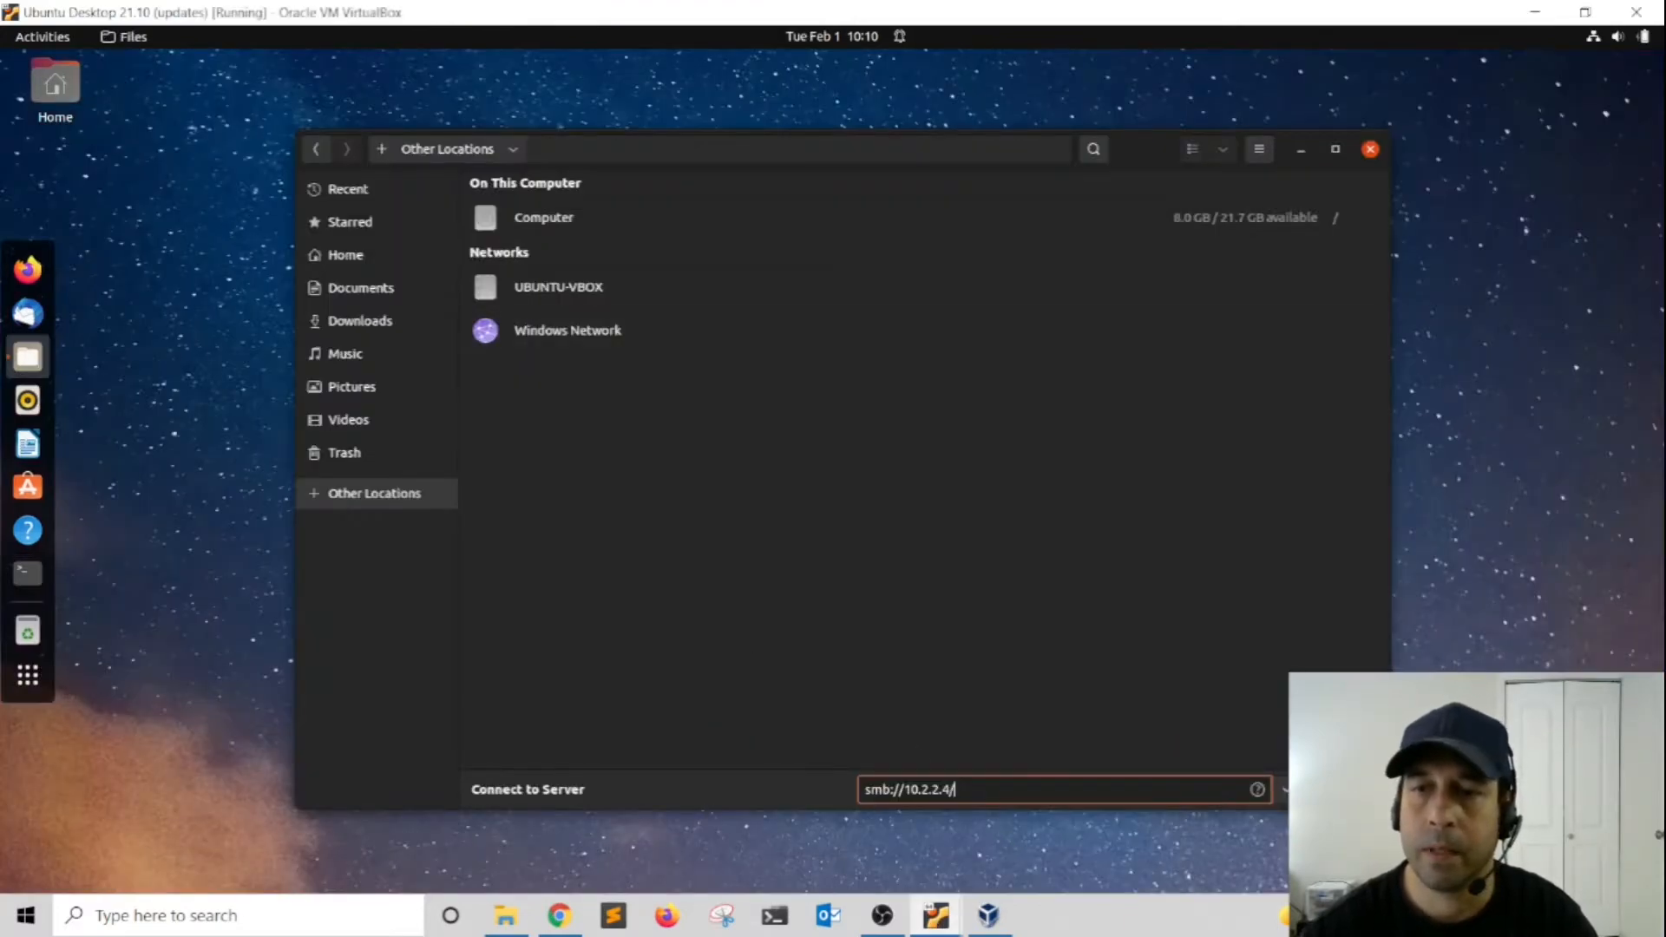
key("Return")
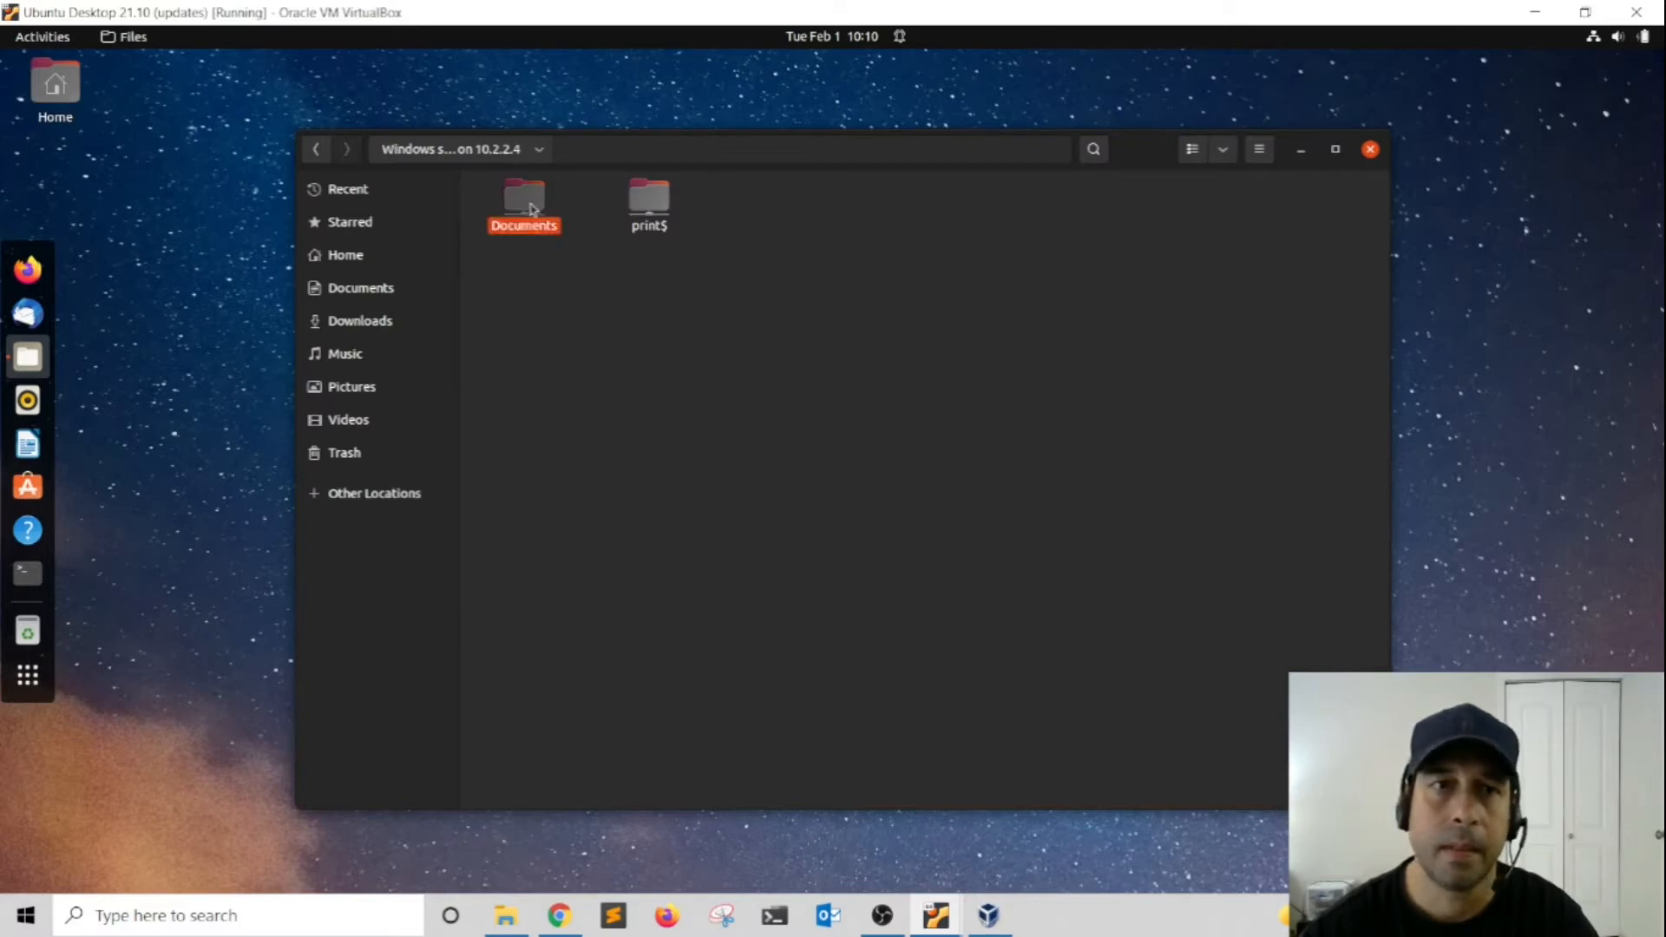
double_click(522, 202)
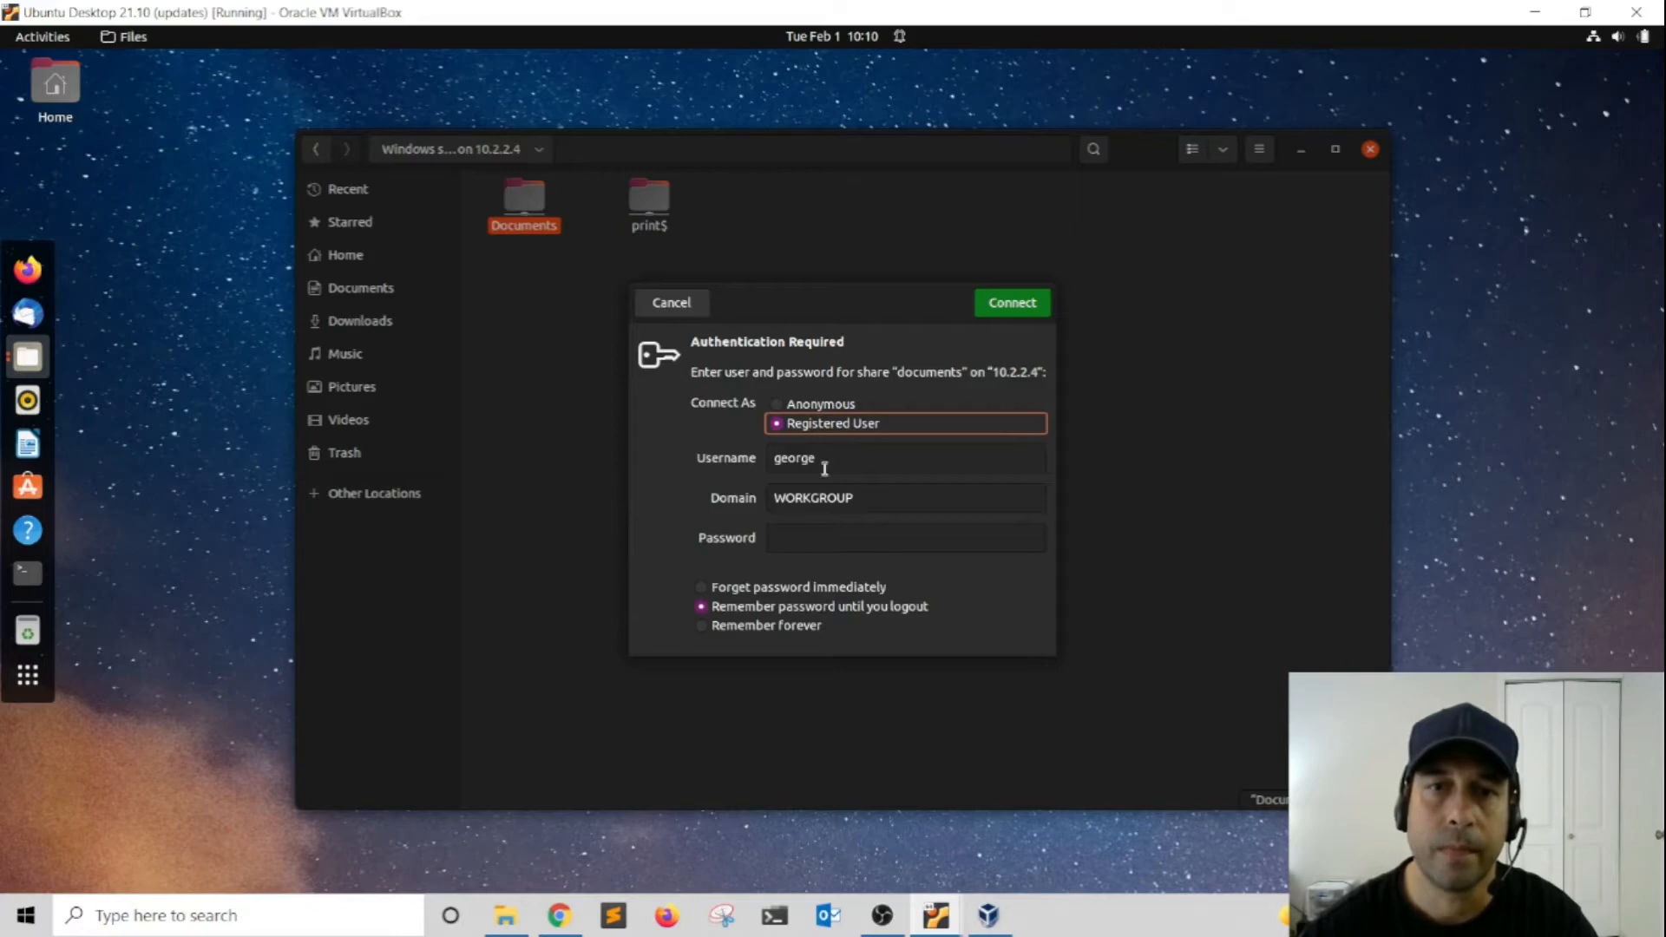
Step: Log in as registered user george, then open hello.txt from the share
double_click(794, 457)
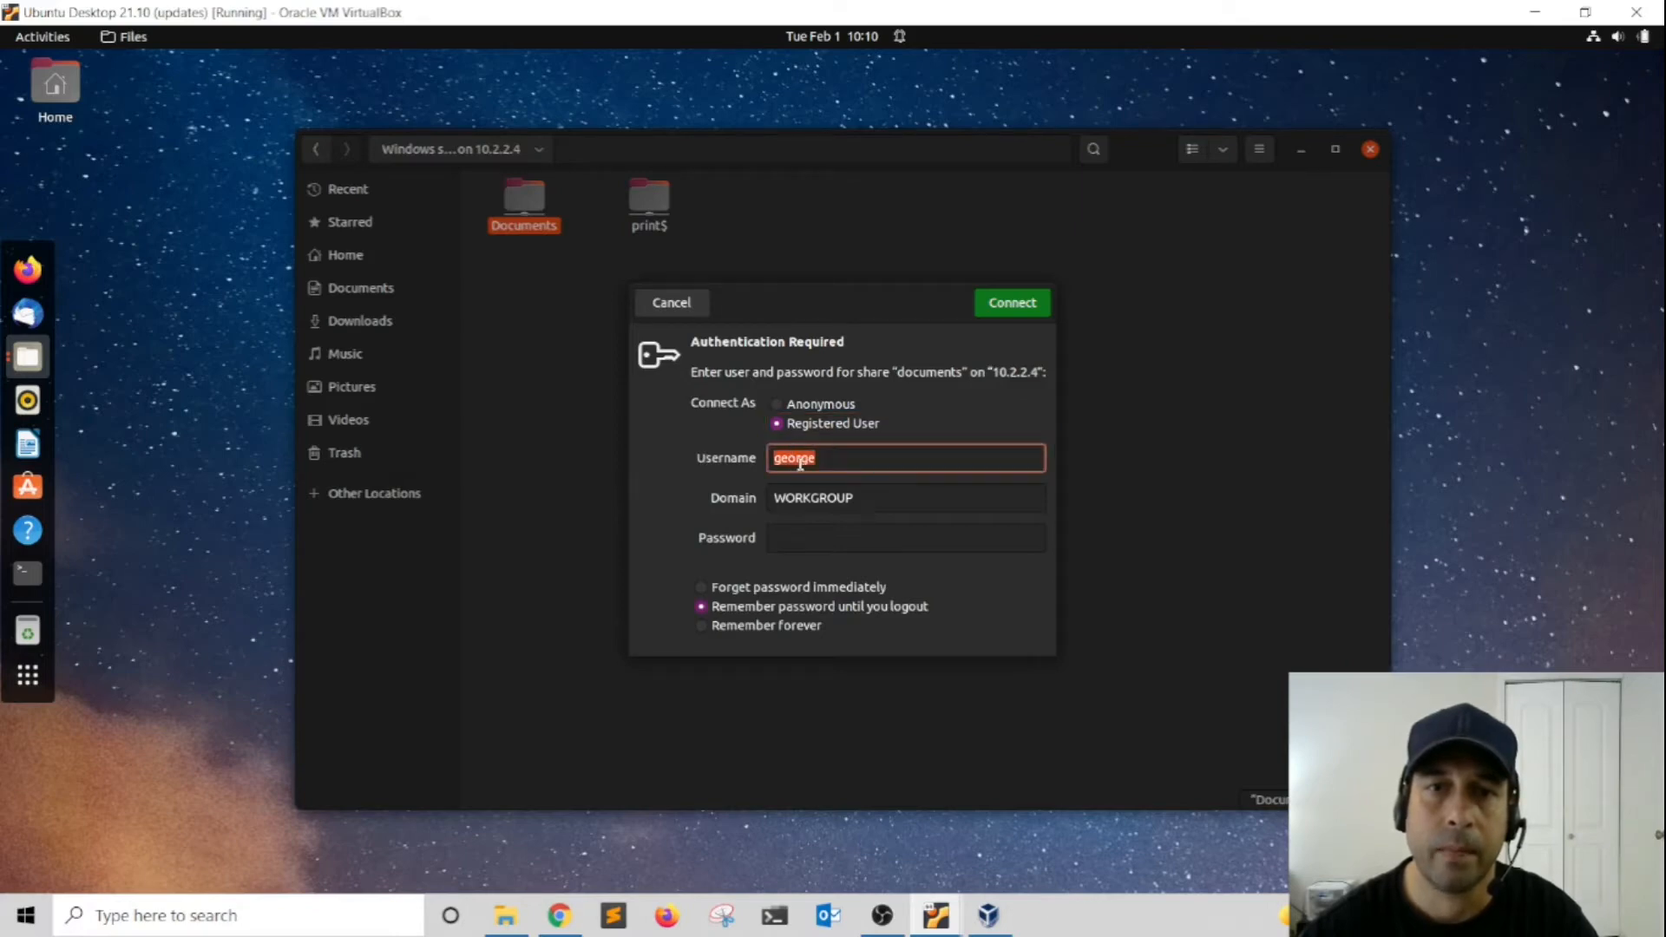
left_click(905, 537)
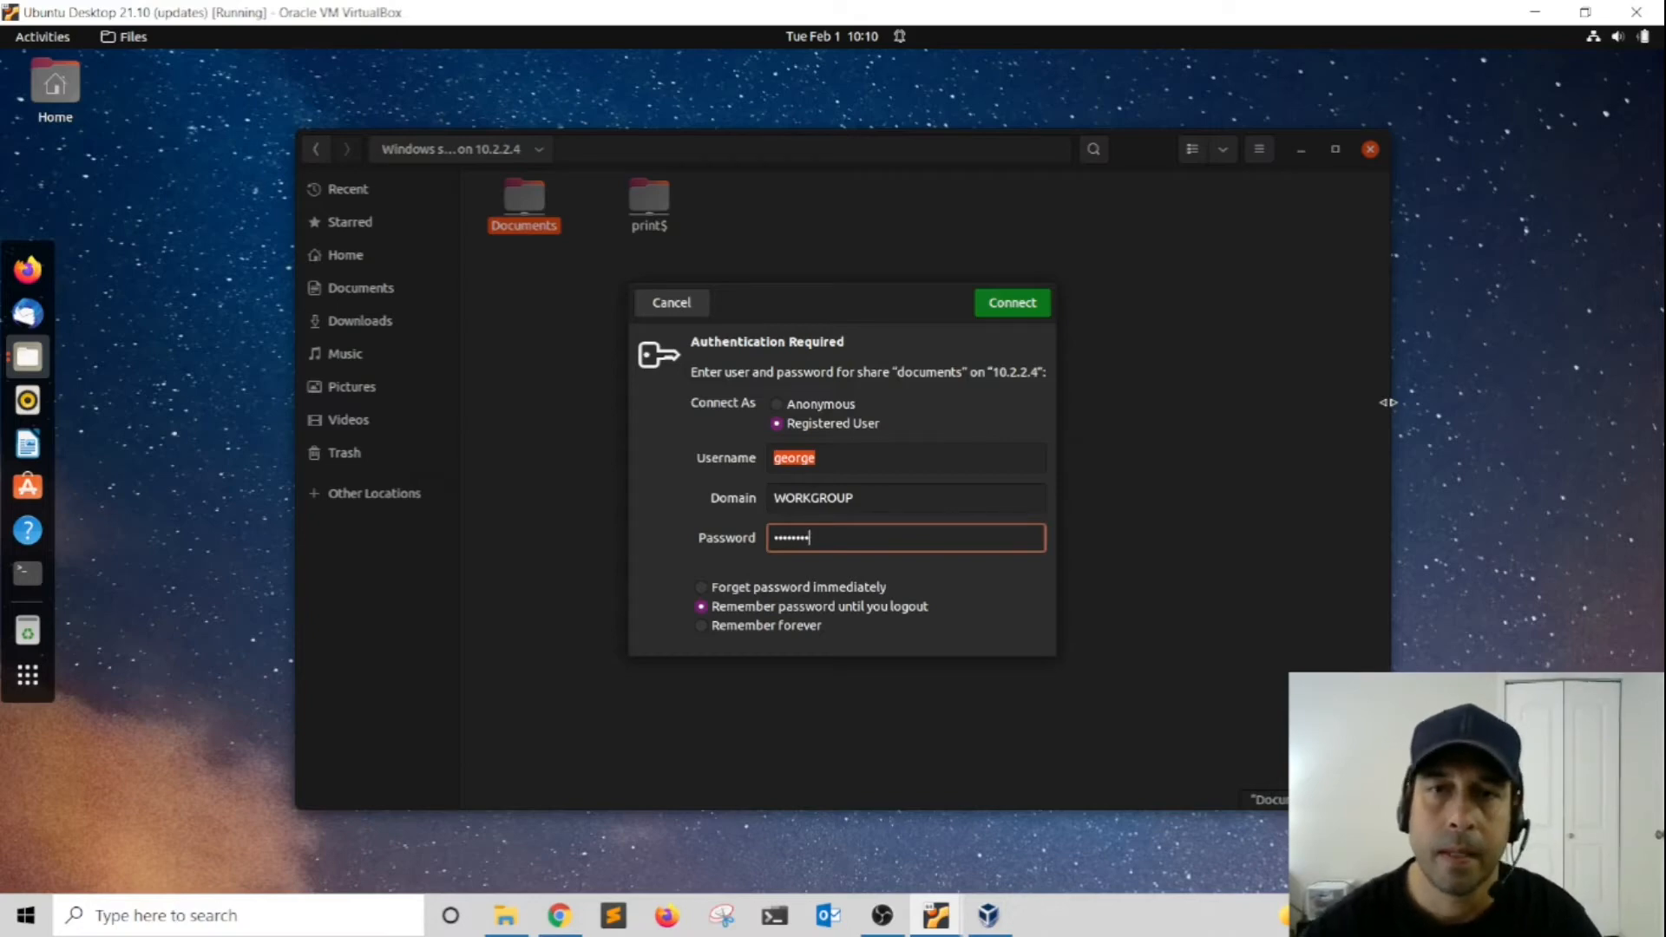
left_click(1010, 303)
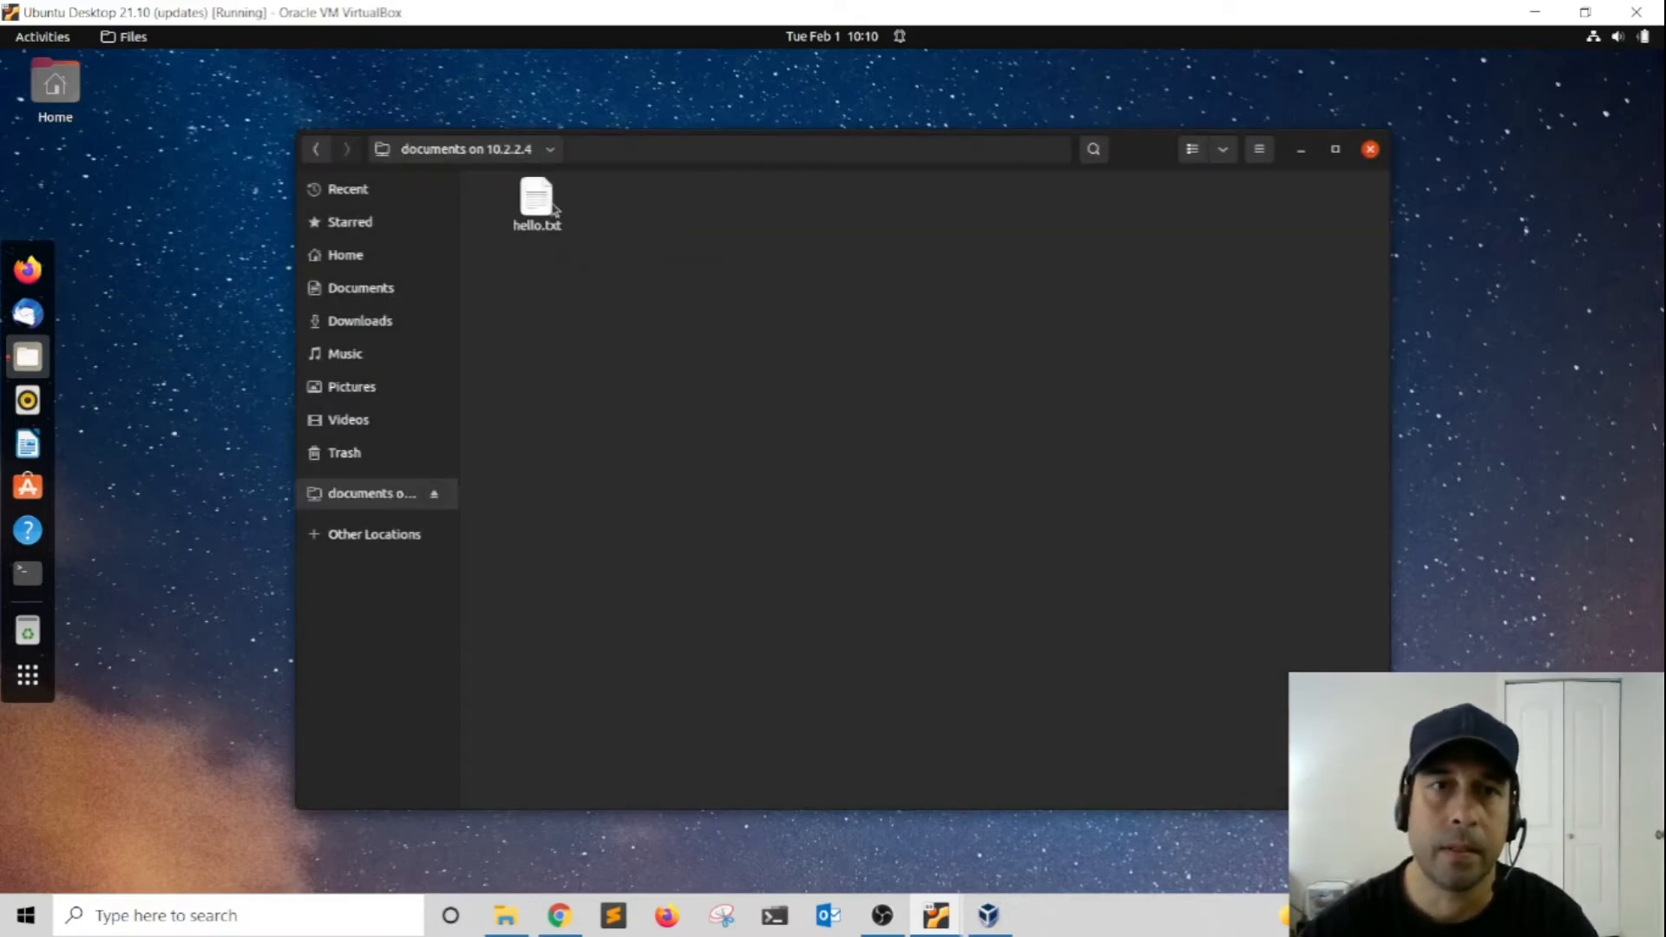
left_click(536, 202)
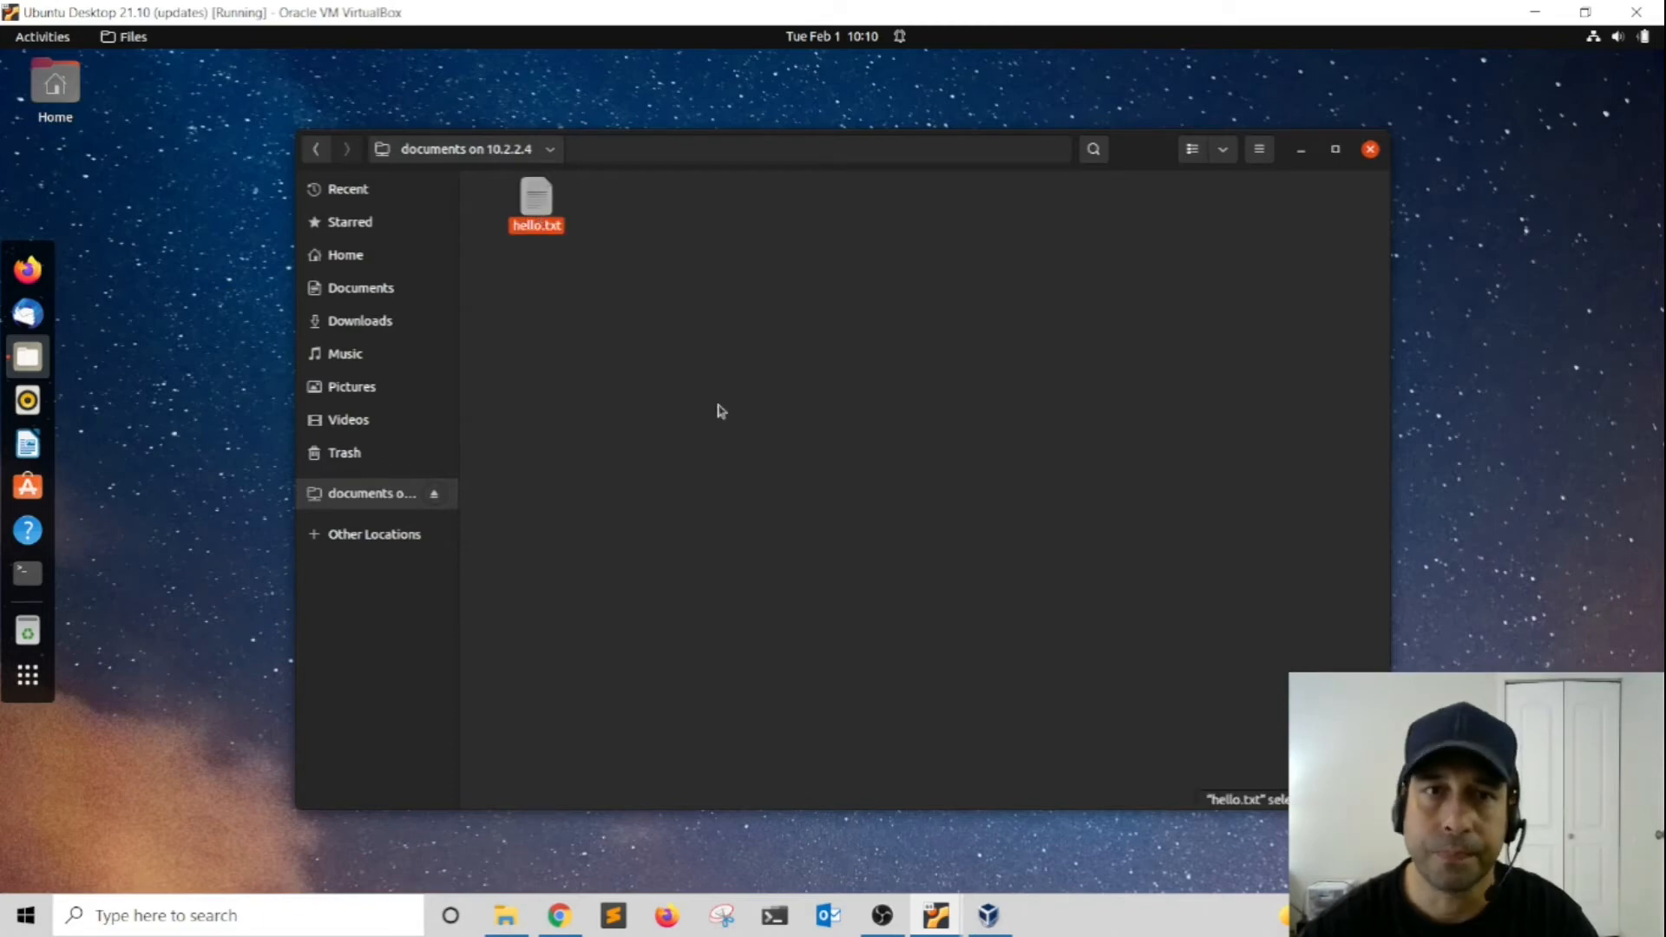
double_click(536, 197)
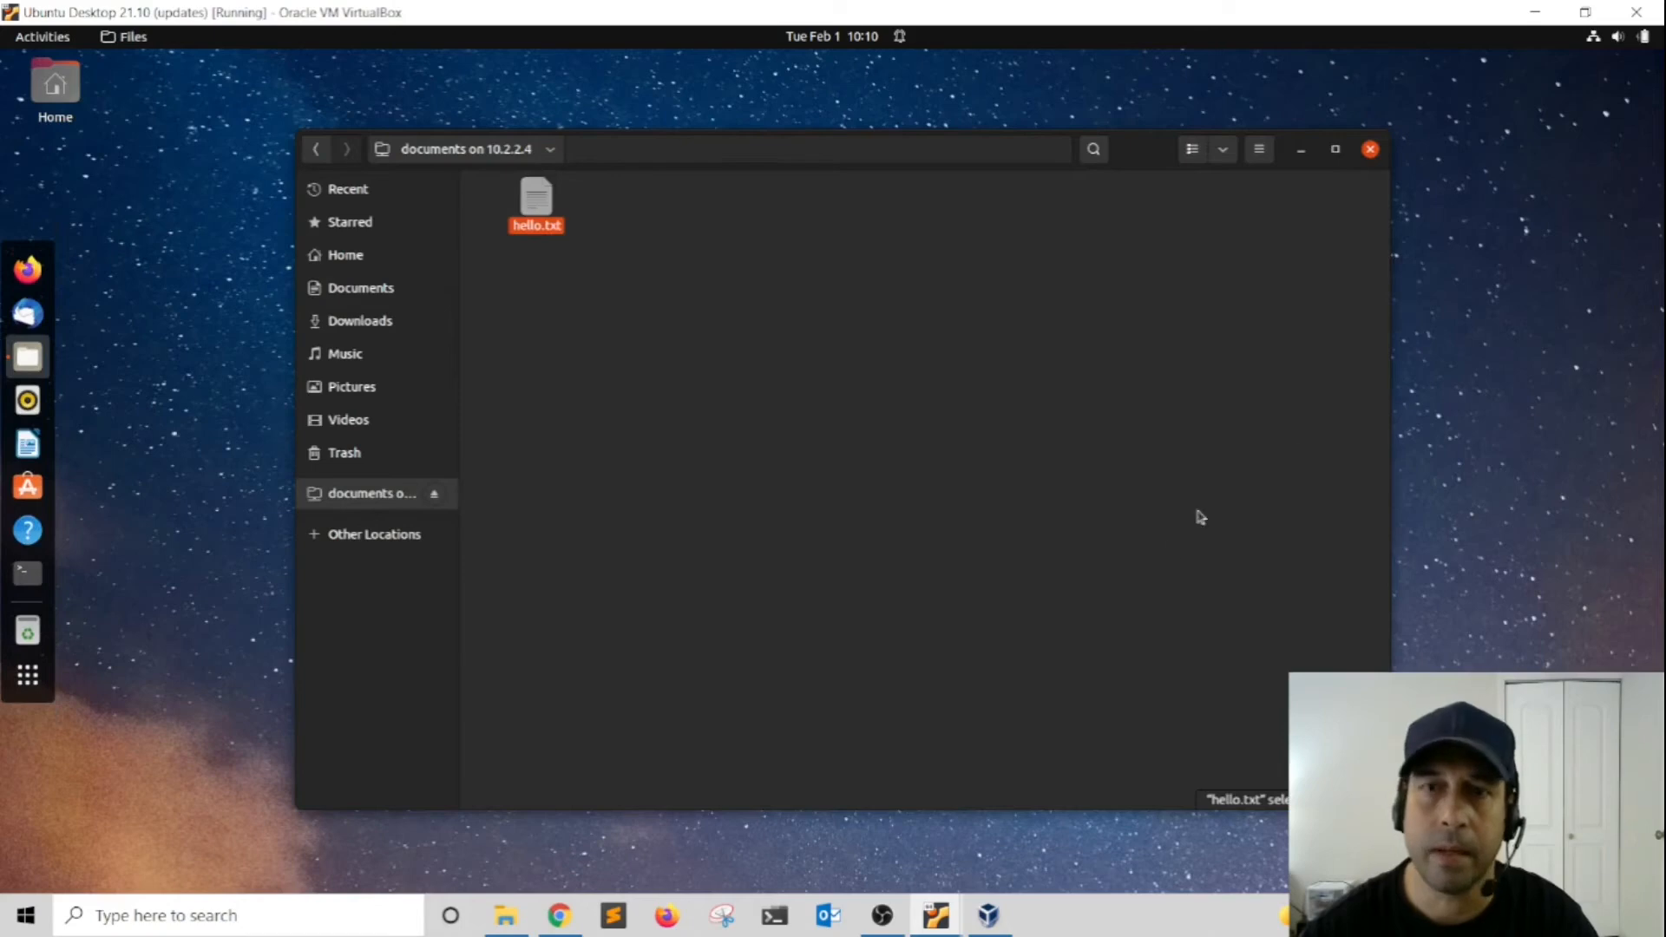
mouse_move(935, 914)
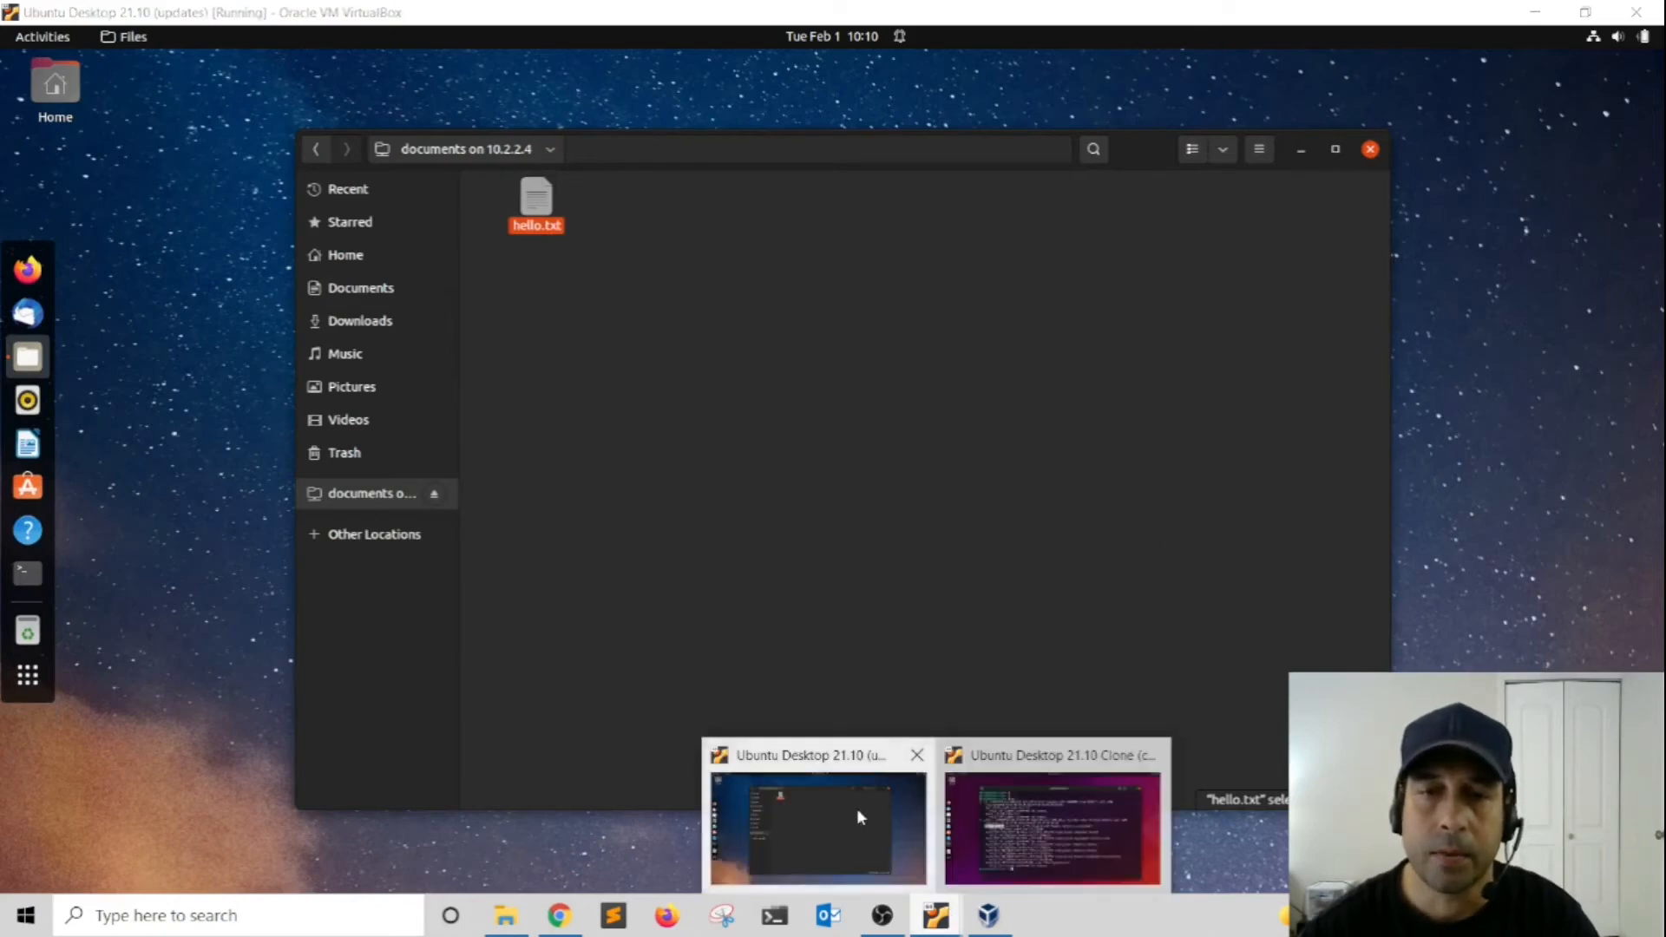
Step: On the server VM, close the terminal window to reveal the desktop
left_click(1052, 824)
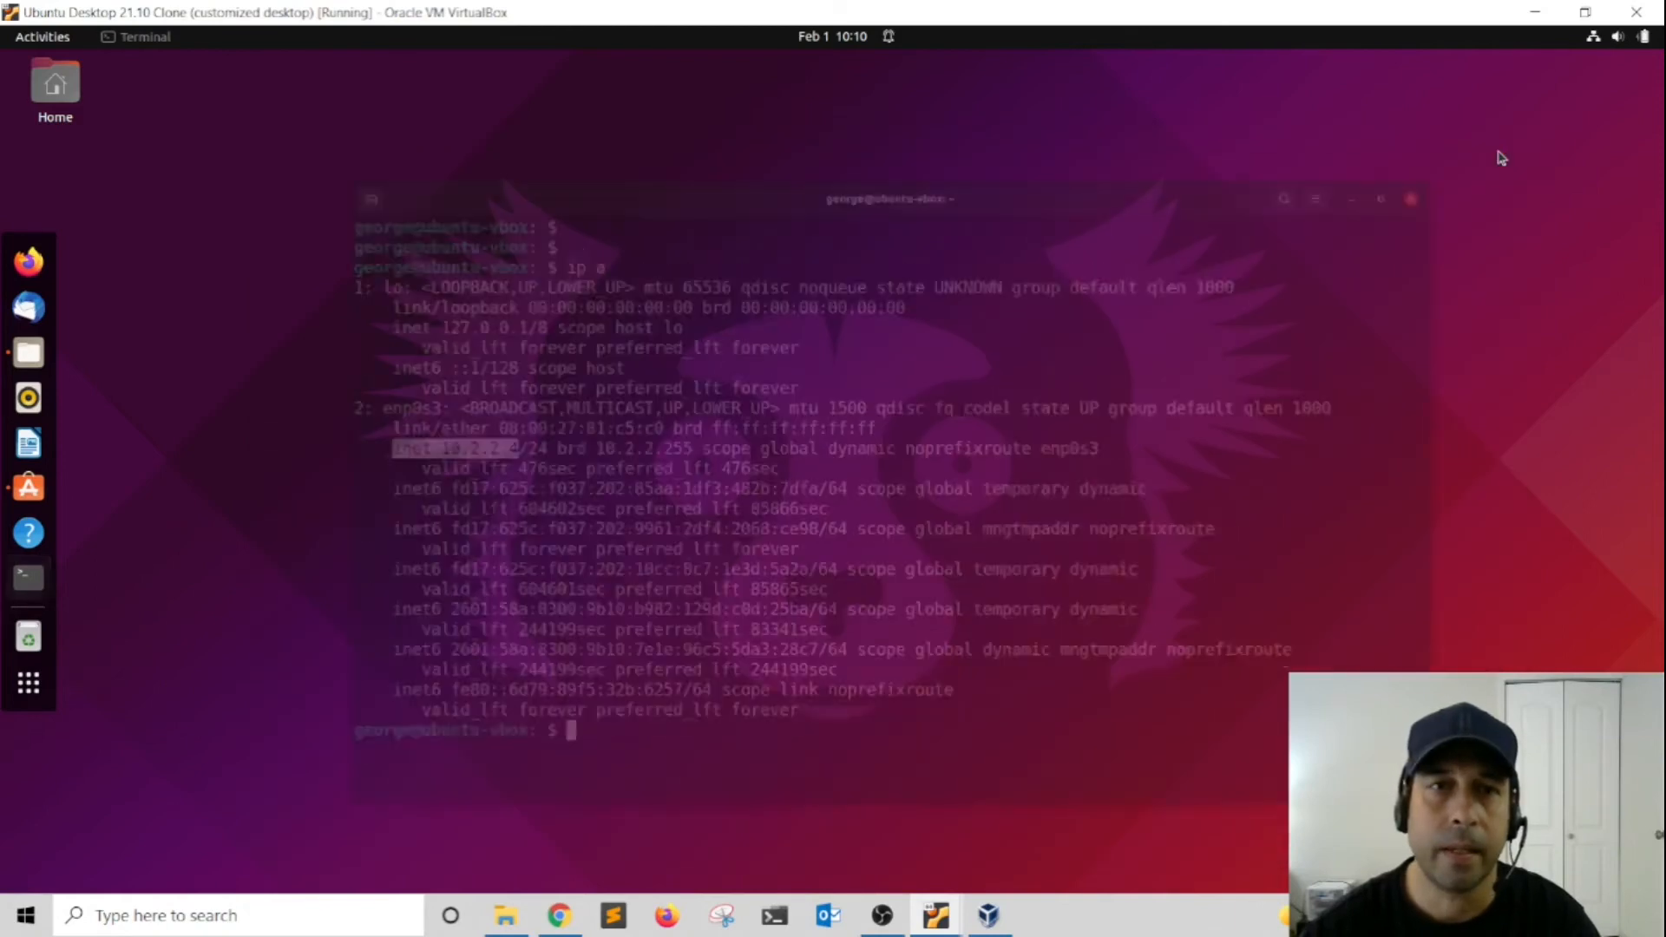
left_click(1410, 198)
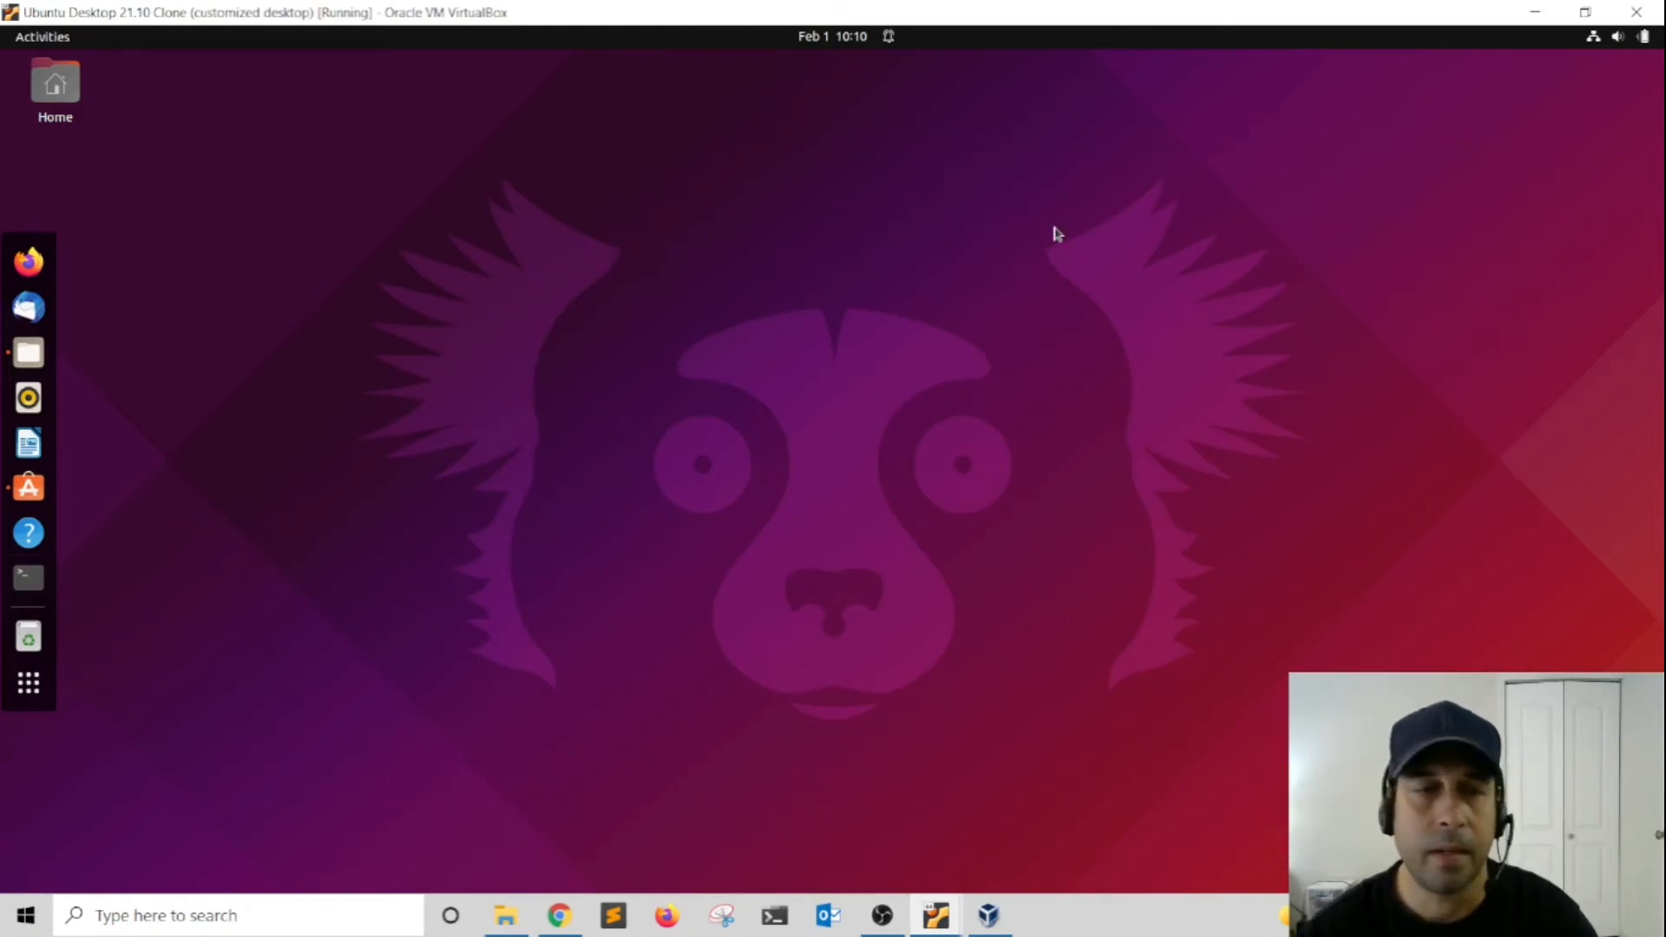
mouse_move(748, 348)
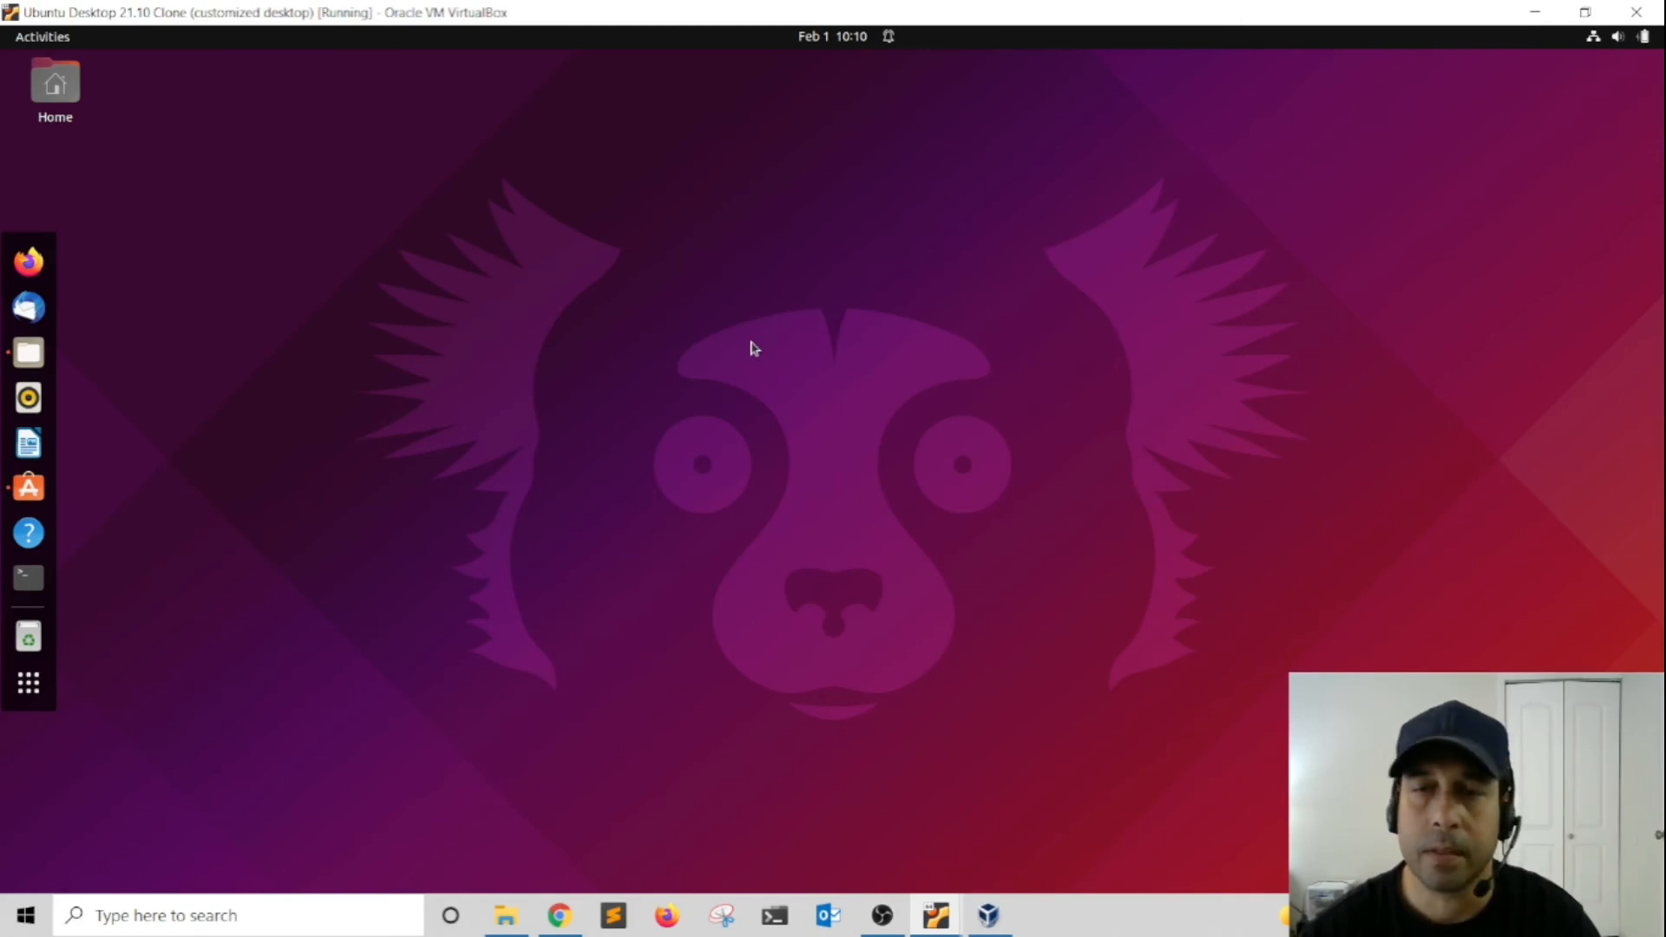